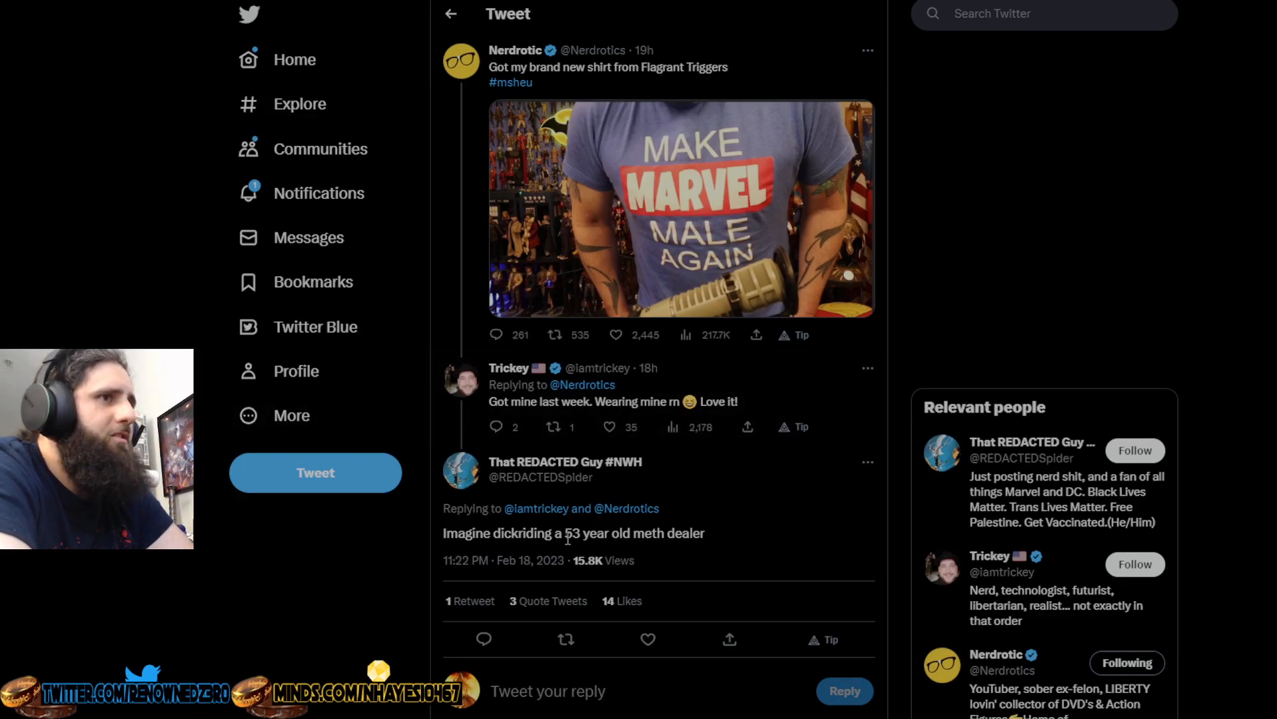
{"action": "mouse_move", "coordinate": [729, 541]}
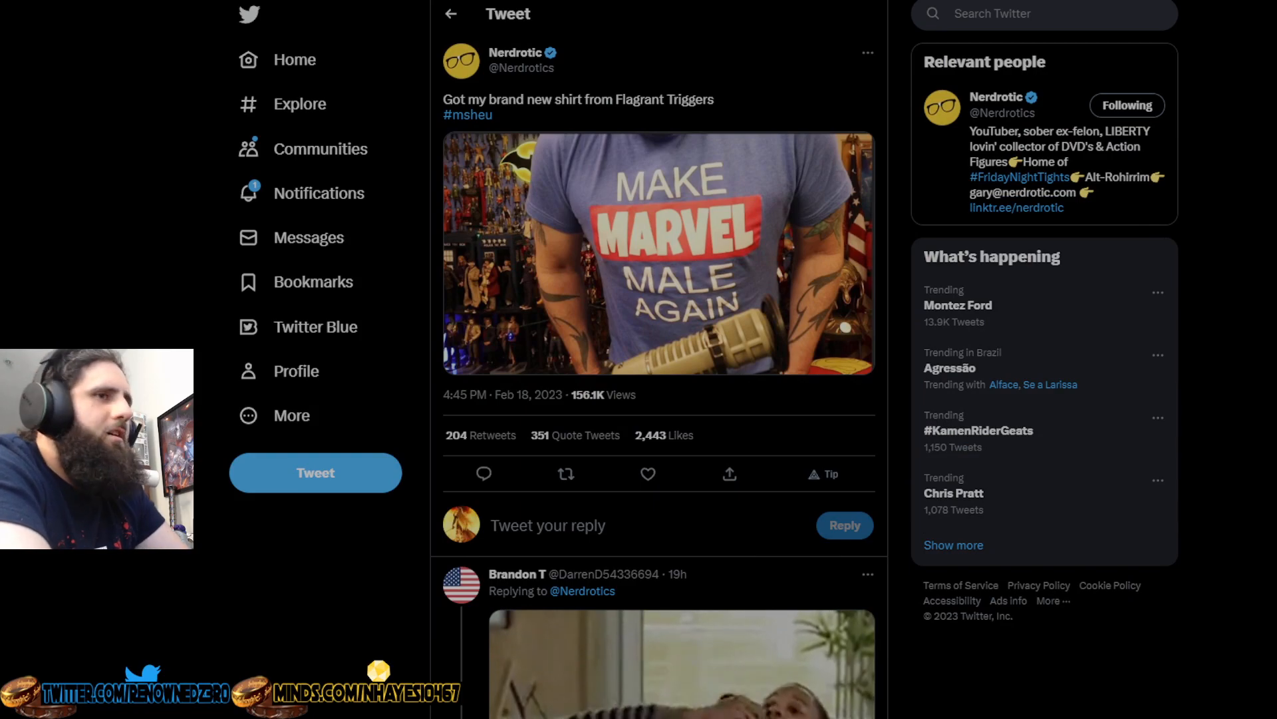
- Scroll down the replies past the chicken-beanie image and video clip to Ben's comment and the Simpsons GIF
{"action": "scroll", "scroll_direction": "down", "scroll_amount": 3}
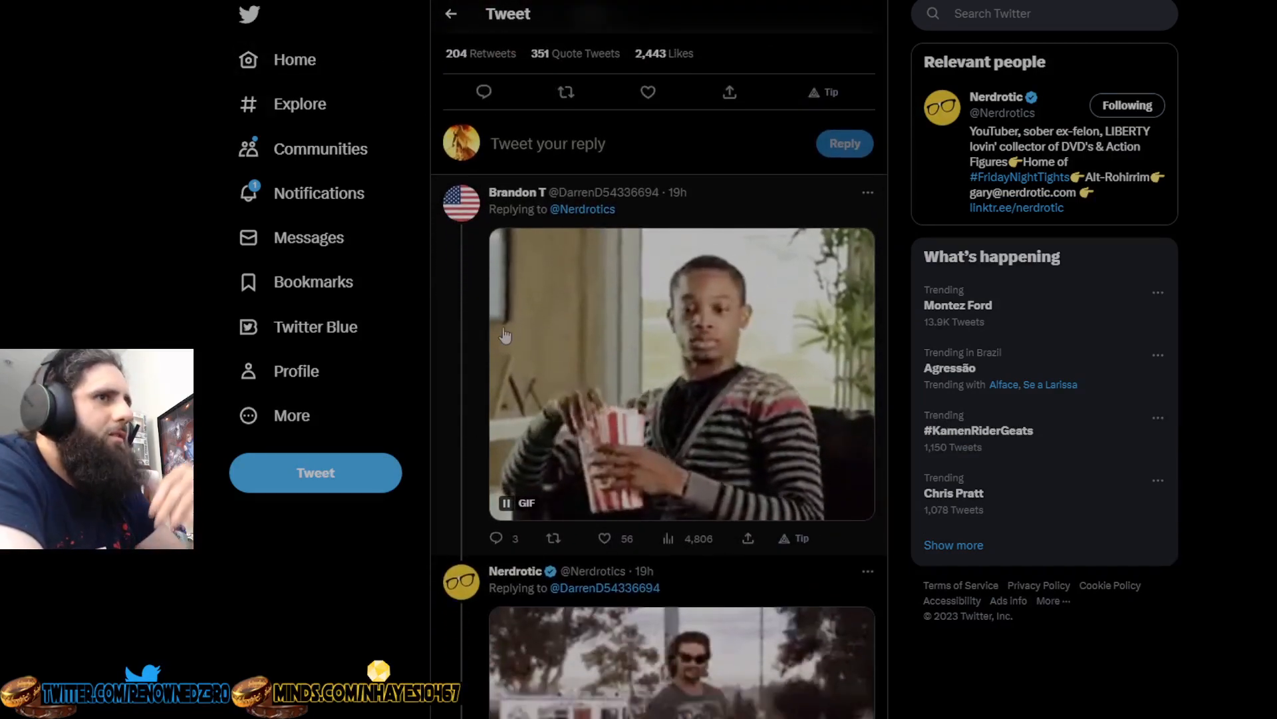
{"action": "scroll", "scroll_direction": "down", "scroll_amount": 3}
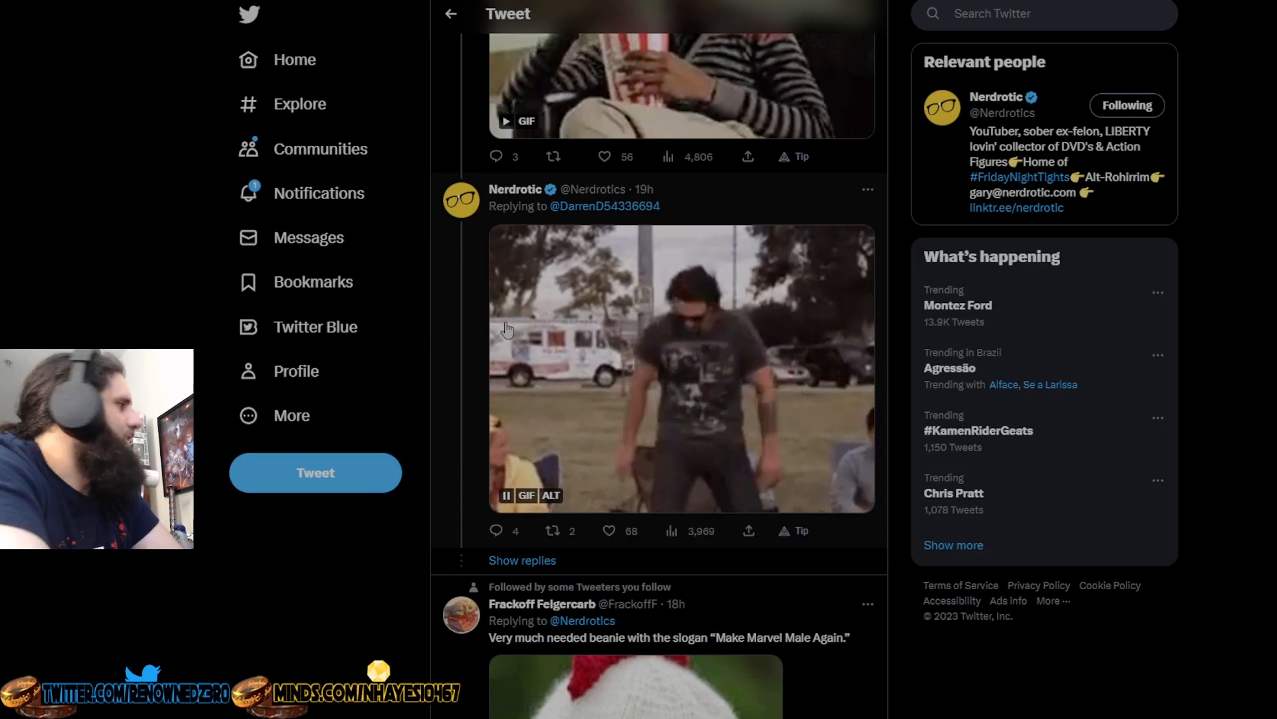
{"action": "scroll", "scroll_direction": "down", "scroll_amount": 3}
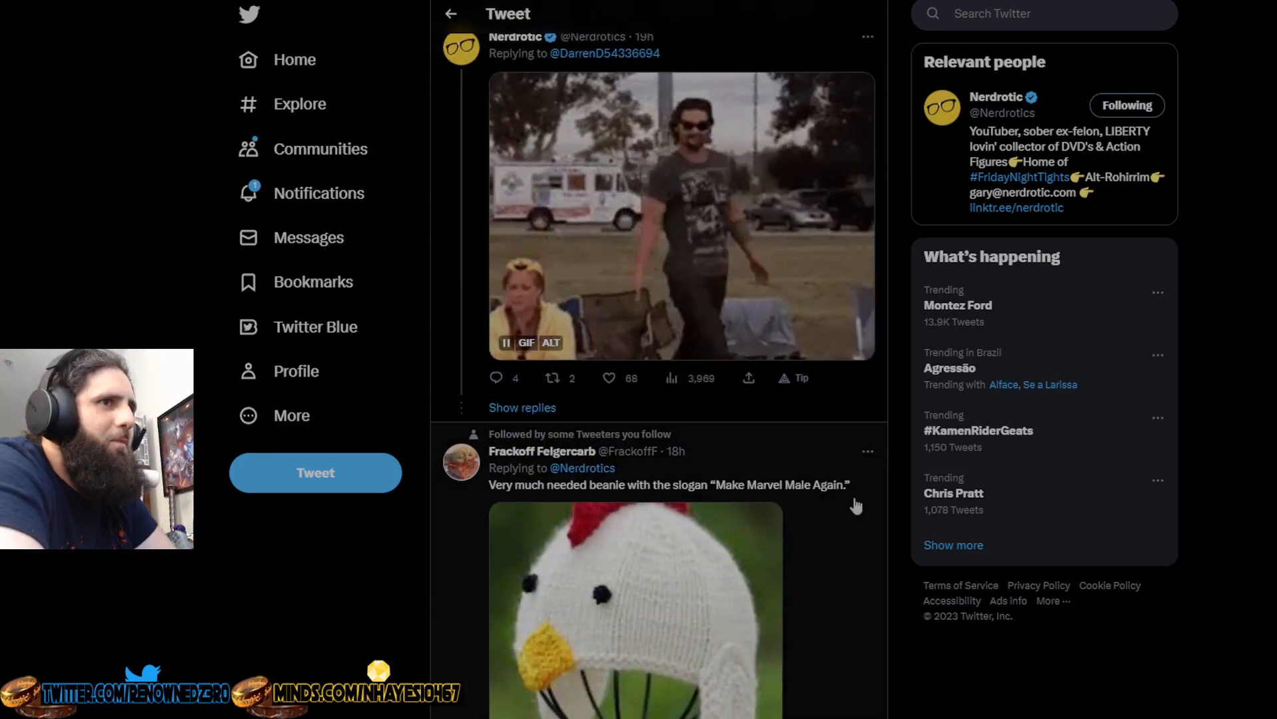
{"action": "scroll", "scroll_direction": "down", "scroll_amount": 3}
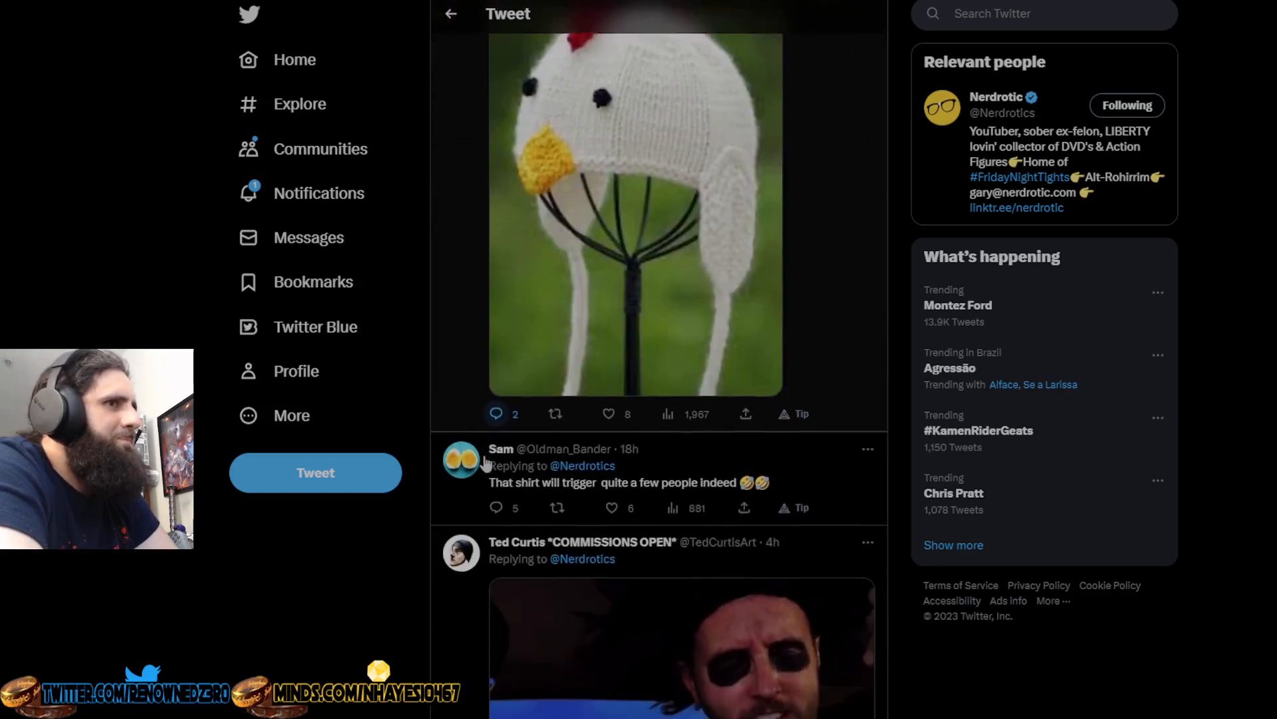
{"action": "scroll", "scroll_direction": "down", "scroll_amount": 3}
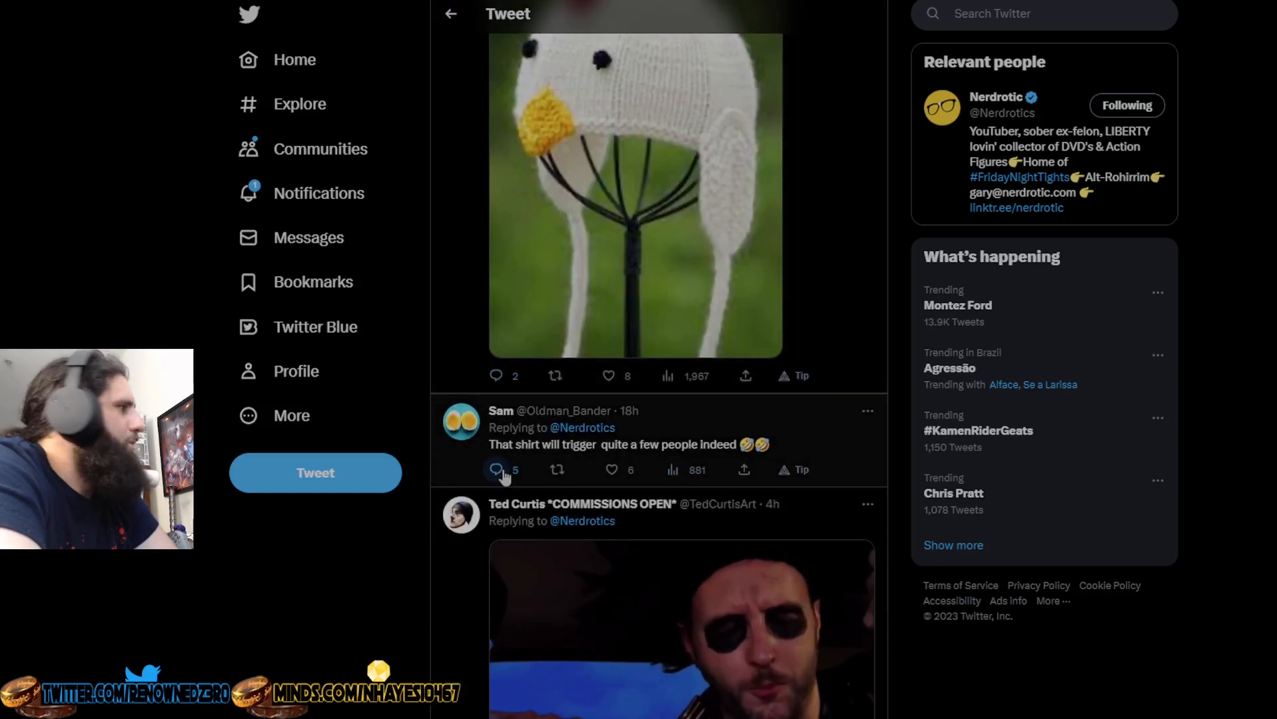
{"action": "scroll", "scroll_direction": "down", "scroll_amount": 3}
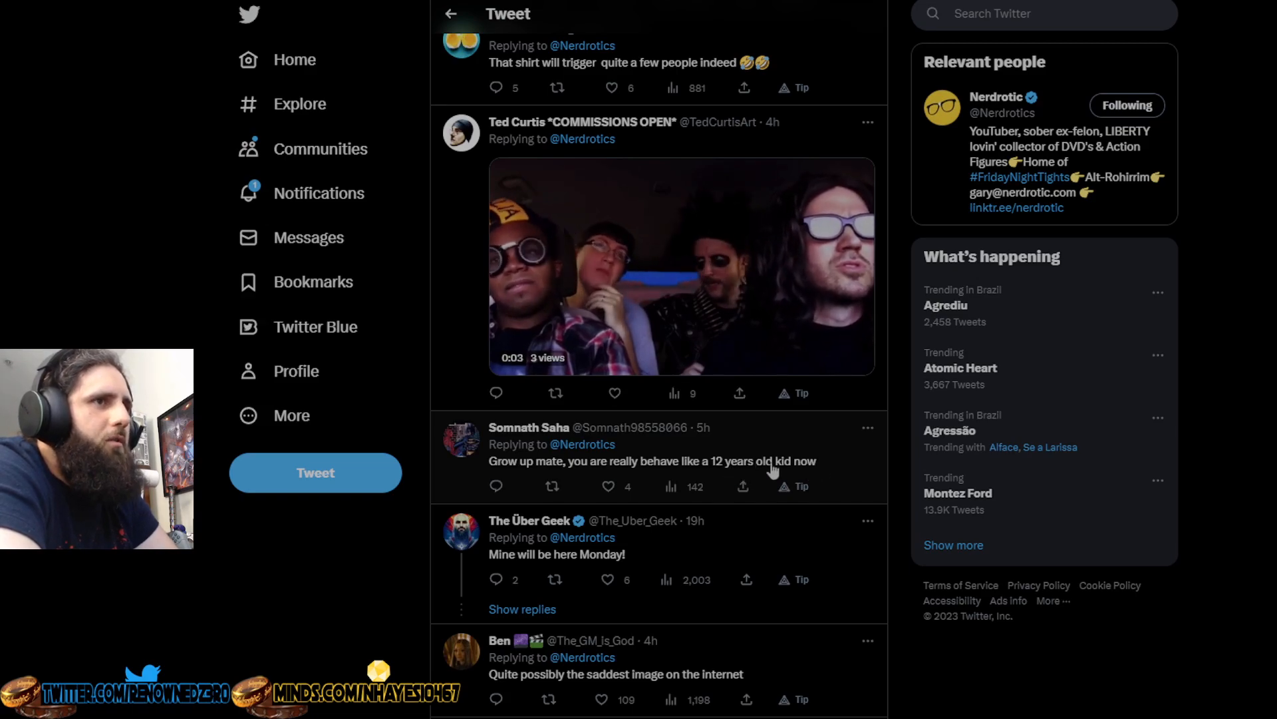
{"action": "scroll", "scroll_direction": "down", "scroll_amount": 3}
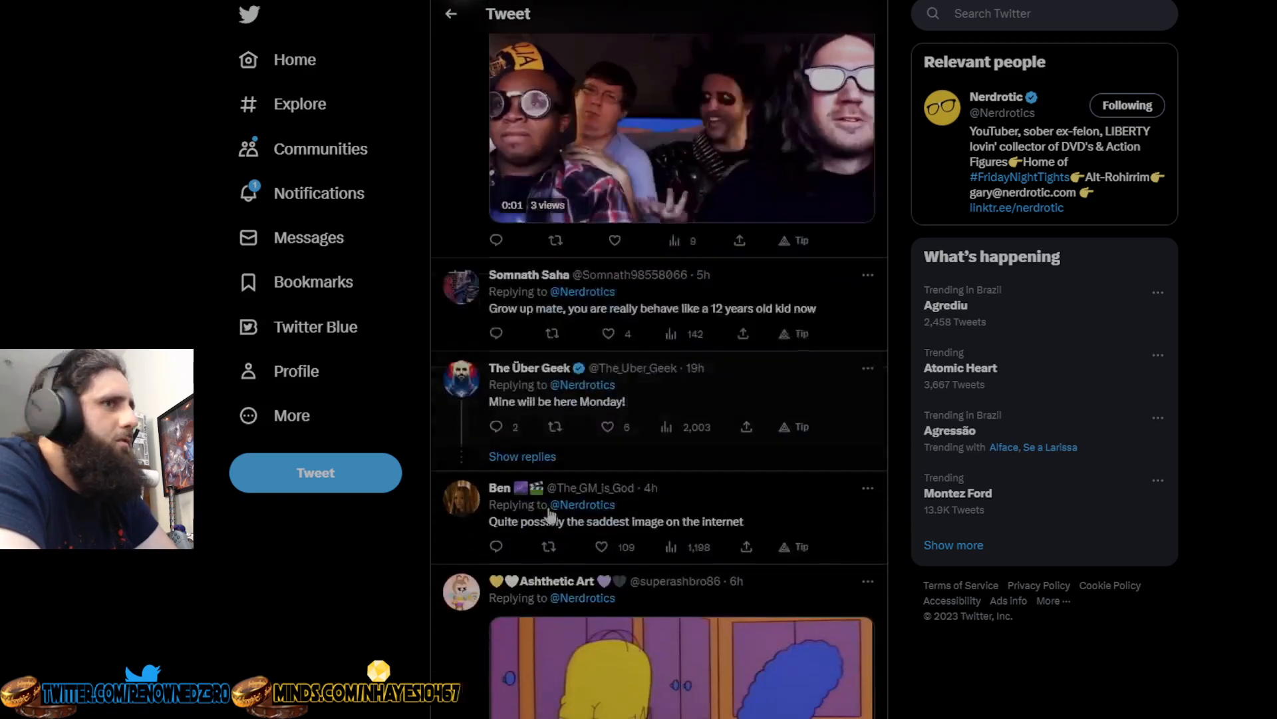
{"action": "scroll", "scroll_direction": "down", "scroll_amount": 3}
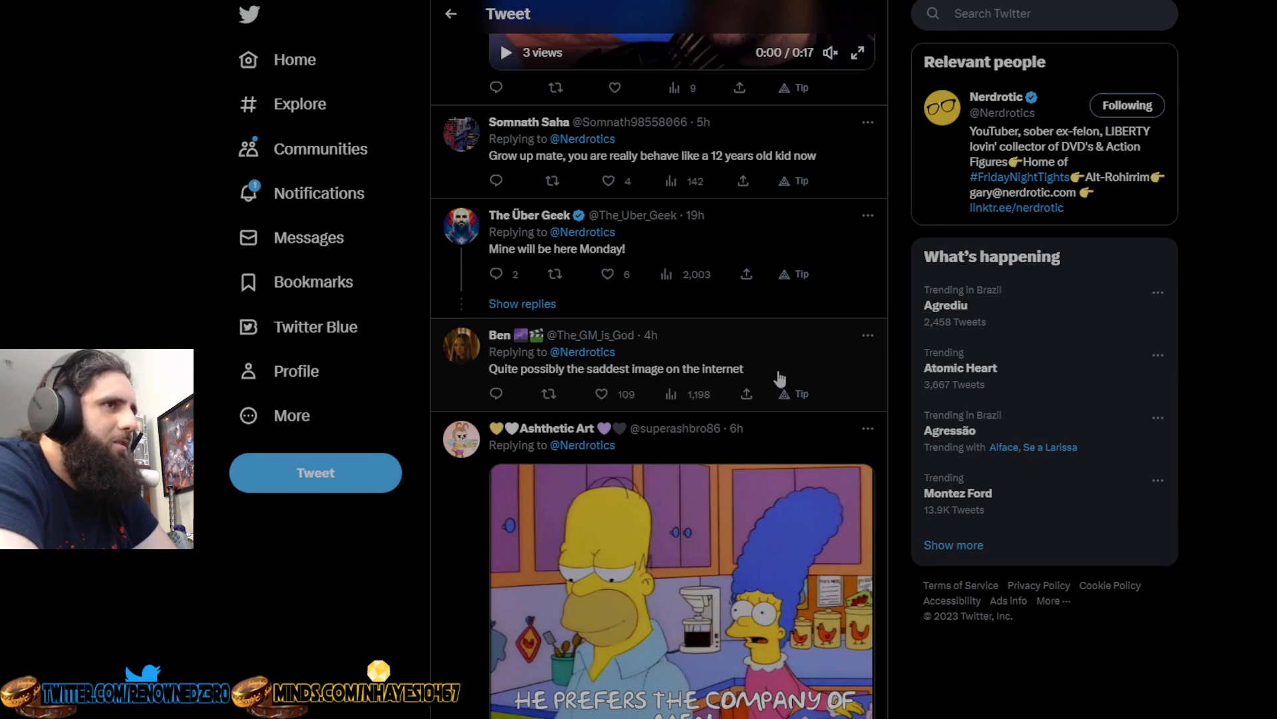
{"action": "mouse_move", "coordinate": [498, 335]}
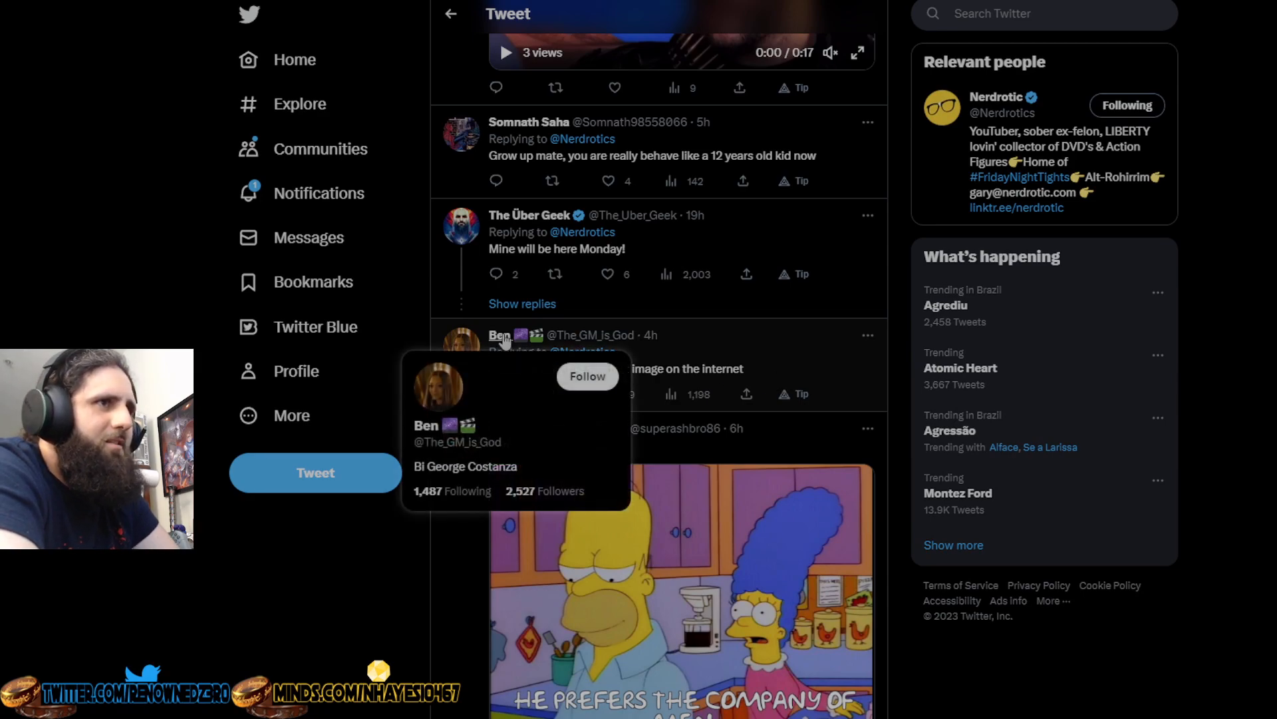
{"action": "mouse_move", "coordinate": [820, 364]}
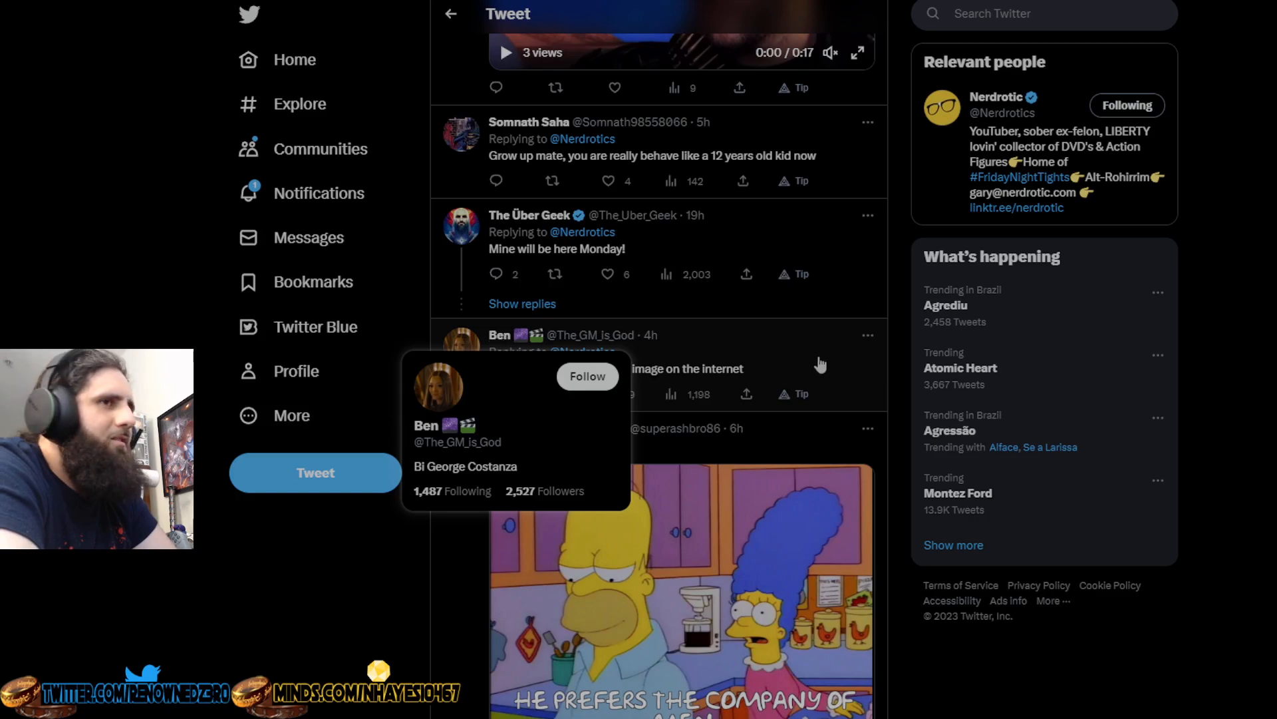
{"action": "scroll", "scroll_direction": "down", "scroll_amount": 3}
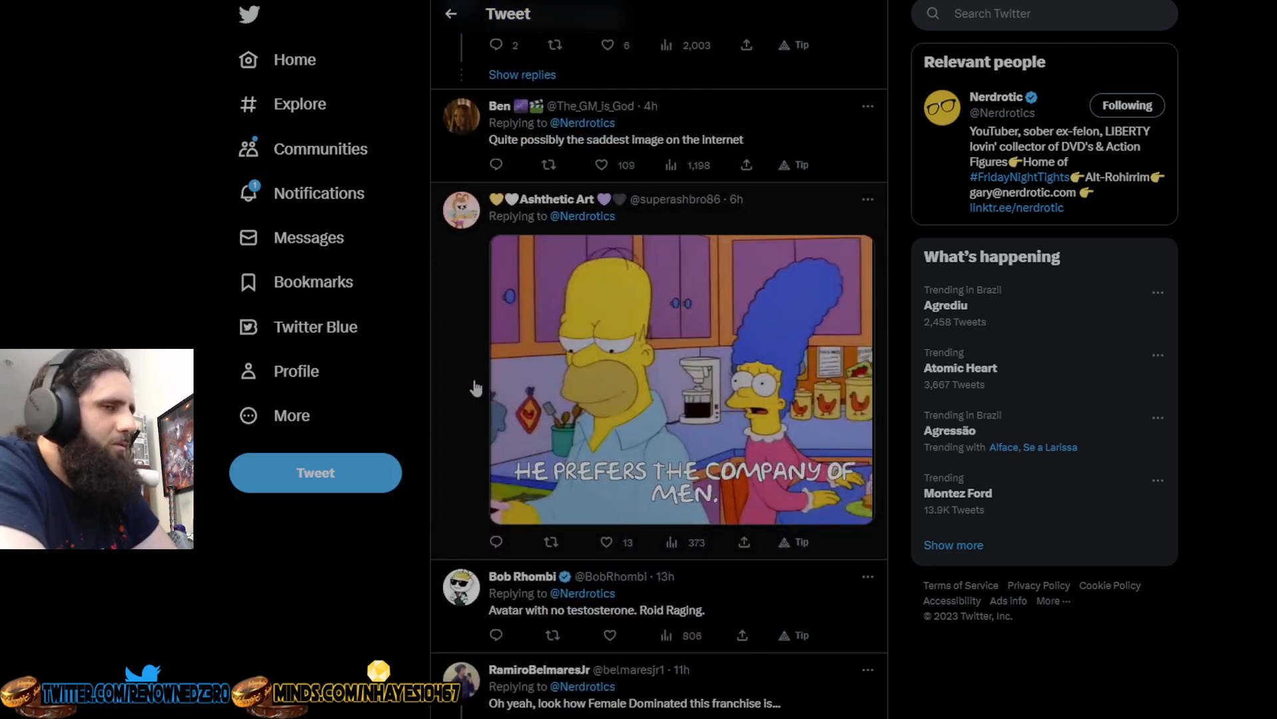
{"action": "mouse_move", "coordinate": [672, 511]}
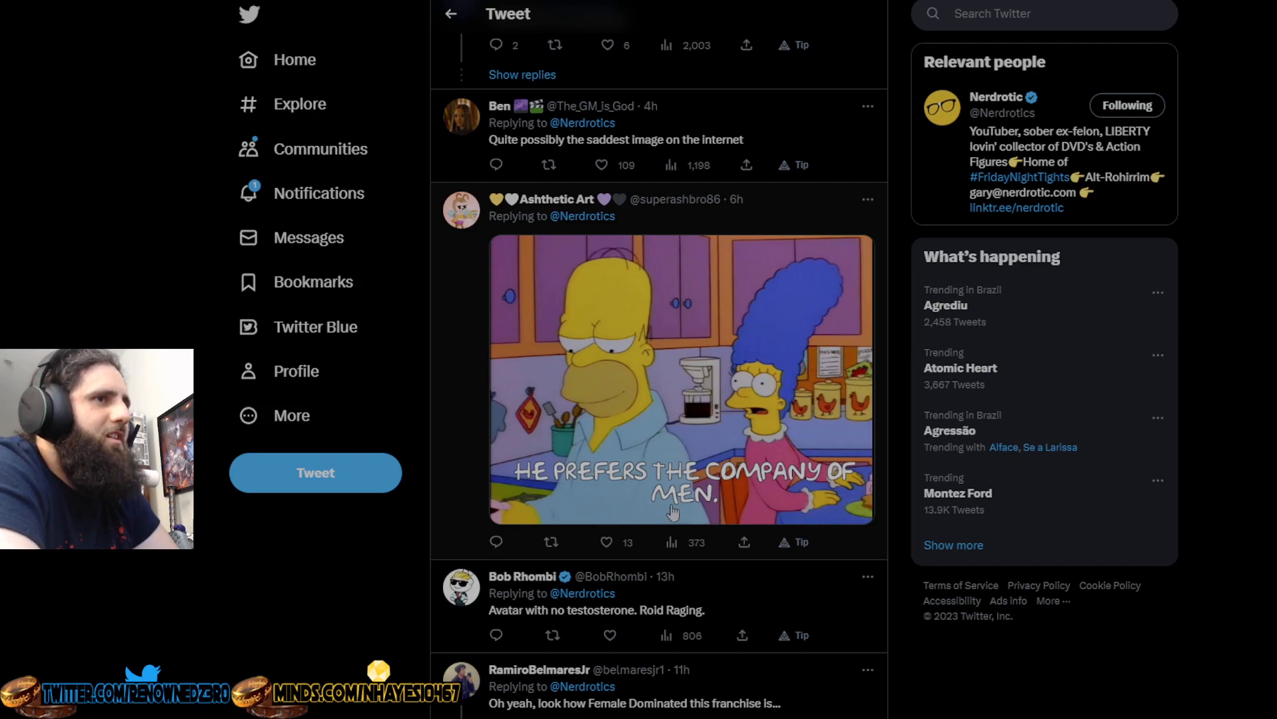
{"action": "mouse_move", "coordinate": [602, 490]}
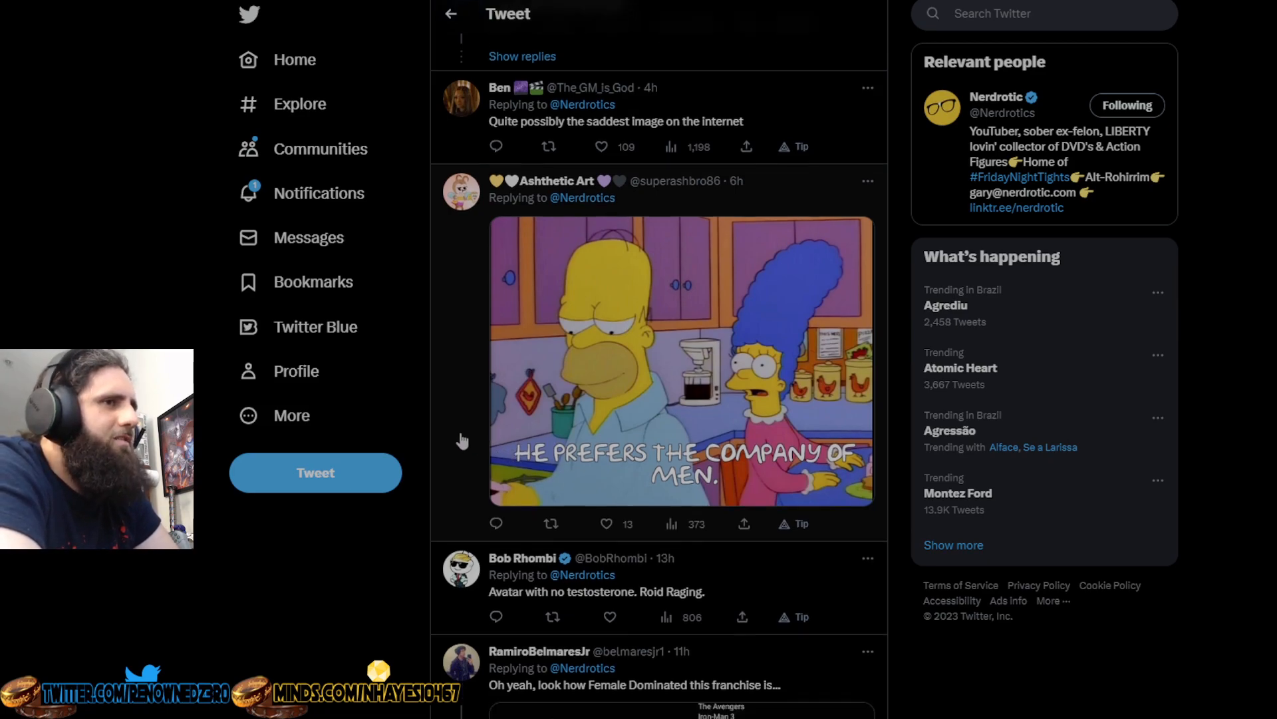
{"action": "scroll", "scroll_direction": "down", "scroll_amount": 3}
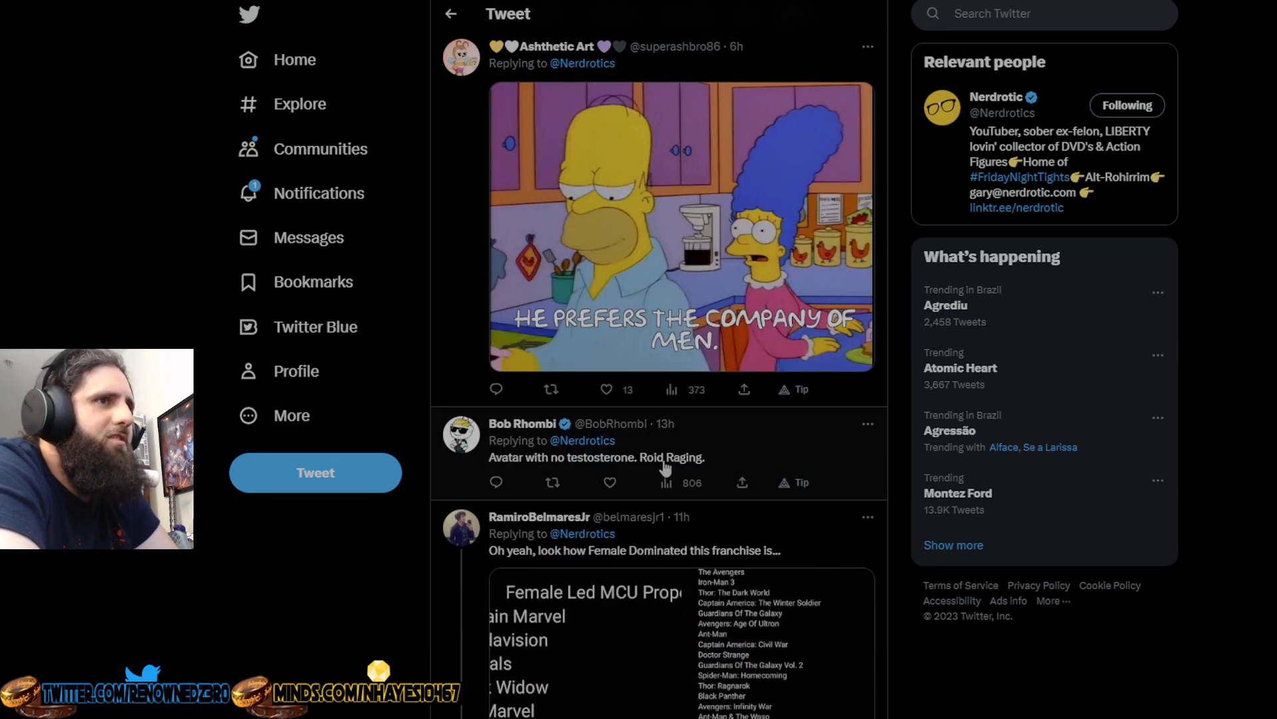
{"action": "scroll", "scroll_direction": "down", "scroll_amount": 3}
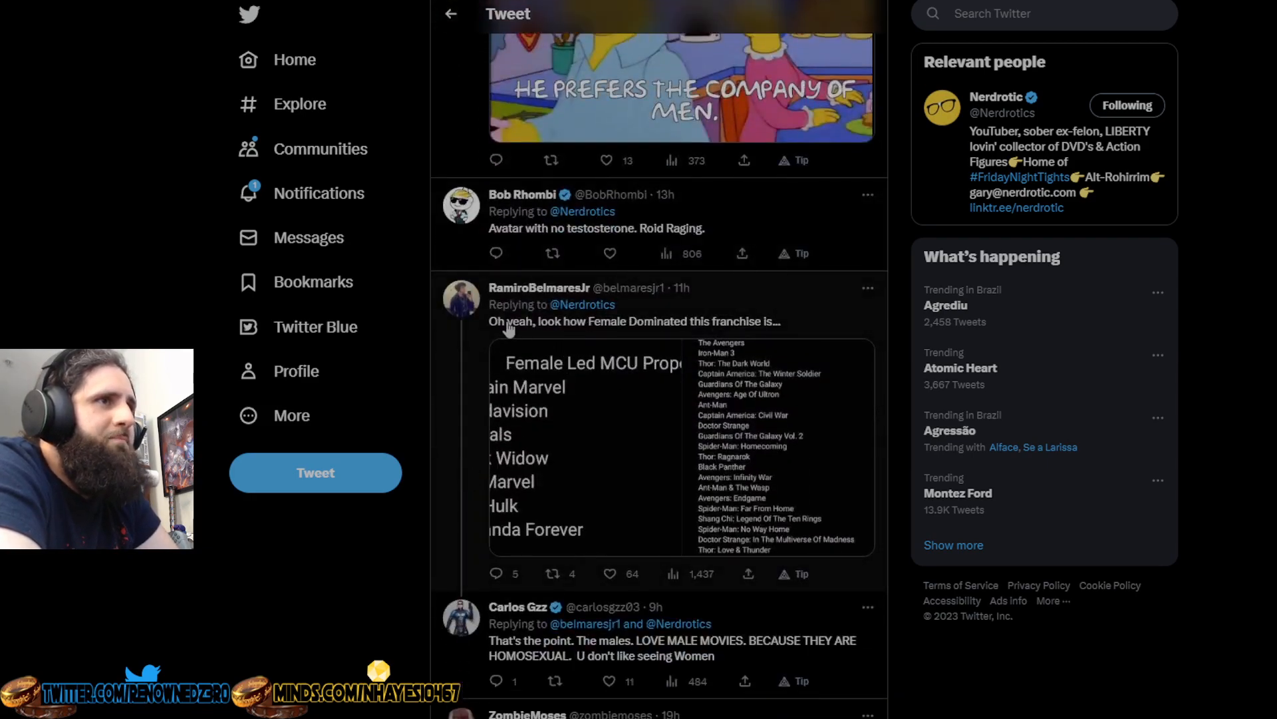
{"action": "mouse_move", "coordinate": [571, 444]}
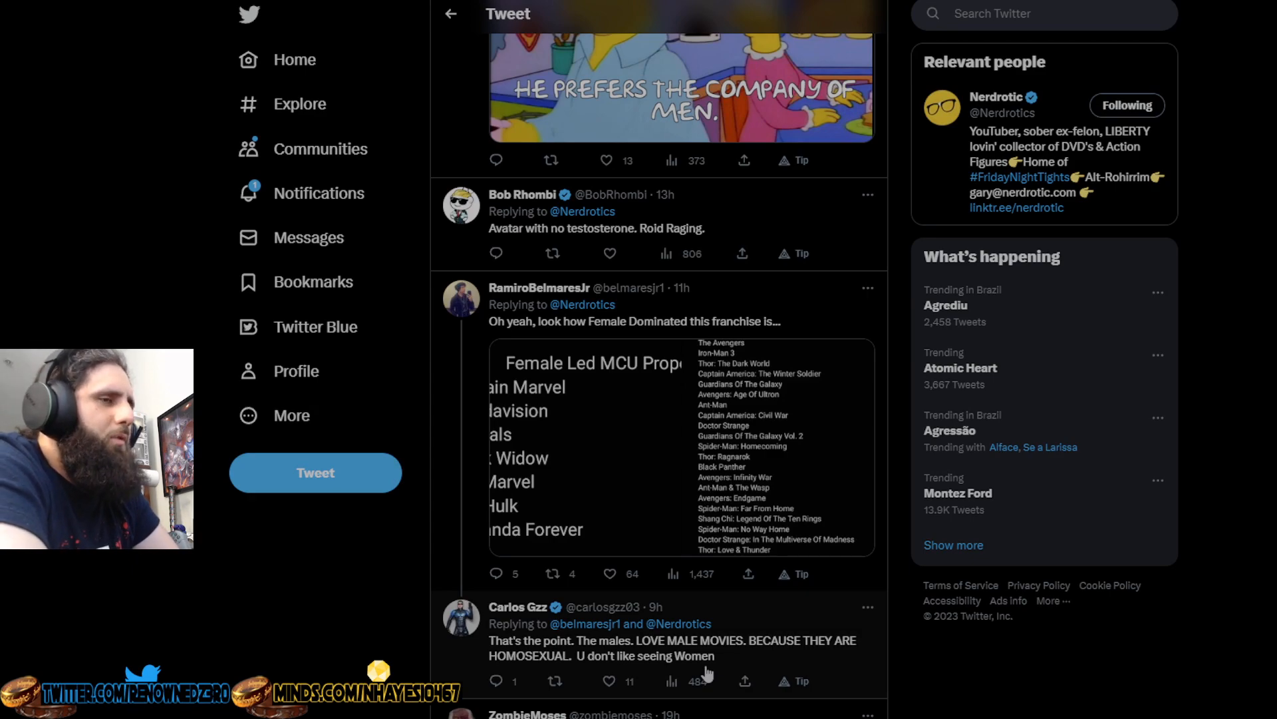
{"action": "scroll", "scroll_direction": "down", "scroll_amount": 3}
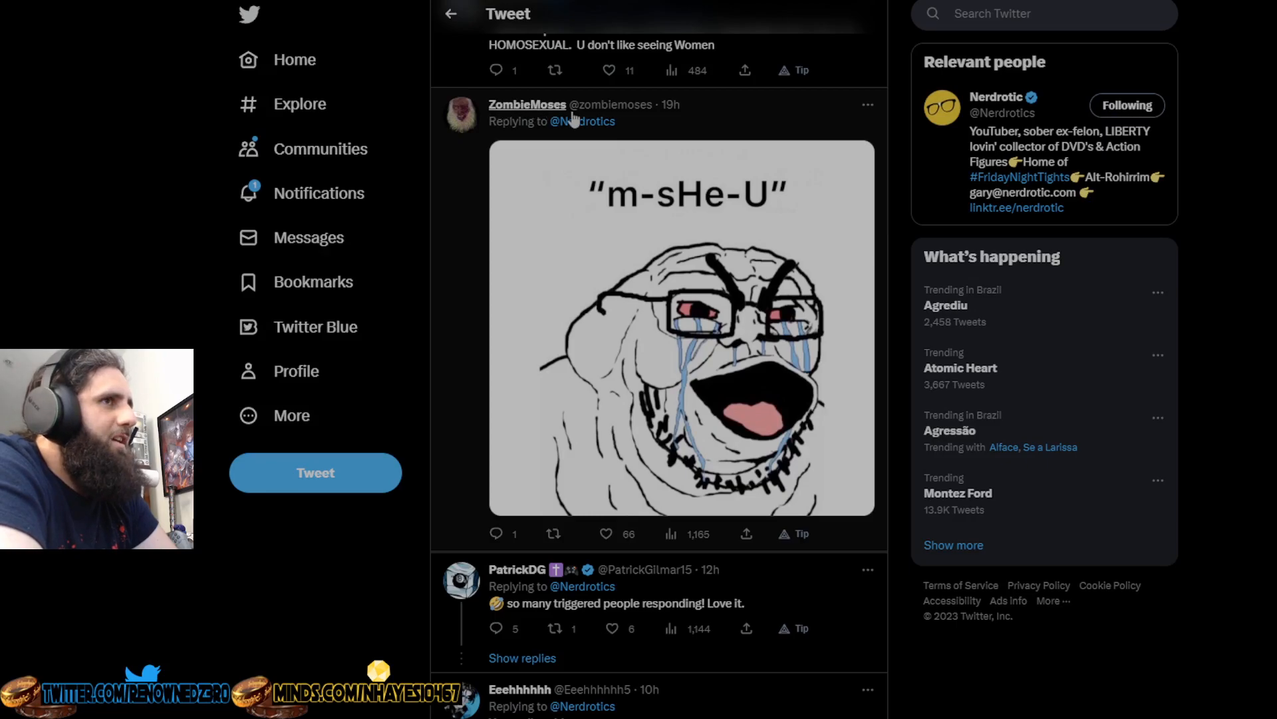
{"action": "mouse_move", "coordinate": [527, 104]}
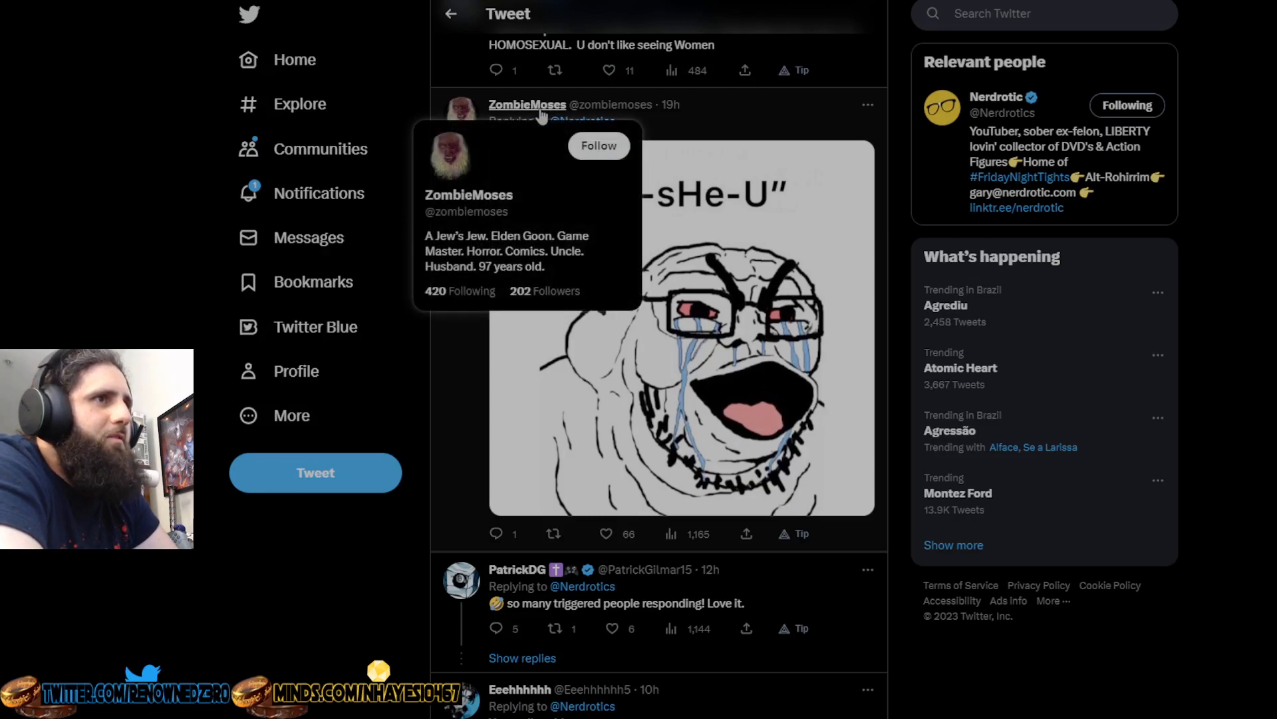
{"action": "mouse_move", "coordinate": [666, 376]}
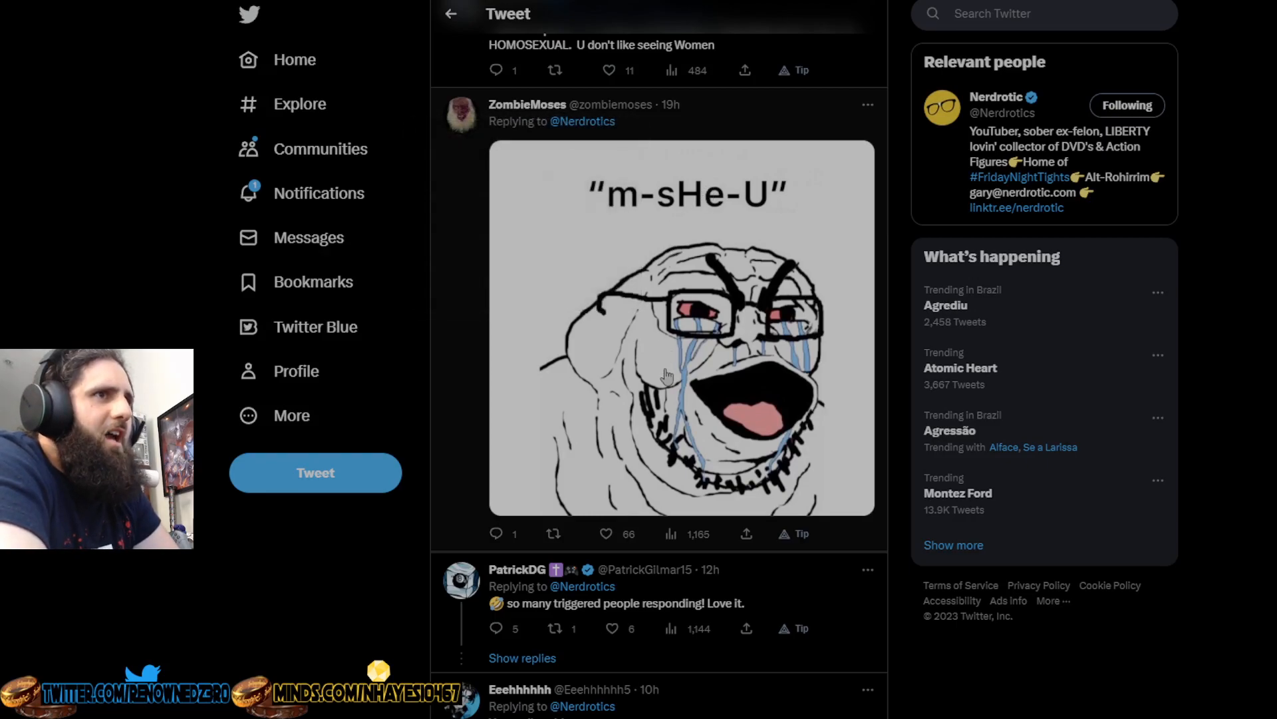
{"action": "scroll", "scroll_direction": "down", "scroll_amount": 3}
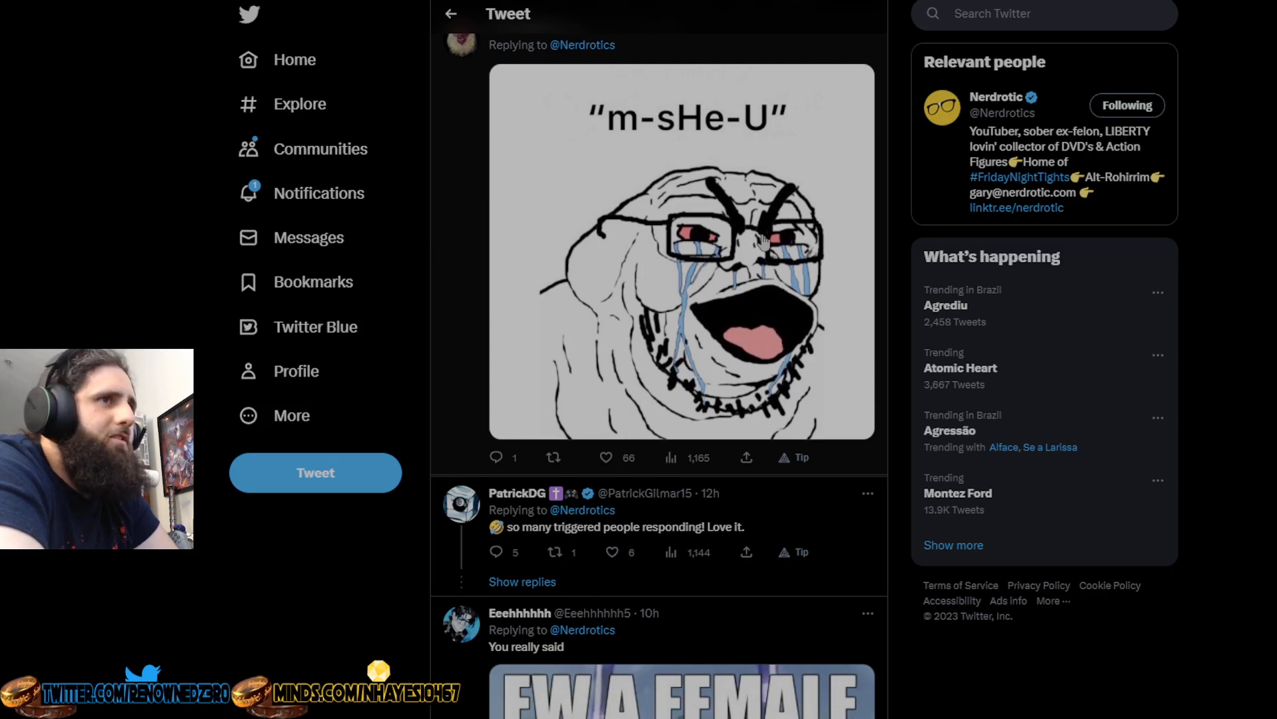
{"action": "scroll", "scroll_direction": "down", "scroll_amount": 3}
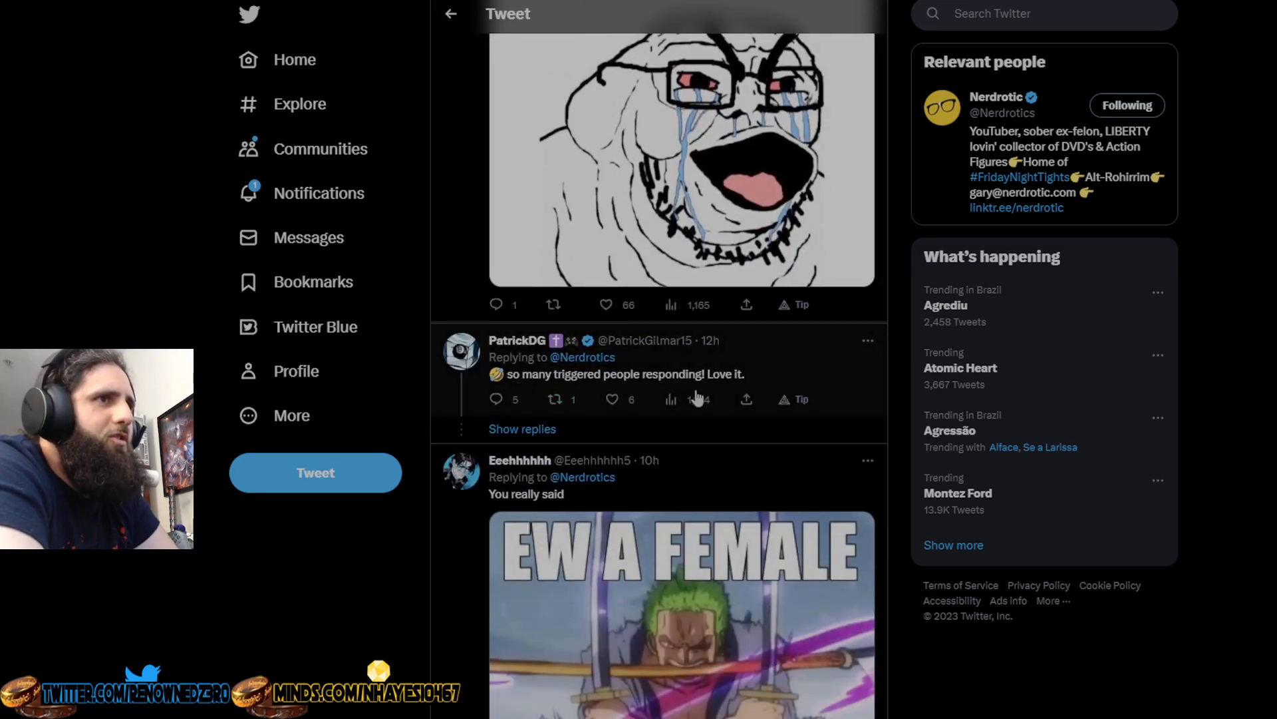
{"action": "scroll", "scroll_direction": "down", "scroll_amount": 3}
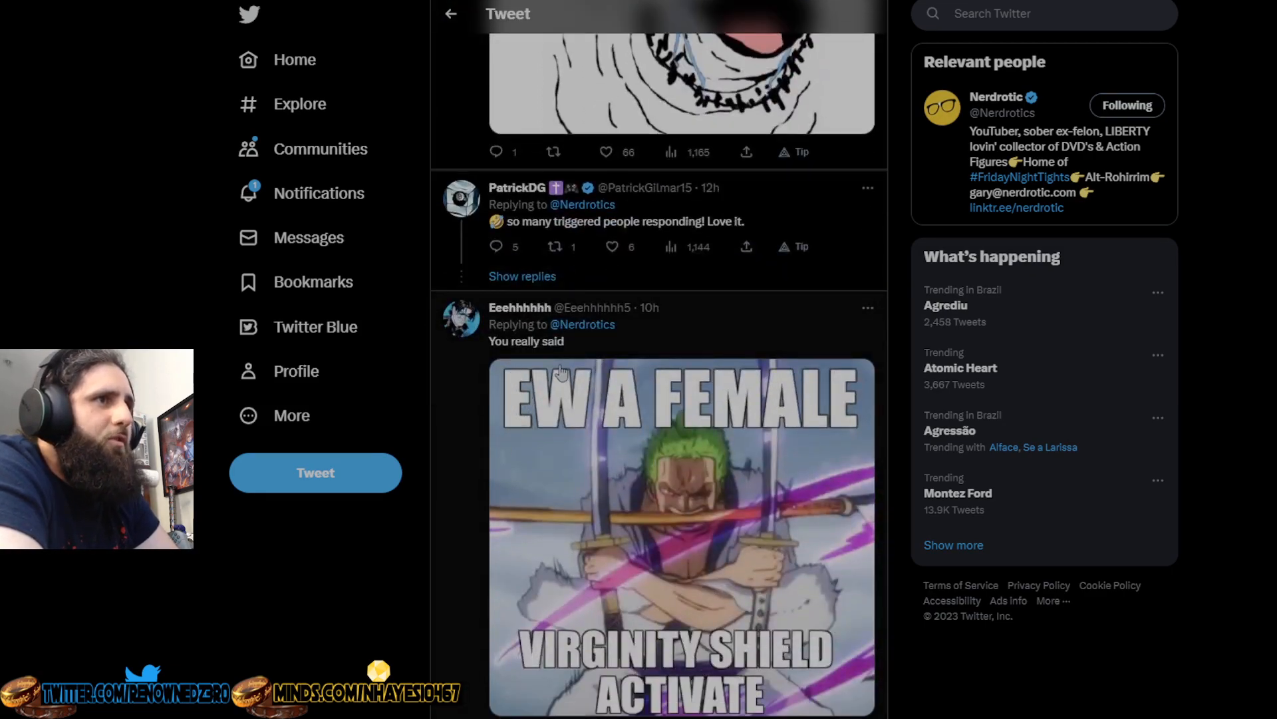
{"action": "scroll", "scroll_direction": "down", "scroll_amount": 3}
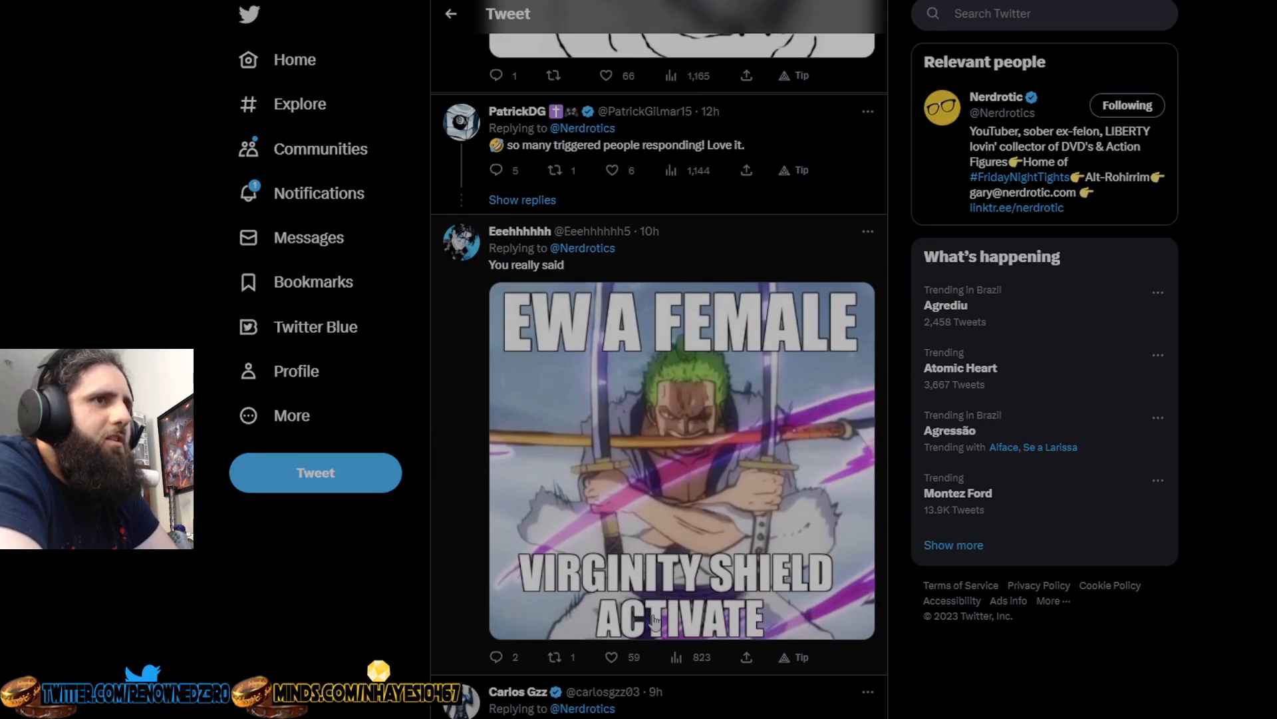
{"action": "mouse_move", "coordinate": [749, 621]}
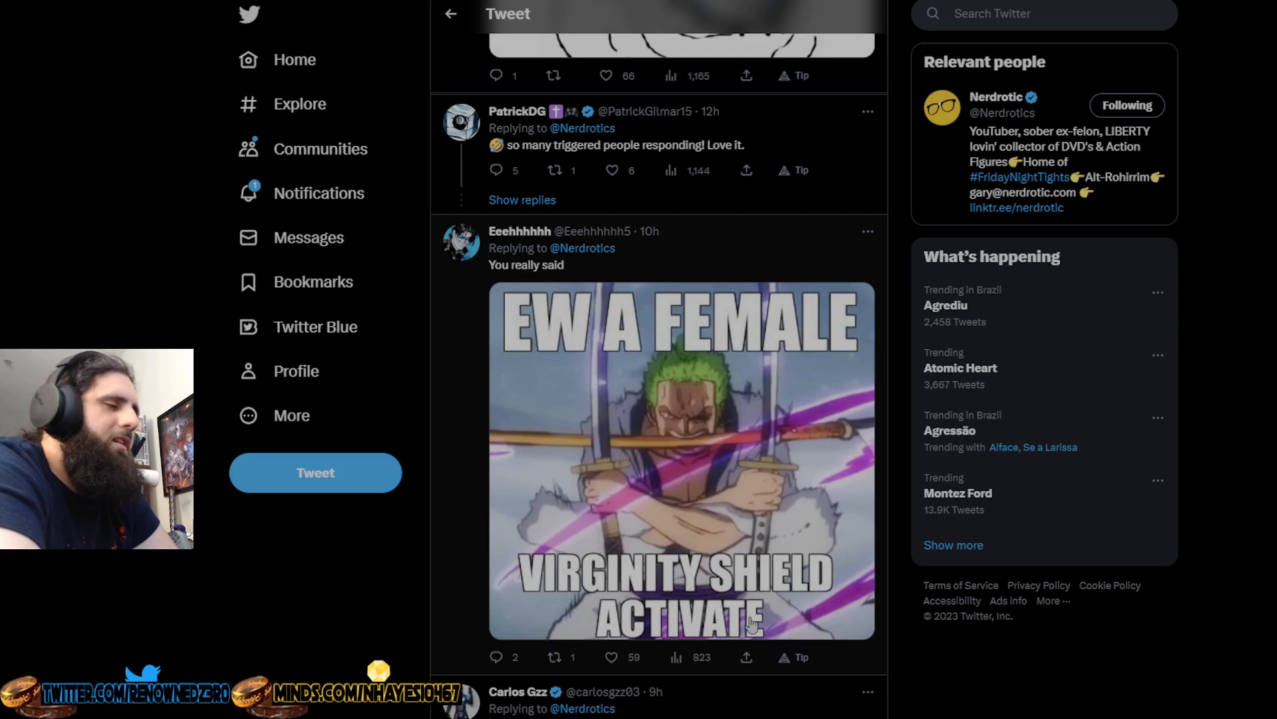
{"action": "mouse_move", "coordinate": [617, 609]}
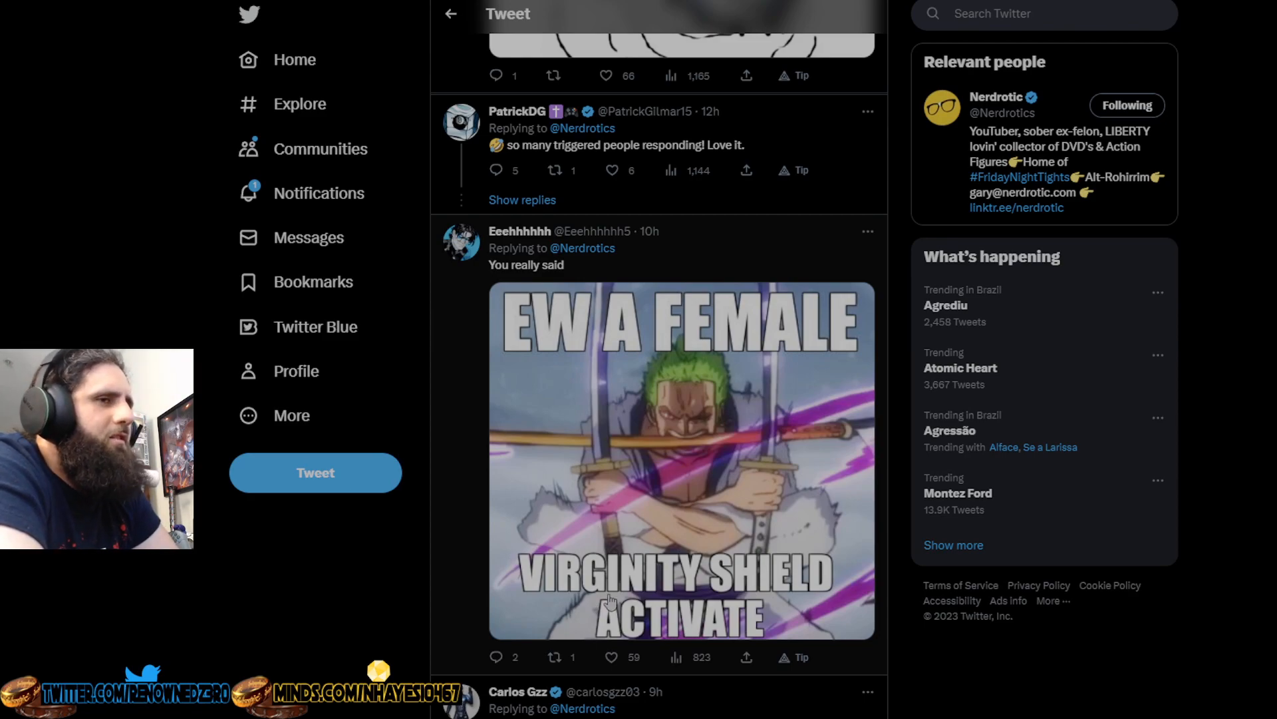
- Scroll past the 'Are U Gay' and 'fragile masculinity' replies to Nexus Arcana's Obi-Wan meme and Wayne's World GIF
{"action": "scroll", "scroll_direction": "down", "scroll_amount": 3}
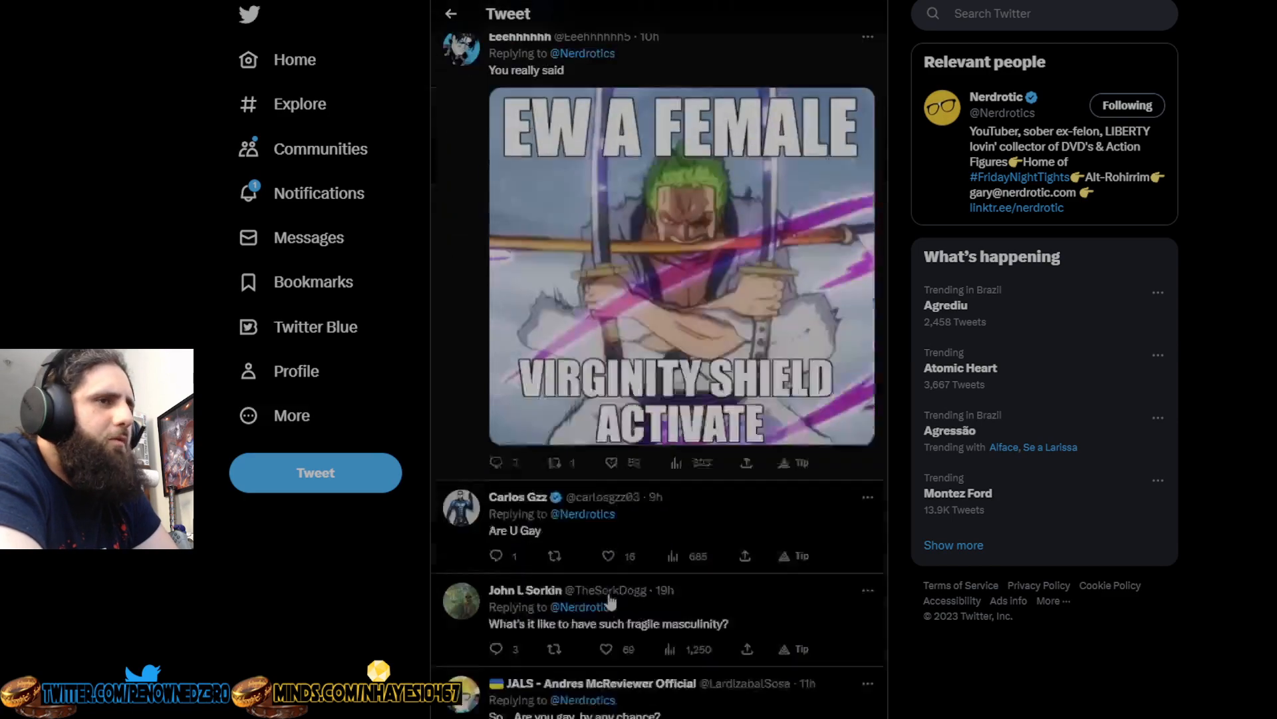
{"action": "scroll", "scroll_direction": "down", "scroll_amount": 3}
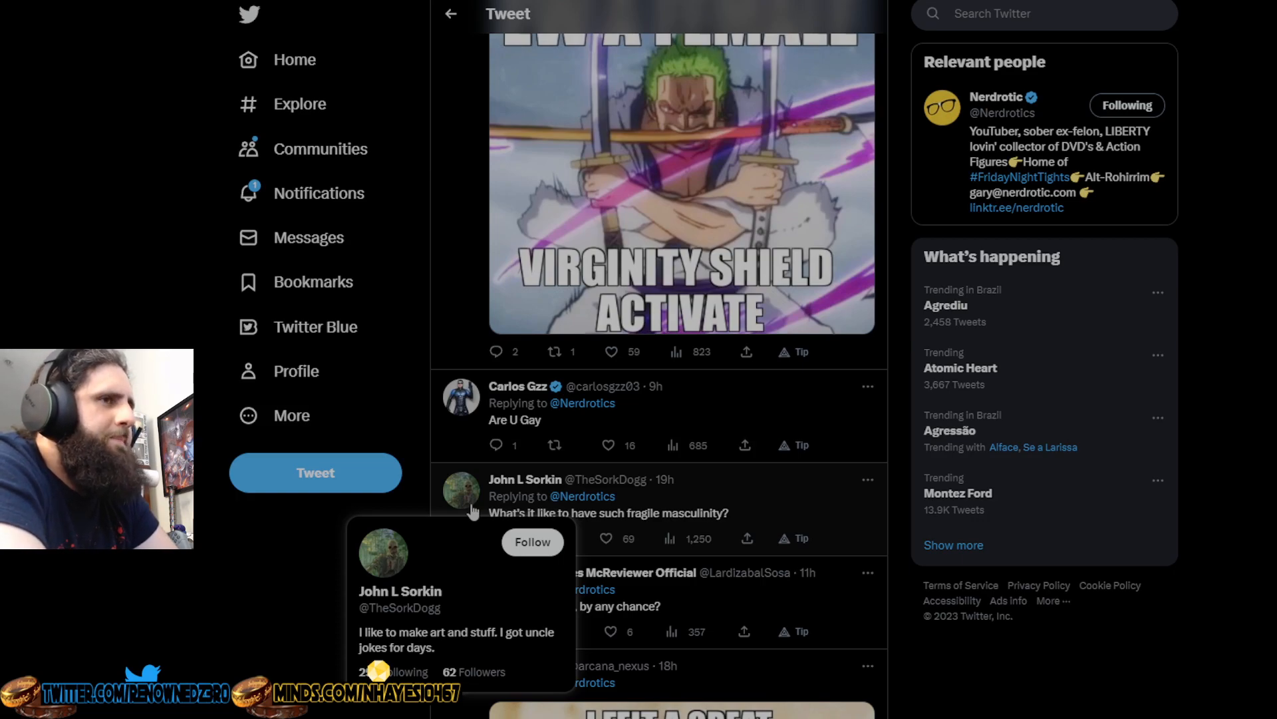
{"action": "mouse_move", "coordinate": [273, 591]}
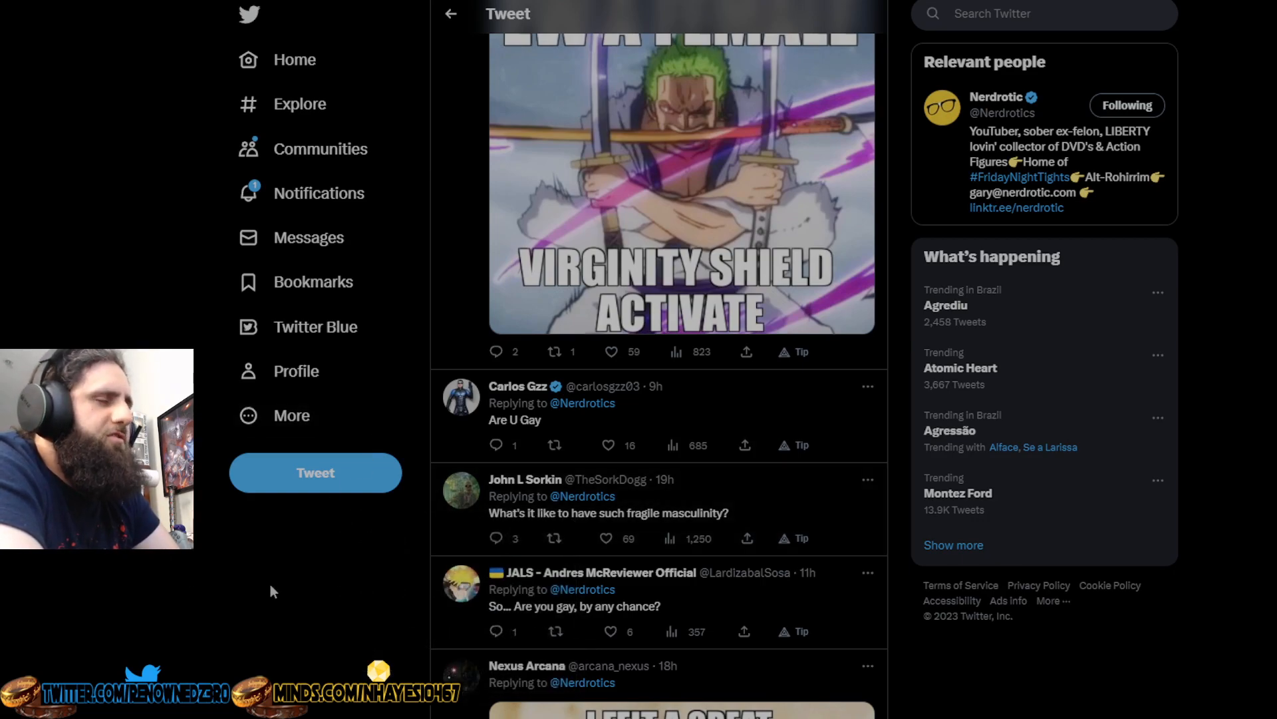
{"action": "scroll", "scroll_direction": "down", "scroll_amount": 3}
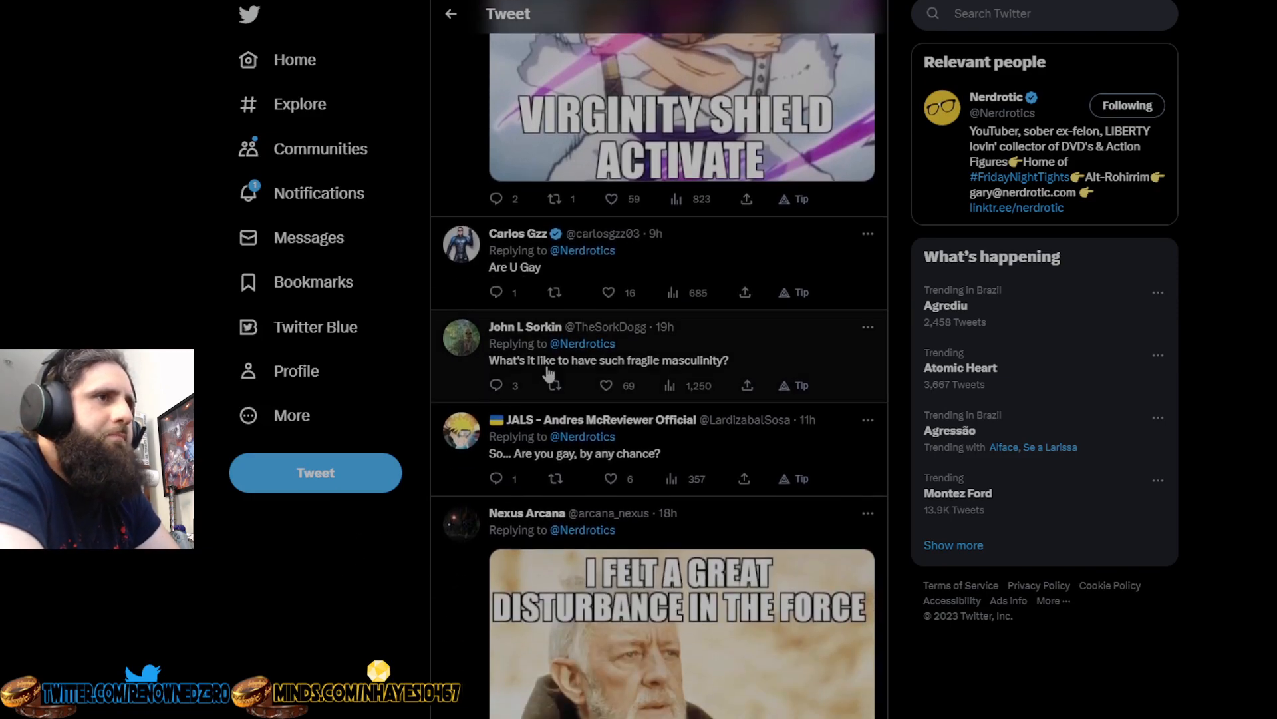
{"action": "mouse_move", "coordinate": [718, 370]}
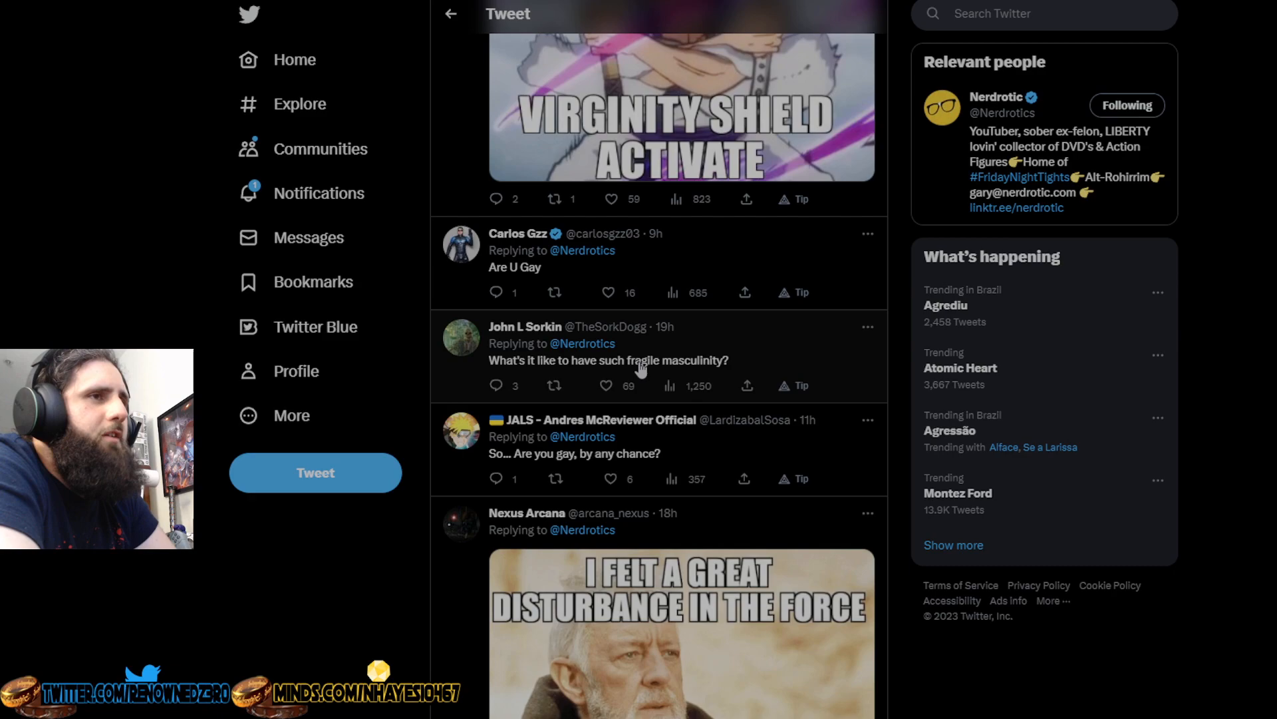
{"action": "mouse_move", "coordinate": [395, 538]}
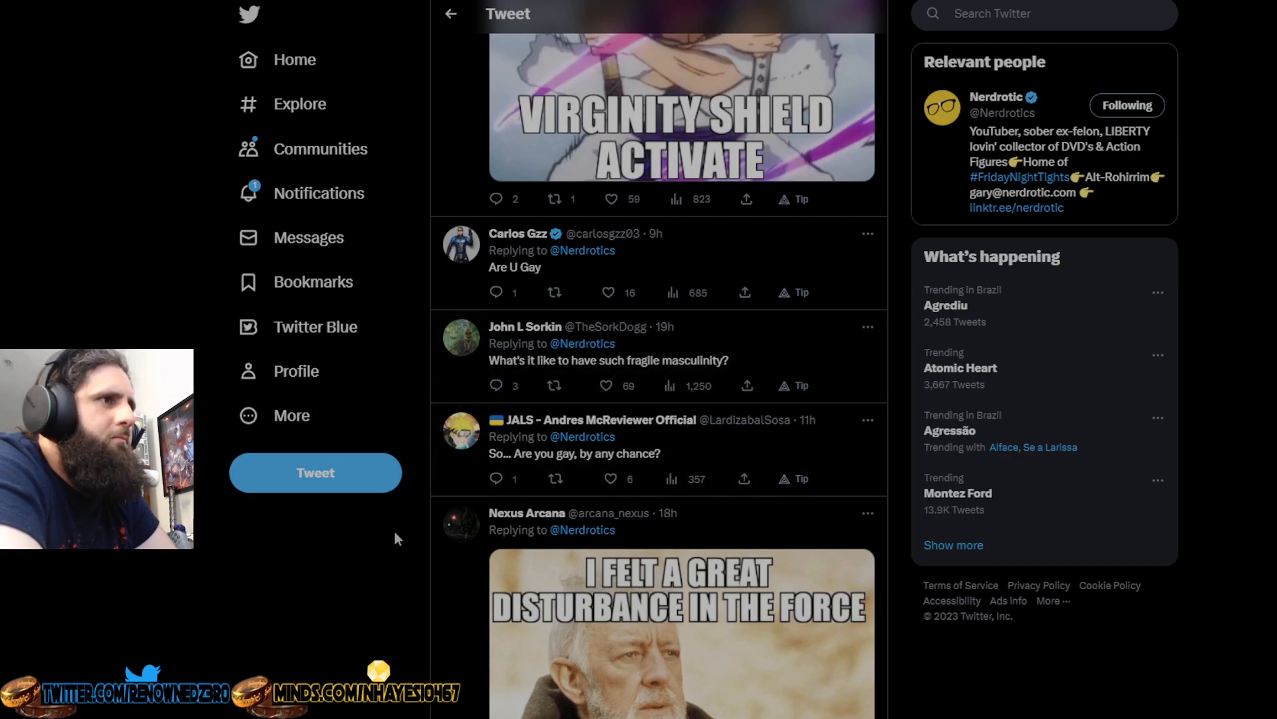
{"action": "scroll", "scroll_direction": "down", "scroll_amount": 3}
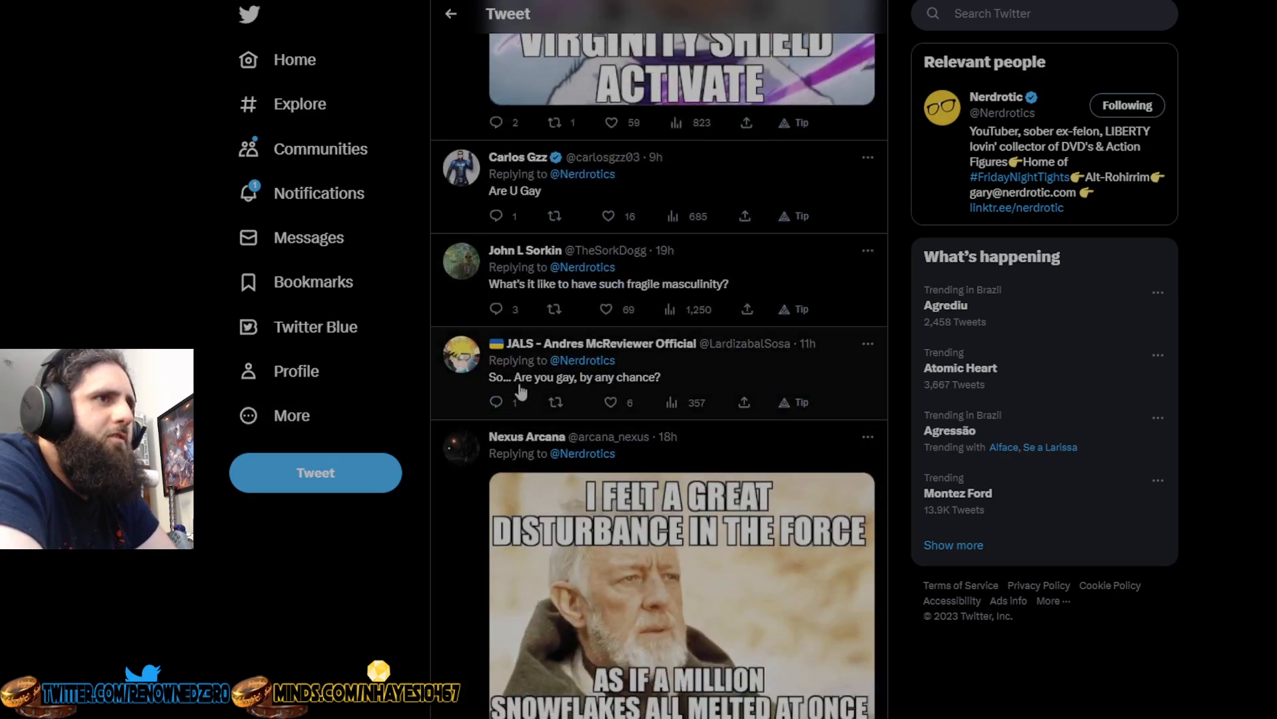
{"action": "scroll", "scroll_direction": "down", "scroll_amount": 3}
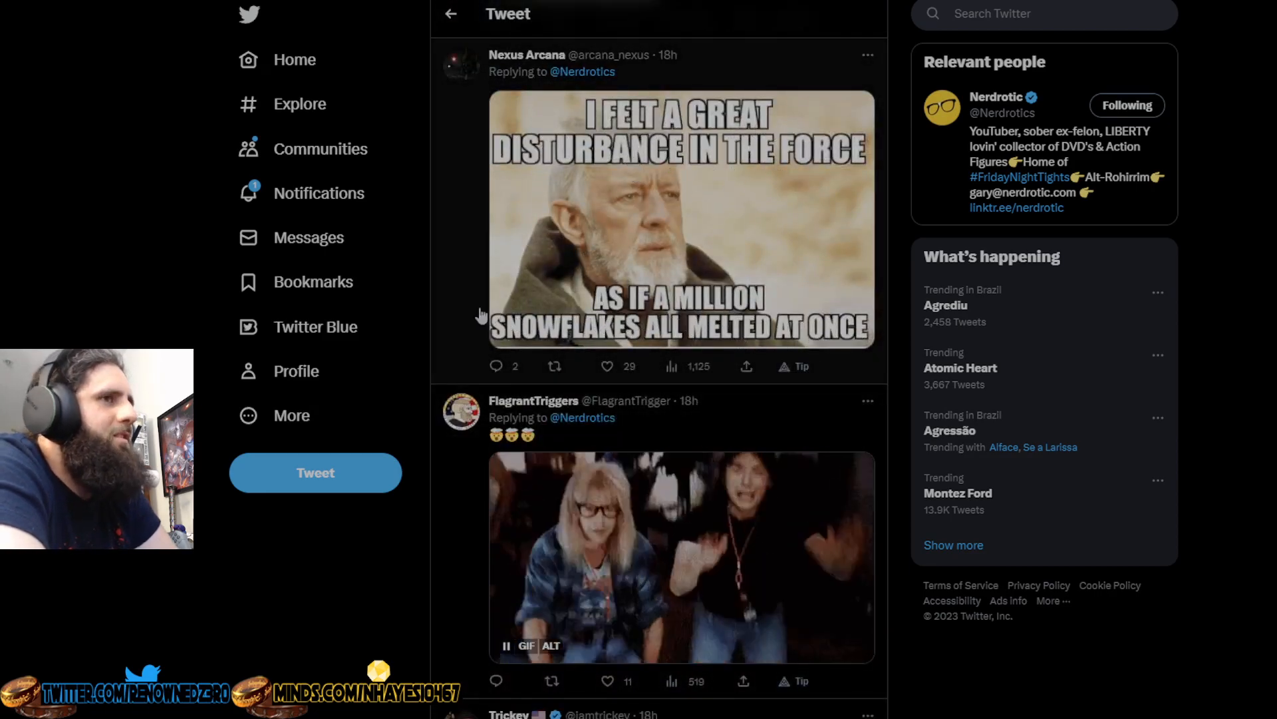
{"action": "scroll", "scroll_direction": "down", "scroll_amount": 3}
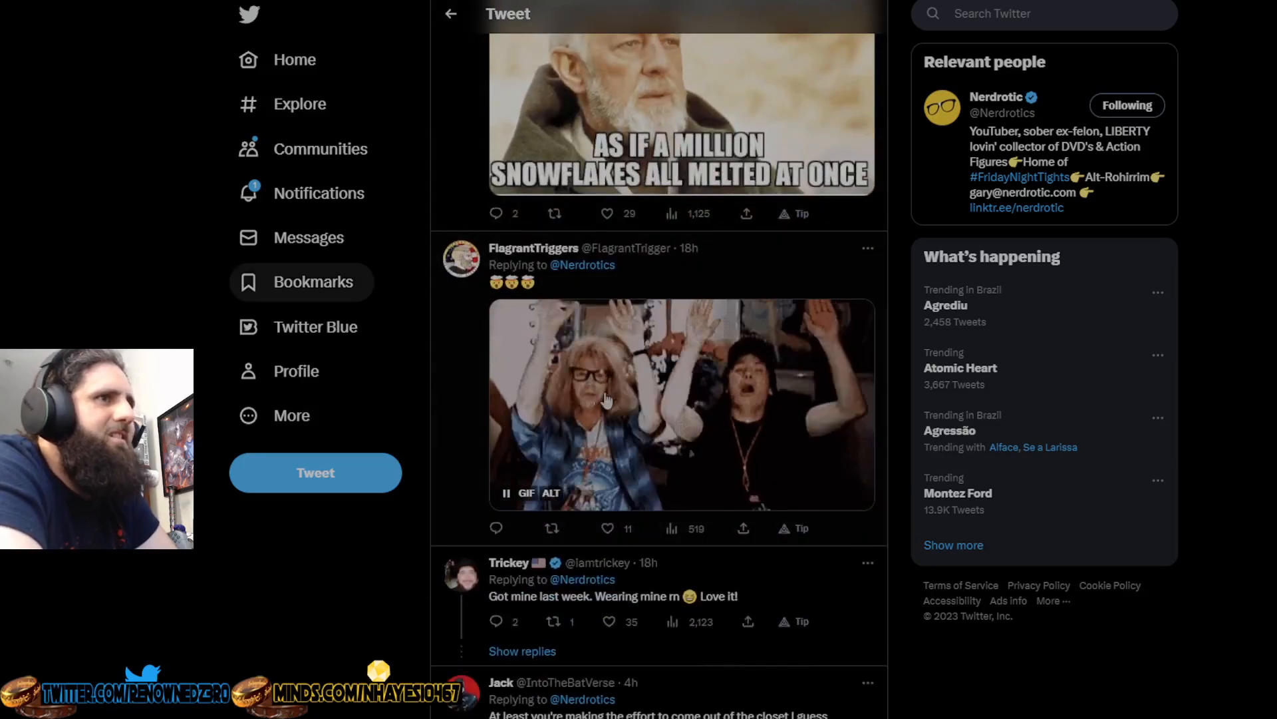
{"action": "scroll", "scroll_direction": "down", "scroll_amount": 3}
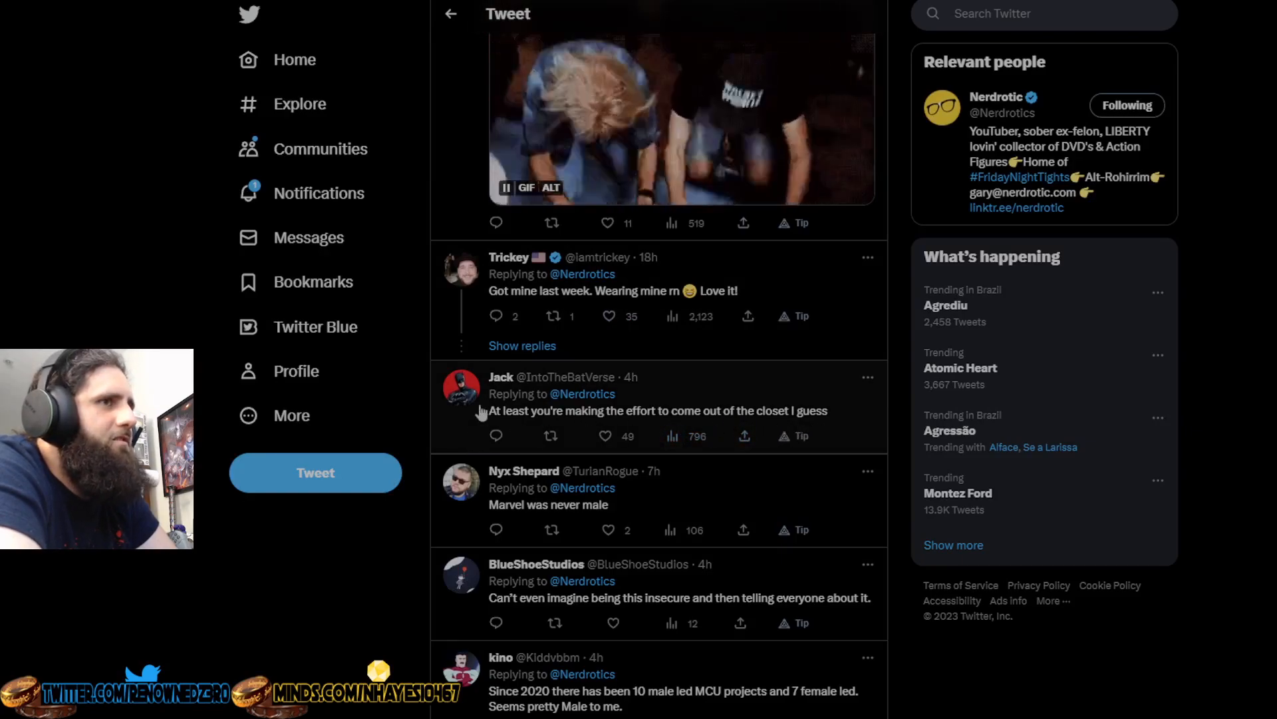
{"action": "mouse_move", "coordinate": [501, 377]}
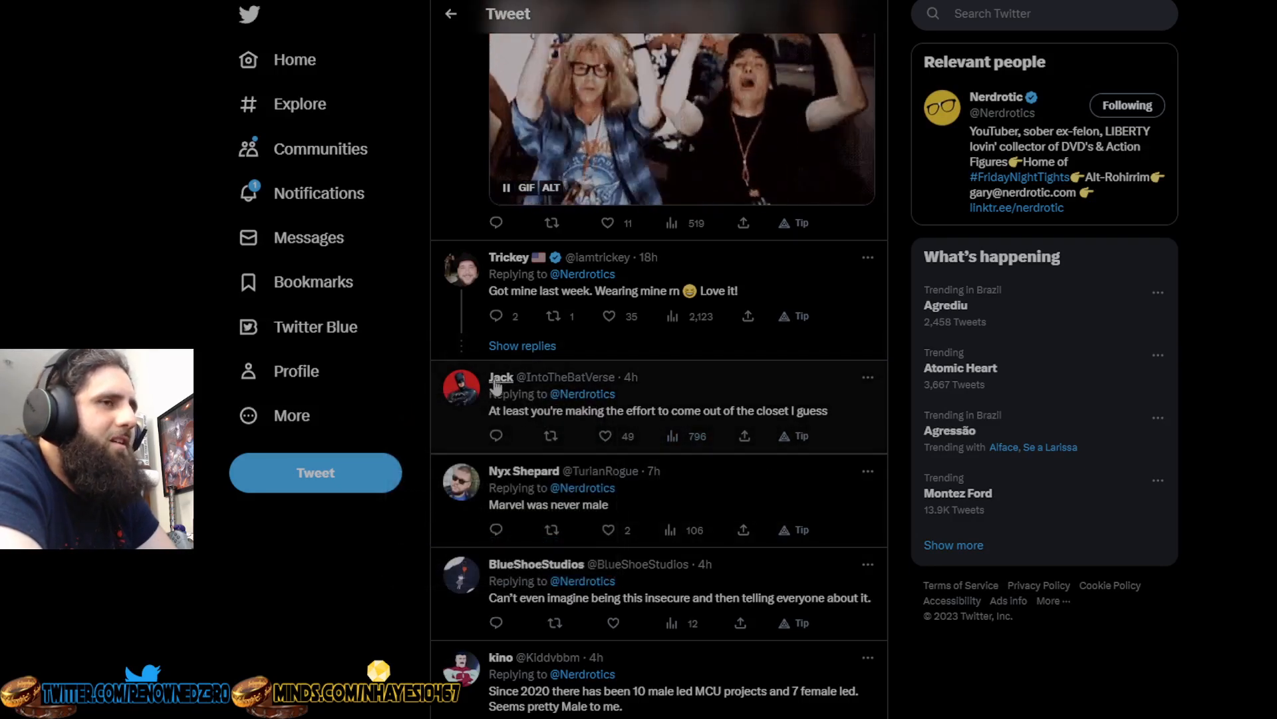
{"action": "scroll", "scroll_direction": "down", "scroll_amount": 3}
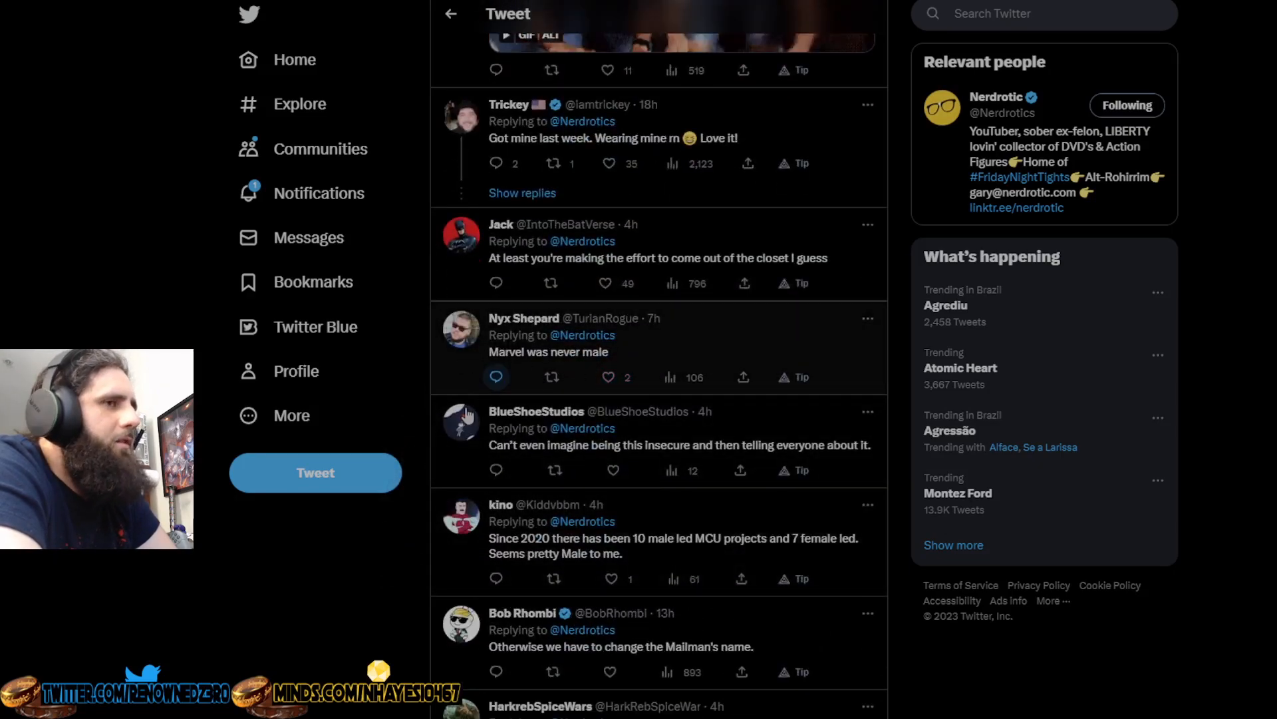
{"action": "scroll", "scroll_direction": "down", "scroll_amount": 3}
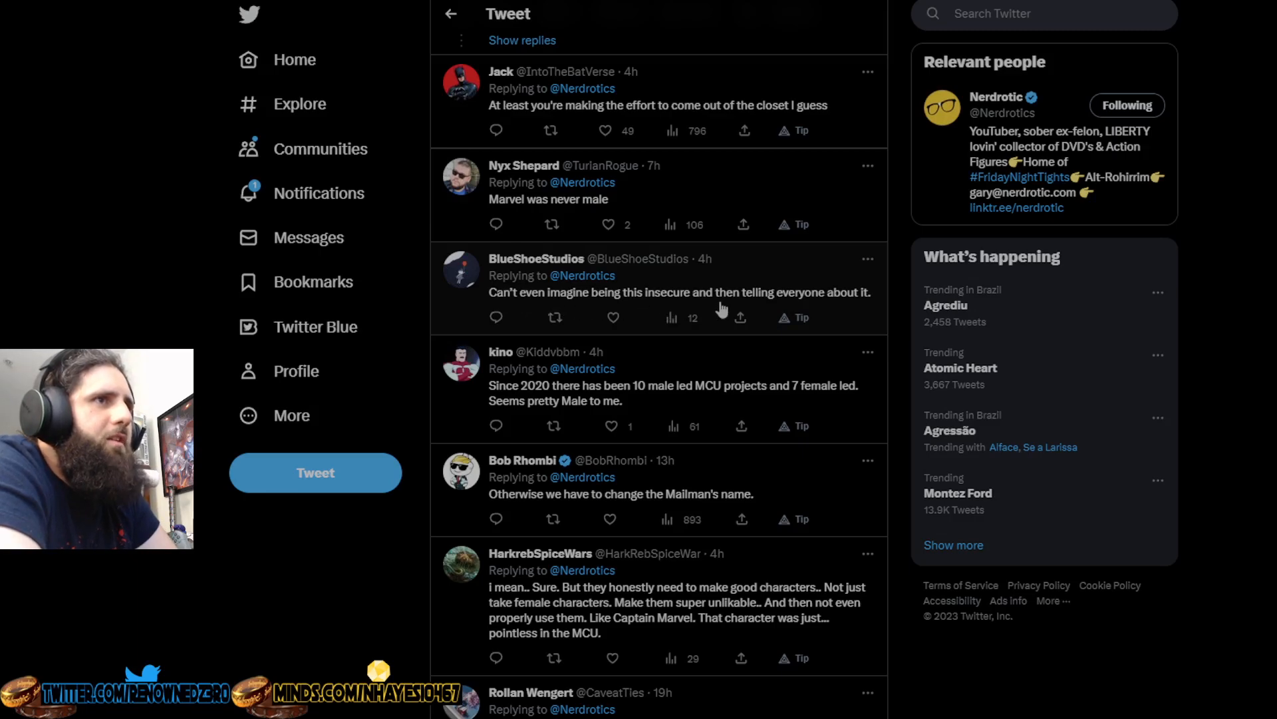
{"action": "mouse_move", "coordinate": [460, 322]}
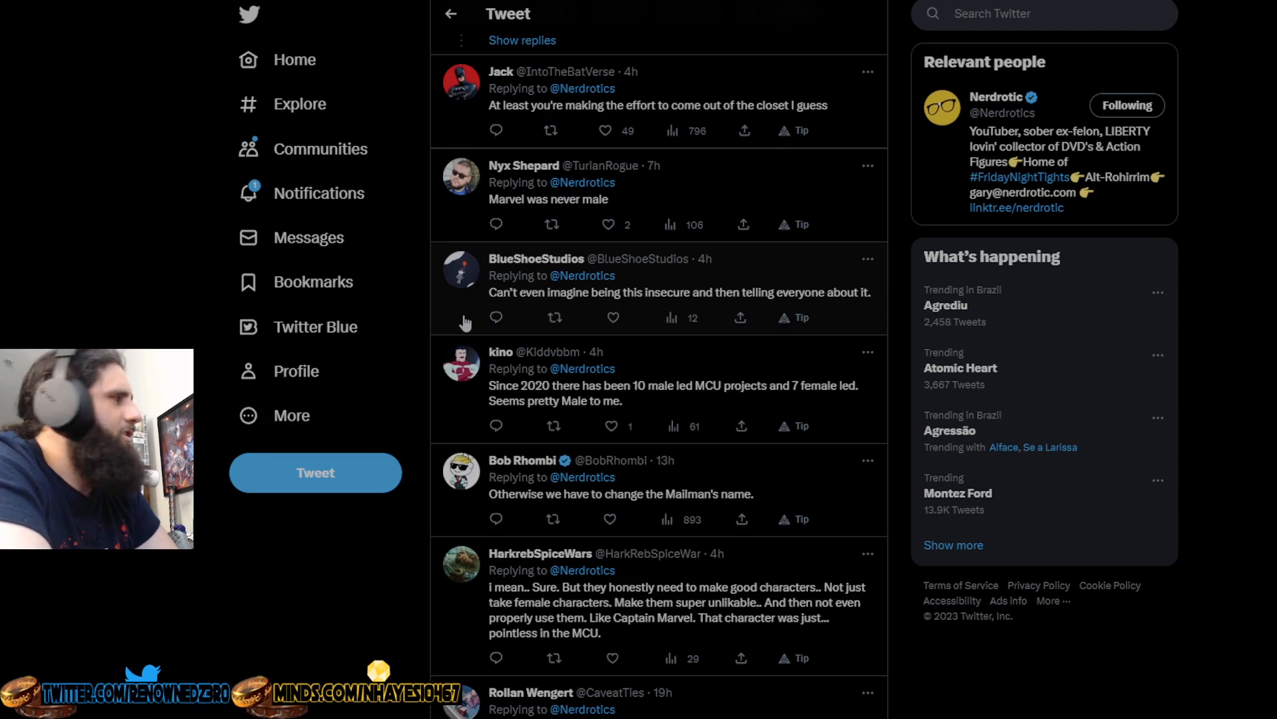
{"action": "mouse_move", "coordinate": [530, 406]}
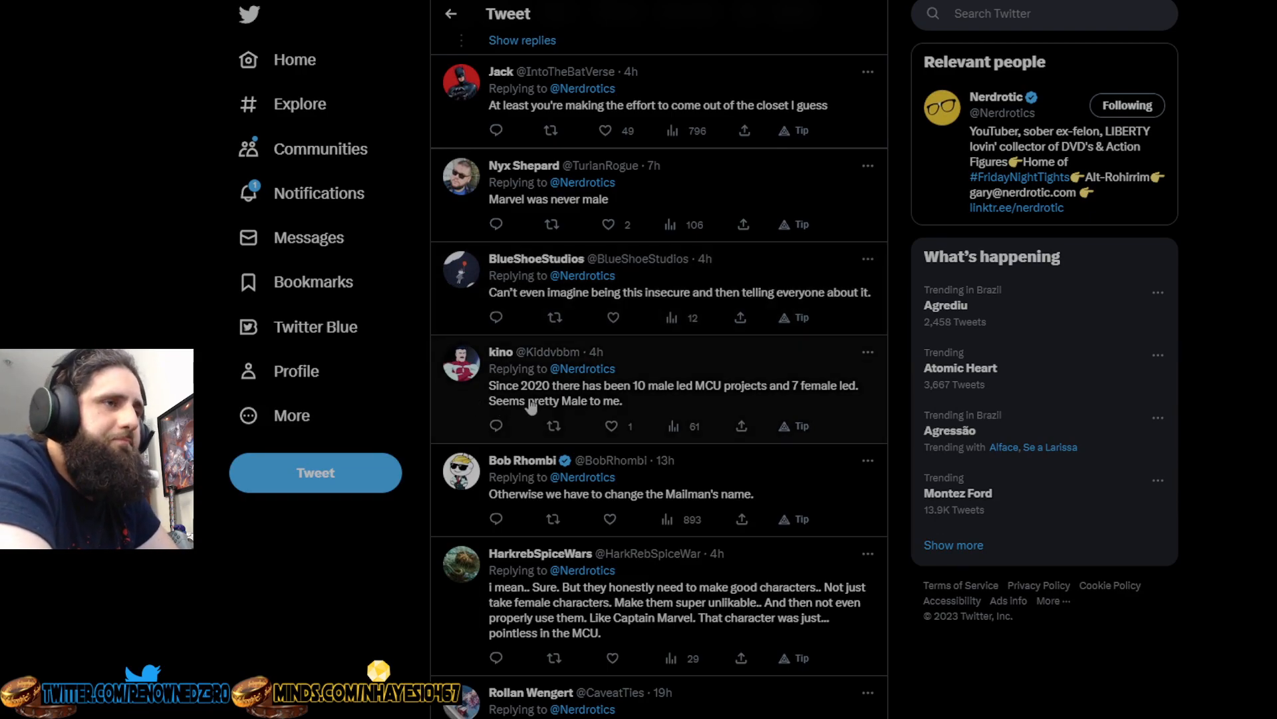
{"action": "mouse_move", "coordinate": [725, 399]}
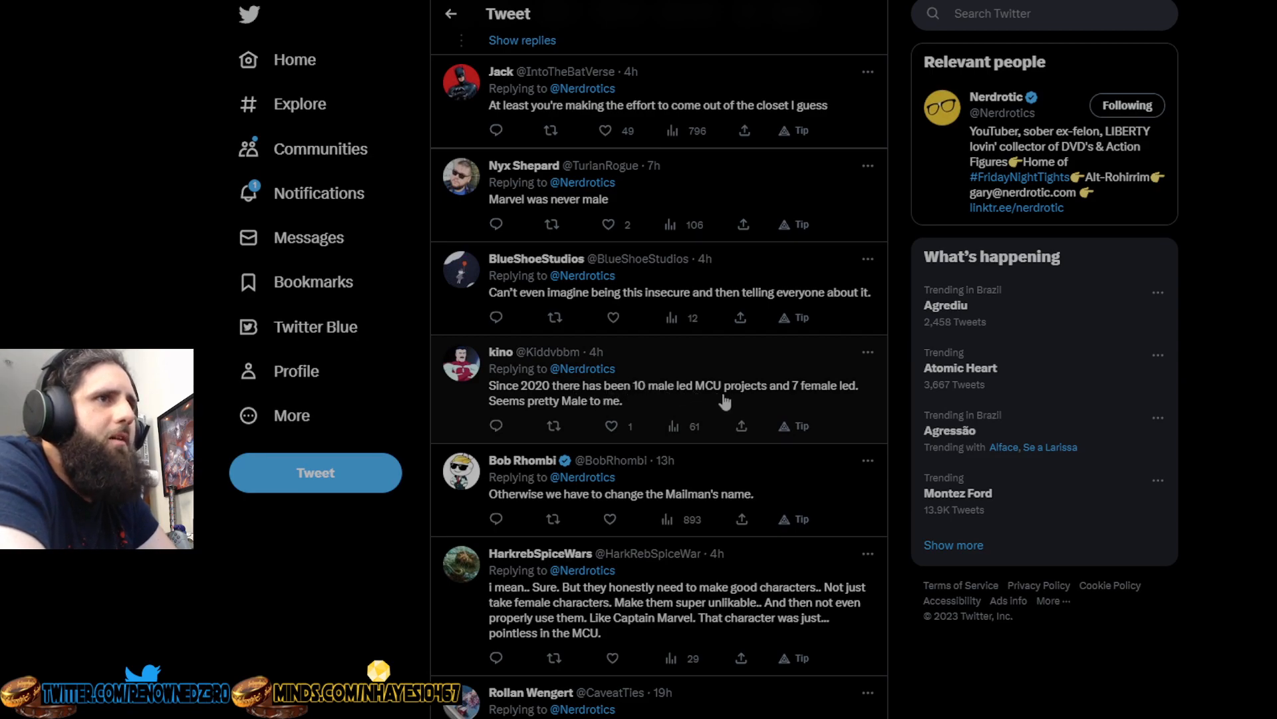
{"action": "mouse_move", "coordinate": [576, 420]}
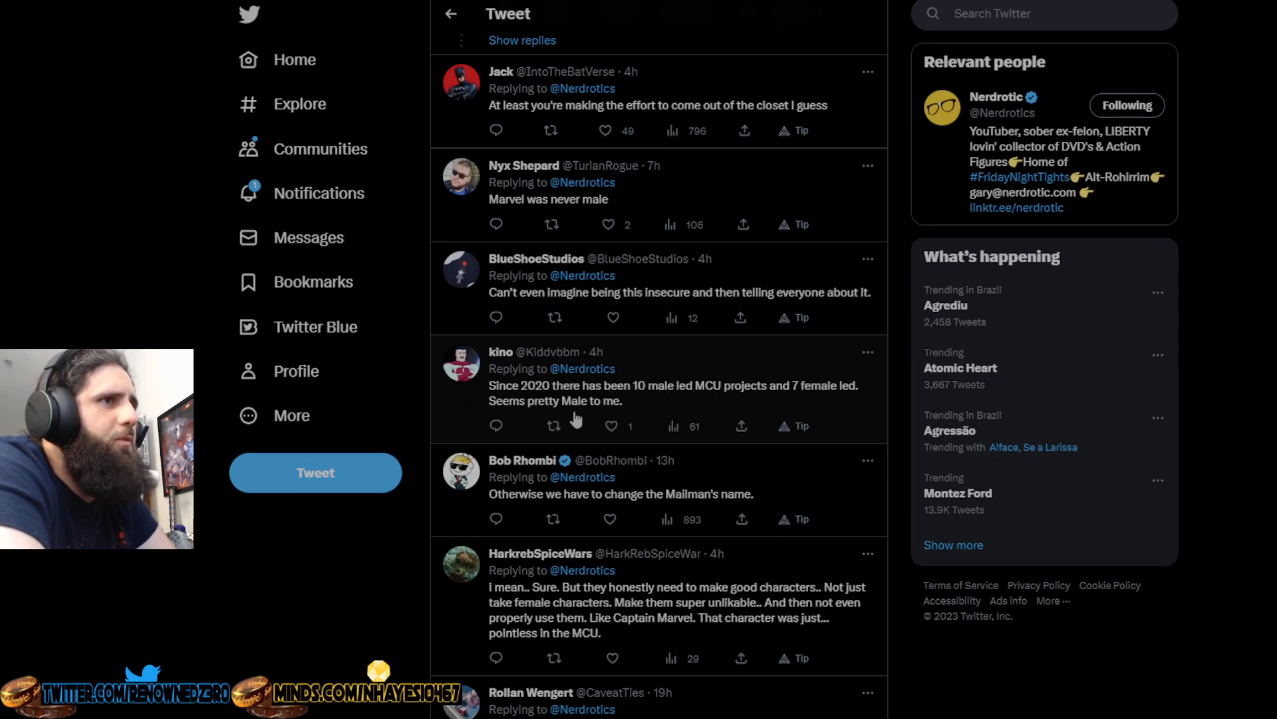
{"action": "scroll", "scroll_direction": "down", "scroll_amount": 3}
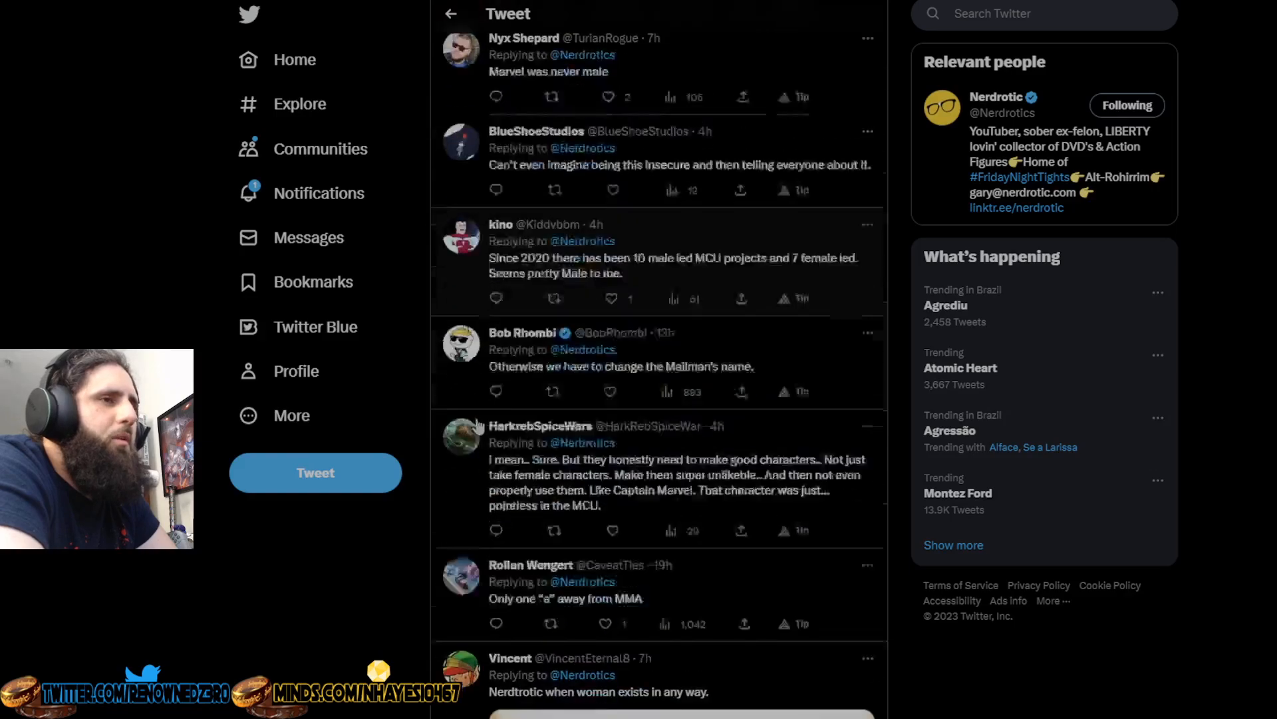
{"action": "scroll", "scroll_direction": "down", "scroll_amount": 3}
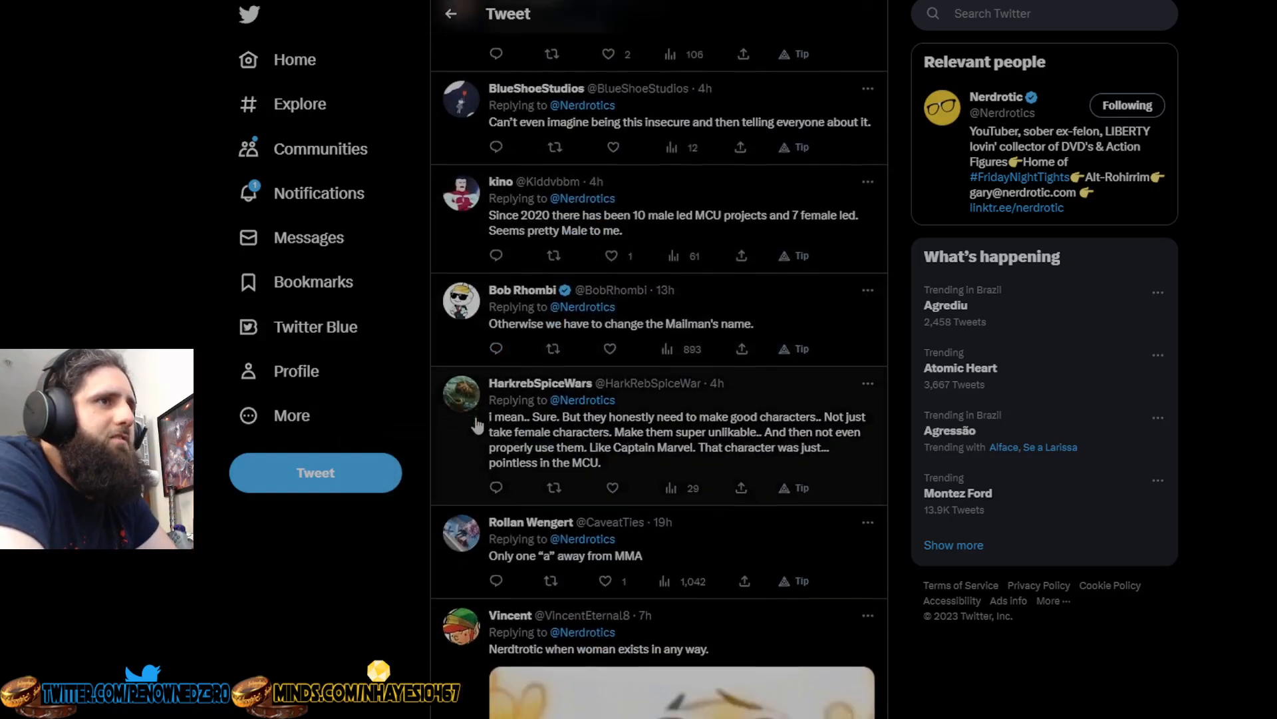
{"action": "scroll", "scroll_direction": "down", "scroll_amount": 3}
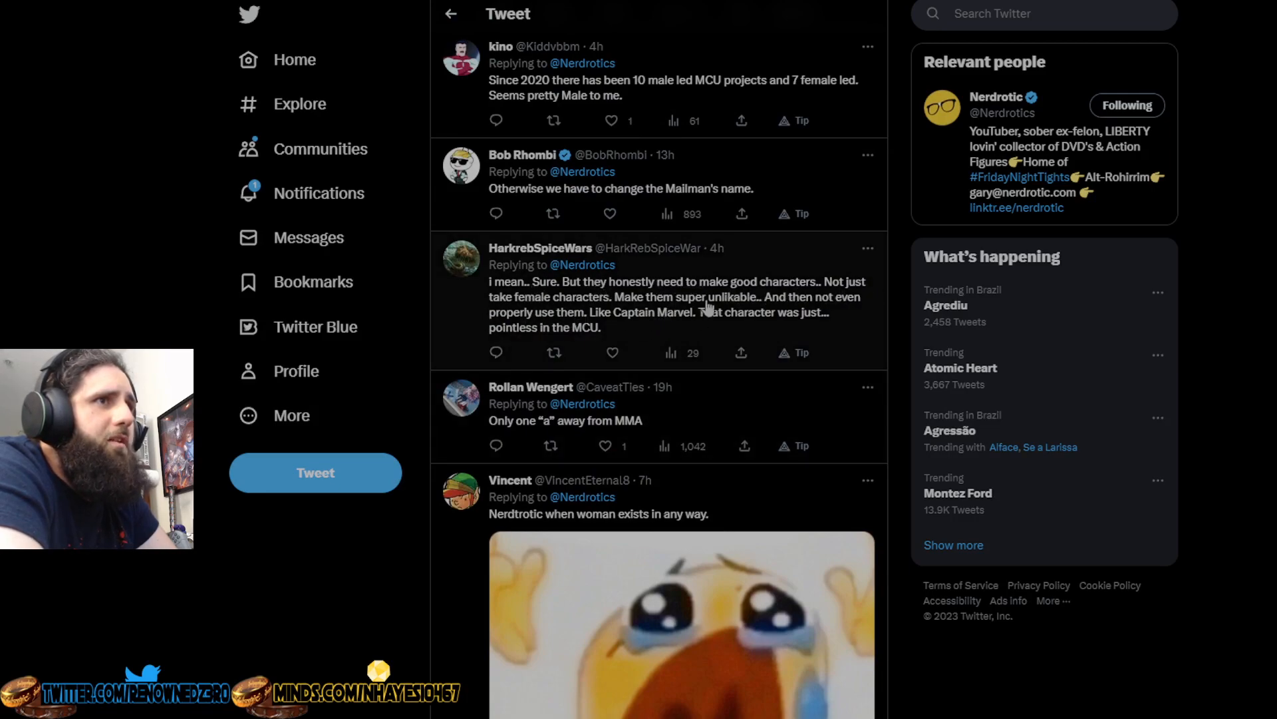
{"action": "mouse_move", "coordinate": [564, 335]}
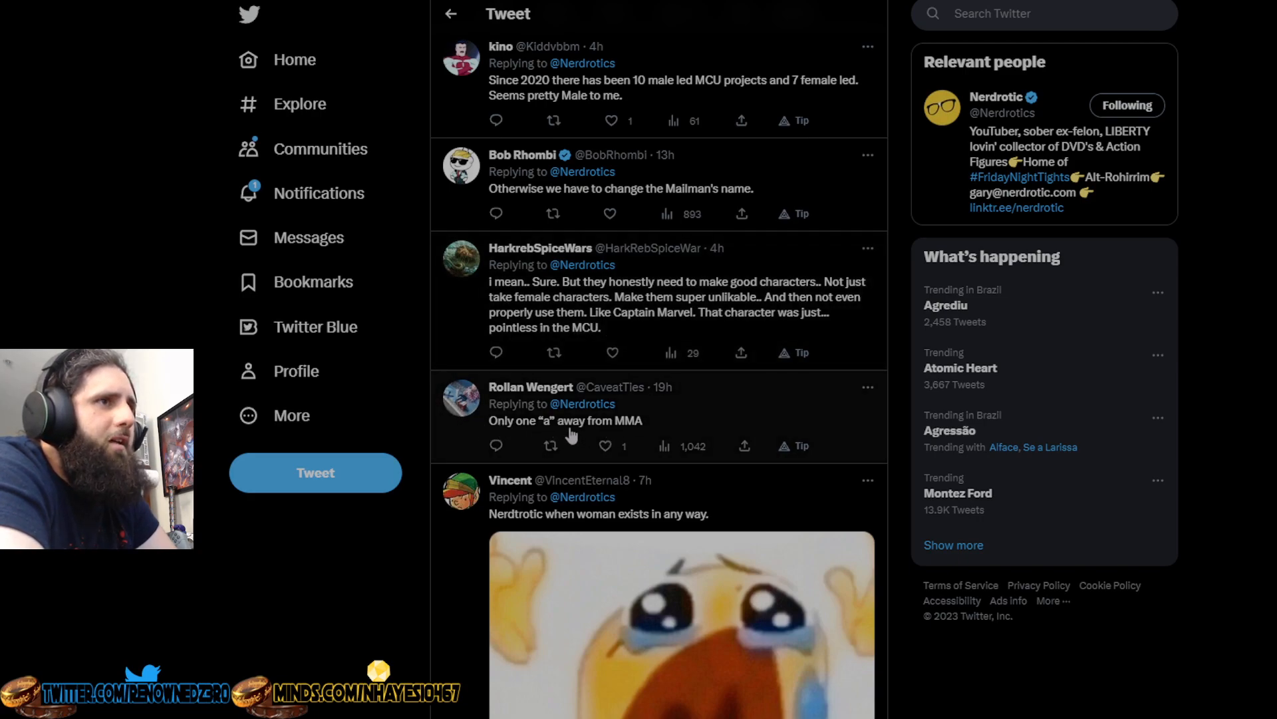
{"action": "scroll", "scroll_direction": "down", "scroll_amount": 3}
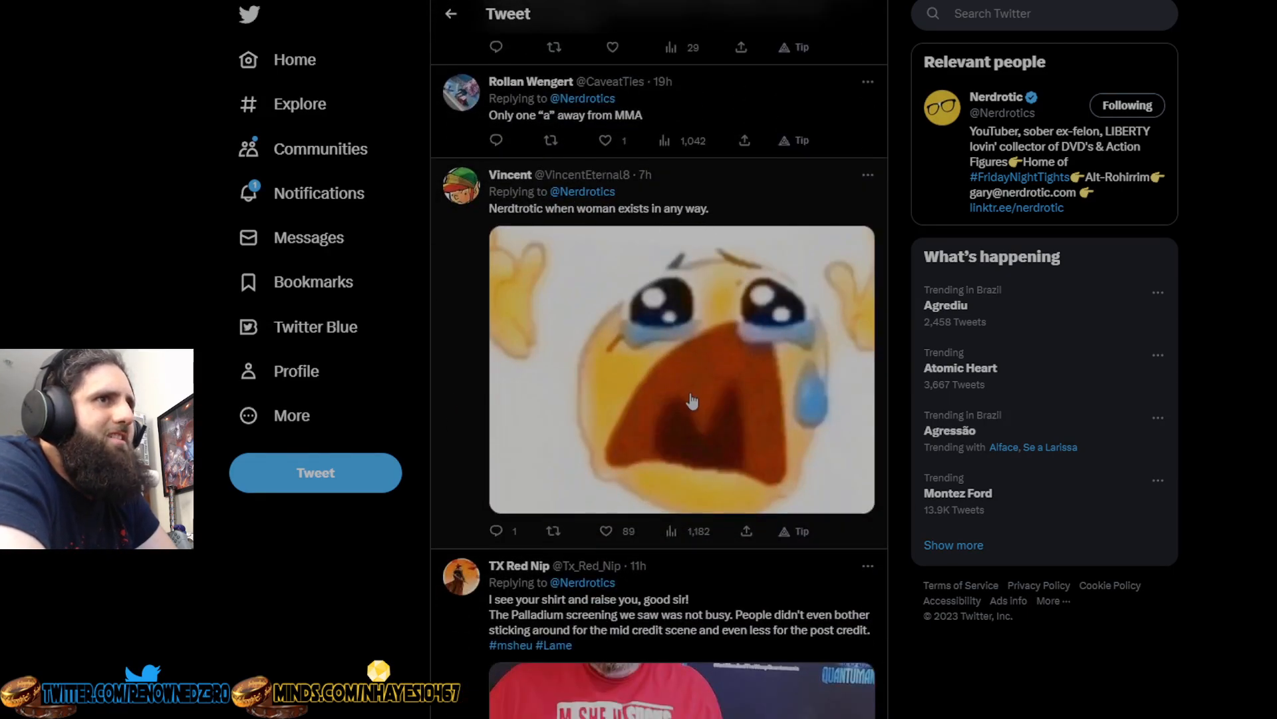
{"action": "mouse_move", "coordinate": [482, 404]}
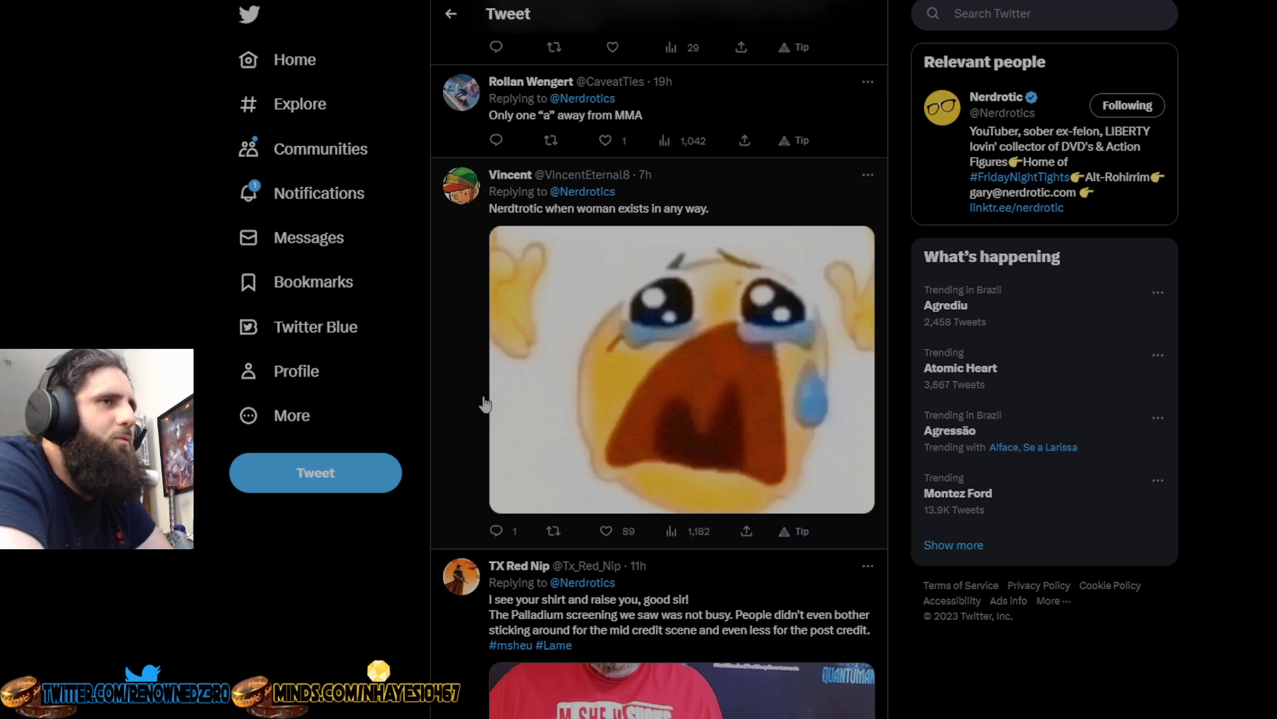
{"action": "mouse_move", "coordinate": [602, 524]}
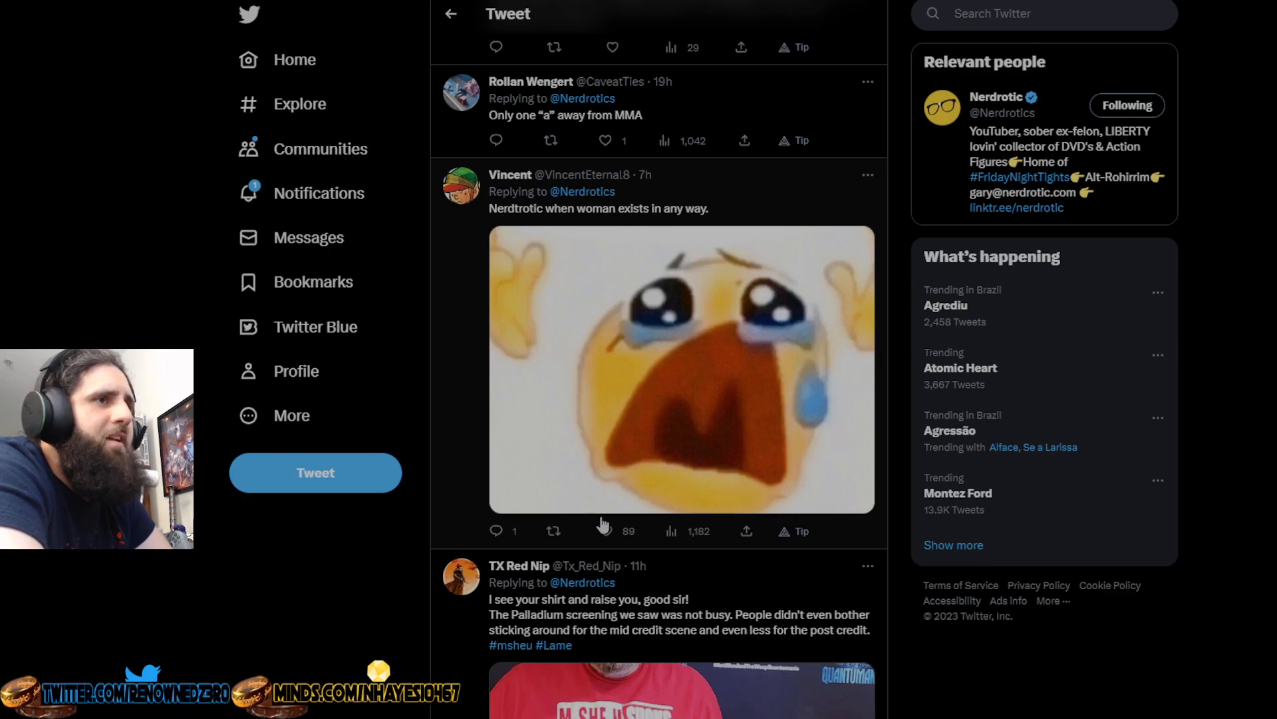
- Like Vincent's crying-emoji reply, then move on to the 'M-SHE-U Sucks' shirt photo
{"action": "left_click", "coordinate": [605, 531]}
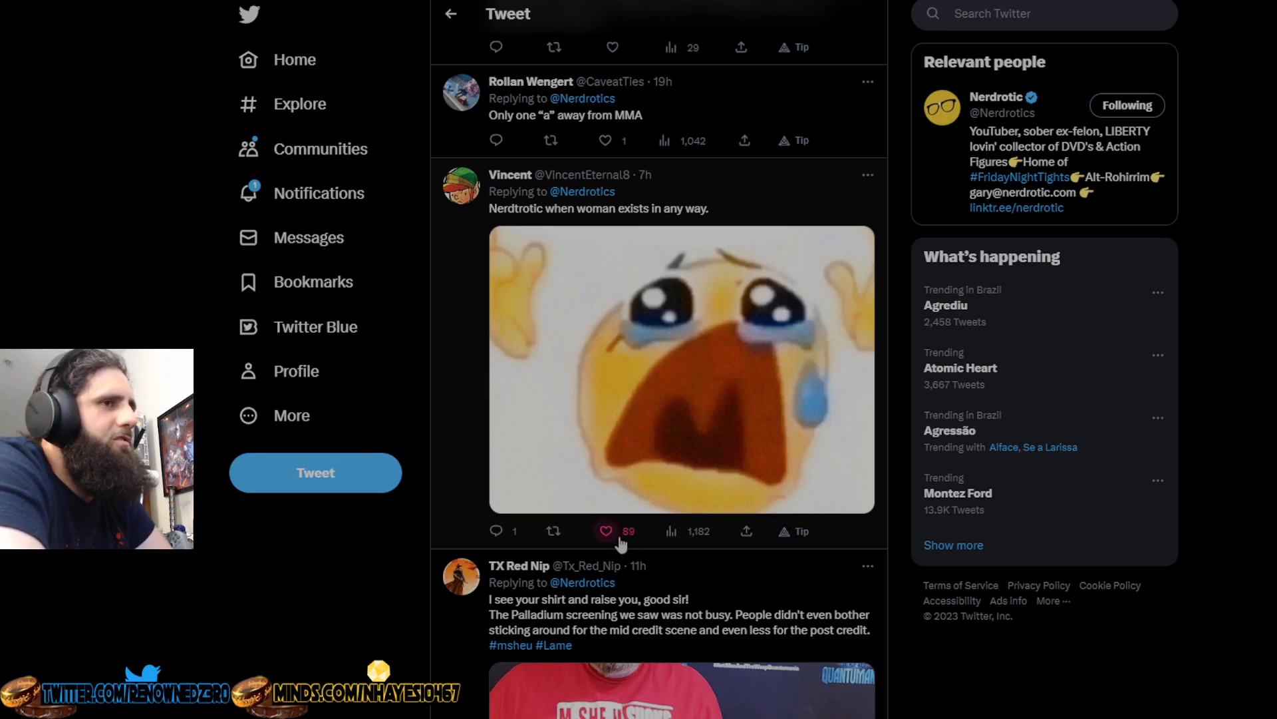
{"action": "scroll", "scroll_direction": "down", "scroll_amount": 3}
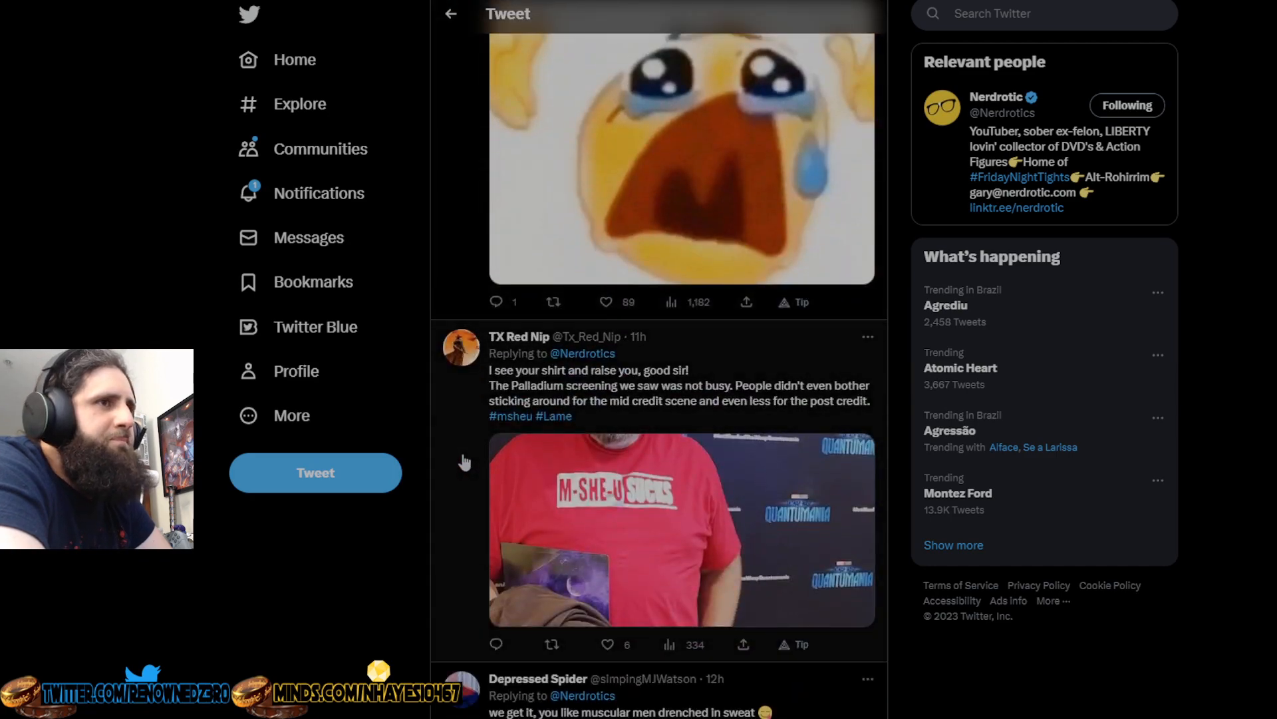
{"action": "mouse_move", "coordinate": [546, 401]}
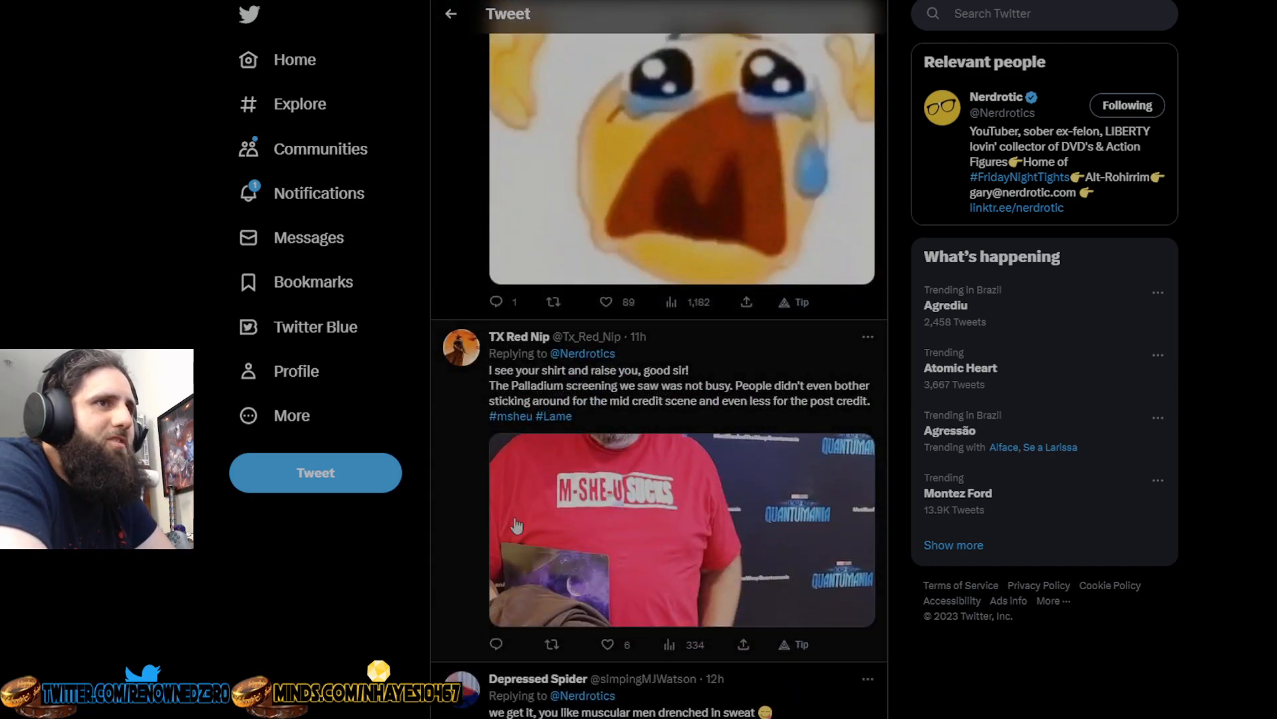
{"action": "scroll", "scroll_direction": "down", "scroll_amount": 3}
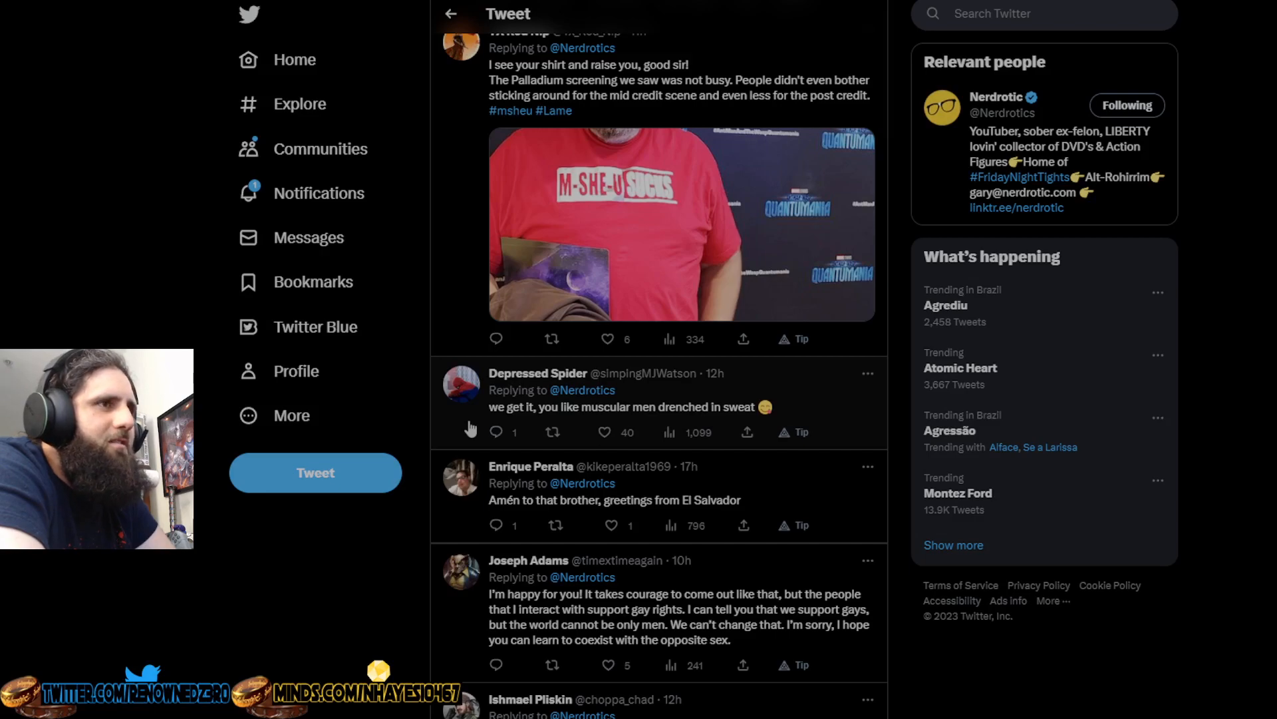
{"action": "mouse_move", "coordinate": [475, 427]}
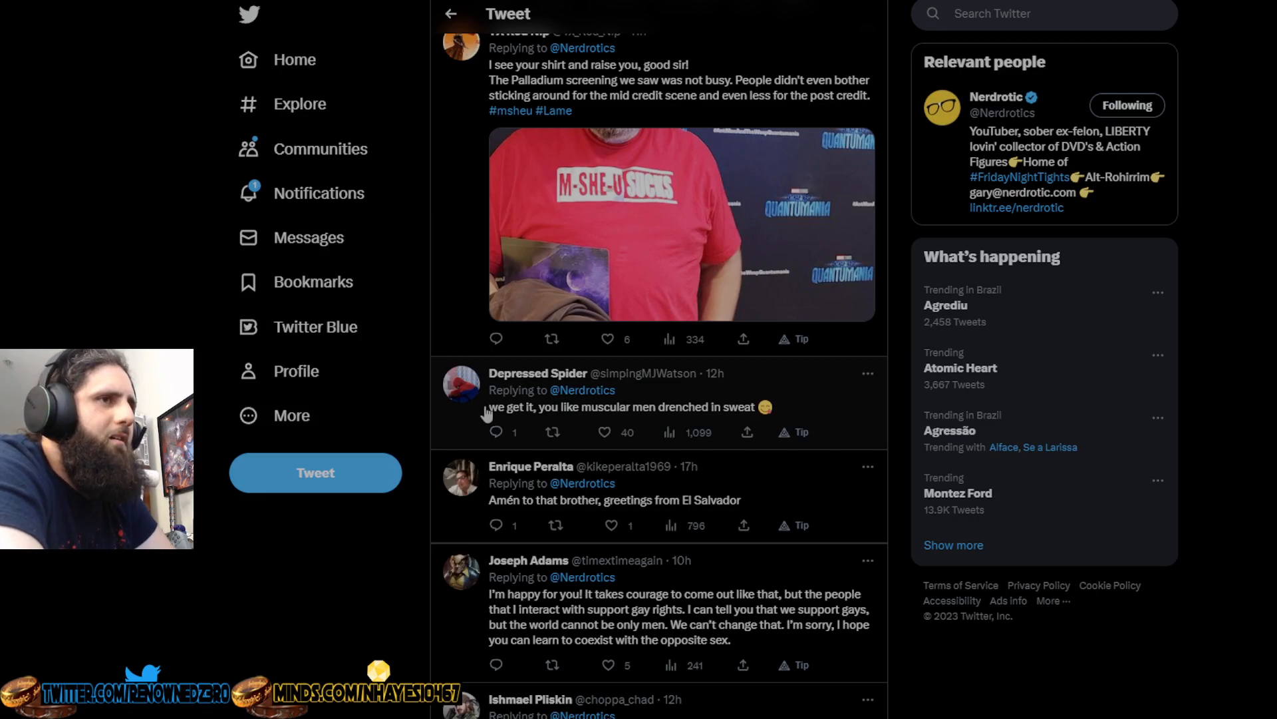
{"action": "scroll", "scroll_direction": "down", "scroll_amount": 3}
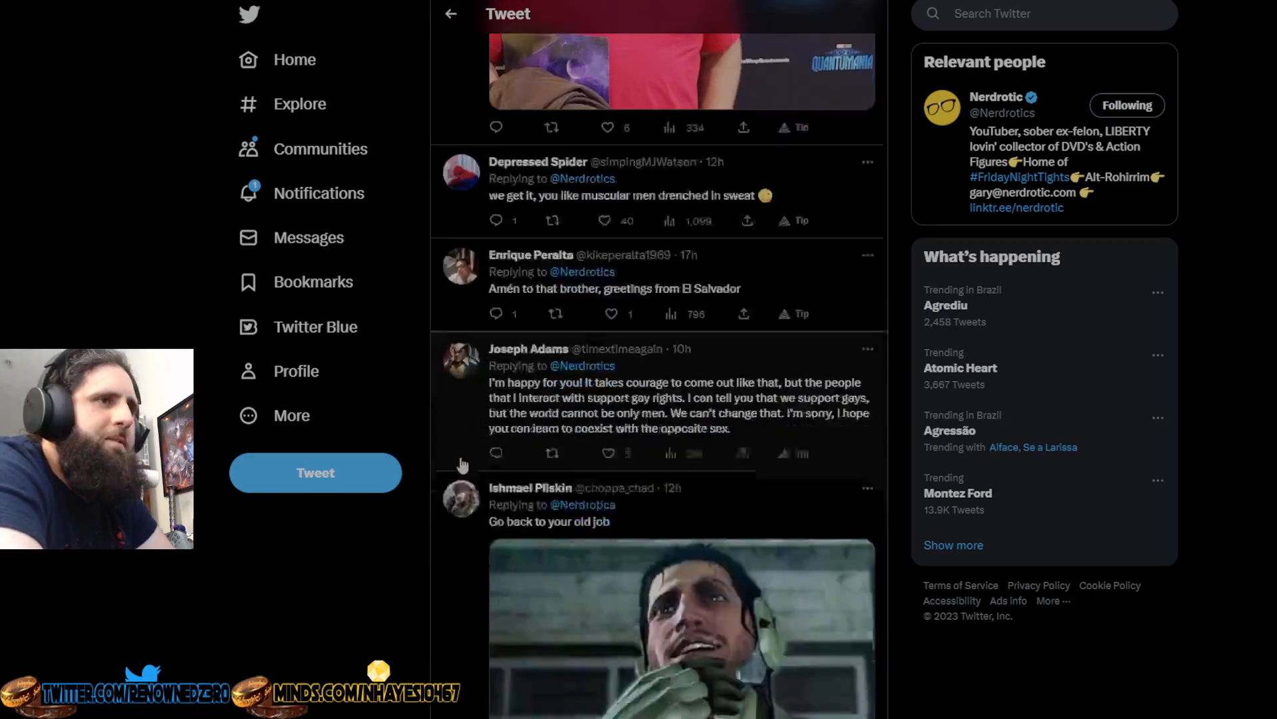
- Scroll past the 'Go back to your old job' GIF and Metal Gear image to the 'i know what you are' dog meme
{"action": "scroll", "scroll_direction": "down", "scroll_amount": 3}
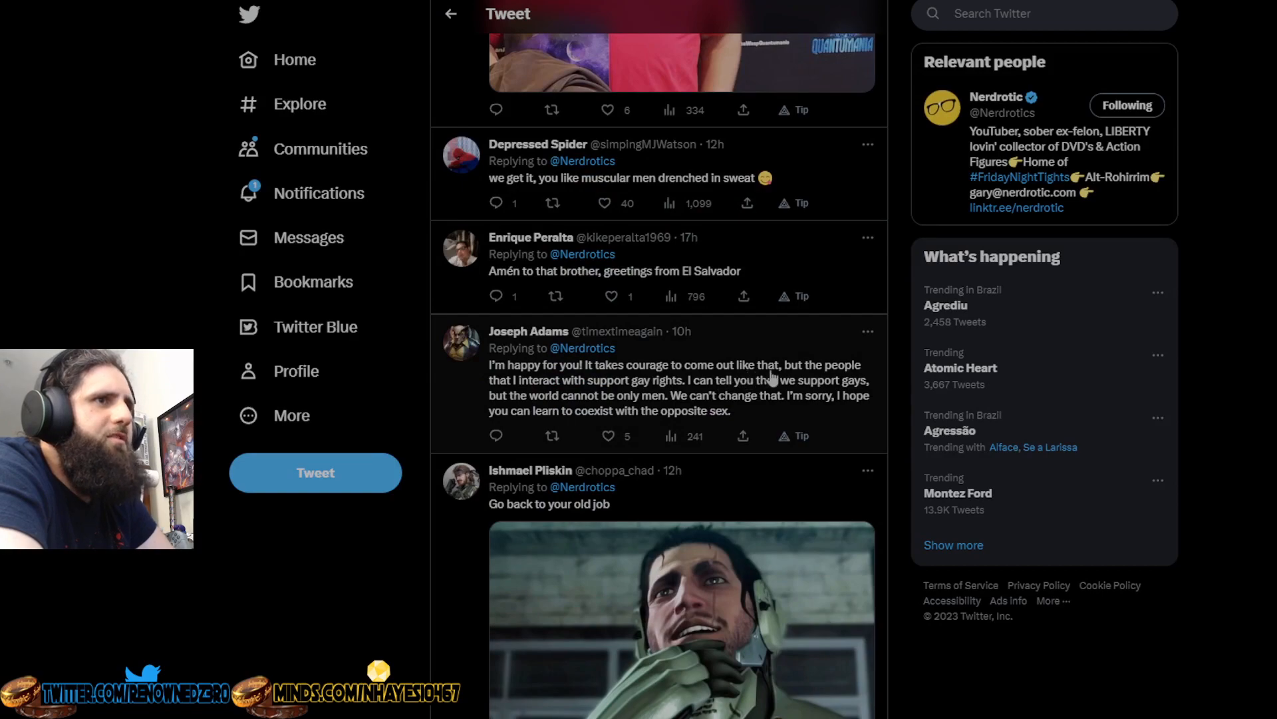
{"action": "mouse_move", "coordinate": [687, 400]}
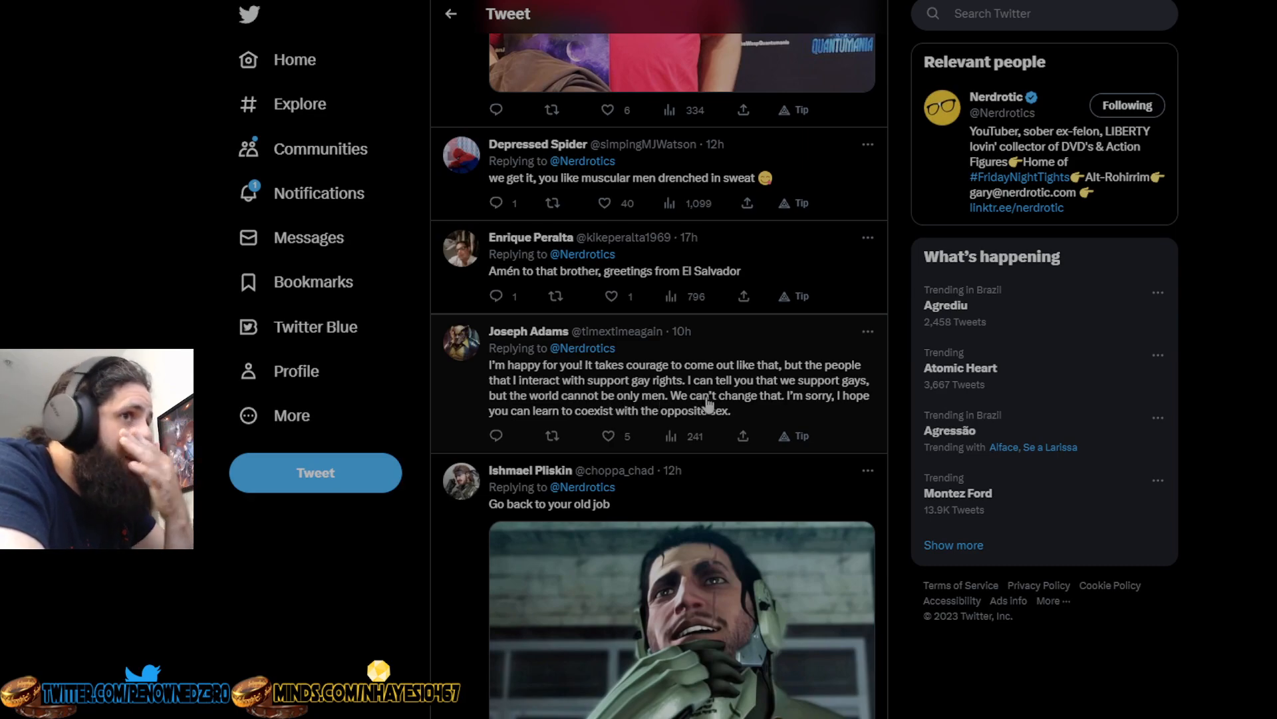
{"action": "mouse_move", "coordinate": [687, 424]}
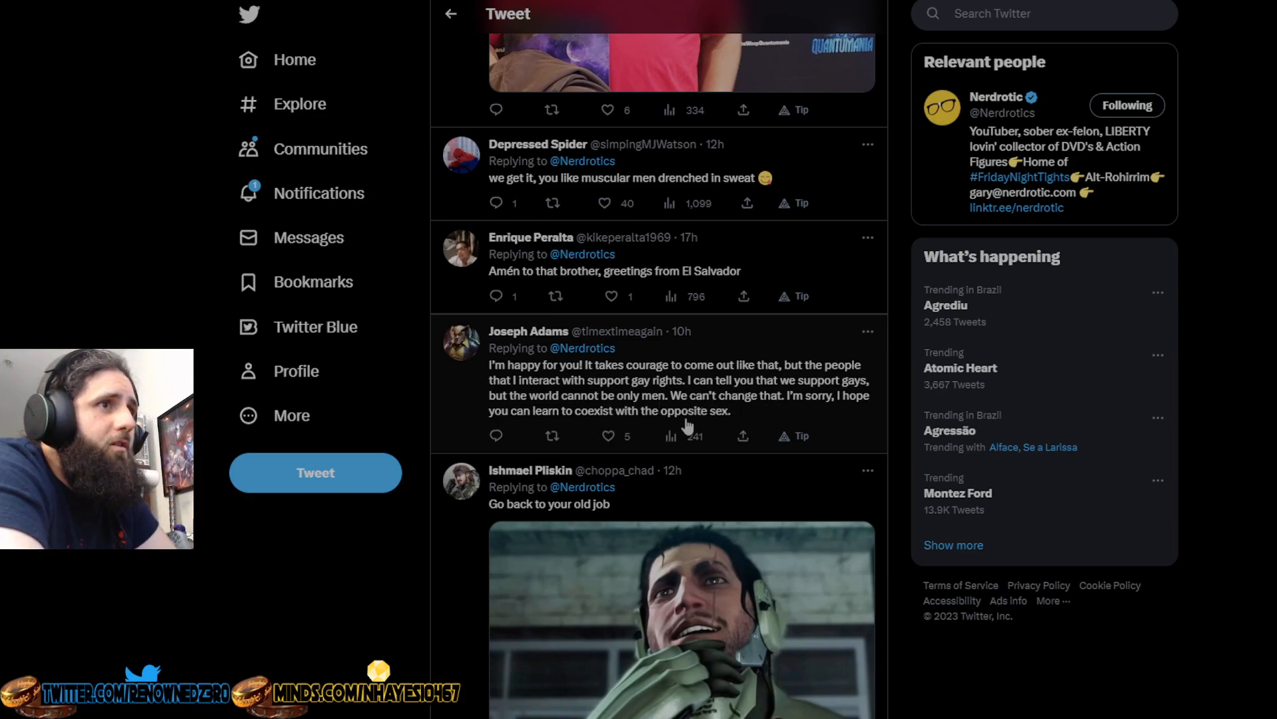
{"action": "mouse_move", "coordinate": [570, 446]}
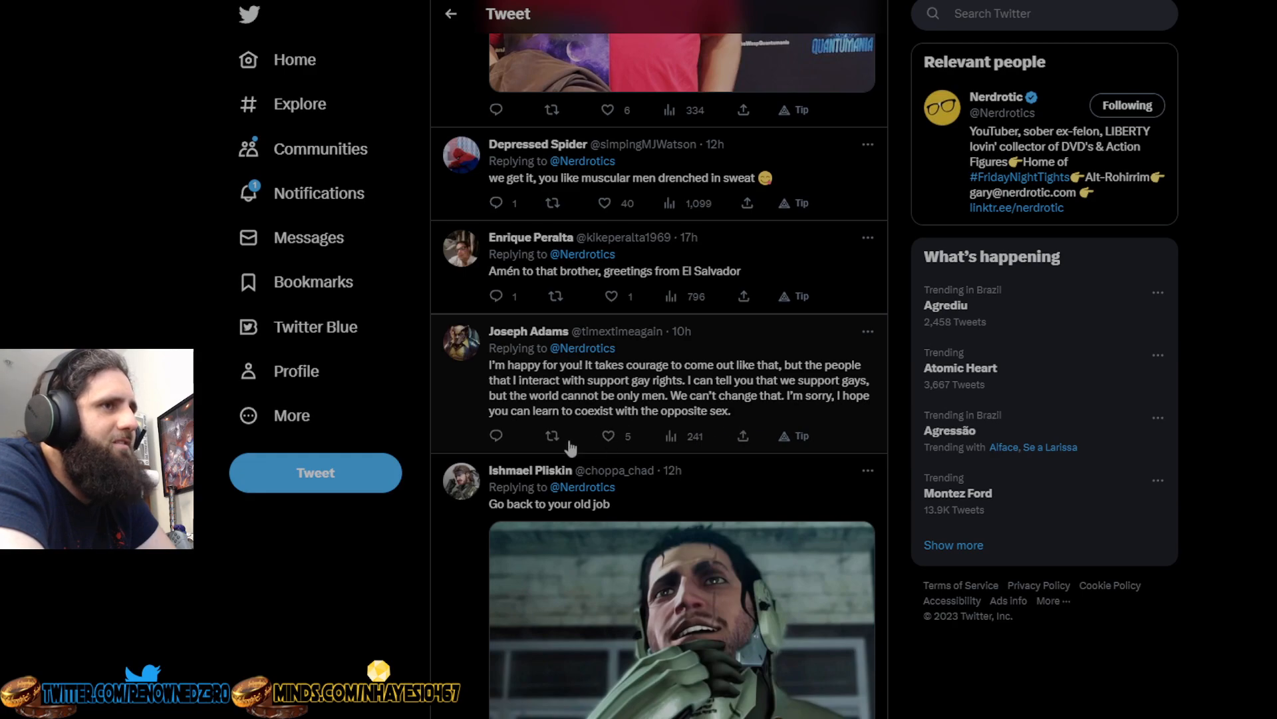
{"action": "mouse_move", "coordinate": [460, 409]}
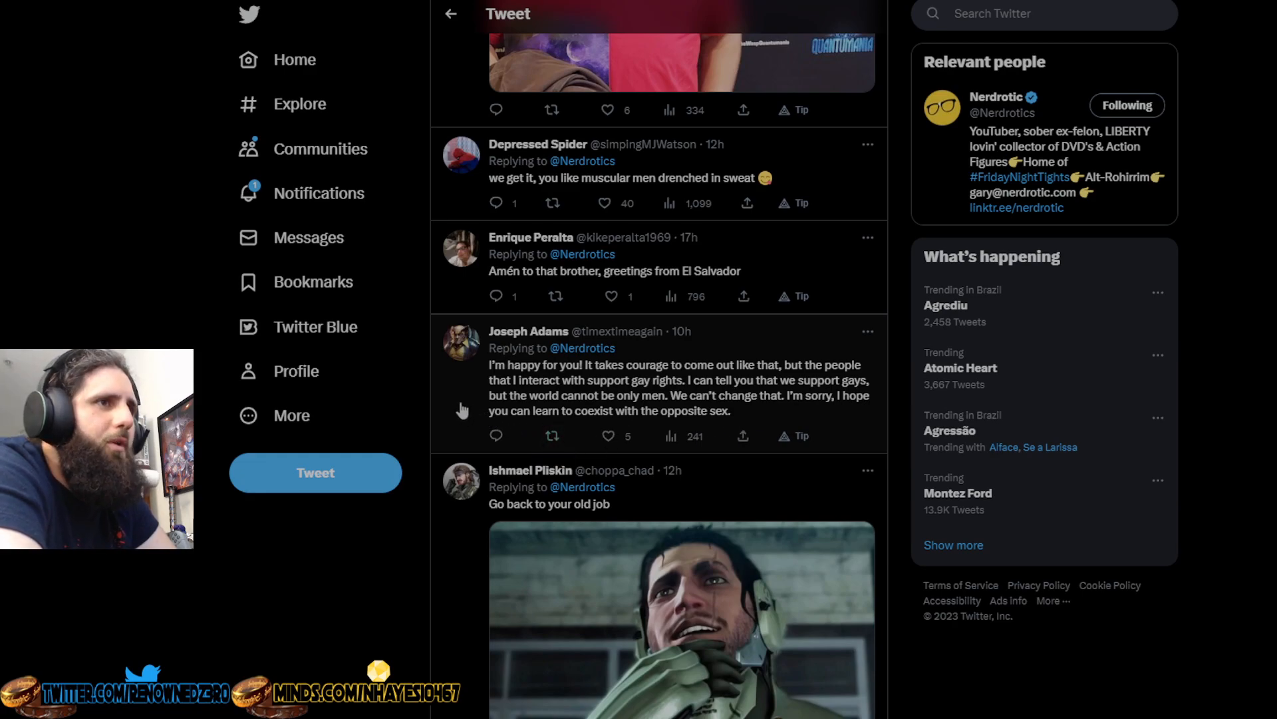
{"action": "scroll", "scroll_direction": "down", "scroll_amount": 3}
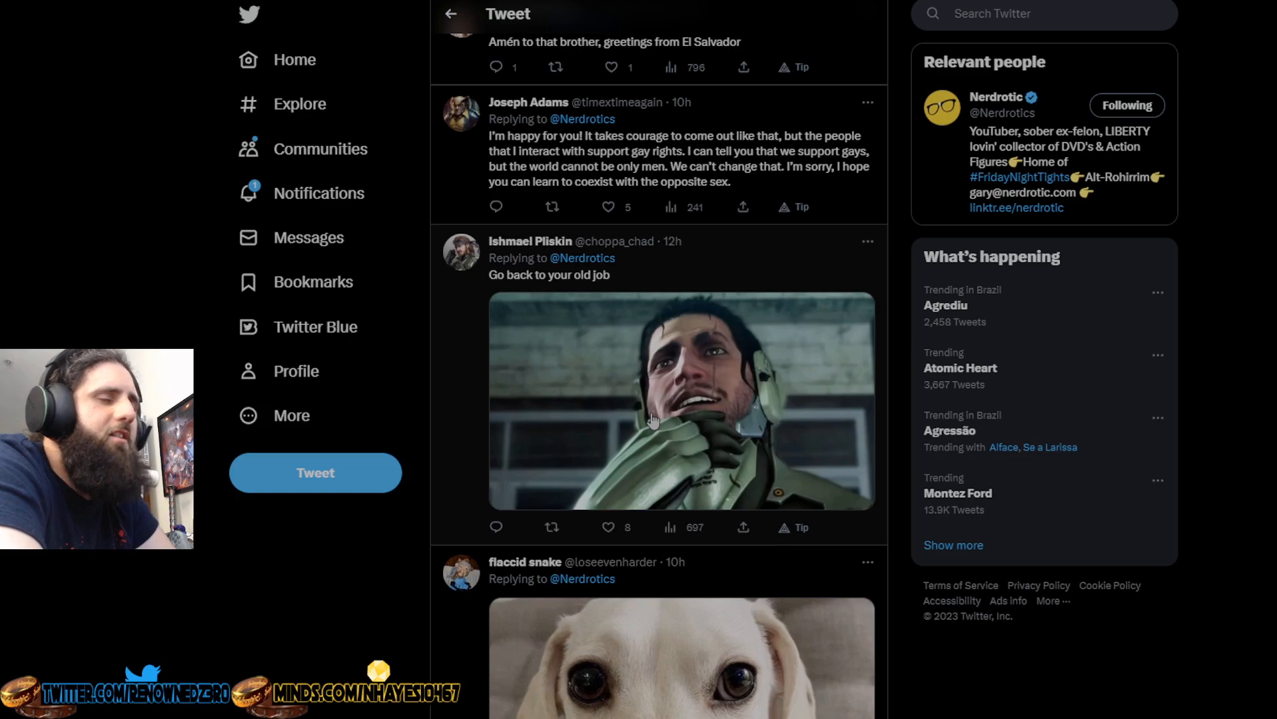
{"action": "scroll", "scroll_direction": "down", "scroll_amount": 3}
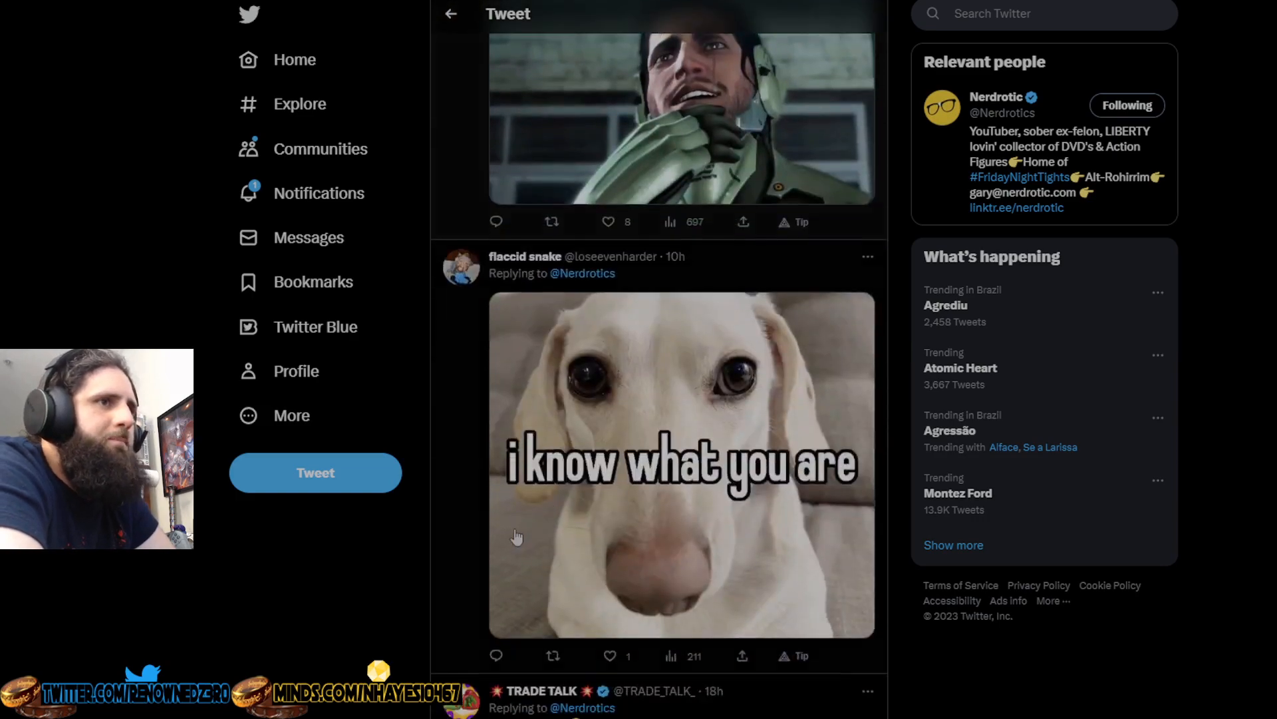
{"action": "scroll", "scroll_direction": "down", "scroll_amount": 3}
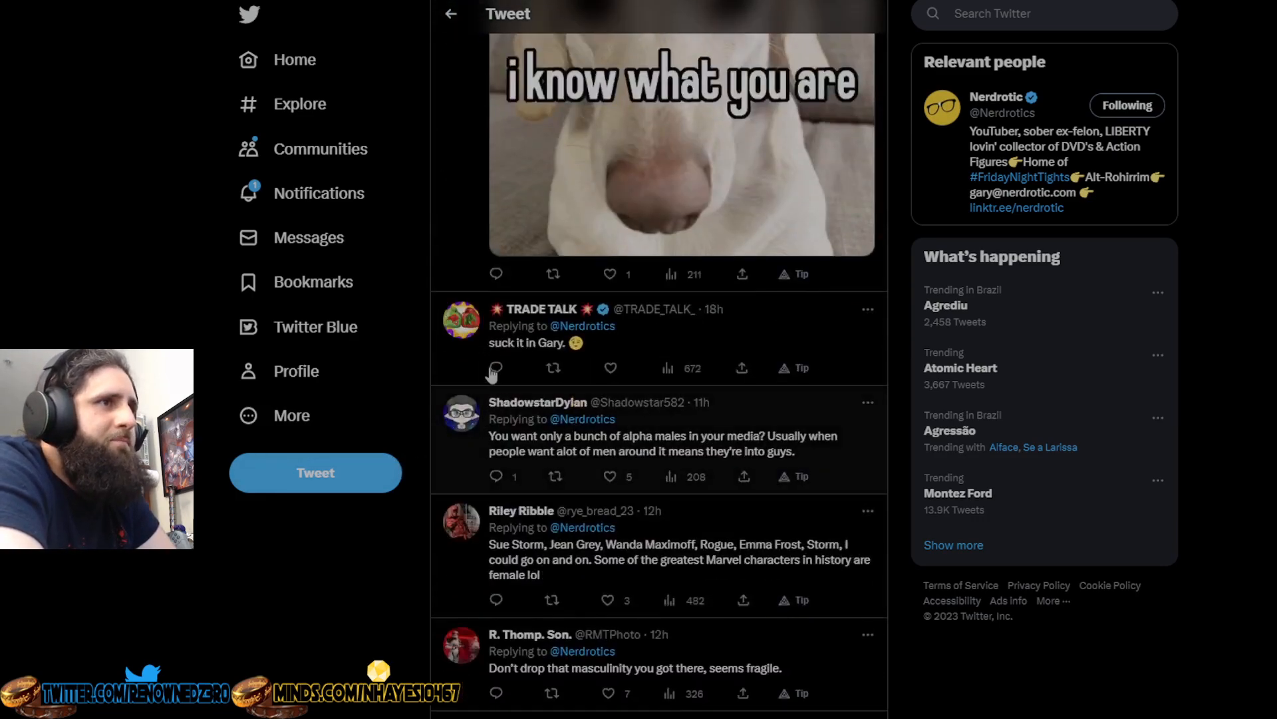
{"action": "mouse_move", "coordinate": [610, 441]}
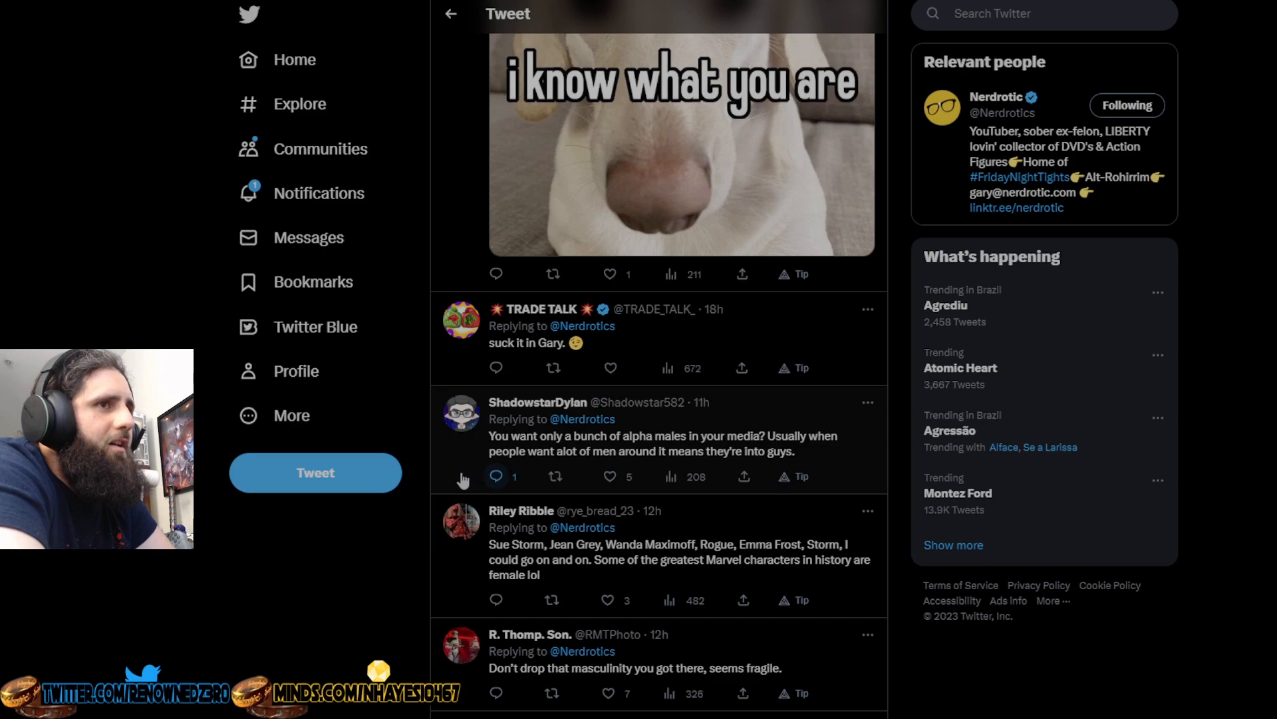
{"action": "scroll", "scroll_direction": "down", "scroll_amount": 3}
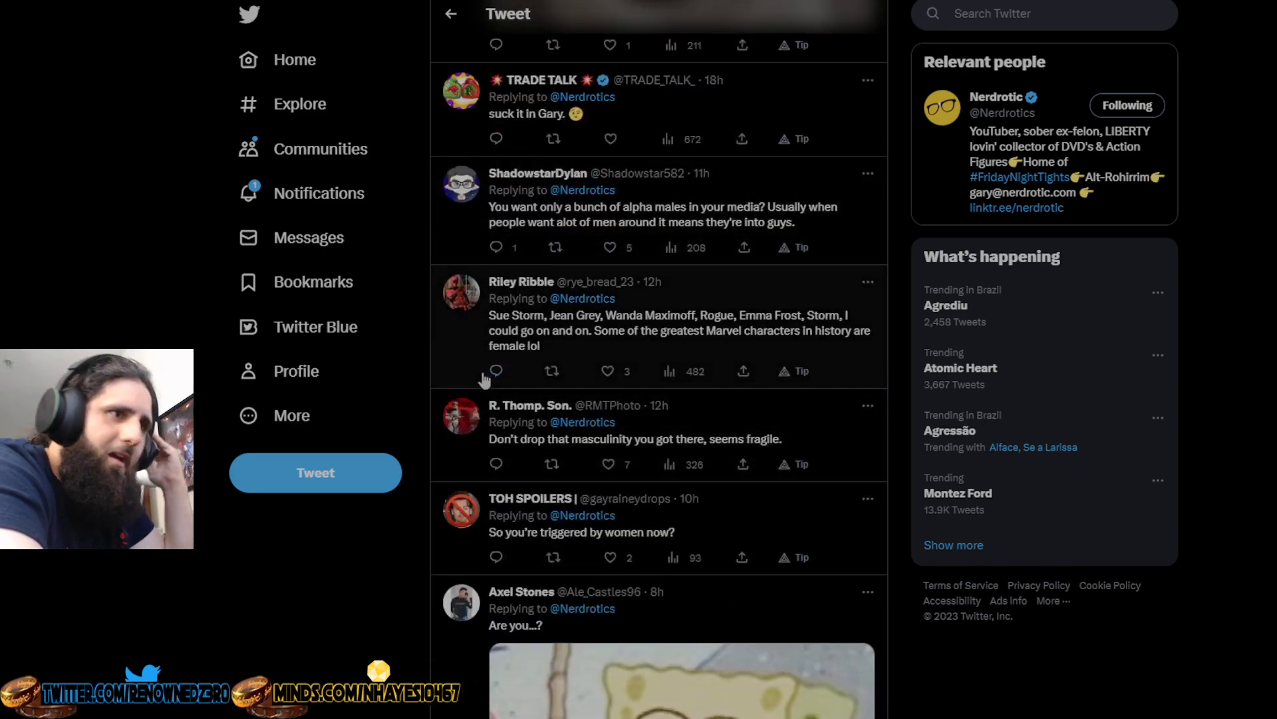
{"action": "mouse_move", "coordinate": [525, 330]}
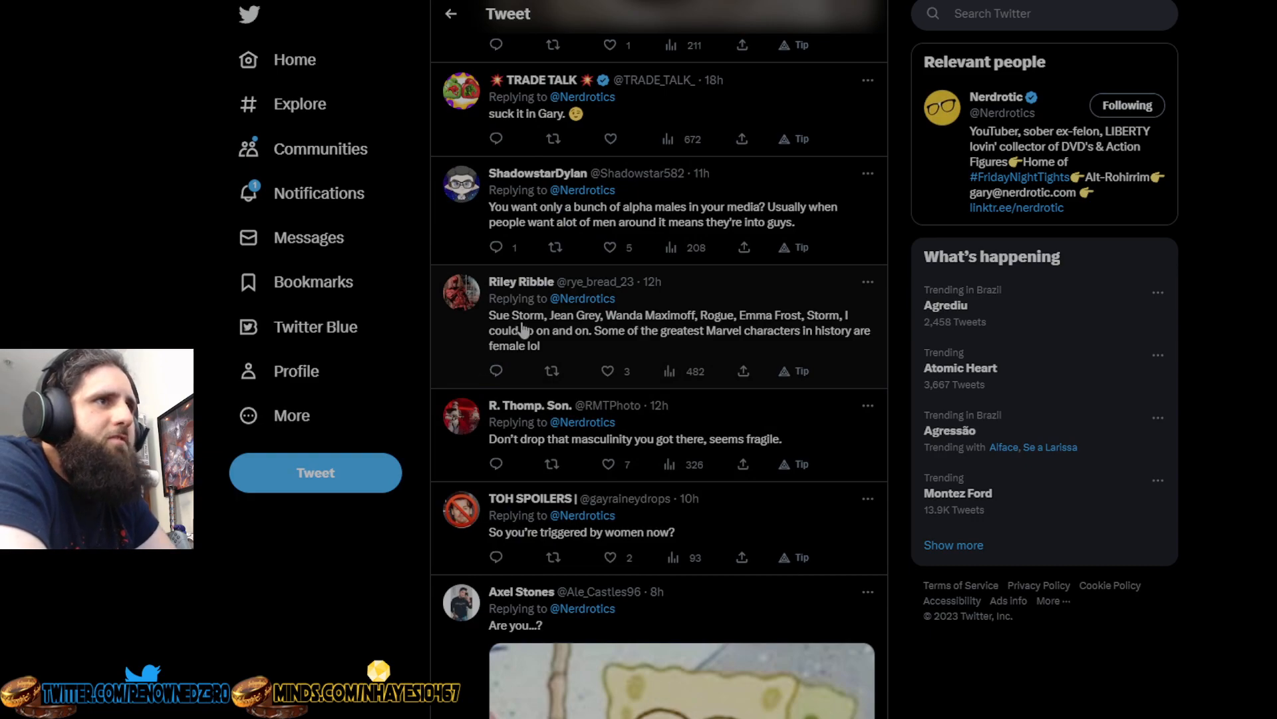
{"action": "mouse_move", "coordinate": [755, 328]}
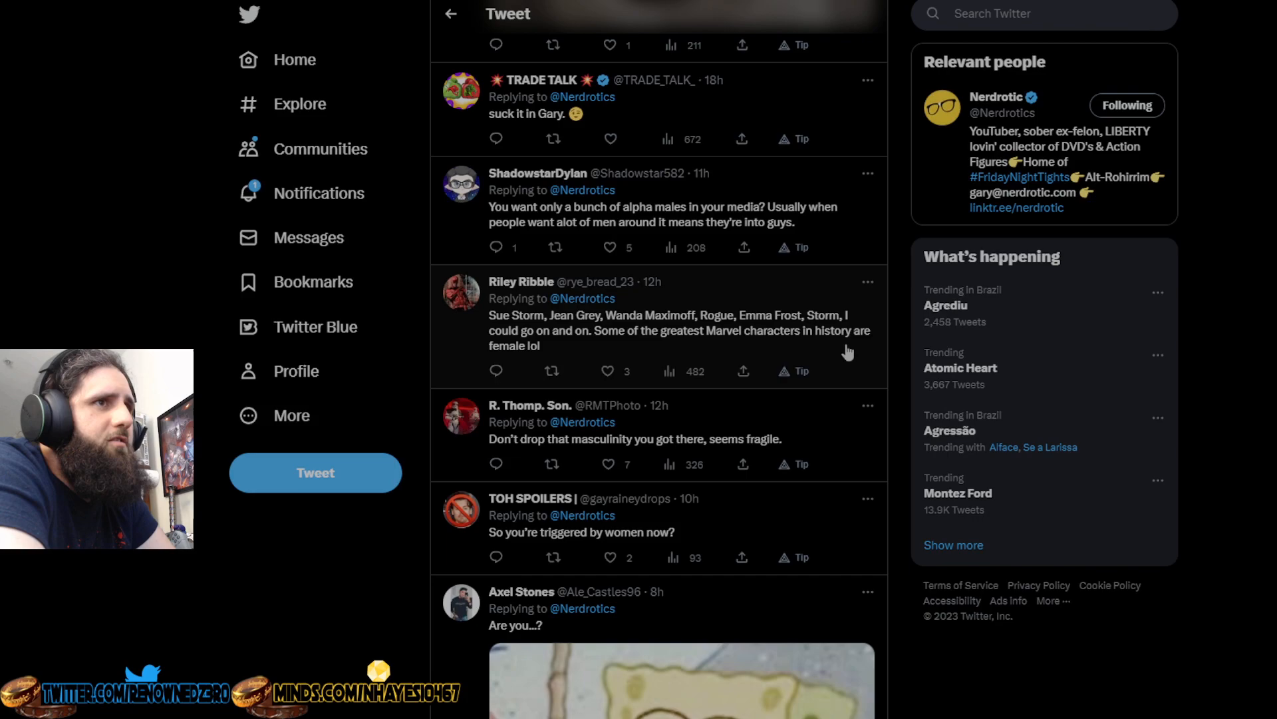
{"action": "mouse_move", "coordinate": [443, 351]}
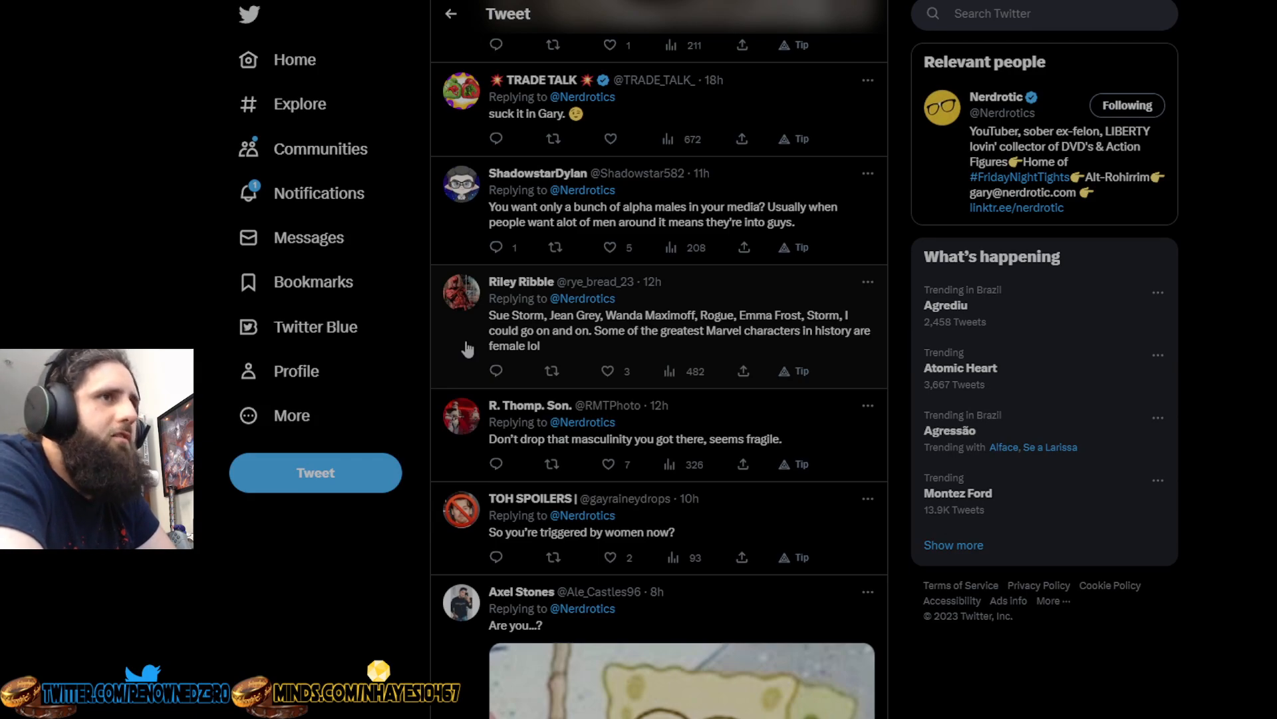
{"action": "scroll", "scroll_direction": "down", "scroll_amount": 3}
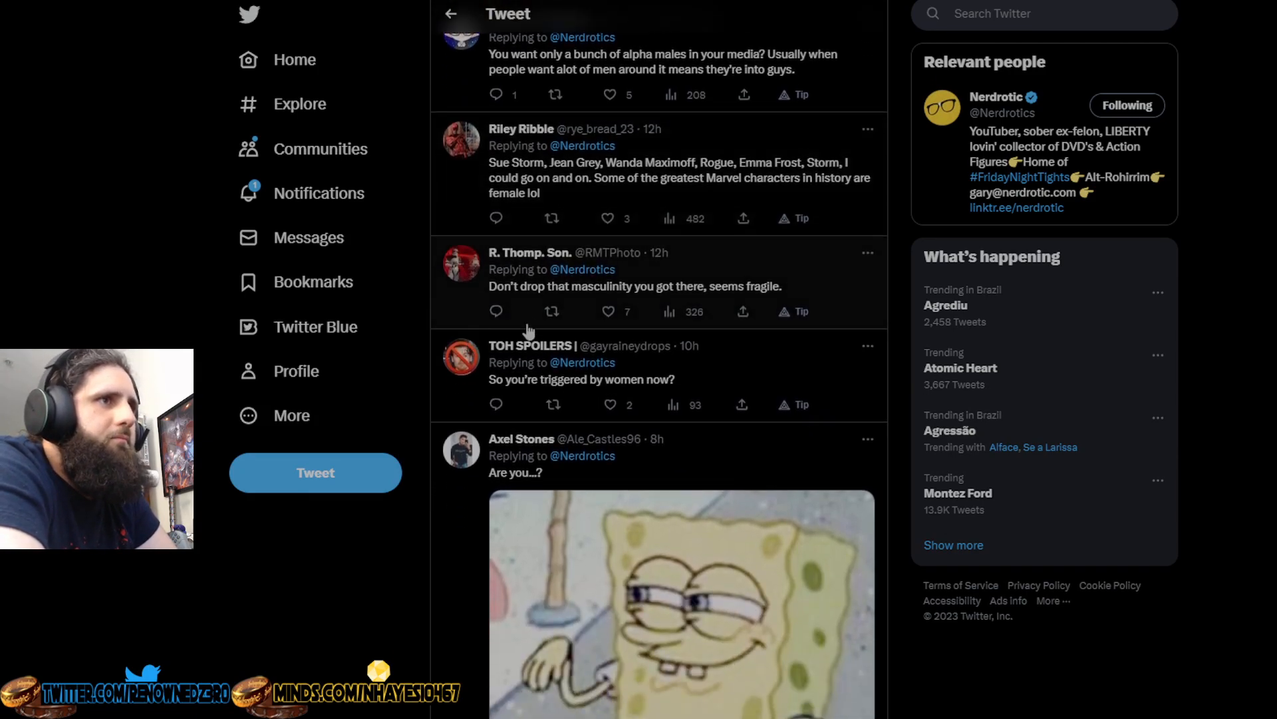
{"action": "mouse_move", "coordinate": [498, 401]}
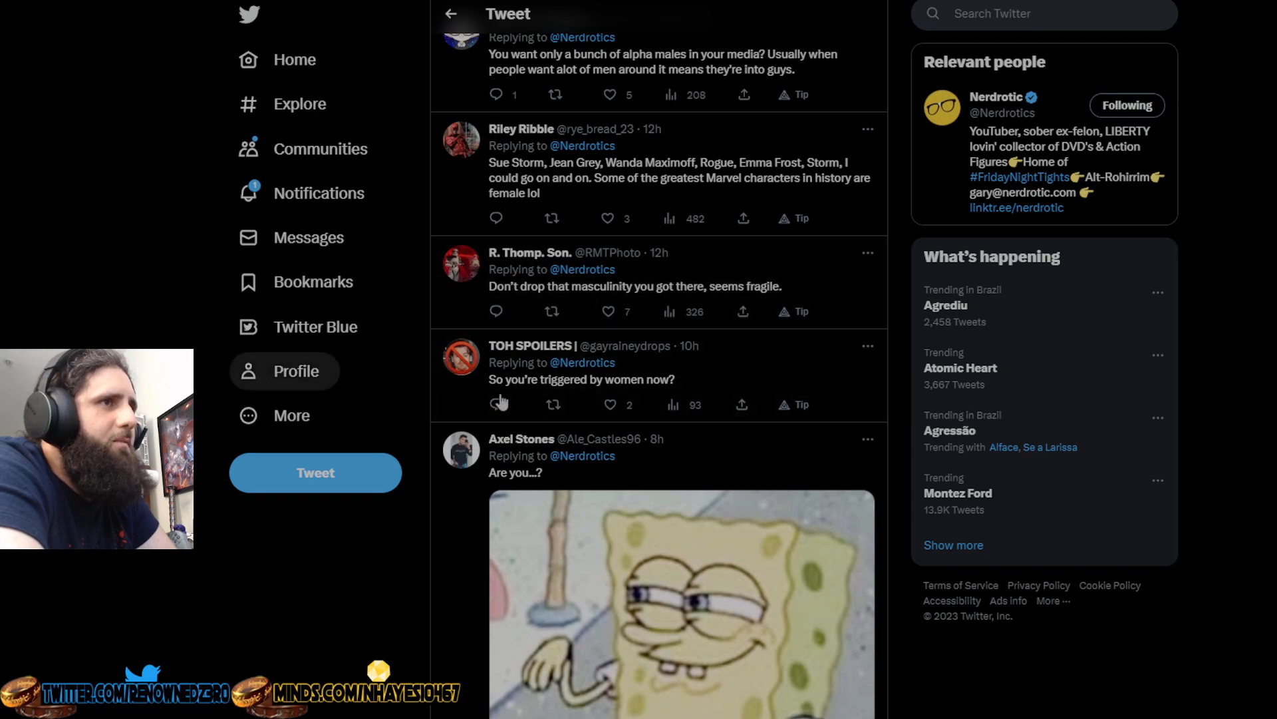
{"action": "mouse_move", "coordinate": [581, 404]}
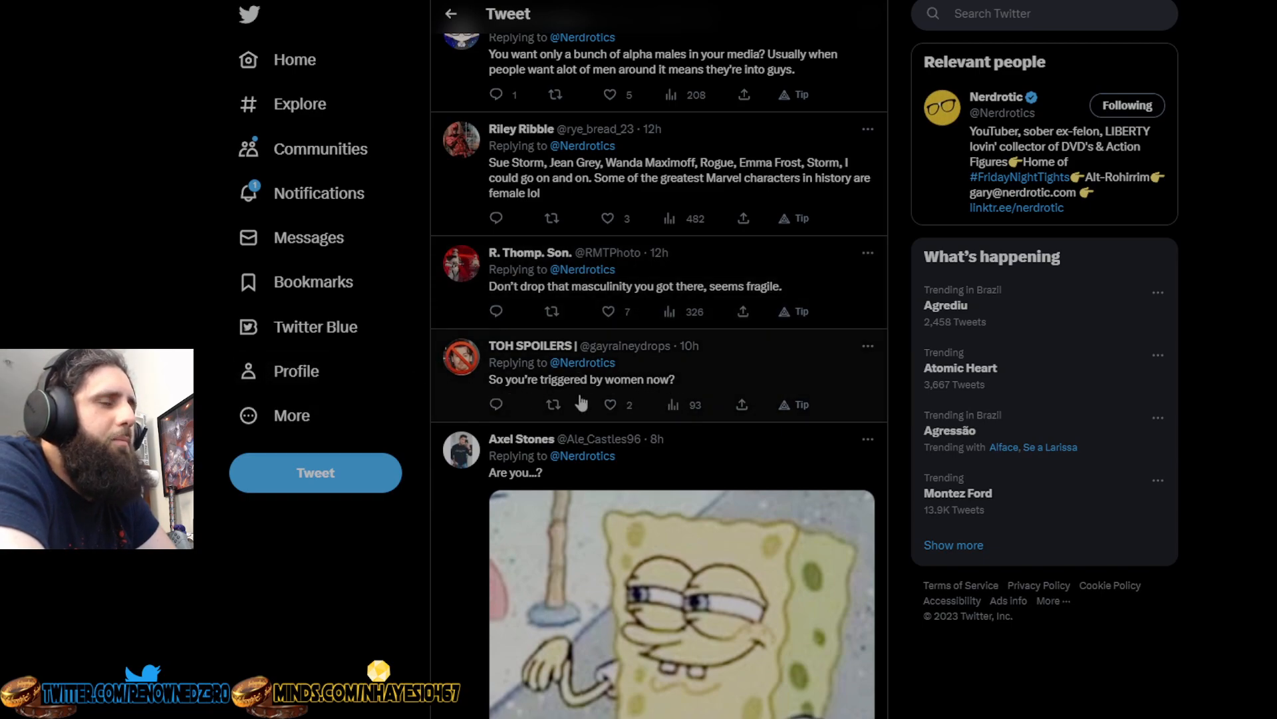
{"action": "scroll", "scroll_direction": "down", "scroll_amount": 3}
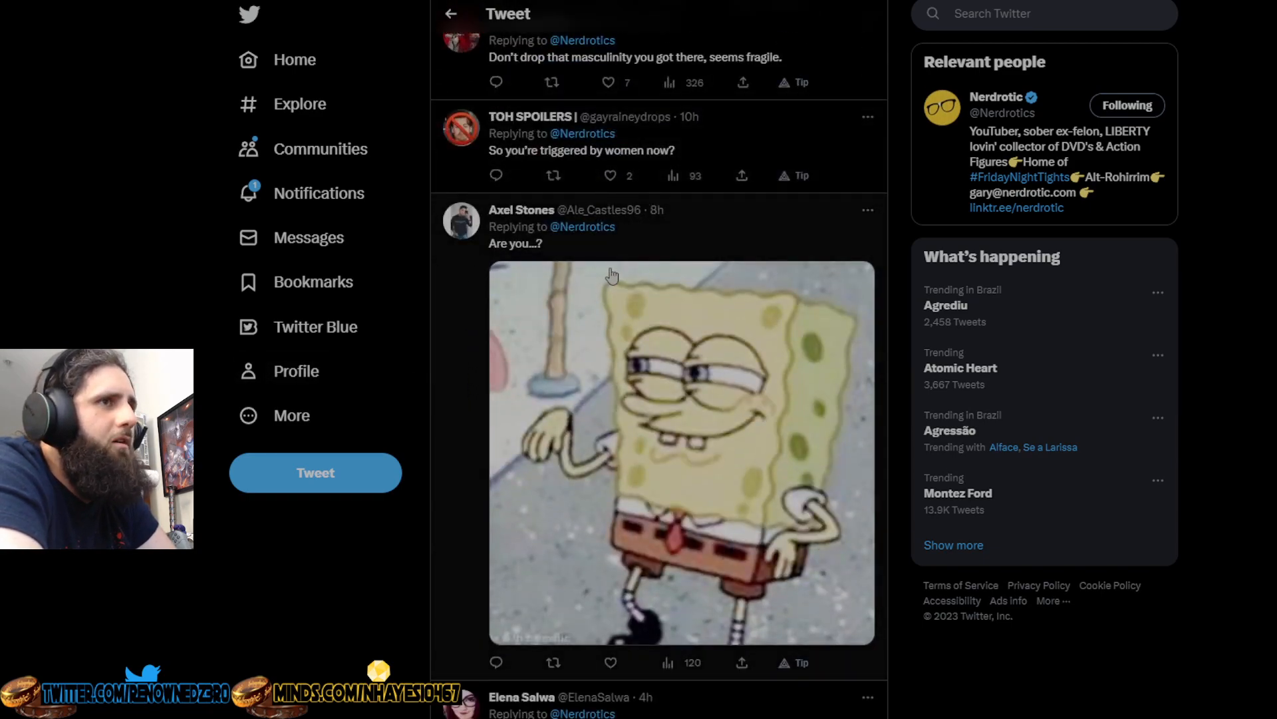
{"action": "scroll", "scroll_direction": "down", "scroll_amount": 3}
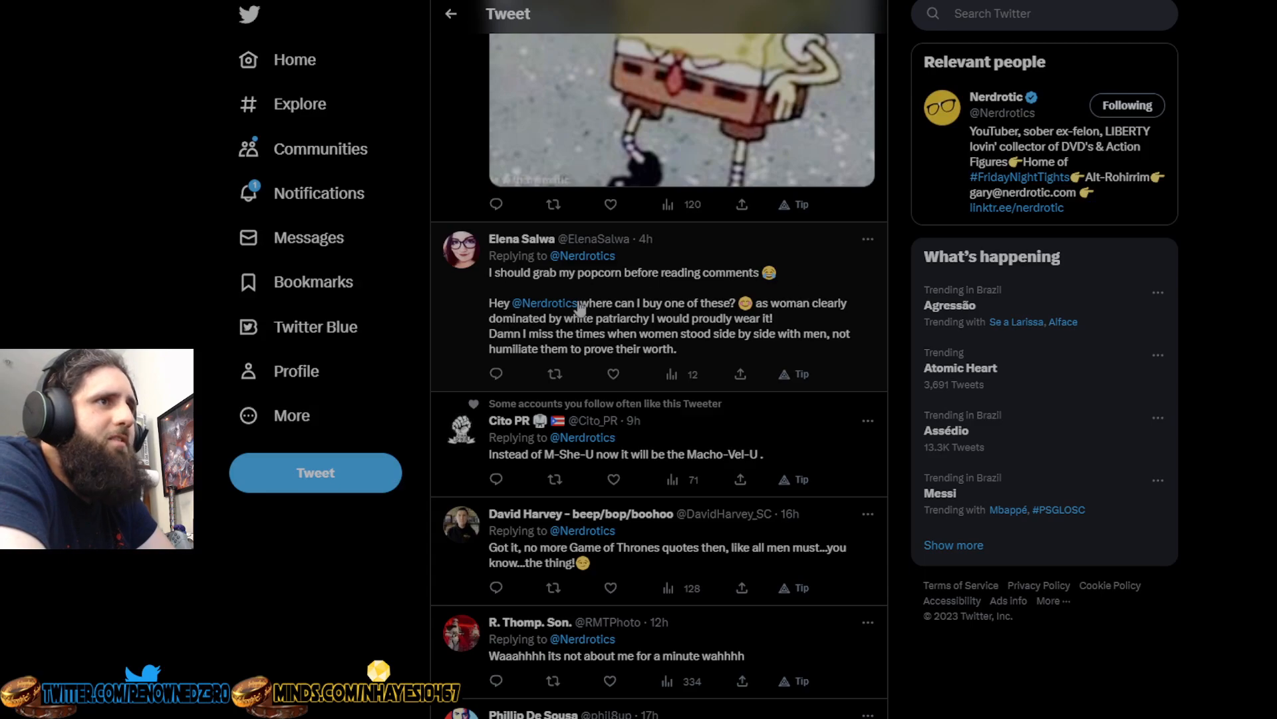
{"action": "mouse_move", "coordinate": [644, 327]}
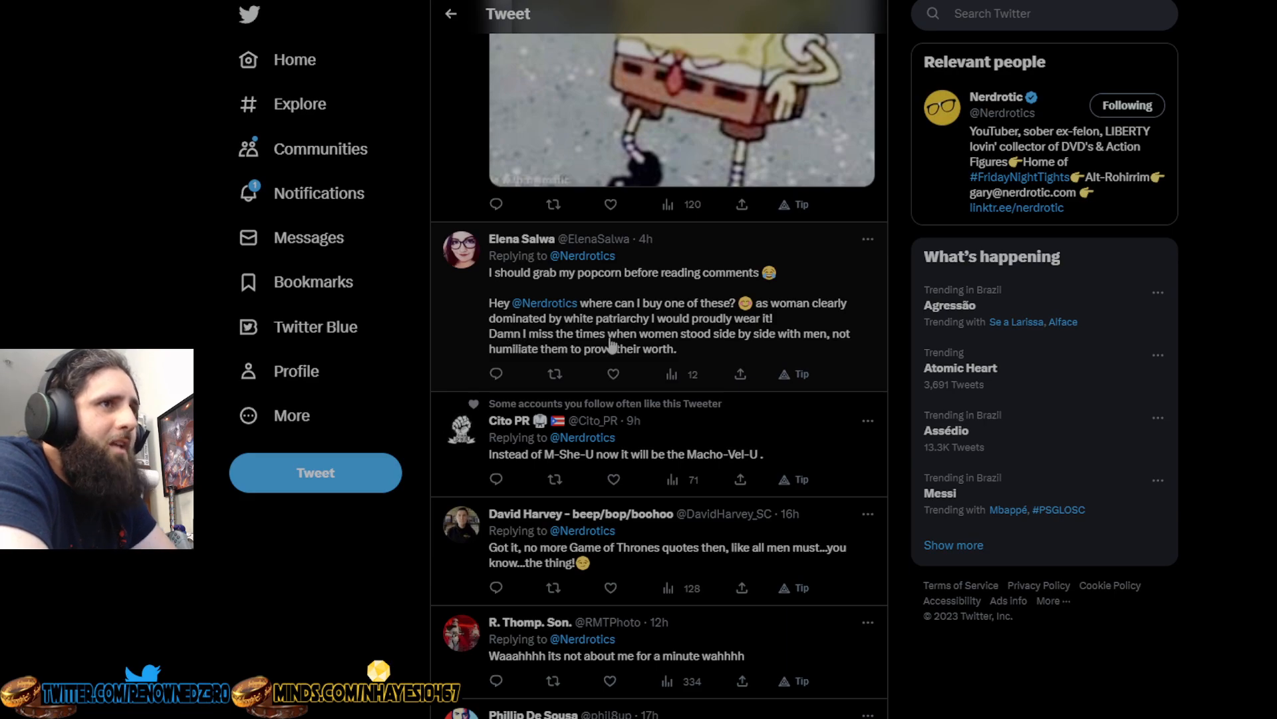
{"action": "mouse_move", "coordinate": [835, 346]}
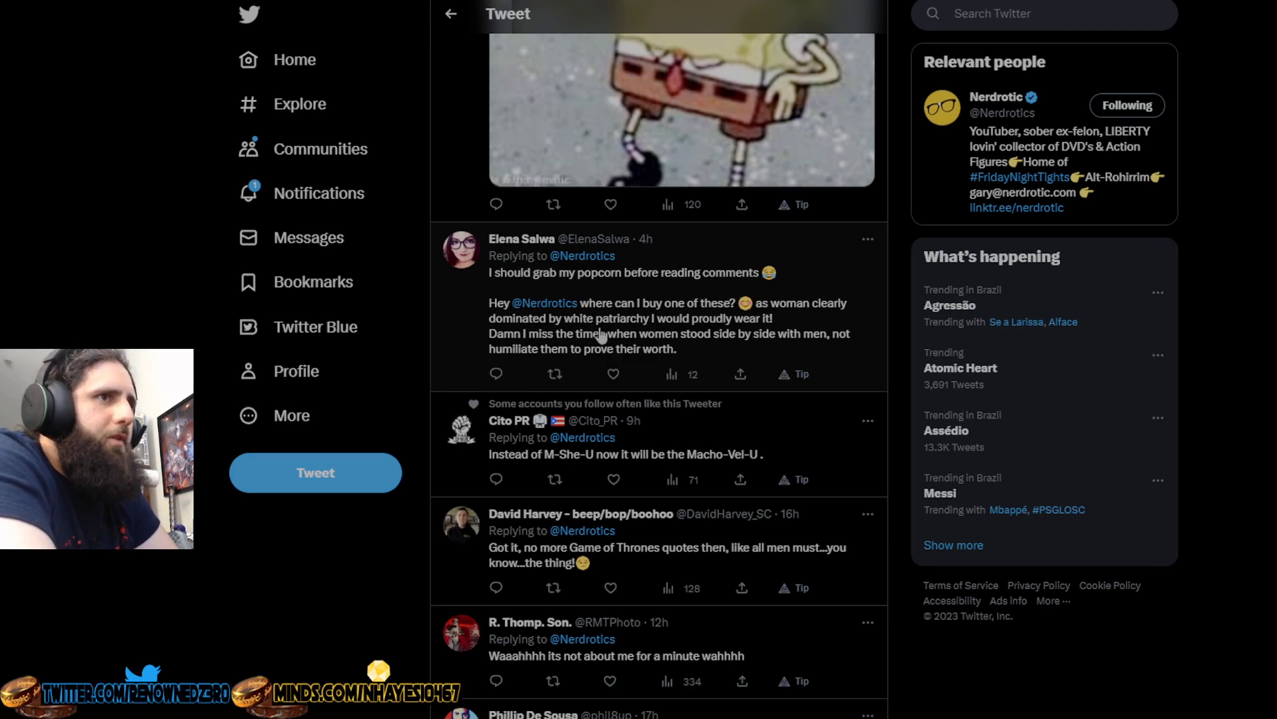
{"action": "mouse_move", "coordinate": [643, 362]}
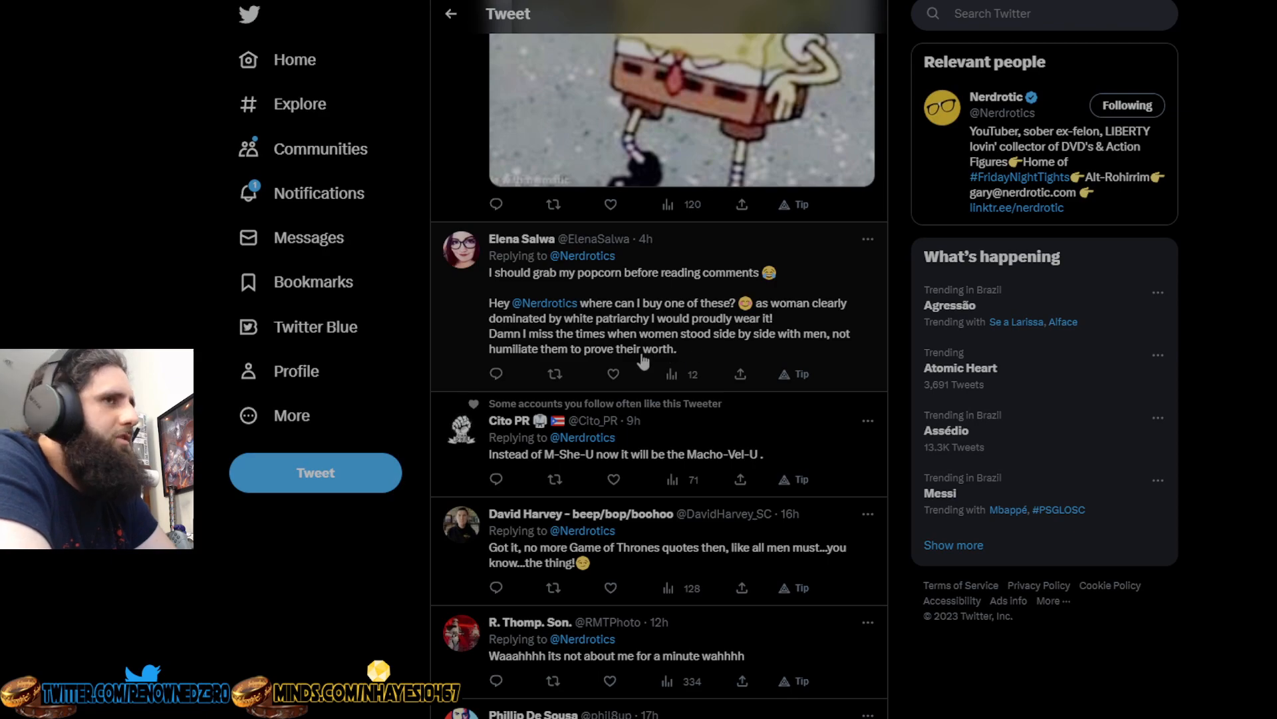
{"action": "mouse_move", "coordinate": [460, 355]}
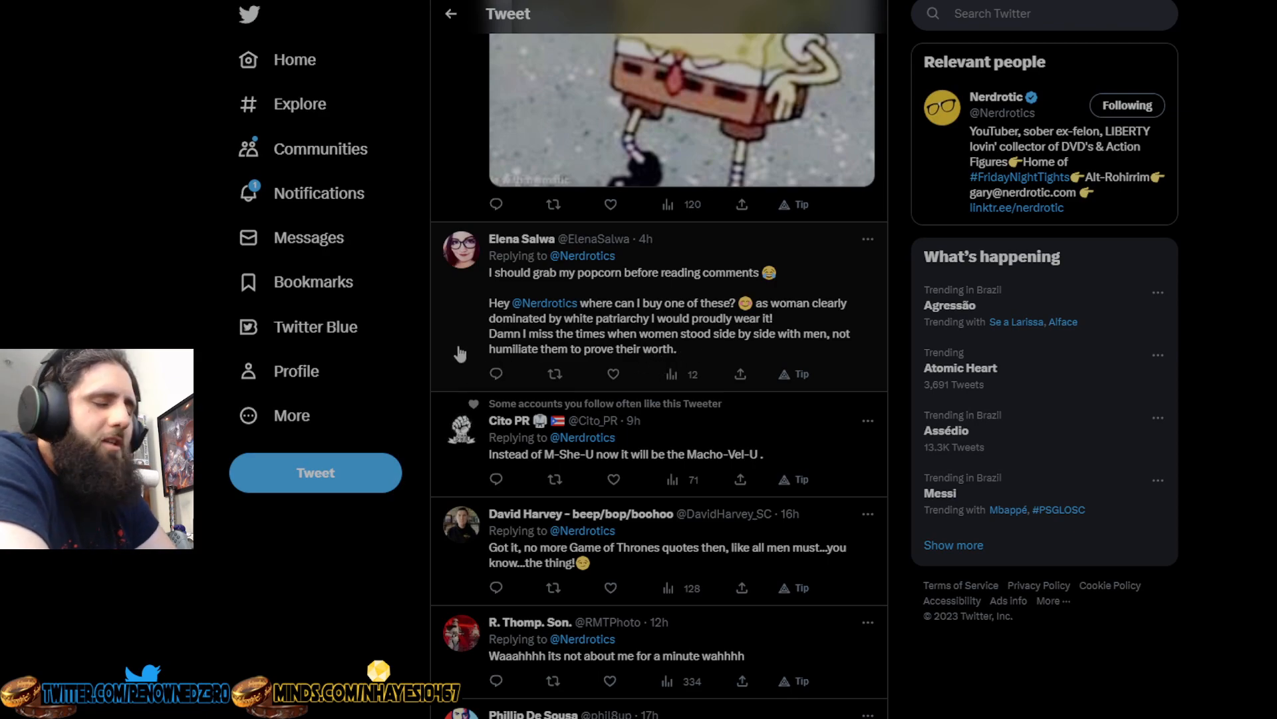
{"action": "mouse_move", "coordinate": [620, 341]}
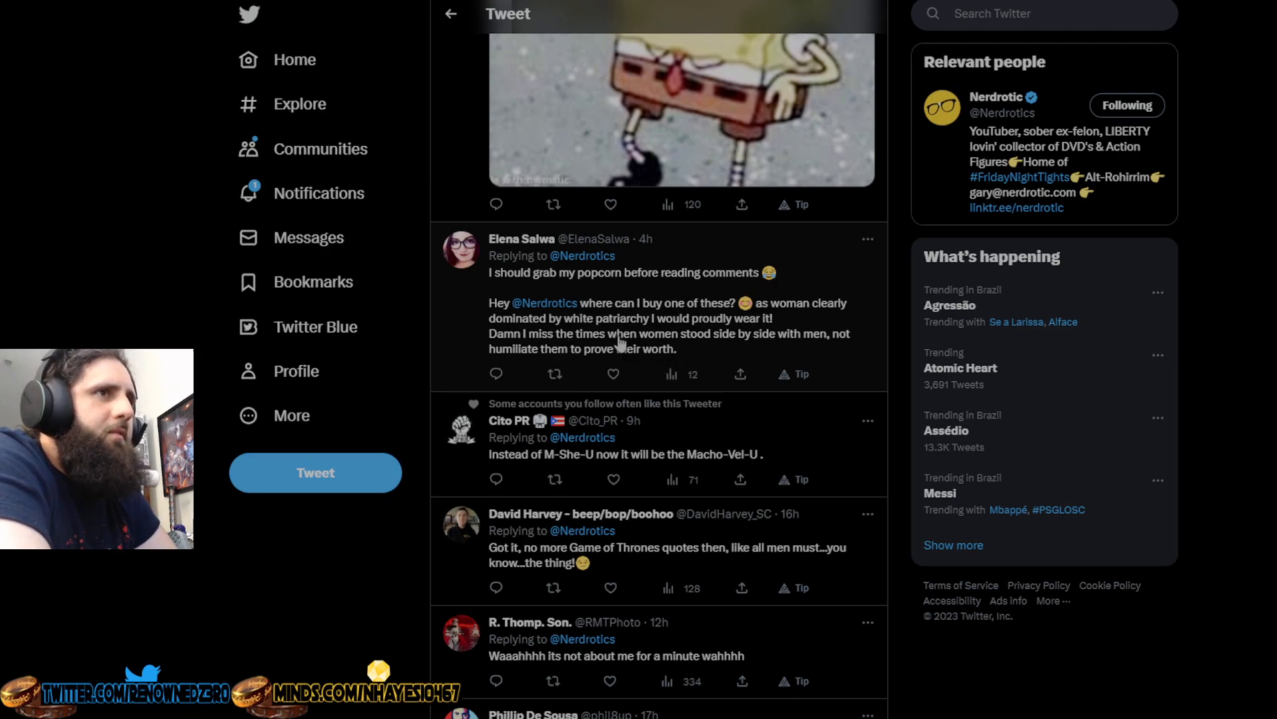
{"action": "mouse_move", "coordinate": [823, 356]}
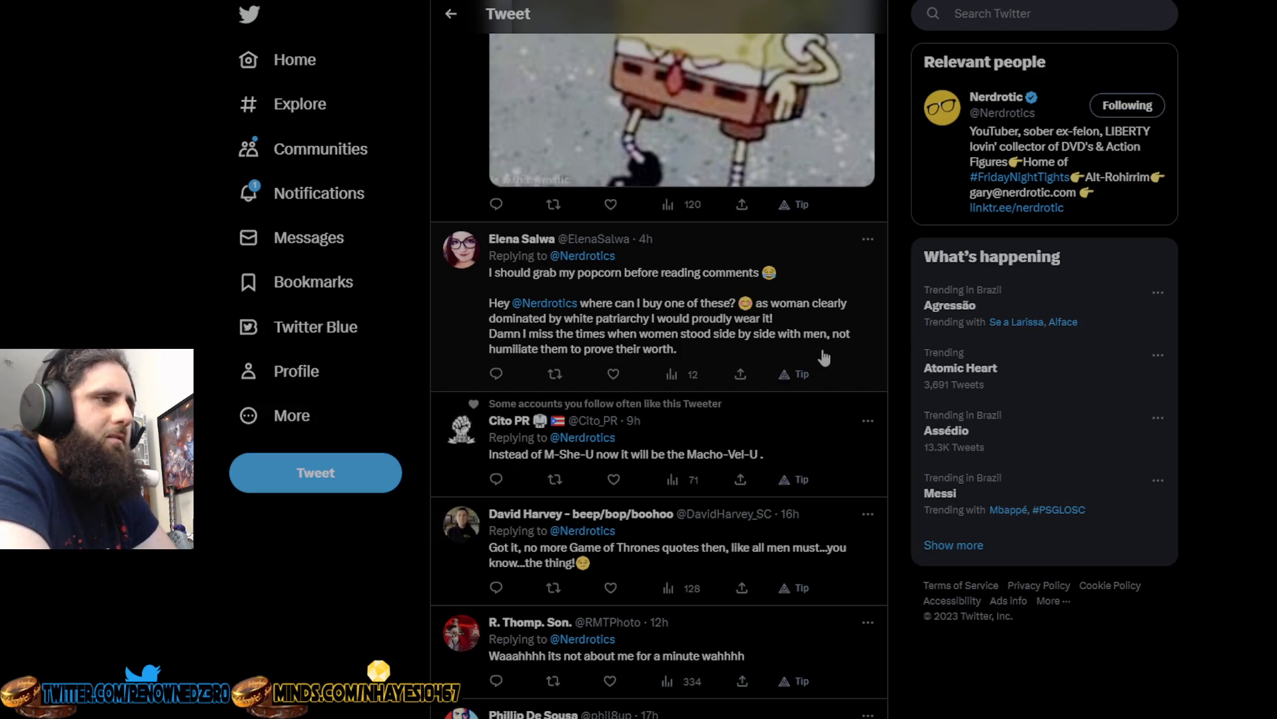
{"action": "mouse_move", "coordinate": [652, 351]}
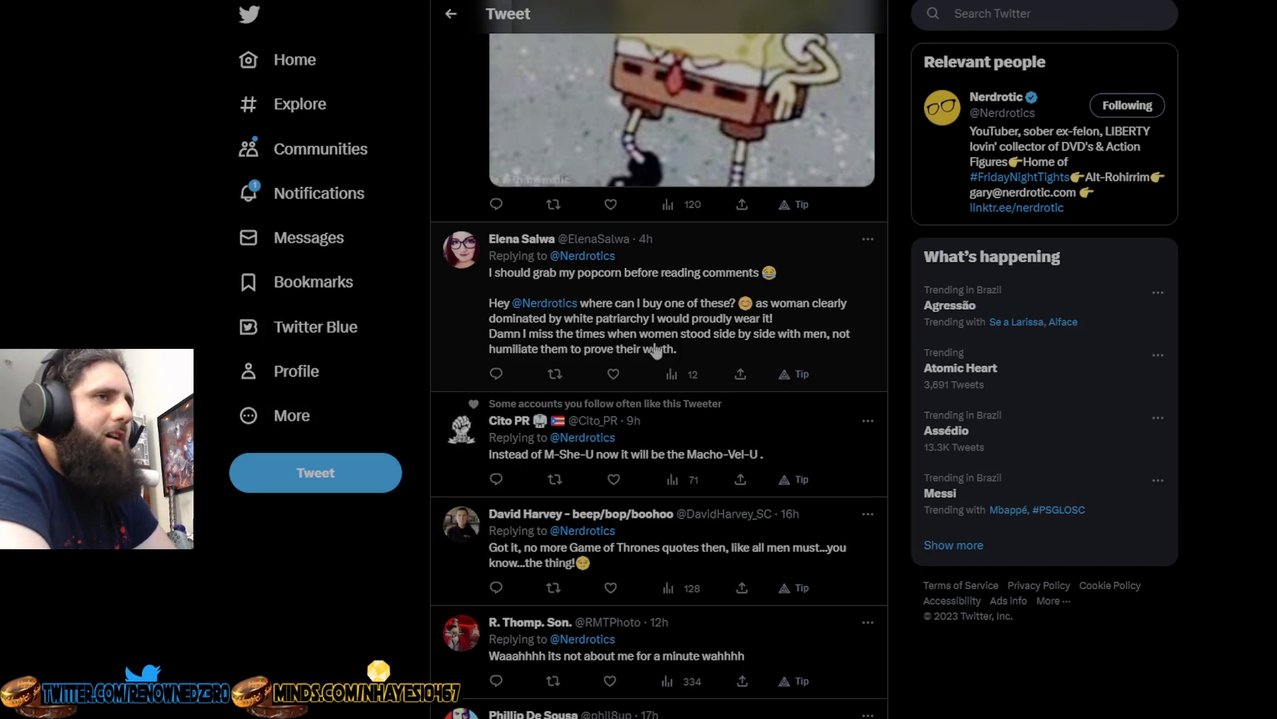
{"action": "mouse_move", "coordinate": [692, 356]}
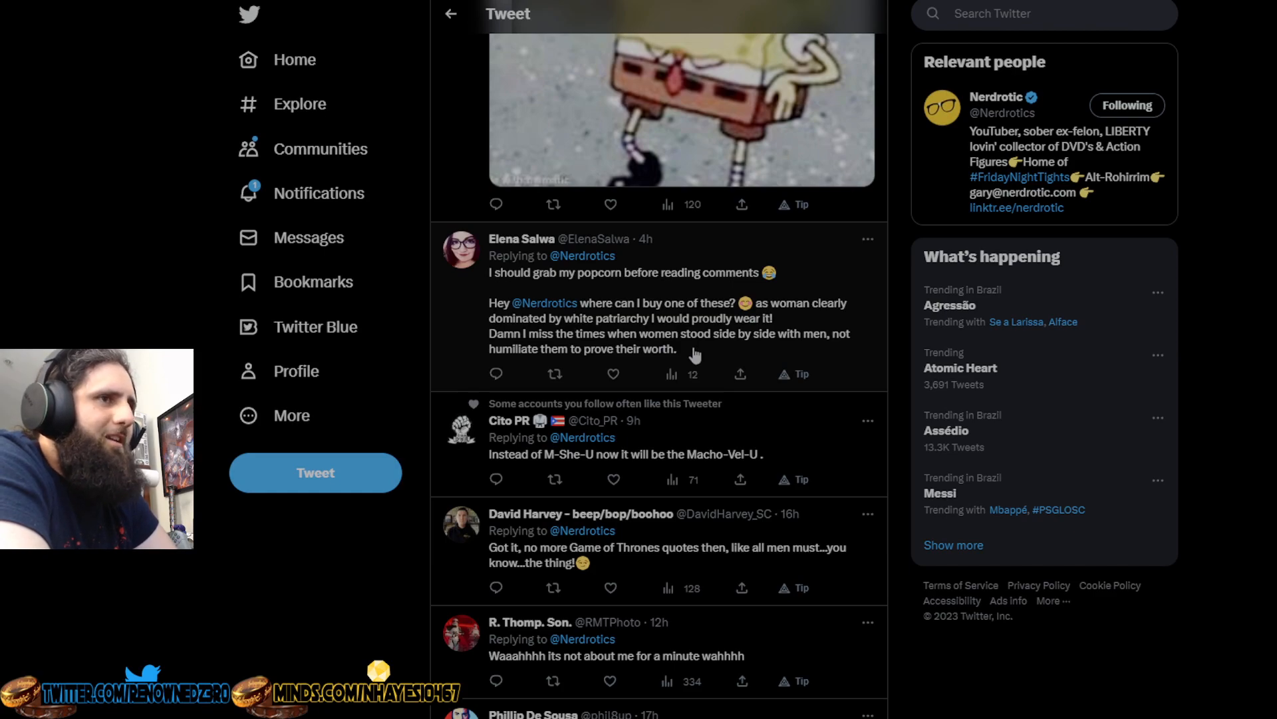
- Scroll down the replies past 'Someone's insecure' and 'Gary's salt farming' to the clown-detector comment and Caleb Williams' image
{"action": "scroll", "scroll_direction": "down", "scroll_amount": 3}
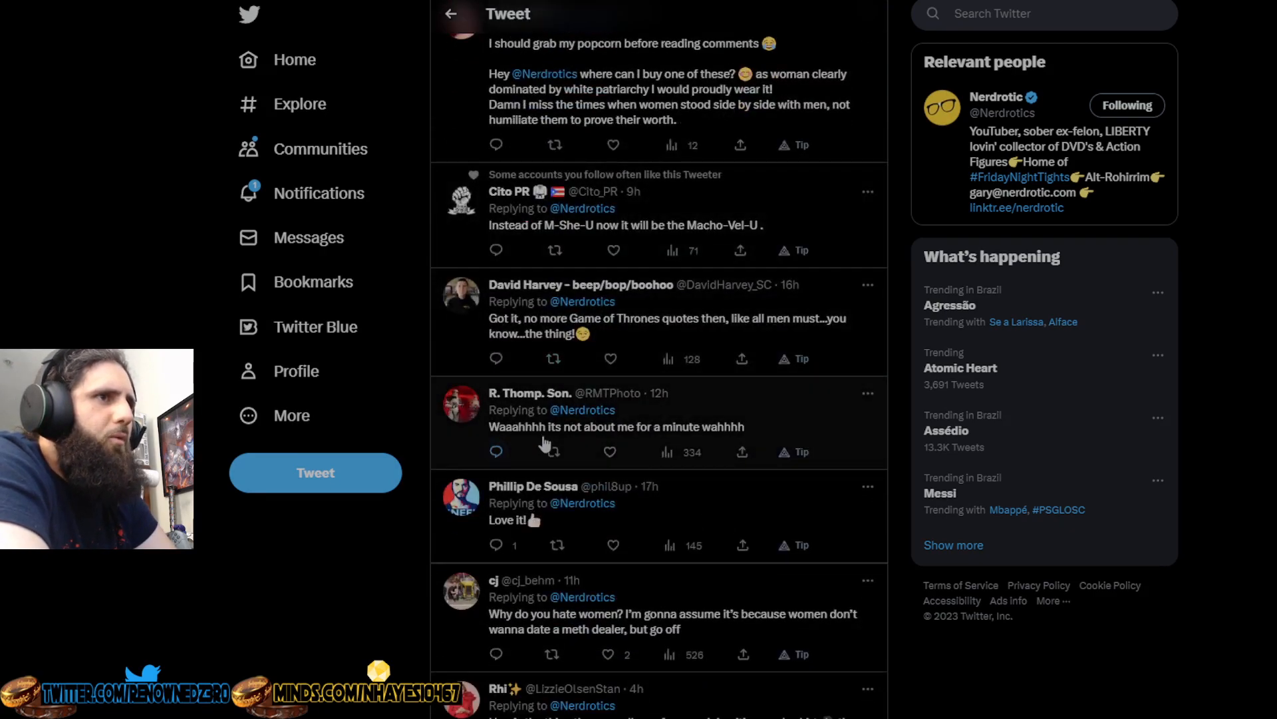
{"action": "scroll", "scroll_direction": "down", "scroll_amount": 3}
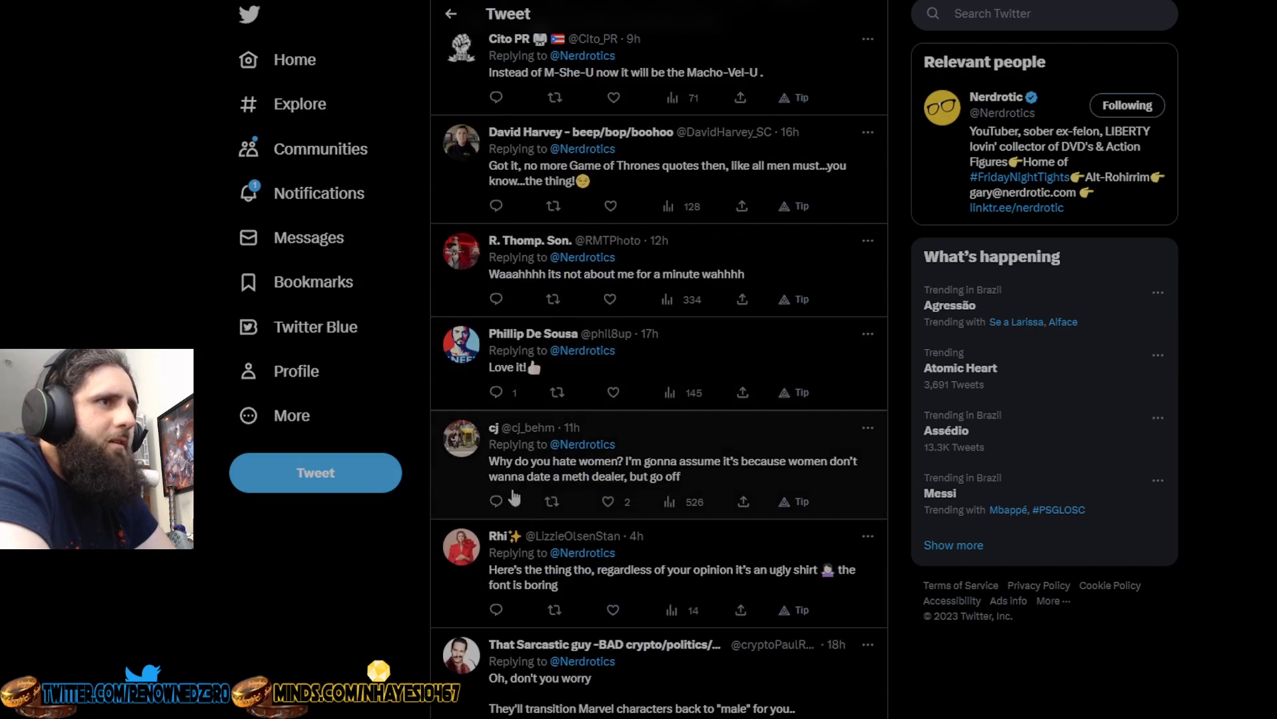
{"action": "scroll", "scroll_direction": "down", "scroll_amount": 3}
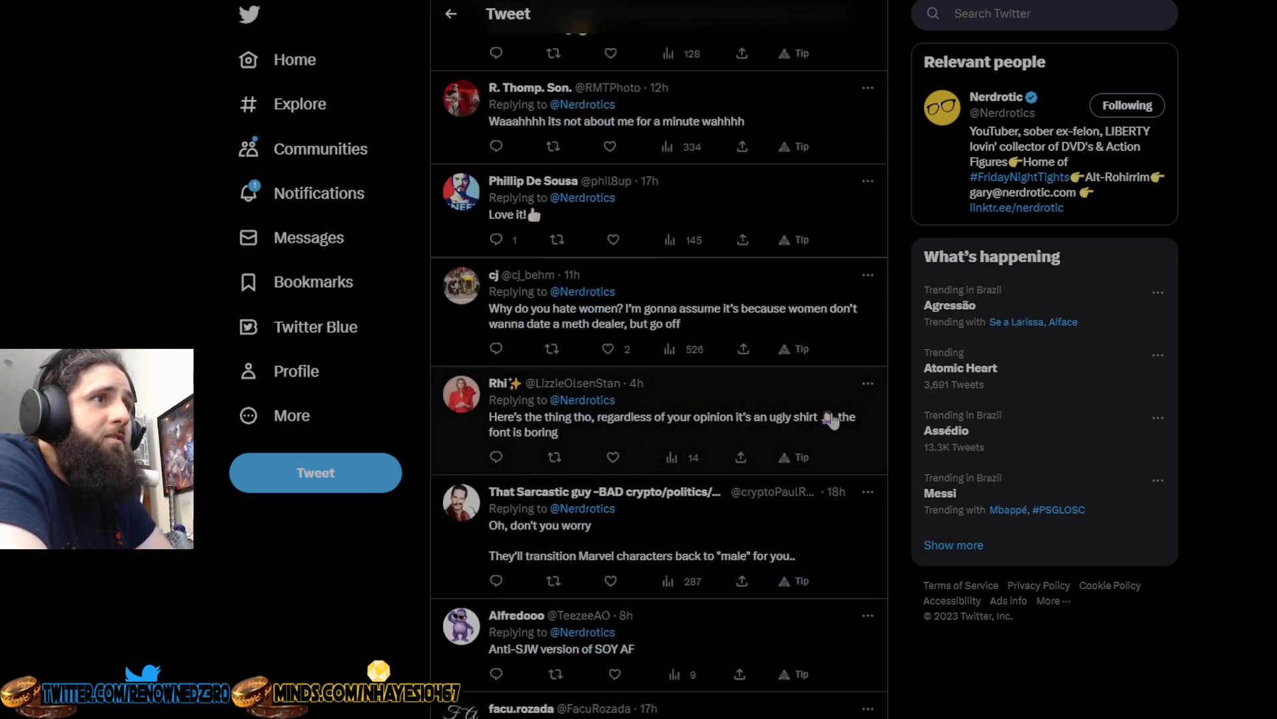
{"action": "mouse_move", "coordinate": [461, 443]}
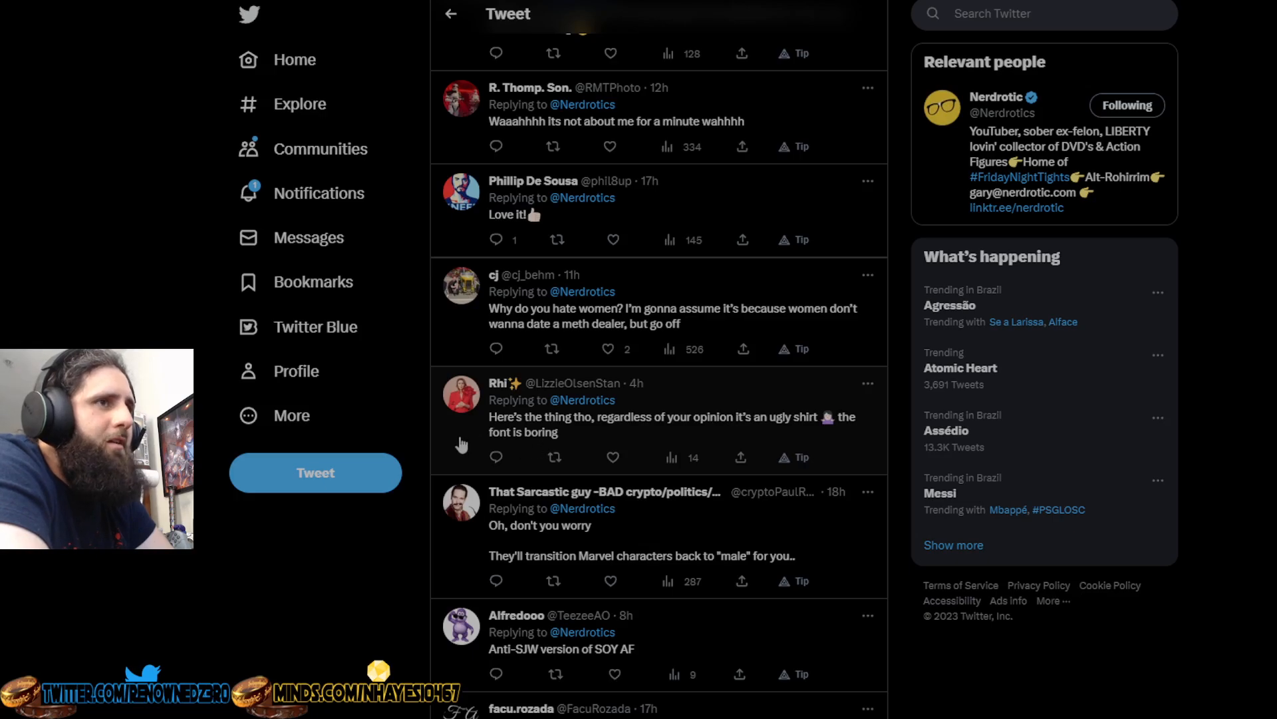
{"action": "scroll", "scroll_direction": "down", "scroll_amount": 3}
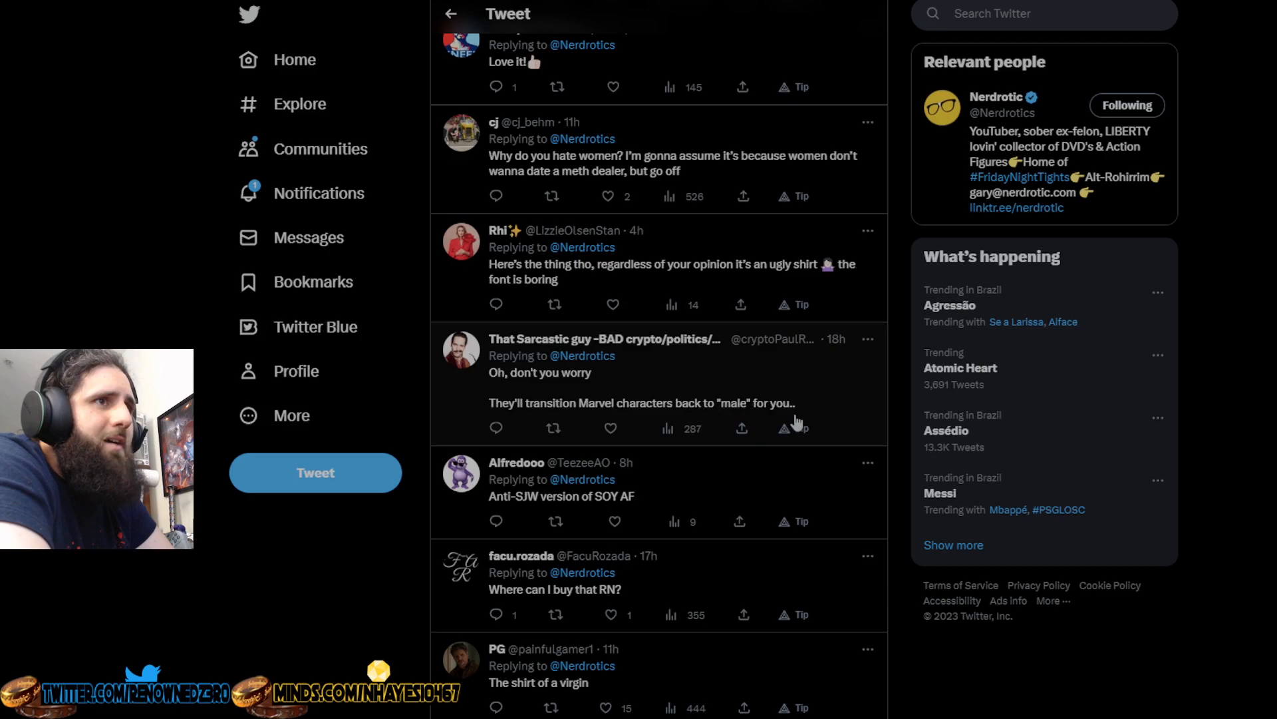
{"action": "mouse_move", "coordinate": [433, 440]}
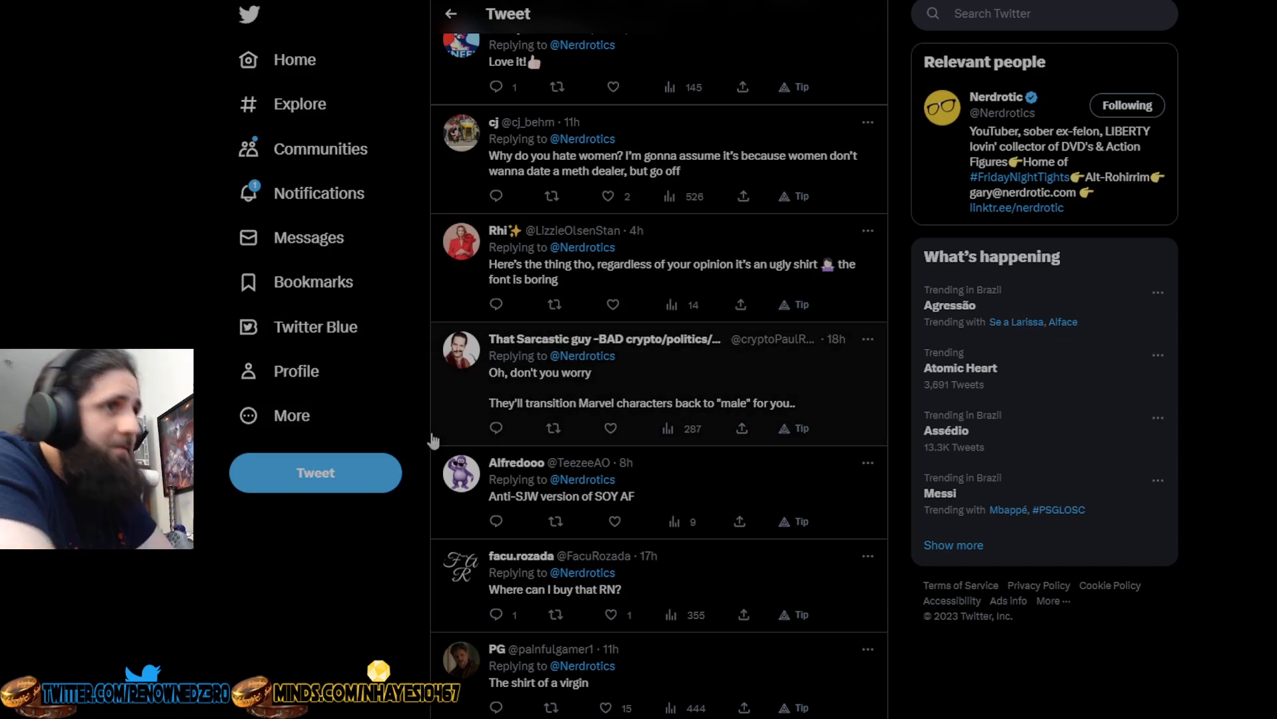
{"action": "scroll", "scroll_direction": "down", "scroll_amount": 3}
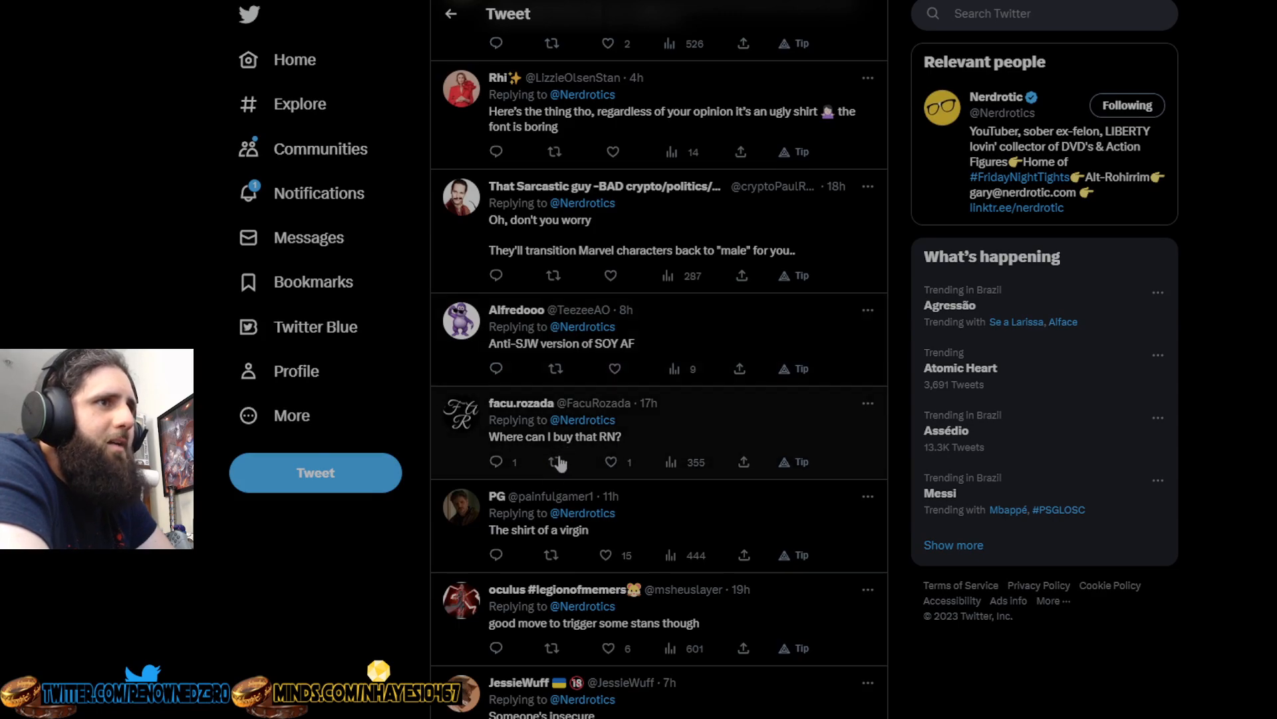
{"action": "scroll", "scroll_direction": "down", "scroll_amount": 3}
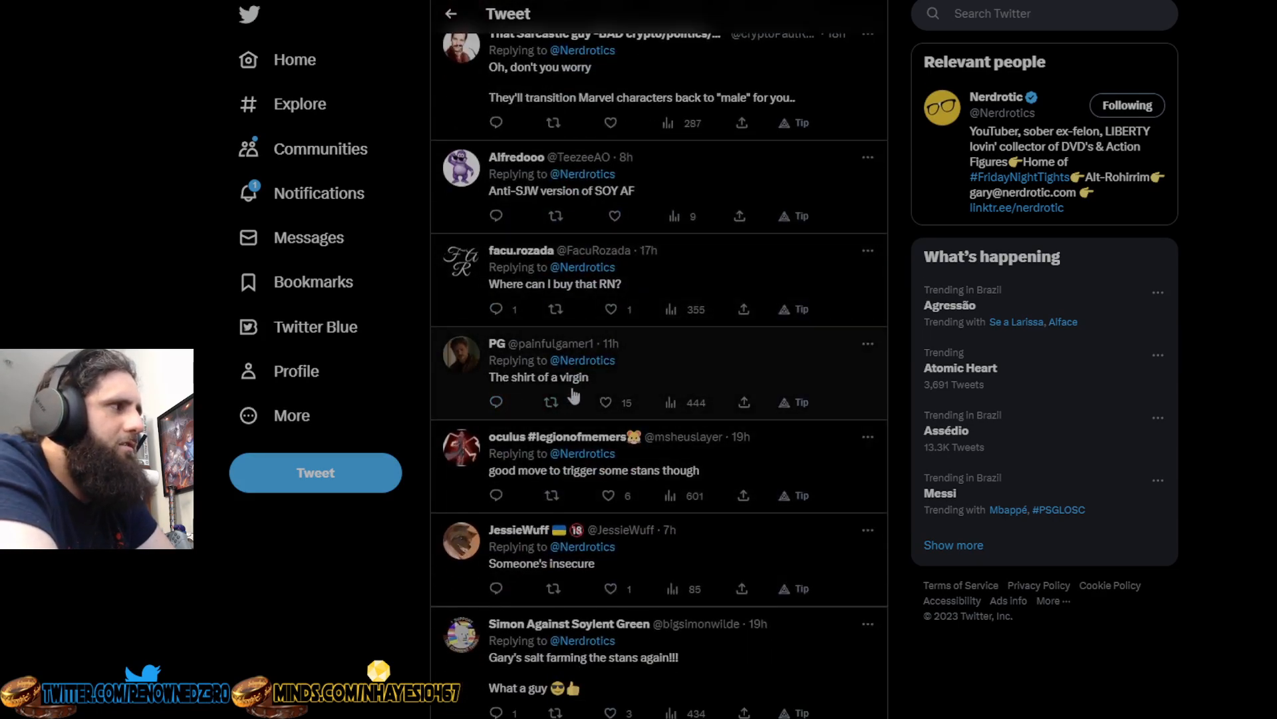
{"action": "scroll", "scroll_direction": "down", "scroll_amount": 3}
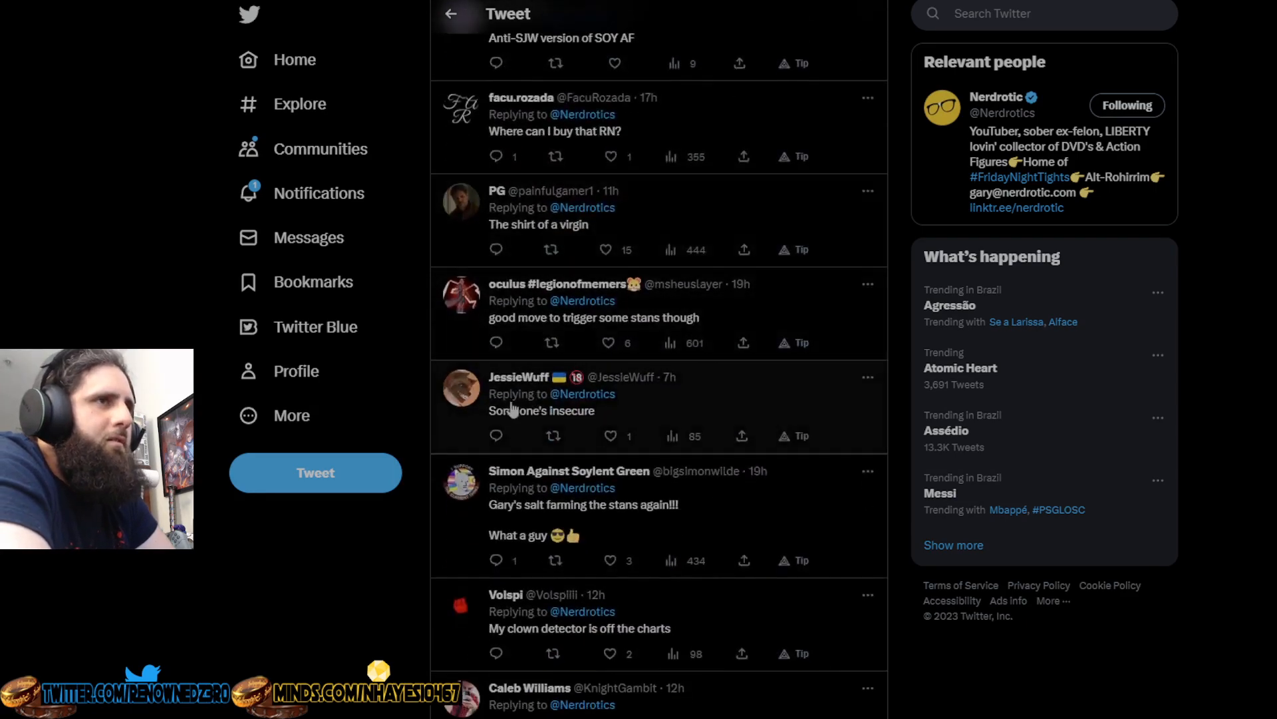
{"action": "mouse_move", "coordinate": [526, 332]}
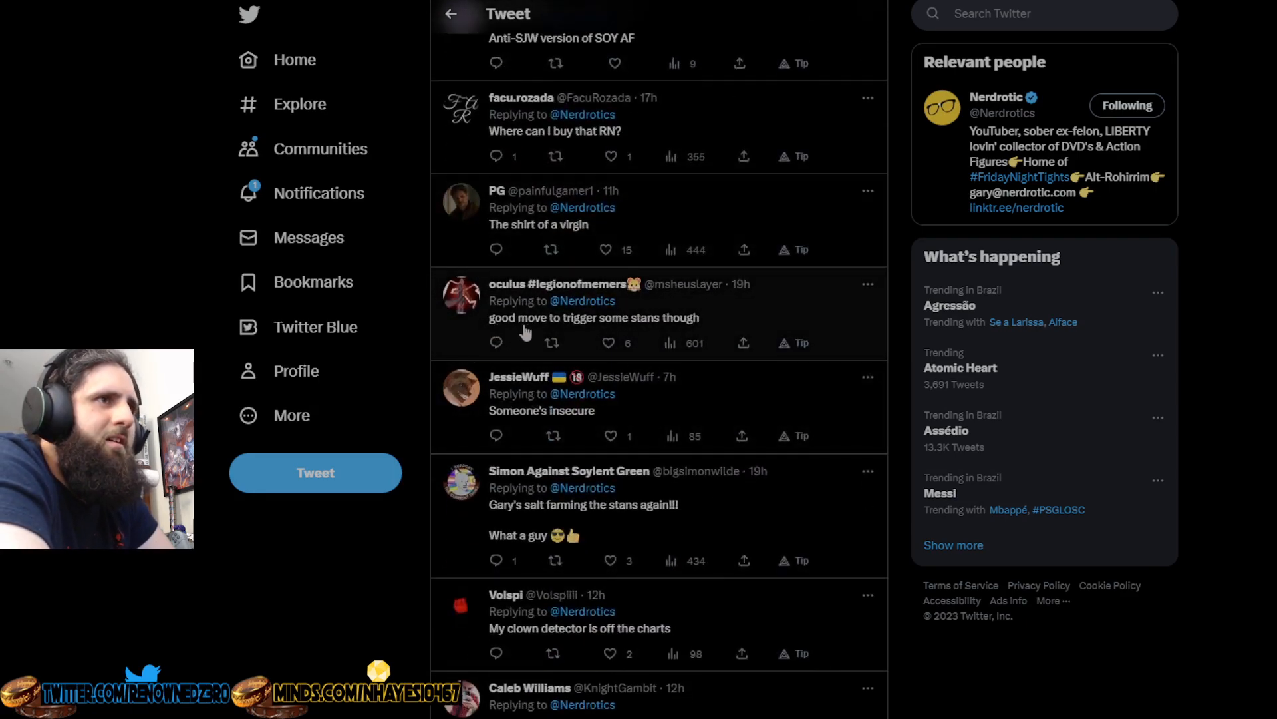
{"action": "mouse_move", "coordinate": [584, 429]}
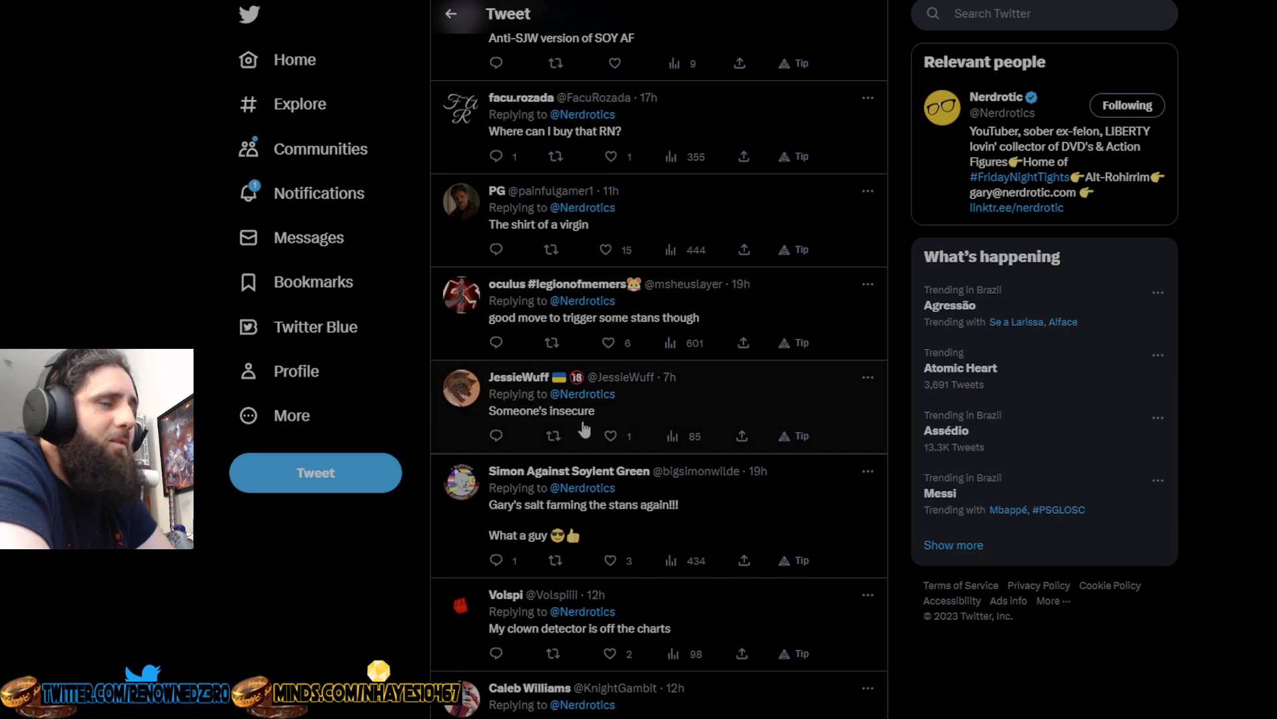
{"action": "scroll", "scroll_direction": "down", "scroll_amount": 3}
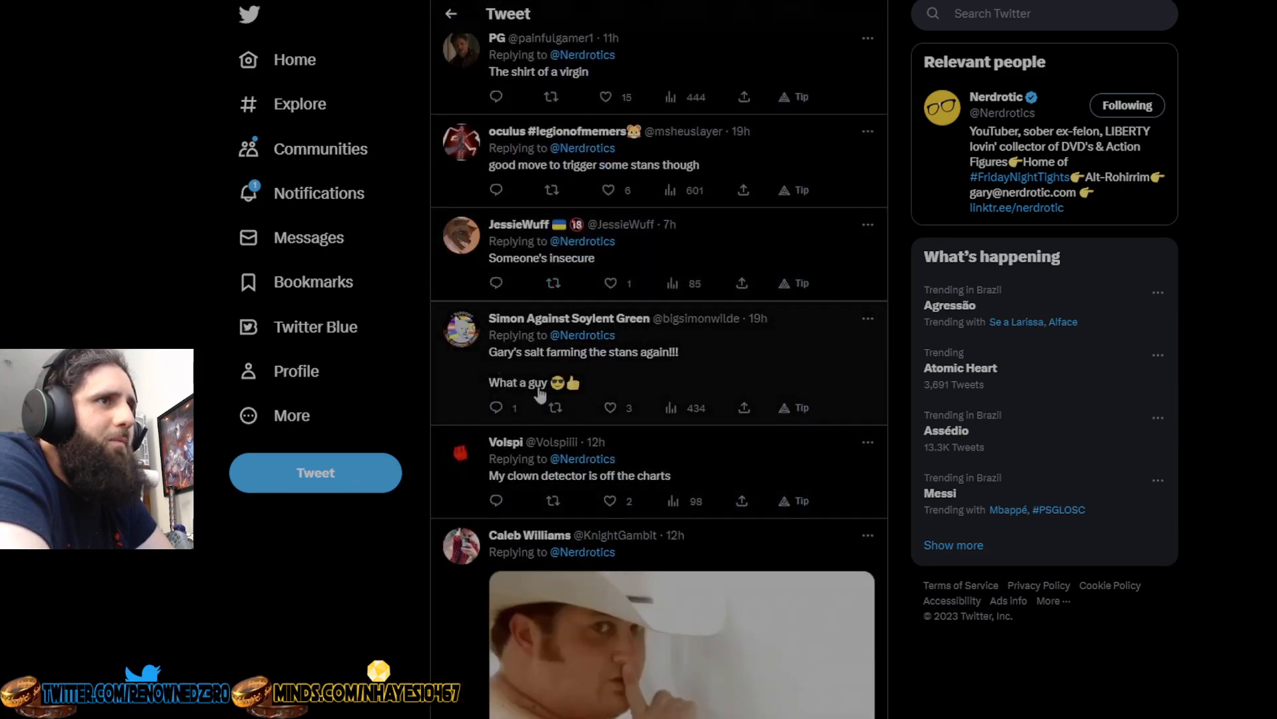
- Scroll down past 'Stunning and brave.' and the 'Your belongings, Sir' clown meme to the 'It still is Gary' list
{"action": "scroll", "scroll_direction": "down", "scroll_amount": 3}
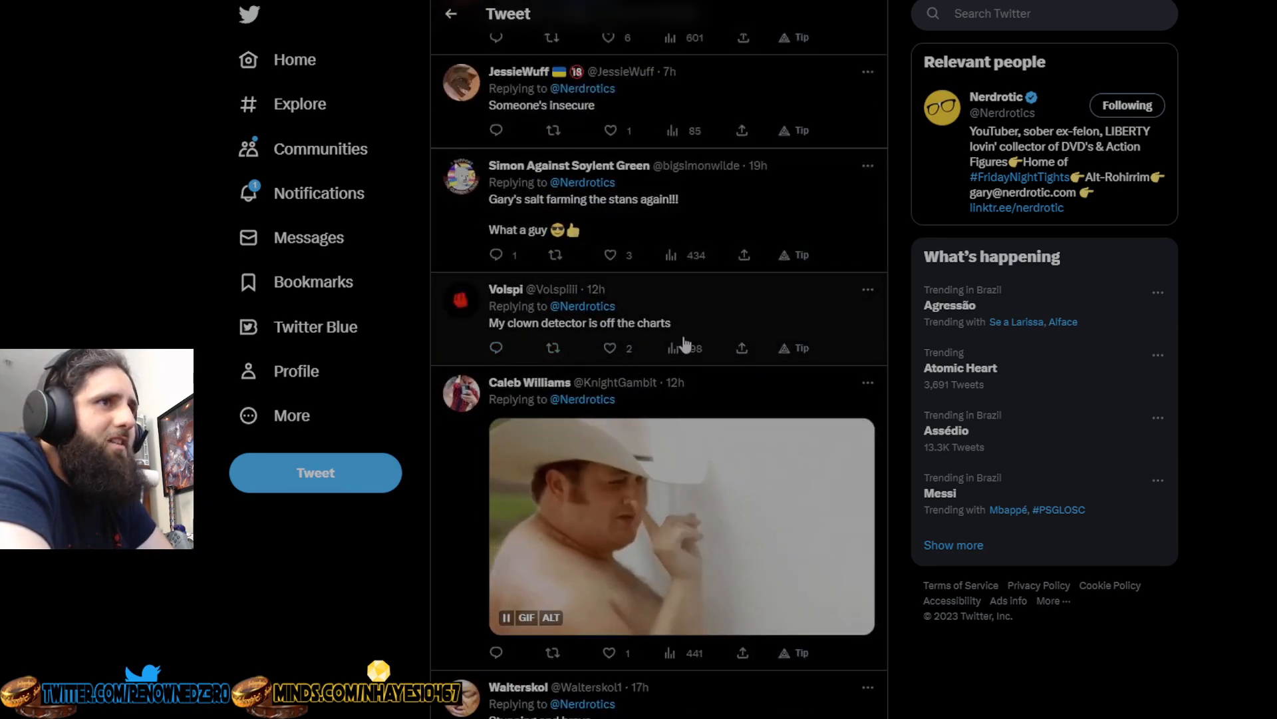
{"action": "scroll", "scroll_direction": "down", "scroll_amount": 3}
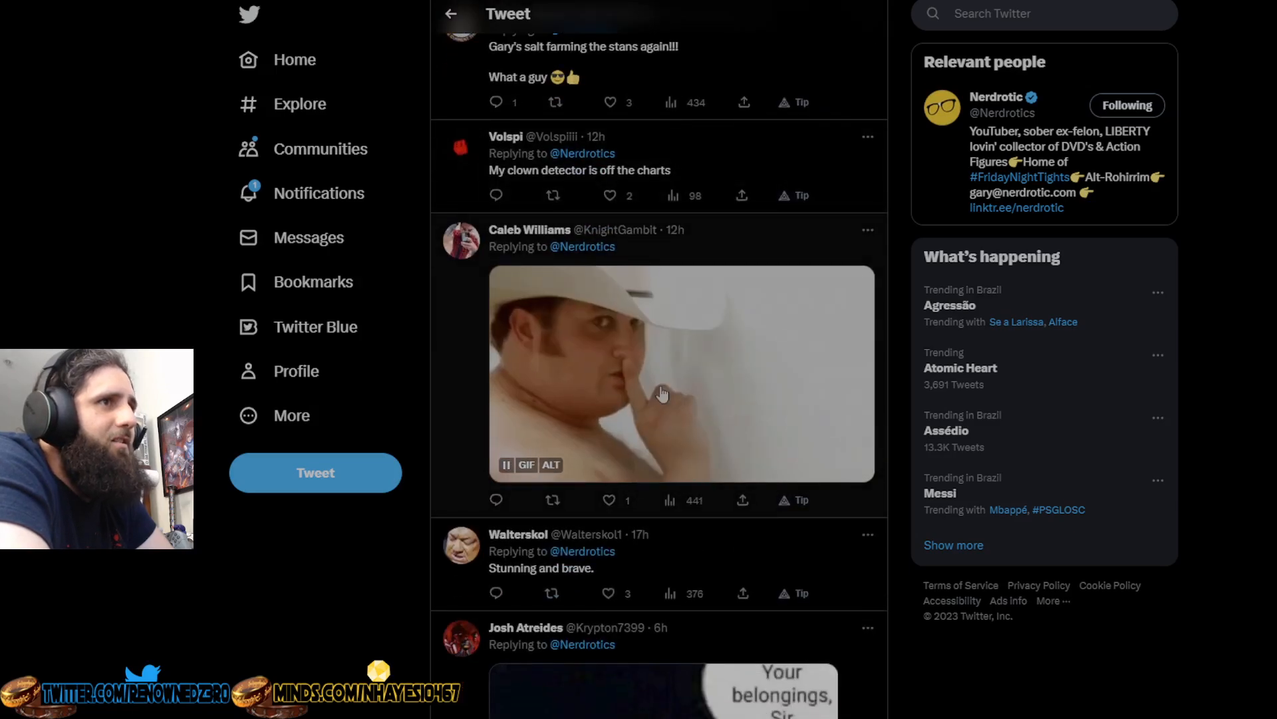
{"action": "scroll", "scroll_direction": "down", "scroll_amount": 3}
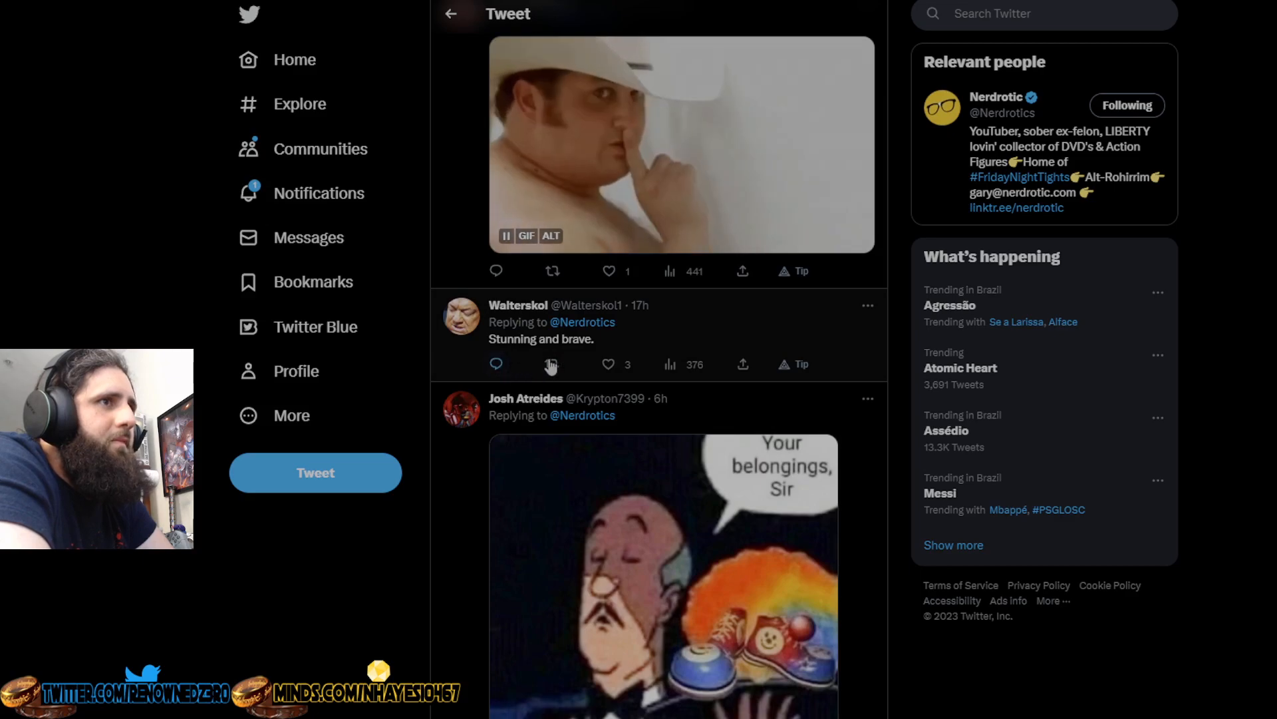
{"action": "scroll", "scroll_direction": "down", "scroll_amount": 3}
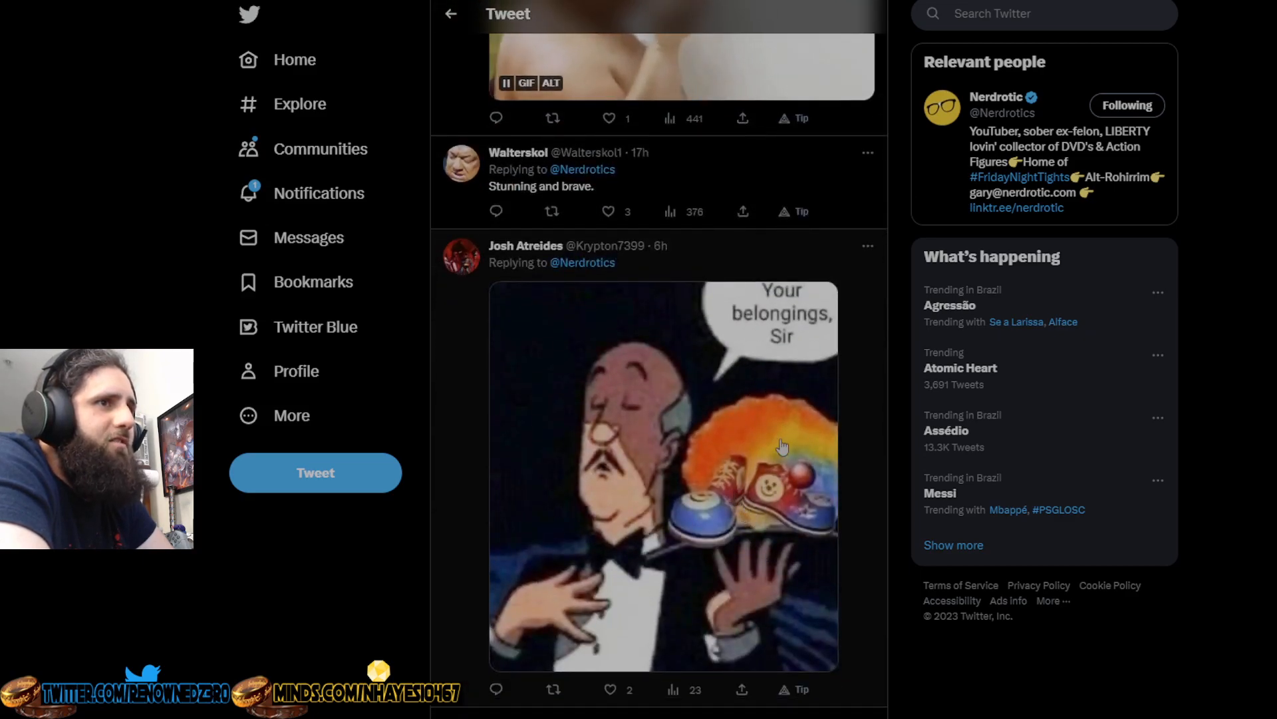
{"action": "mouse_move", "coordinate": [639, 454]}
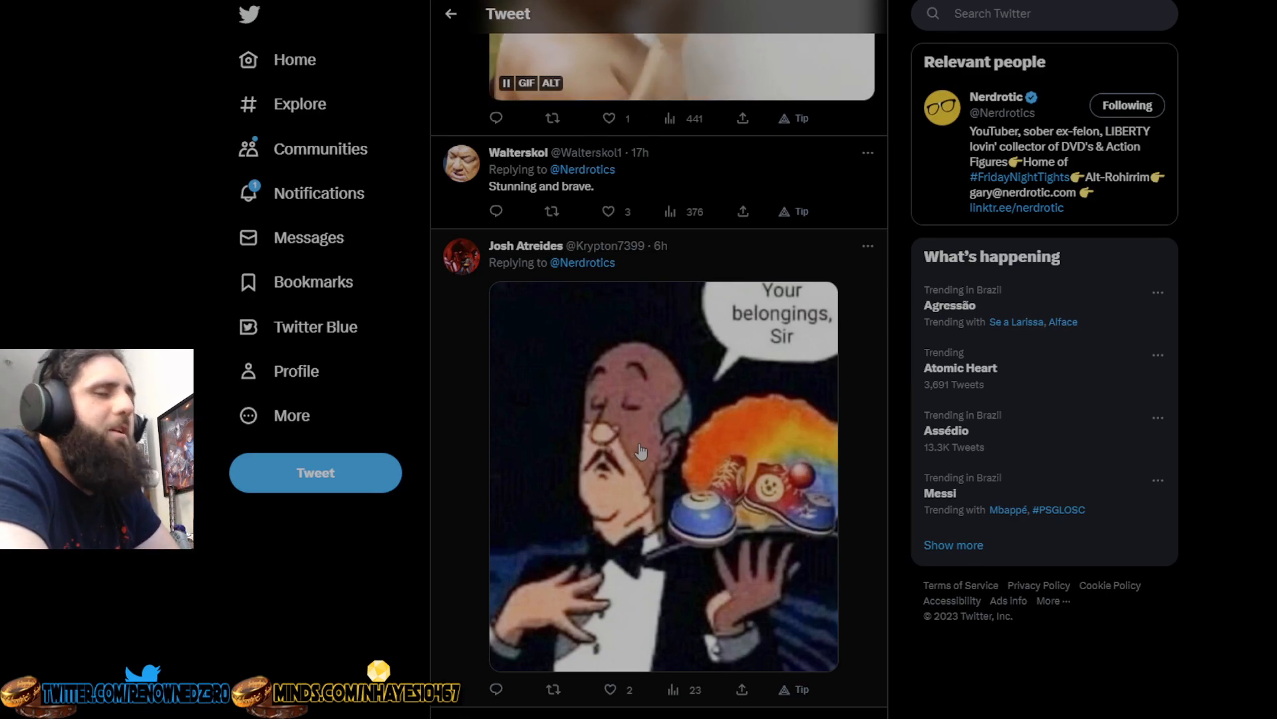
{"action": "scroll", "scroll_direction": "down", "scroll_amount": 3}
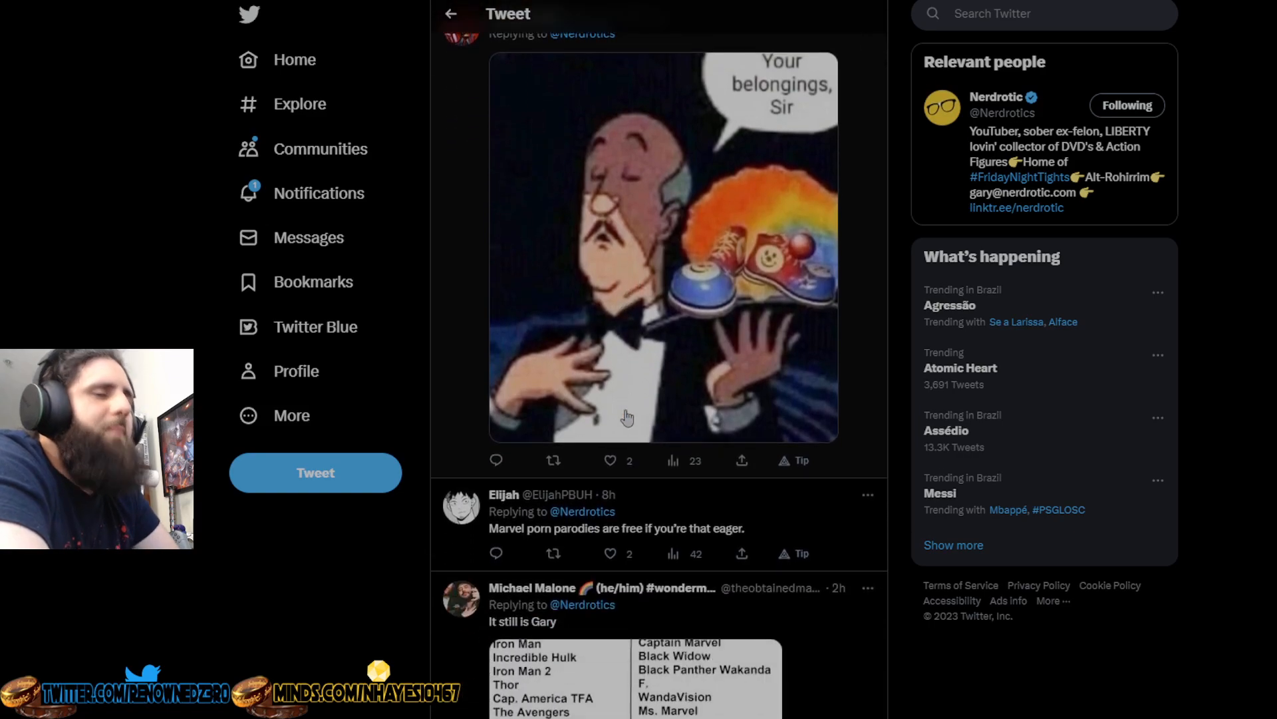
{"action": "scroll", "scroll_direction": "down", "scroll_amount": 3}
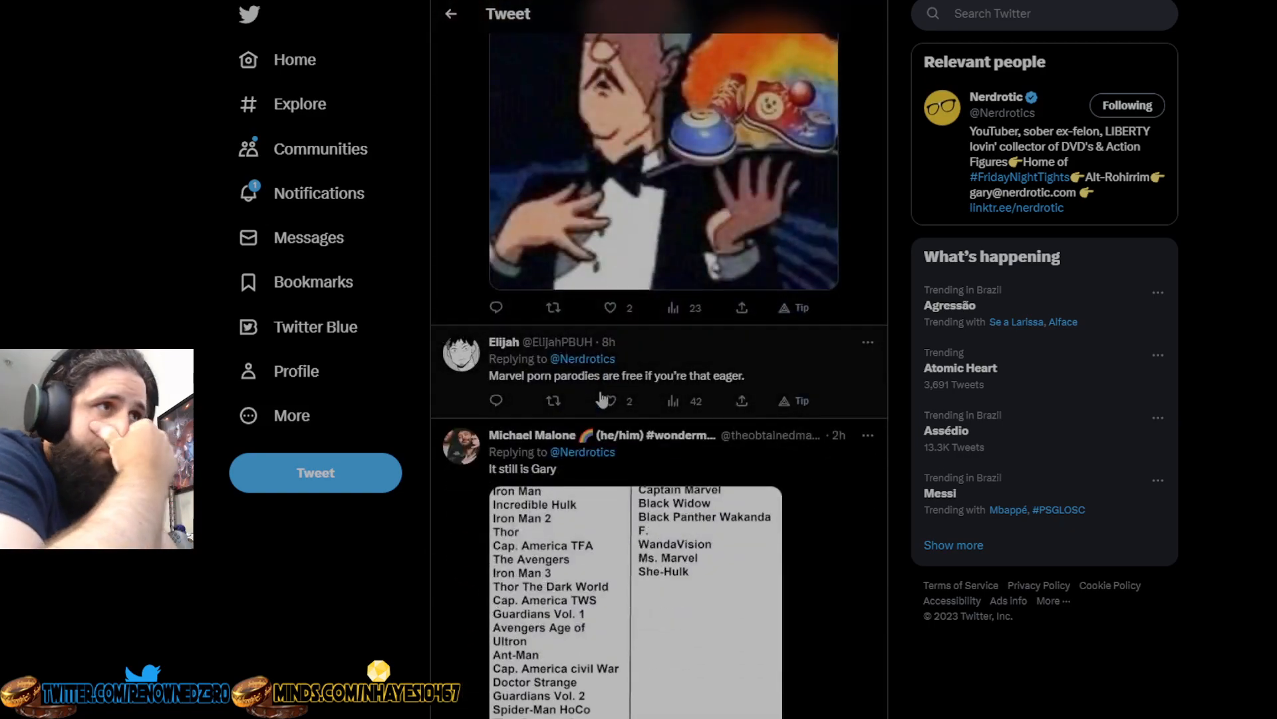
{"action": "mouse_move", "coordinate": [672, 380]}
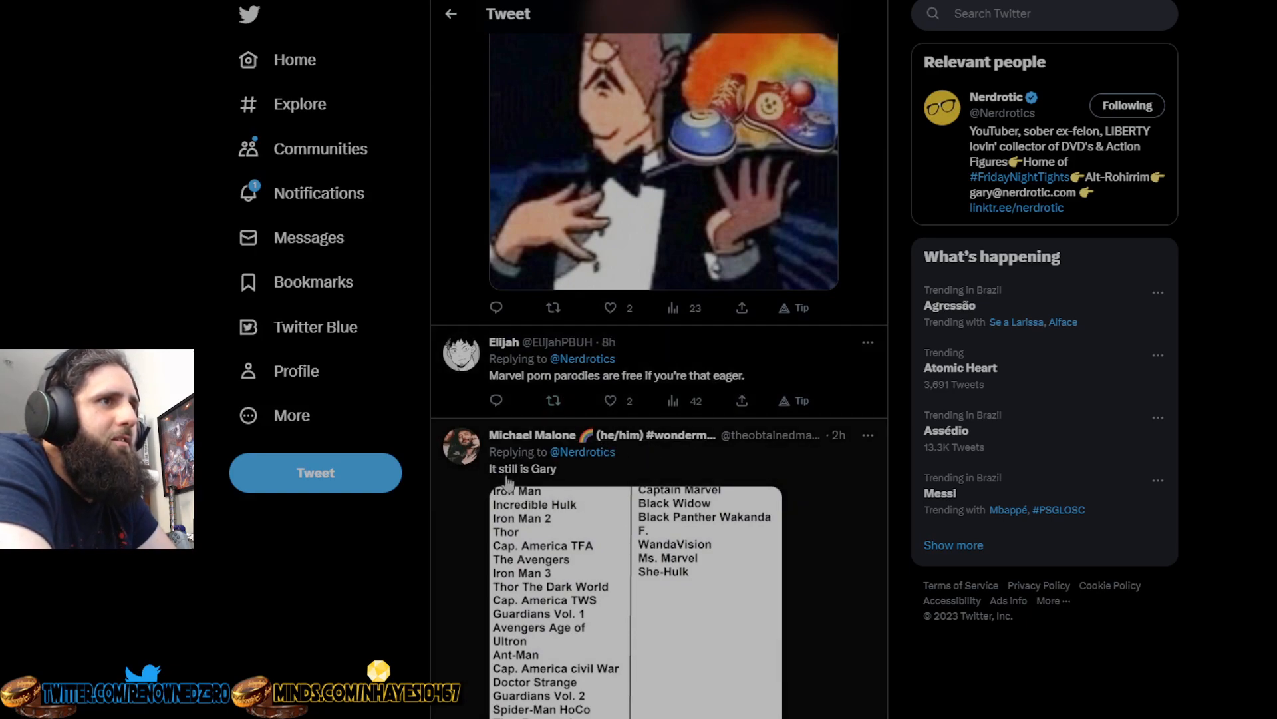
{"action": "scroll", "scroll_direction": "down", "scroll_amount": 3}
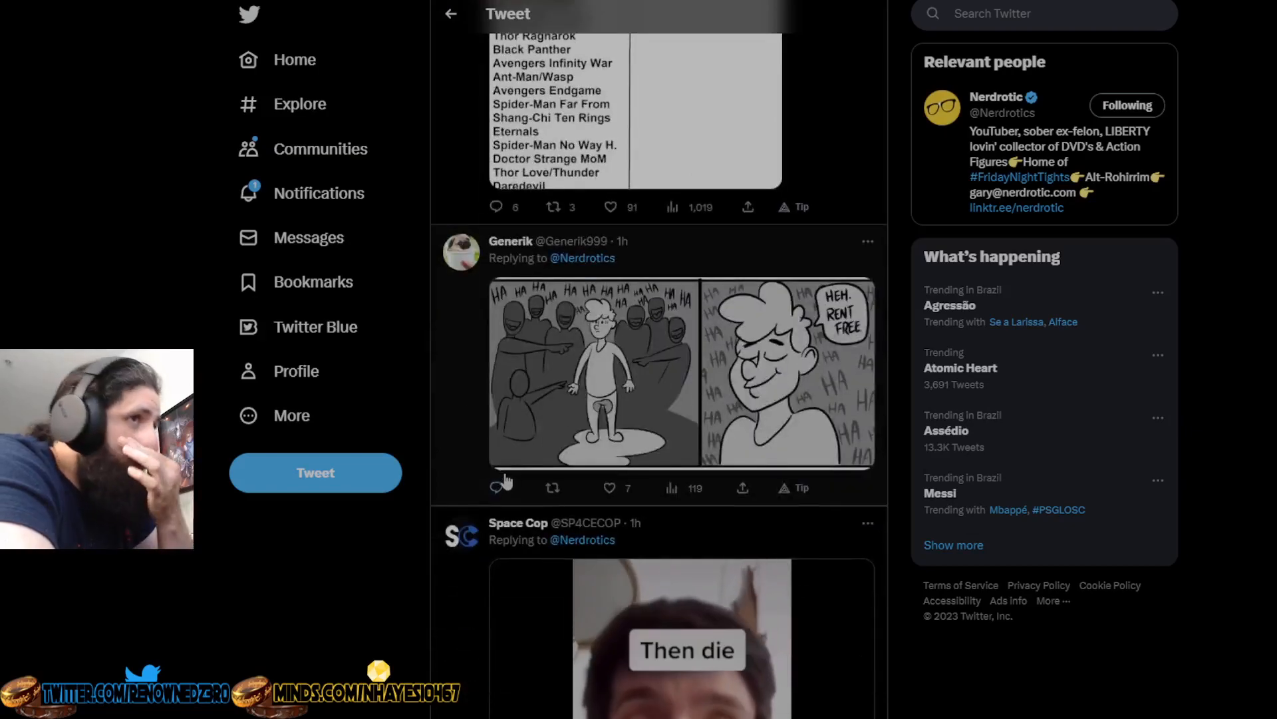
{"action": "scroll", "scroll_direction": "up", "scroll_amount": 3}
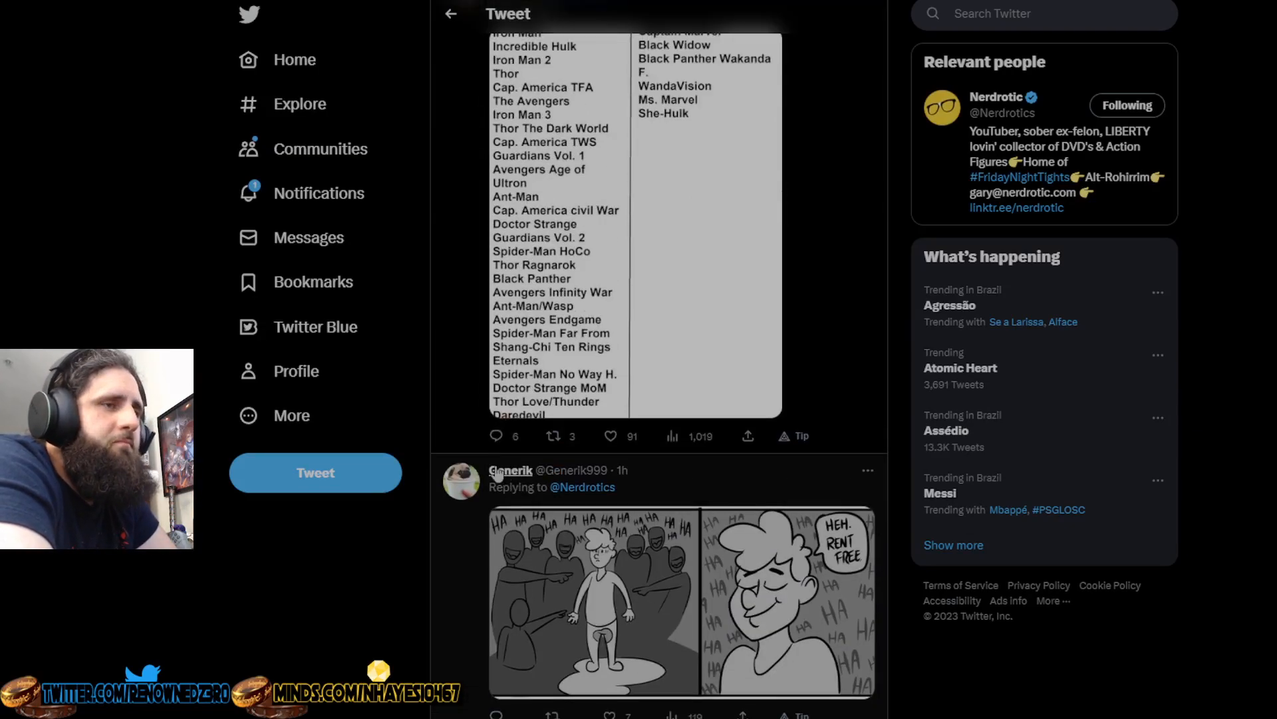
{"action": "scroll", "scroll_direction": "down", "scroll_amount": 3}
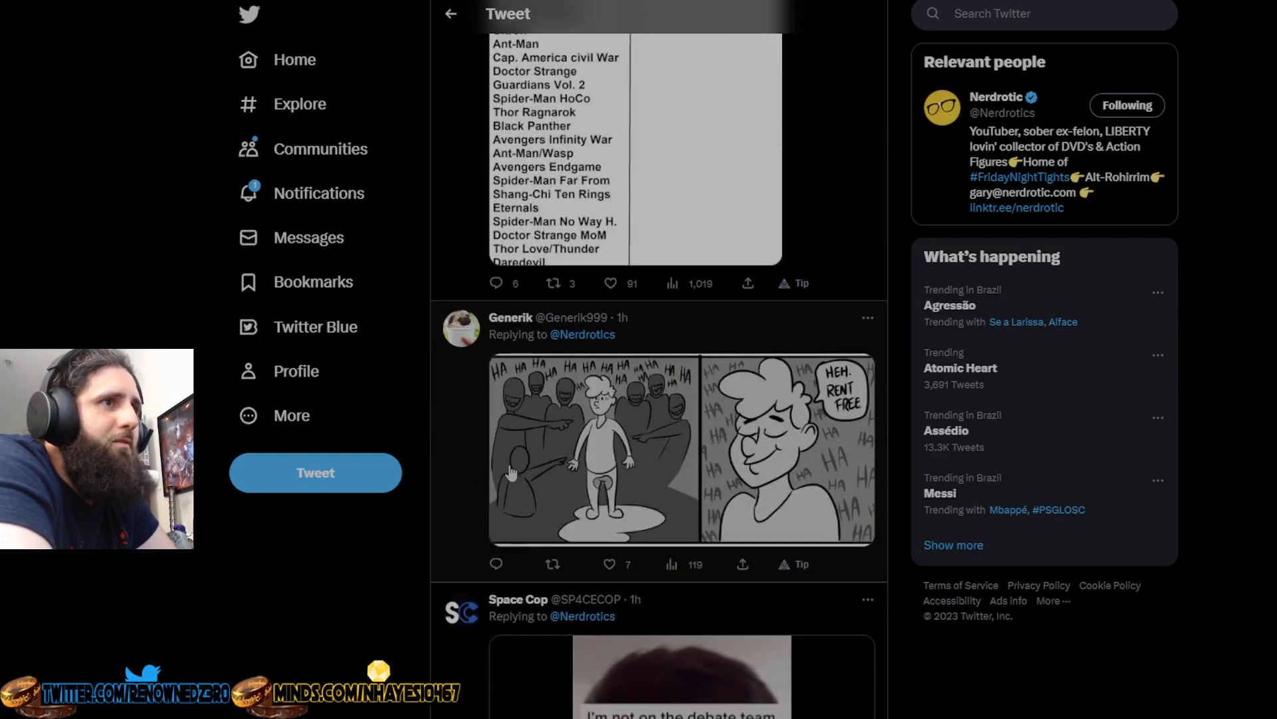
{"action": "scroll", "scroll_direction": "down", "scroll_amount": 3}
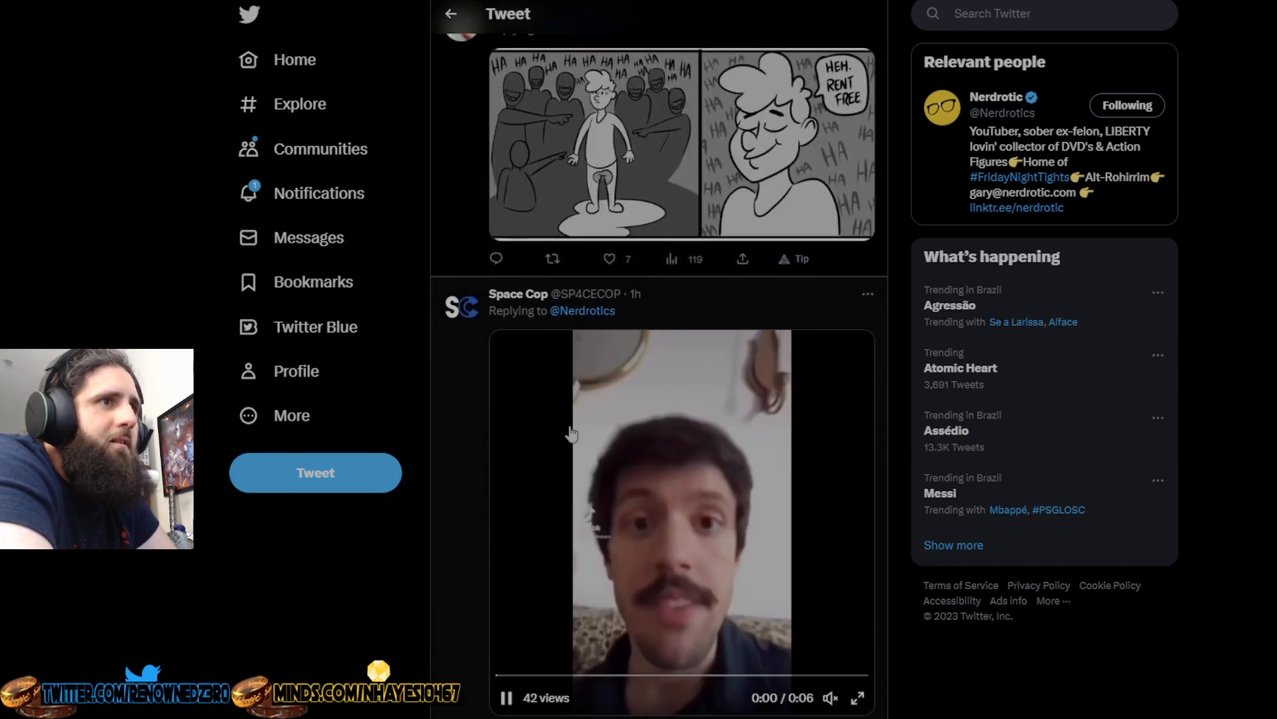
{"action": "scroll", "scroll_direction": "down", "scroll_amount": 3}
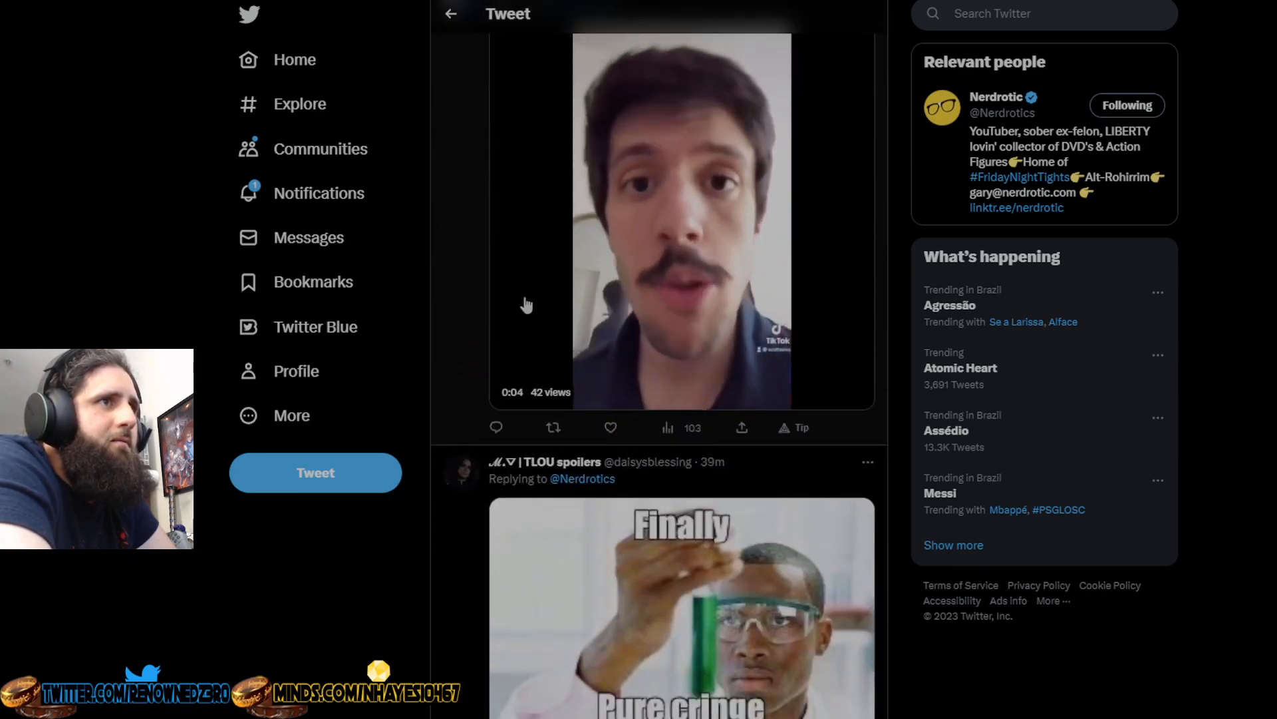
{"action": "left_click", "coordinate": [680, 221]}
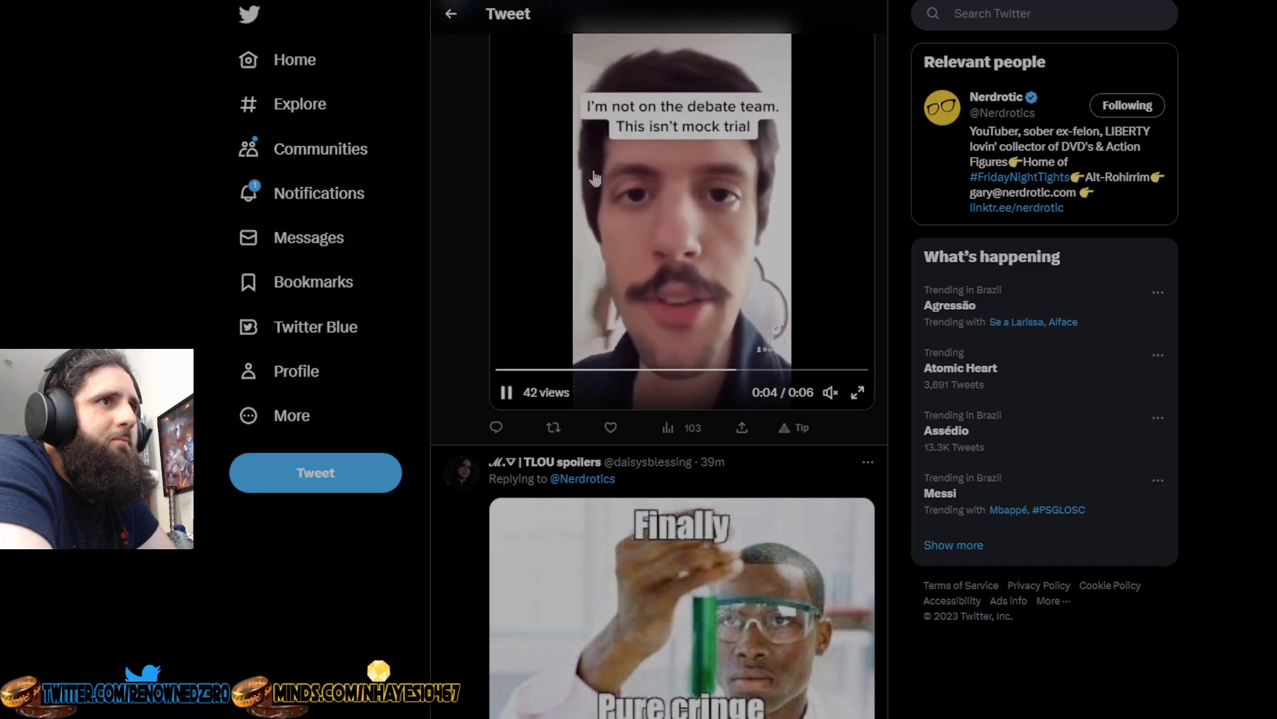
- Continue down past the Michael Jackson popcorn GIF to the 'Triggering intensifies' GIF reply
{"action": "scroll", "scroll_direction": "down", "scroll_amount": 3}
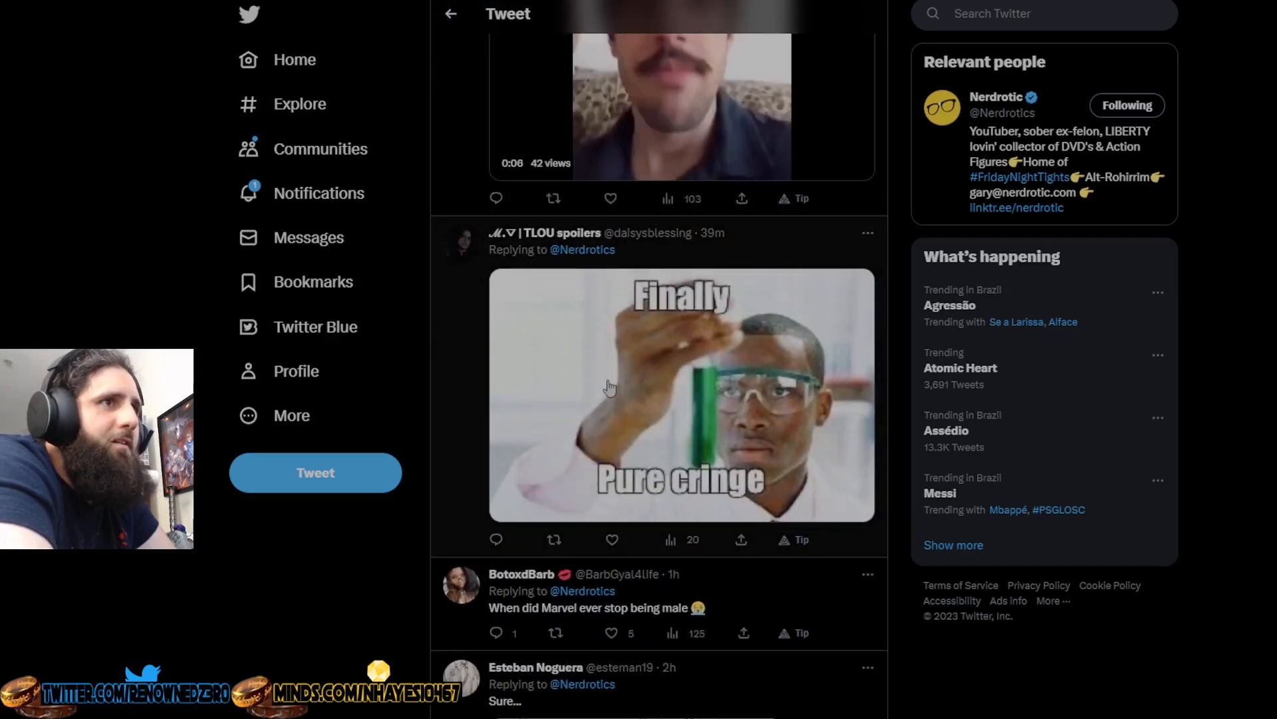
{"action": "scroll", "scroll_direction": "down", "scroll_amount": 3}
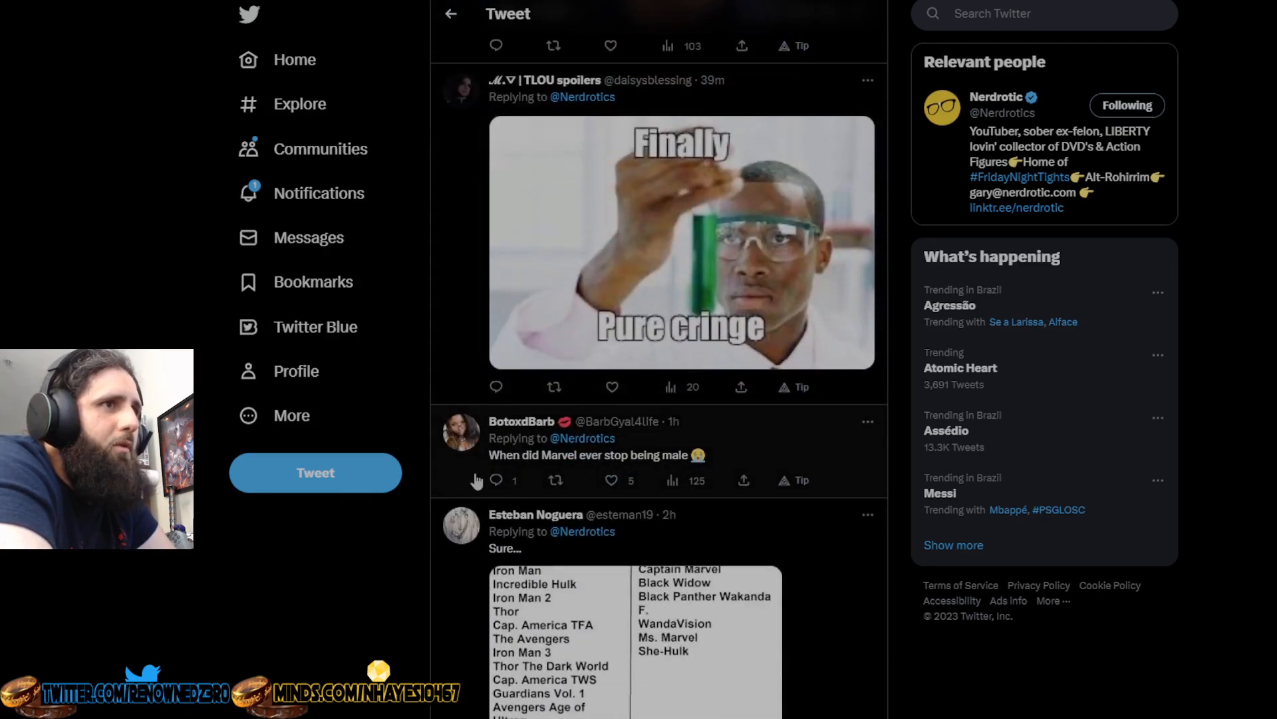
{"action": "scroll", "scroll_direction": "down", "scroll_amount": 3}
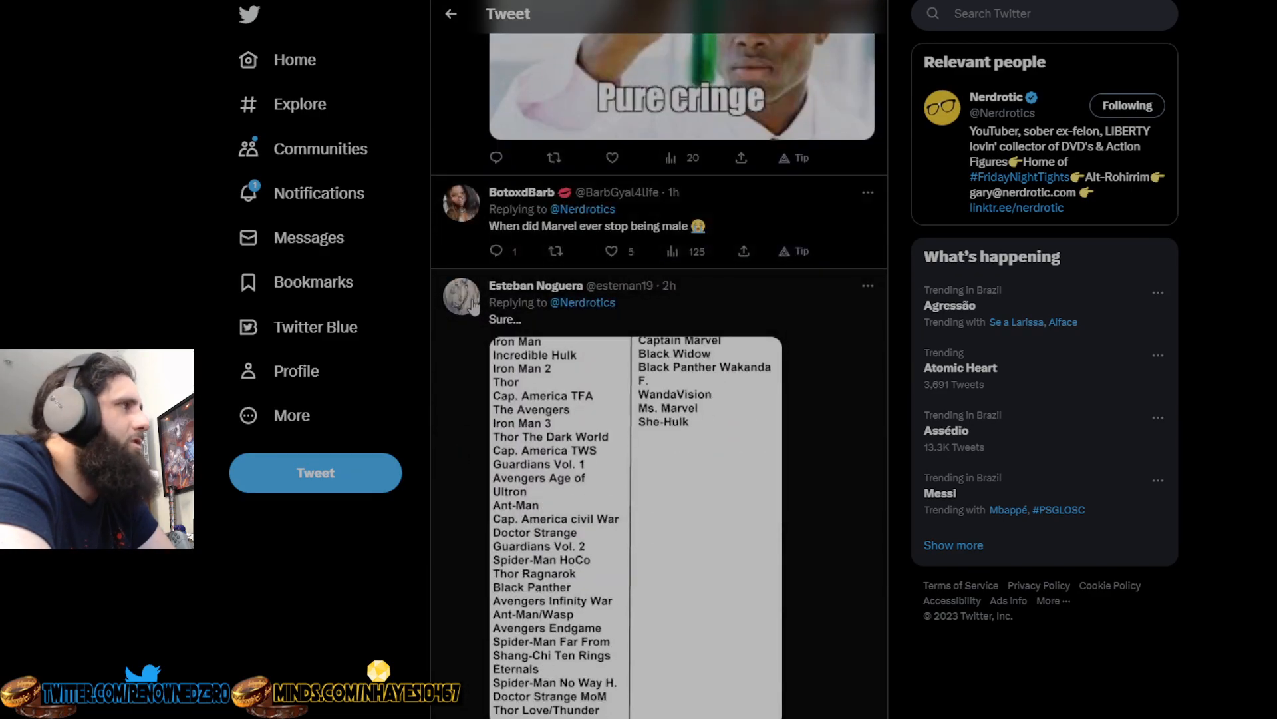
{"action": "scroll", "scroll_direction": "down", "scroll_amount": 3}
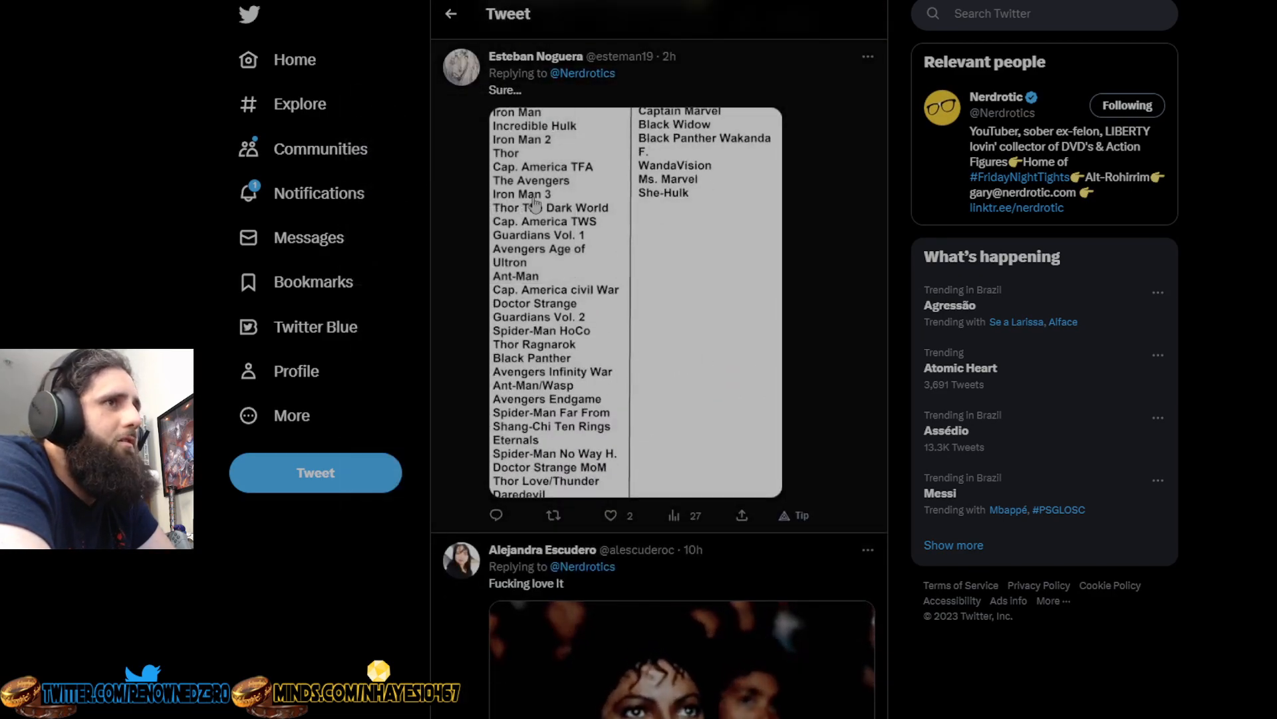
{"action": "scroll", "scroll_direction": "down", "scroll_amount": 3}
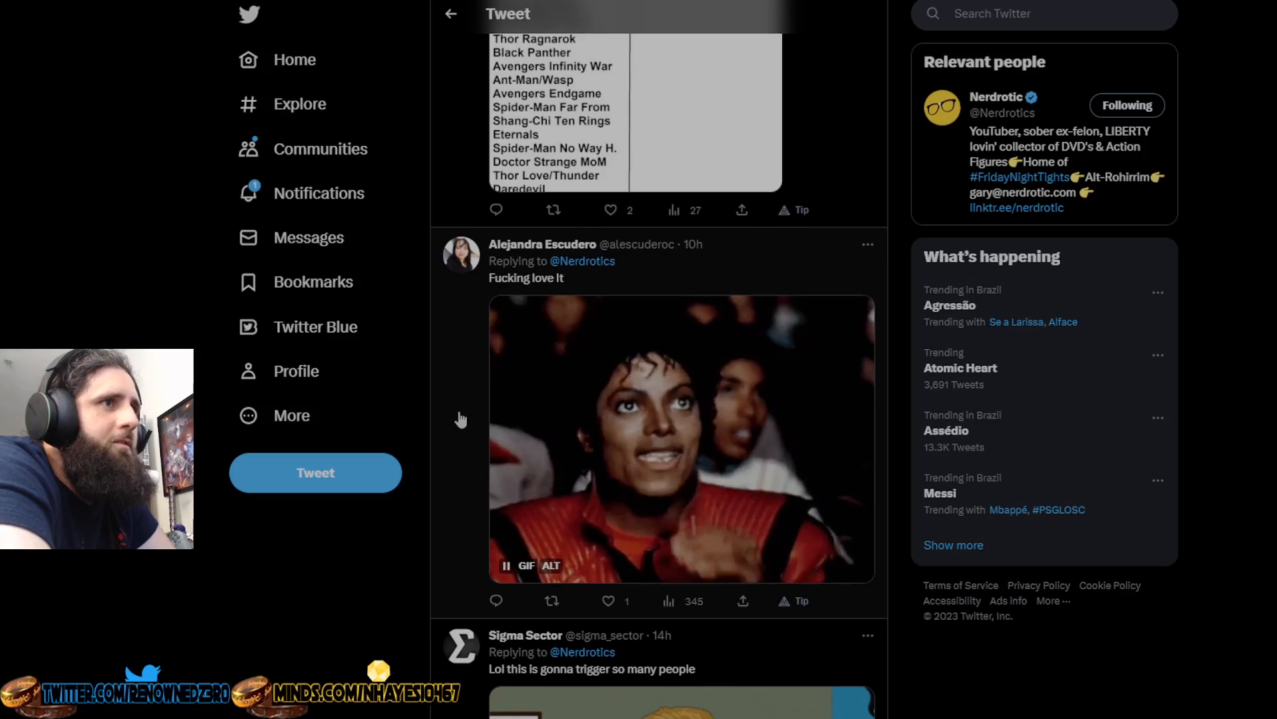
{"action": "scroll", "scroll_direction": "down", "scroll_amount": 3}
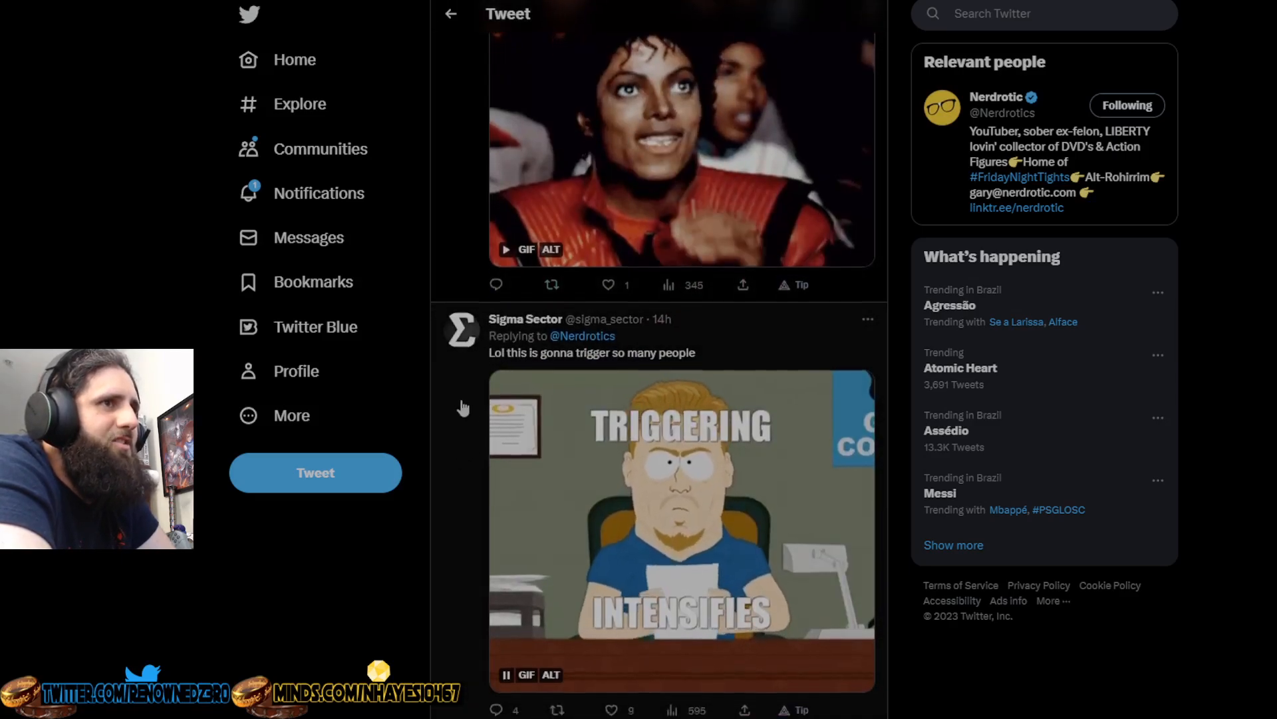
- Scroll down past the Parvel clip and the 'I wait' skeleton GIF to the Nebula prediction reply
{"action": "scroll", "scroll_direction": "down", "scroll_amount": 3}
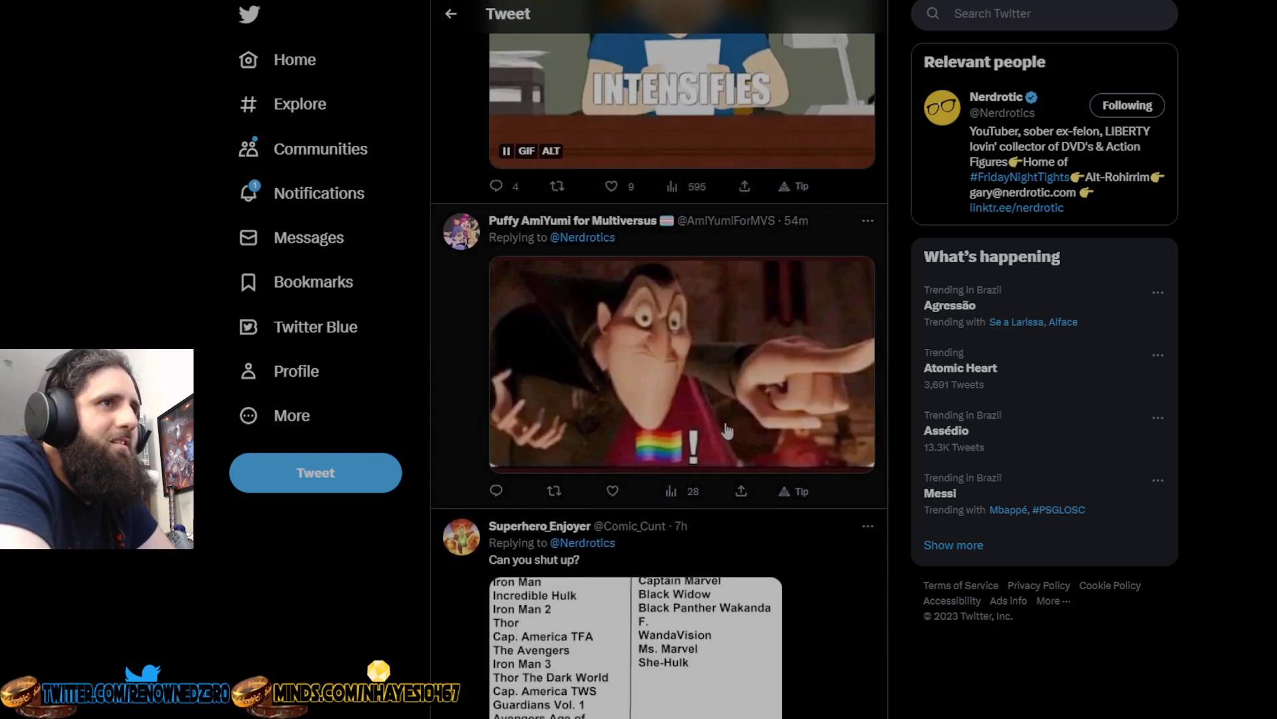
{"action": "scroll", "scroll_direction": "down", "scroll_amount": 3}
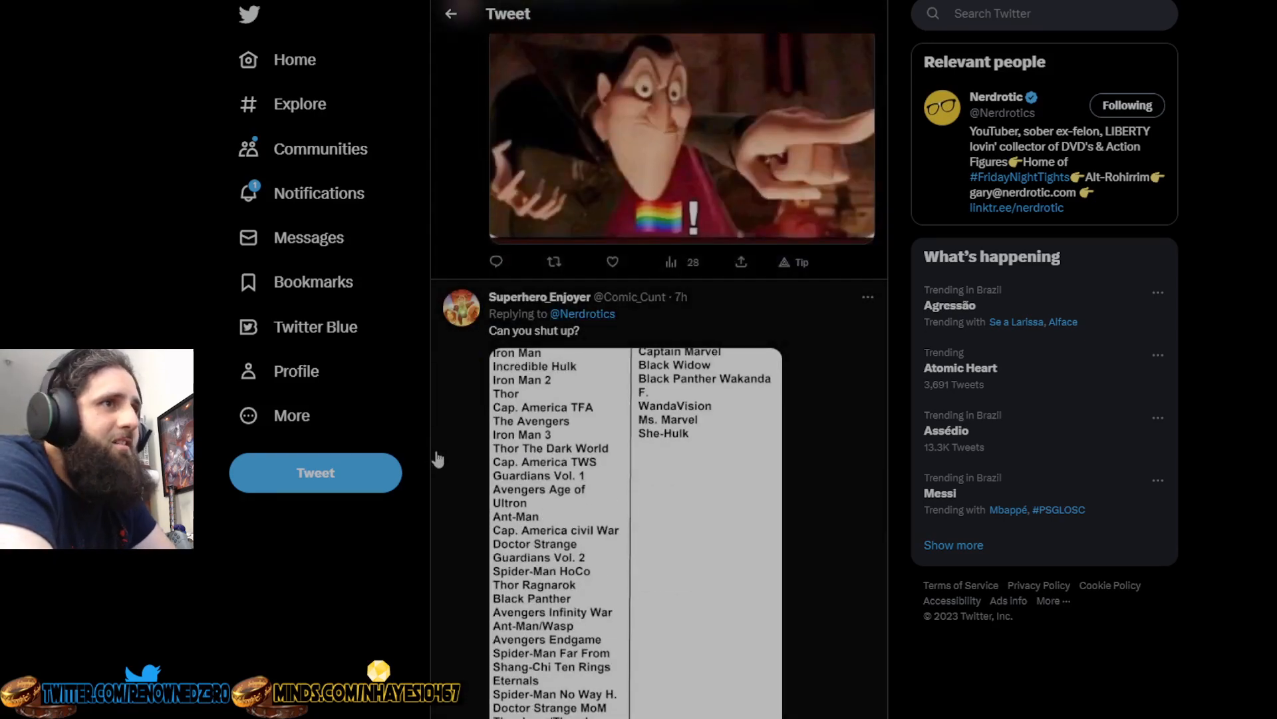
{"action": "scroll", "scroll_direction": "down", "scroll_amount": 3}
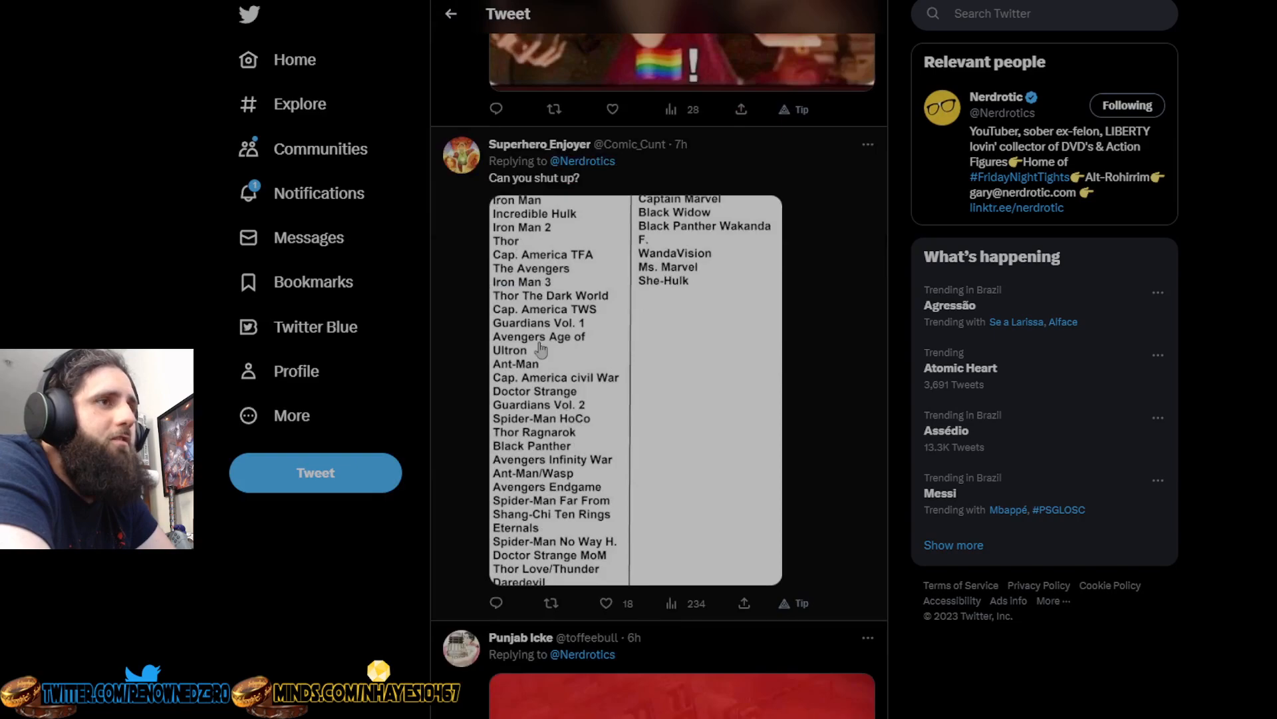
{"action": "scroll", "scroll_direction": "down", "scroll_amount": 3}
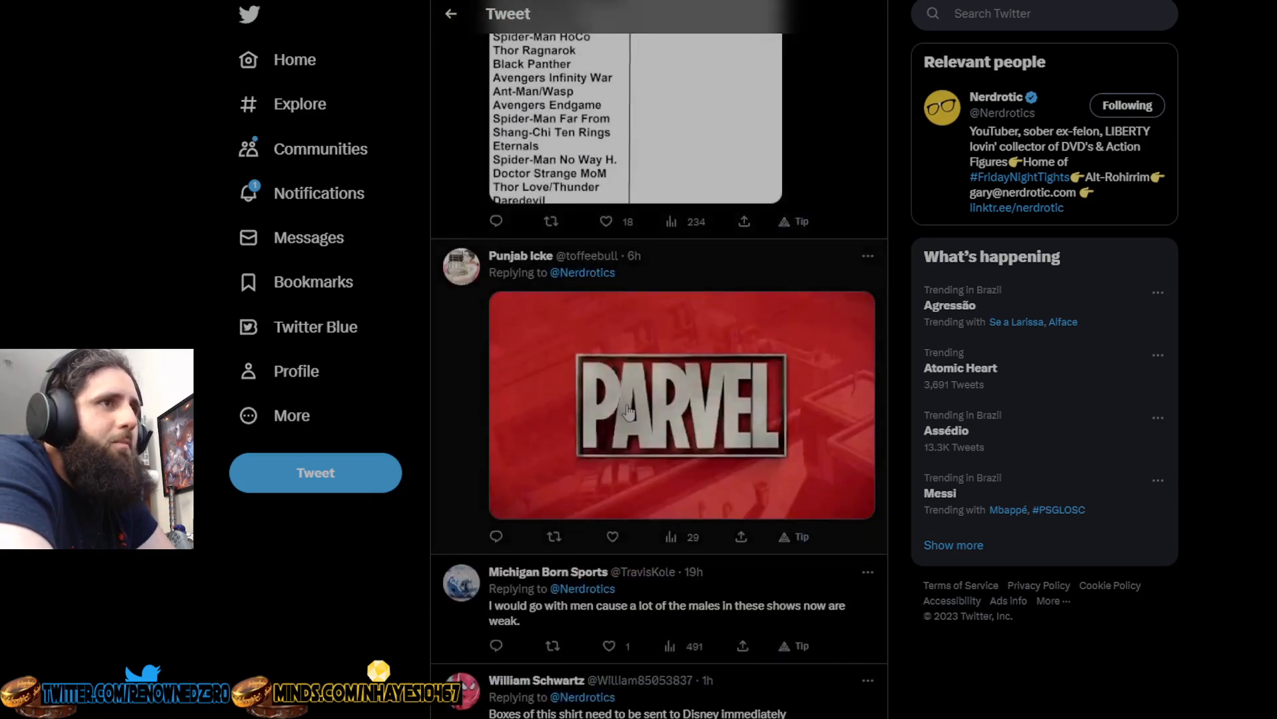
{"action": "scroll", "scroll_direction": "down", "scroll_amount": 3}
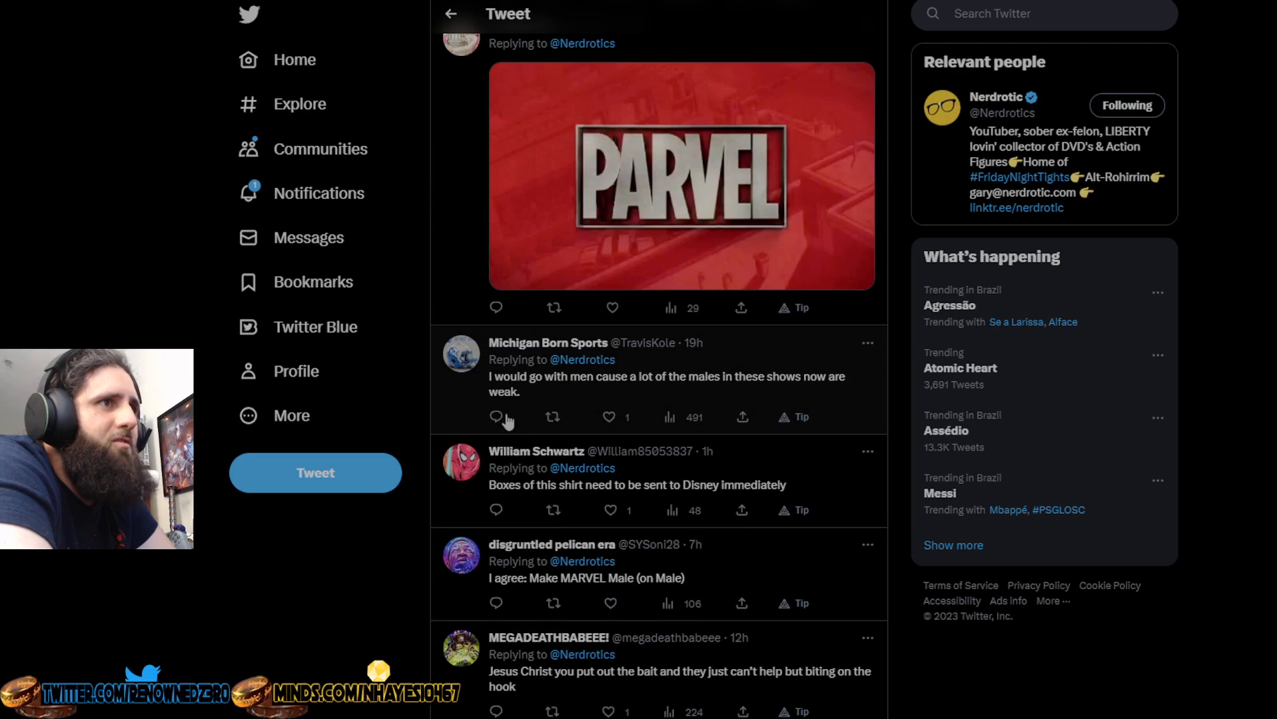
{"action": "mouse_move", "coordinate": [649, 501]}
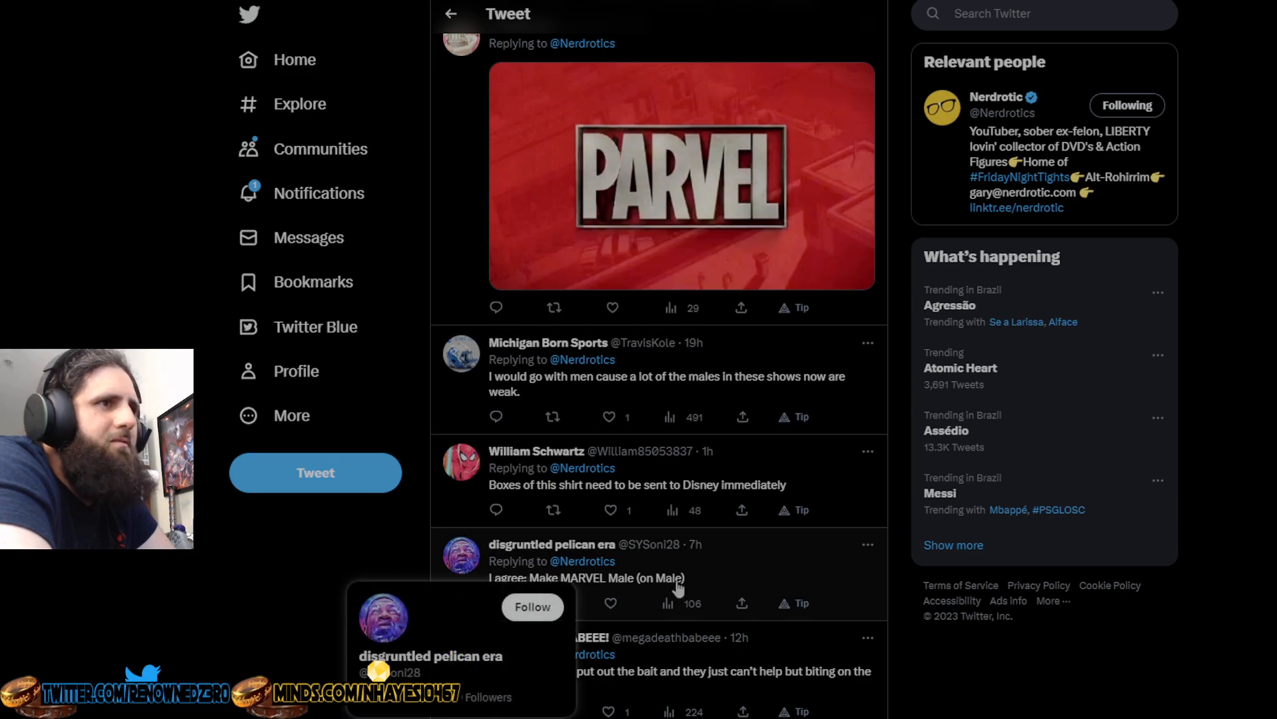
{"action": "scroll", "scroll_direction": "down", "scroll_amount": 3}
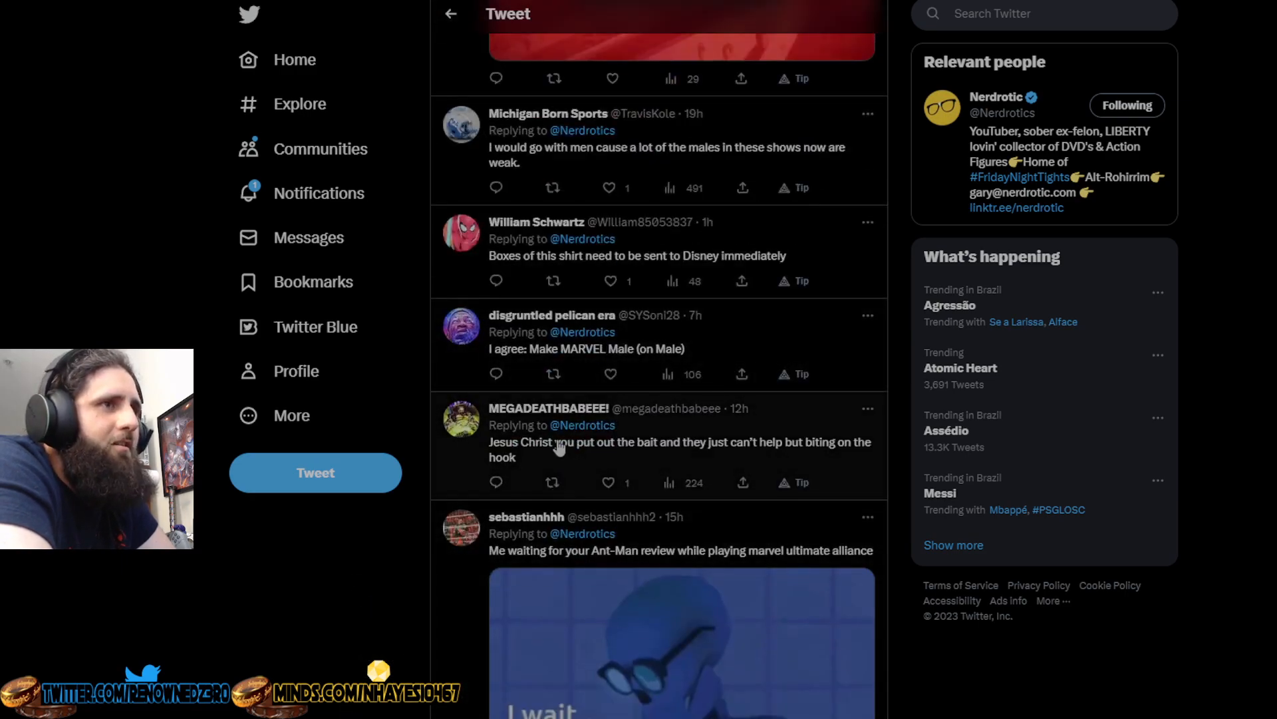
{"action": "mouse_move", "coordinate": [762, 462]}
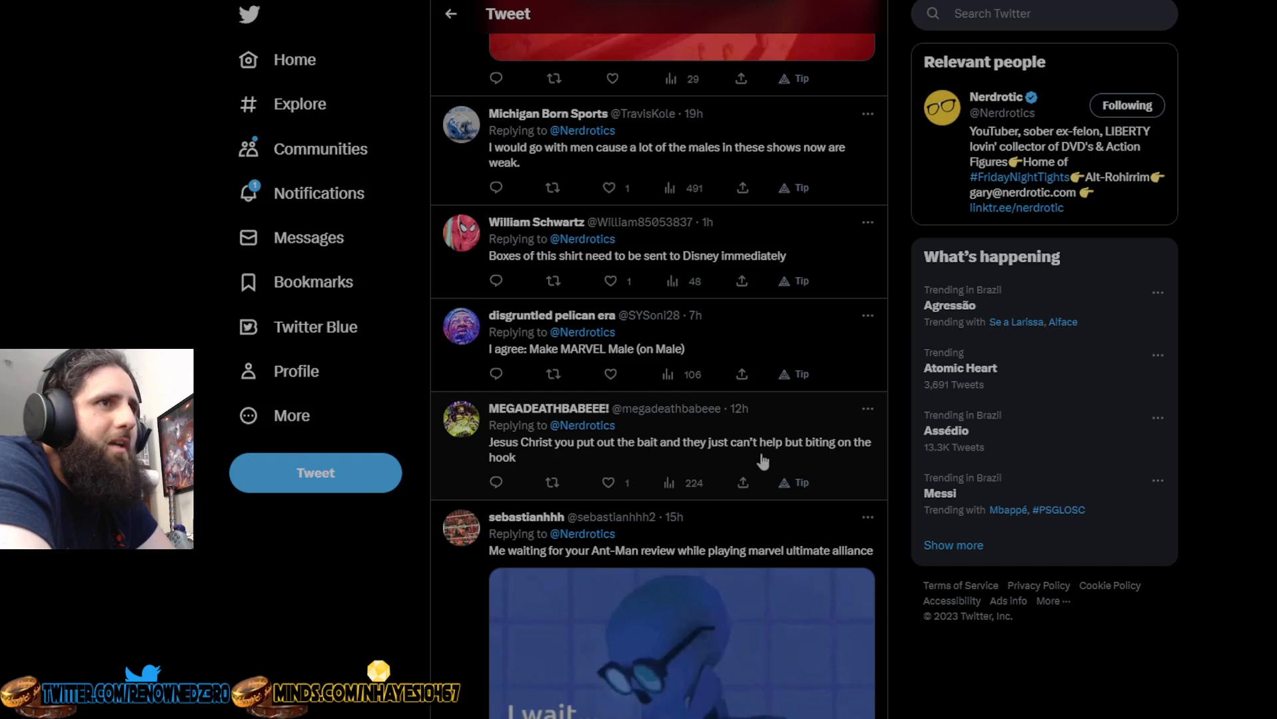
- Continue down past the SpongeBob 'People who wear this' meme to the 'Didn't you sell meth' reply
{"action": "scroll", "scroll_direction": "down", "scroll_amount": 3}
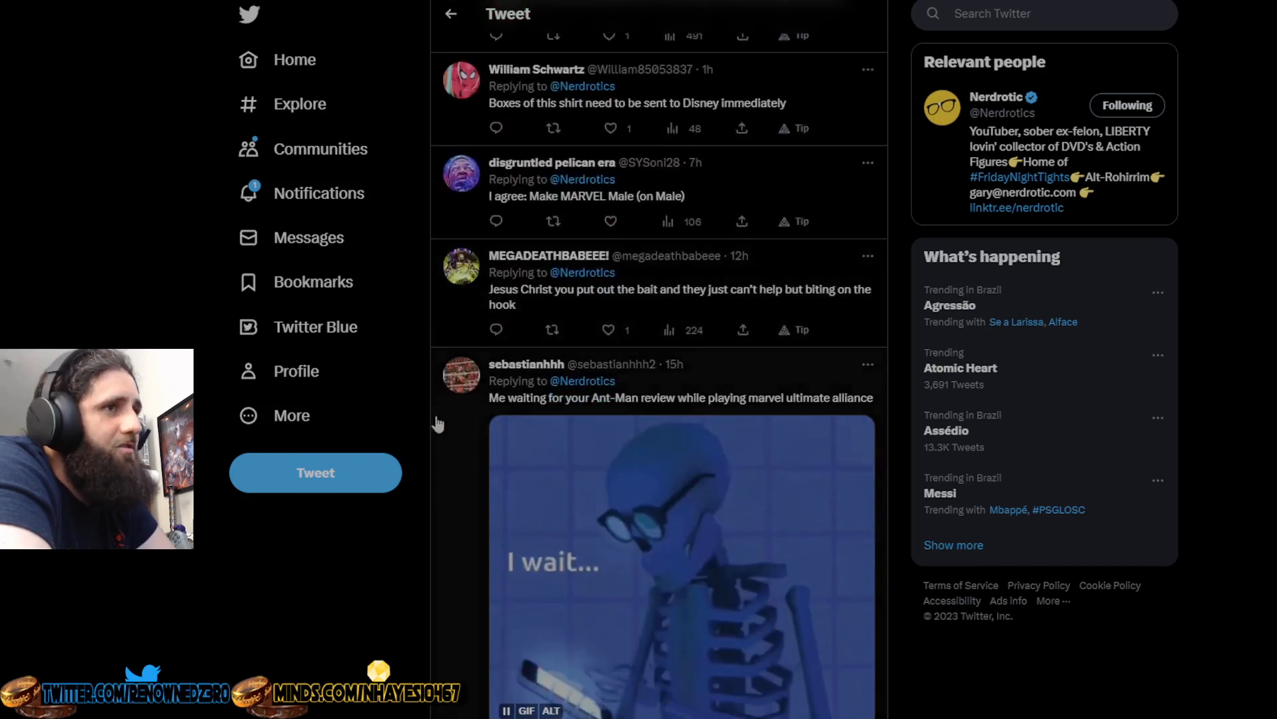
{"action": "mouse_move", "coordinate": [748, 414]}
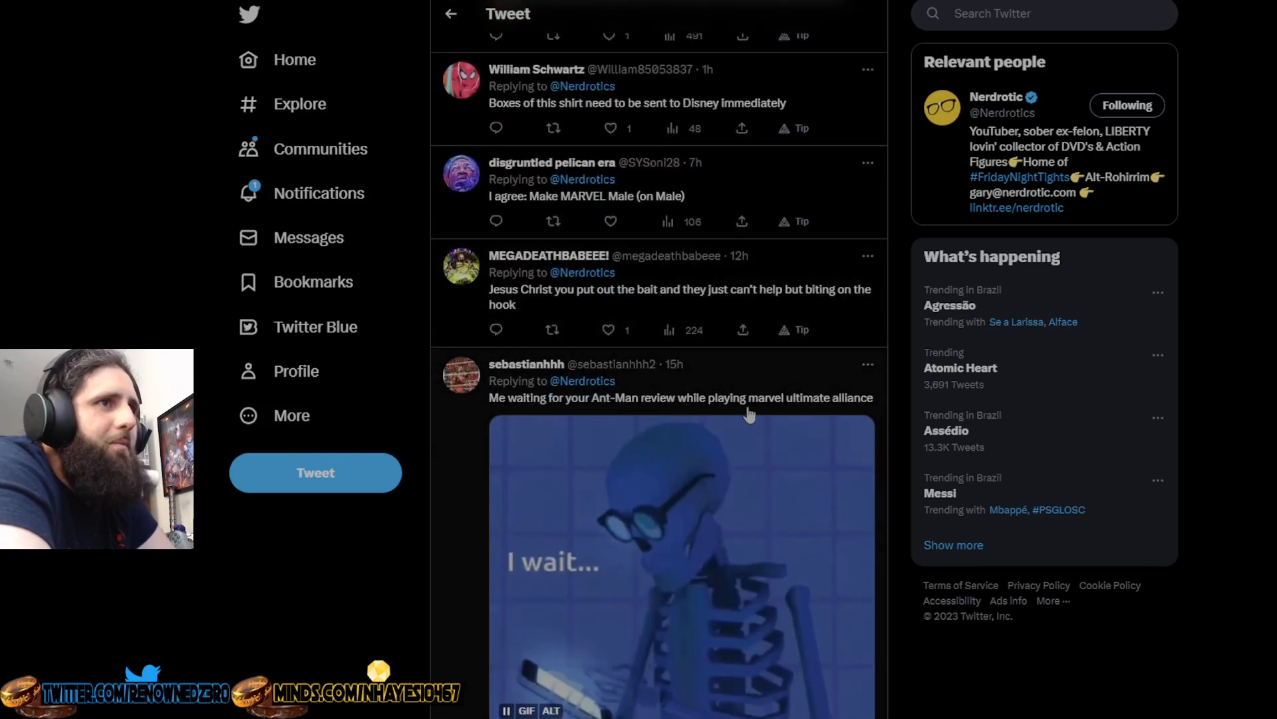
{"action": "scroll", "scroll_direction": "down", "scroll_amount": 3}
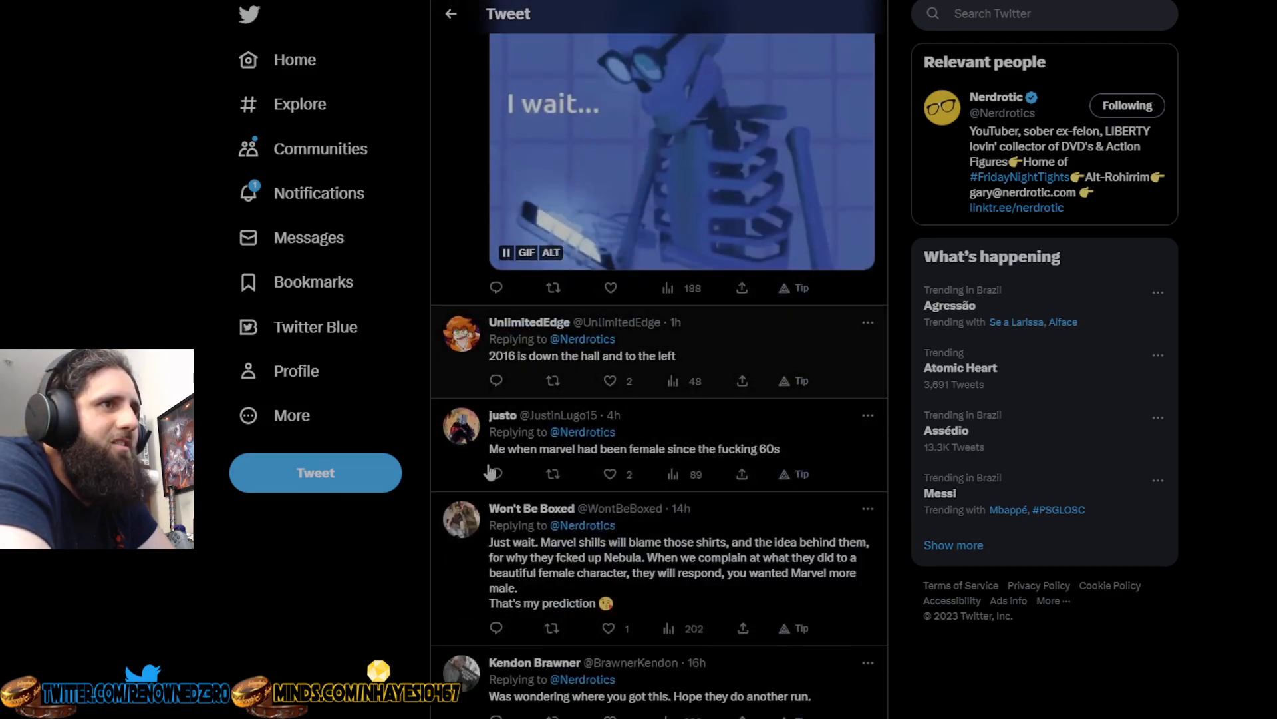
{"action": "mouse_move", "coordinate": [790, 462]}
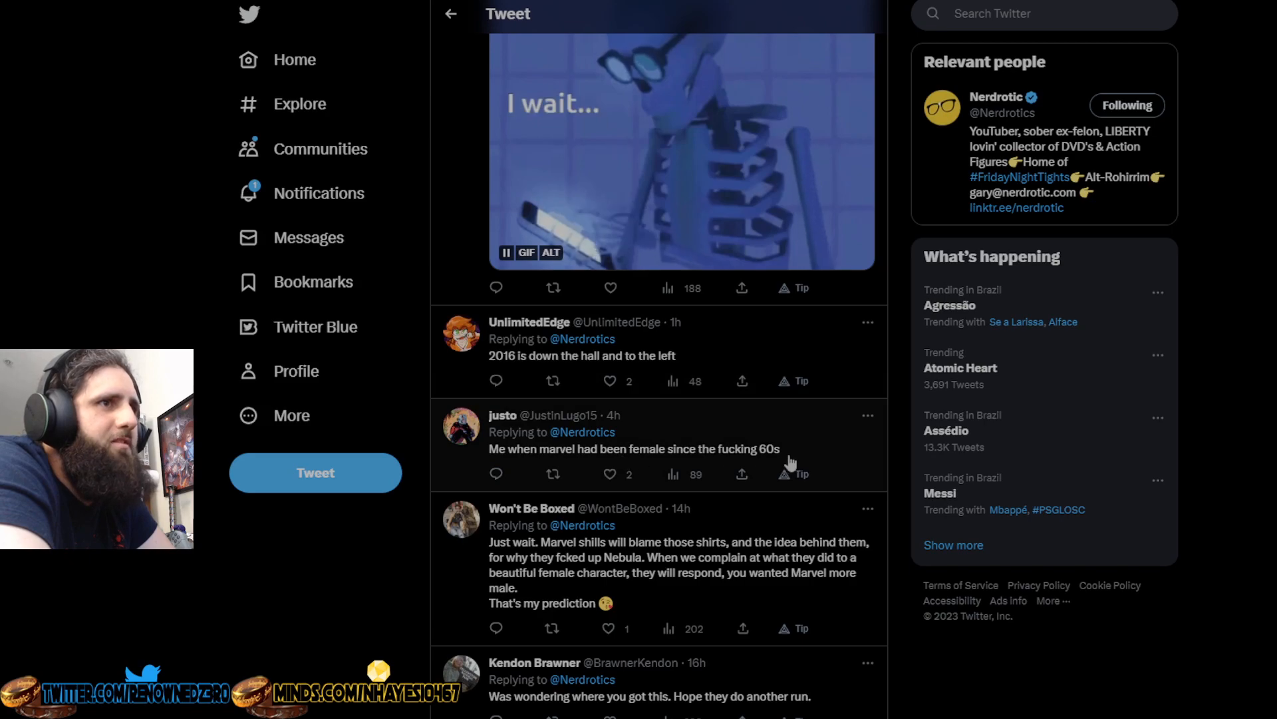
{"action": "scroll", "scroll_direction": "down", "scroll_amount": 3}
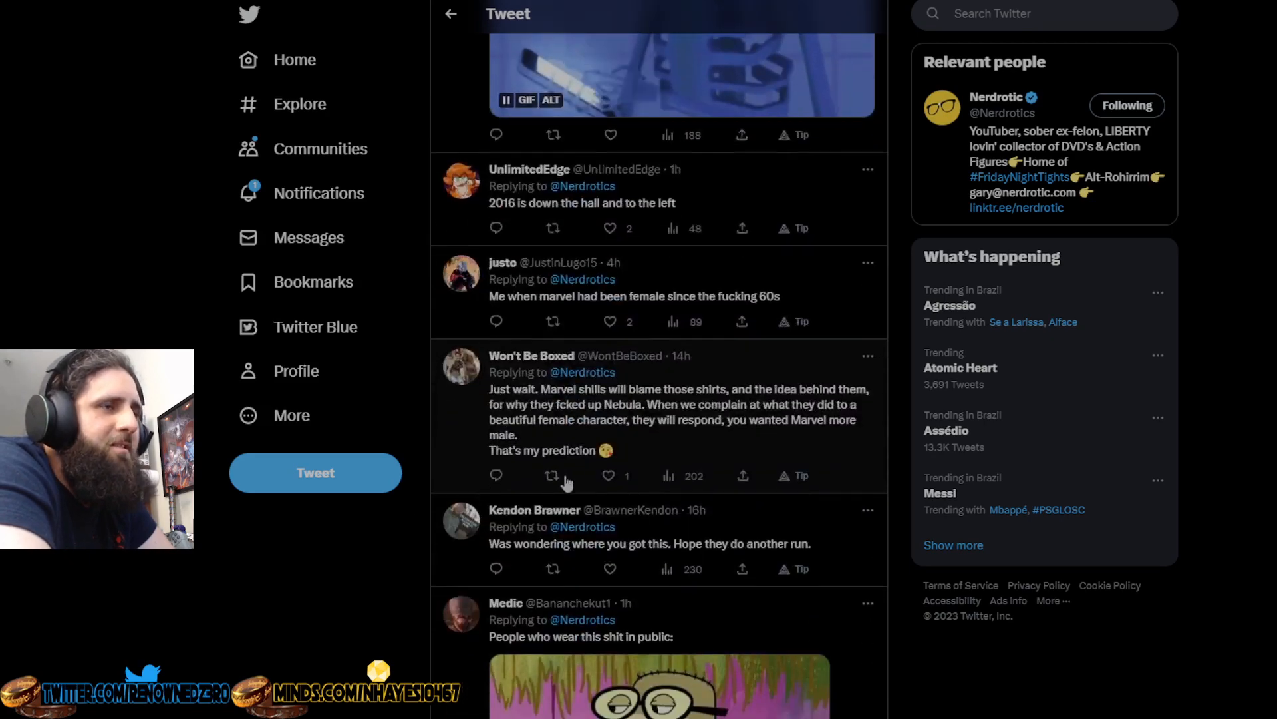
{"action": "mouse_move", "coordinate": [692, 411]}
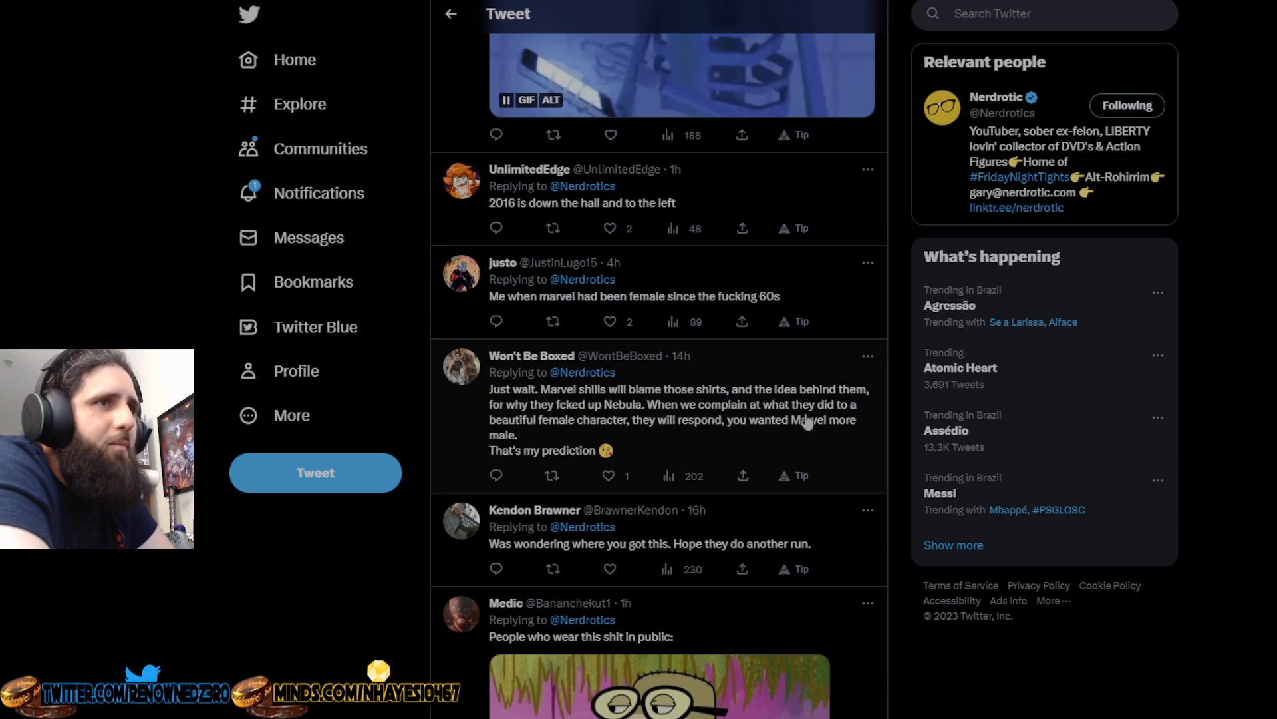
{"action": "mouse_move", "coordinate": [631, 426]}
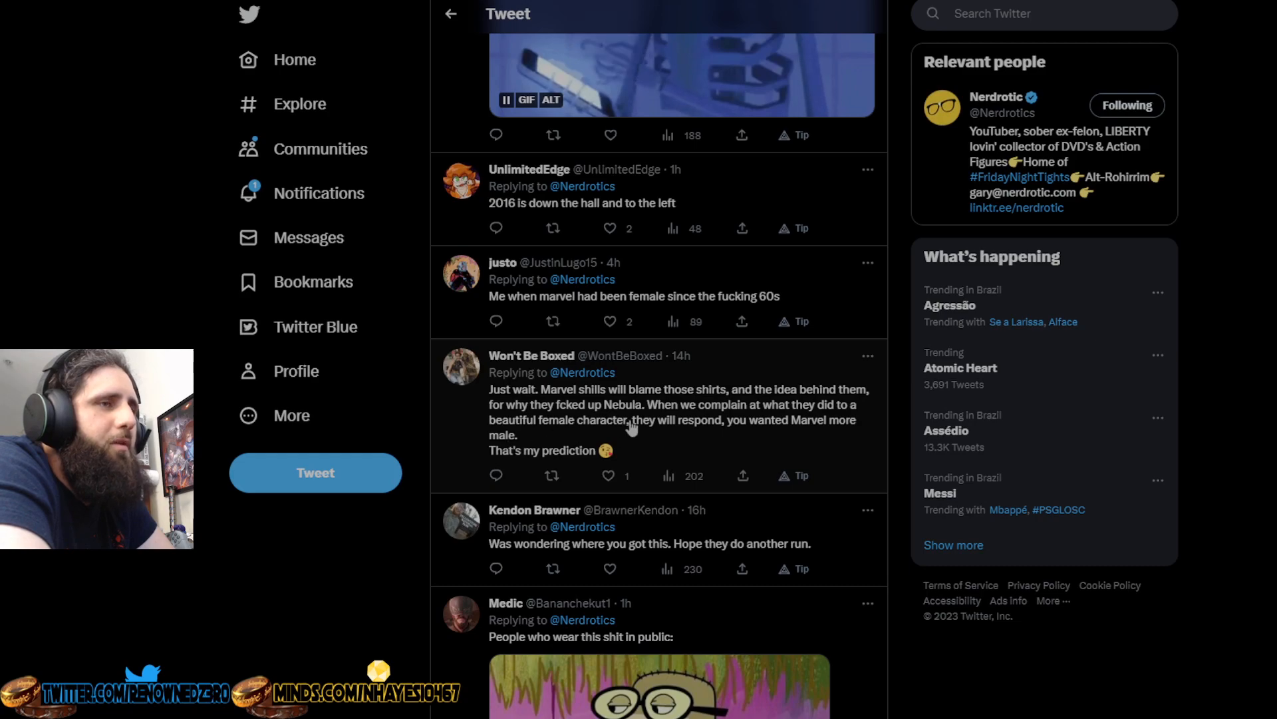
{"action": "mouse_move", "coordinate": [599, 458]}
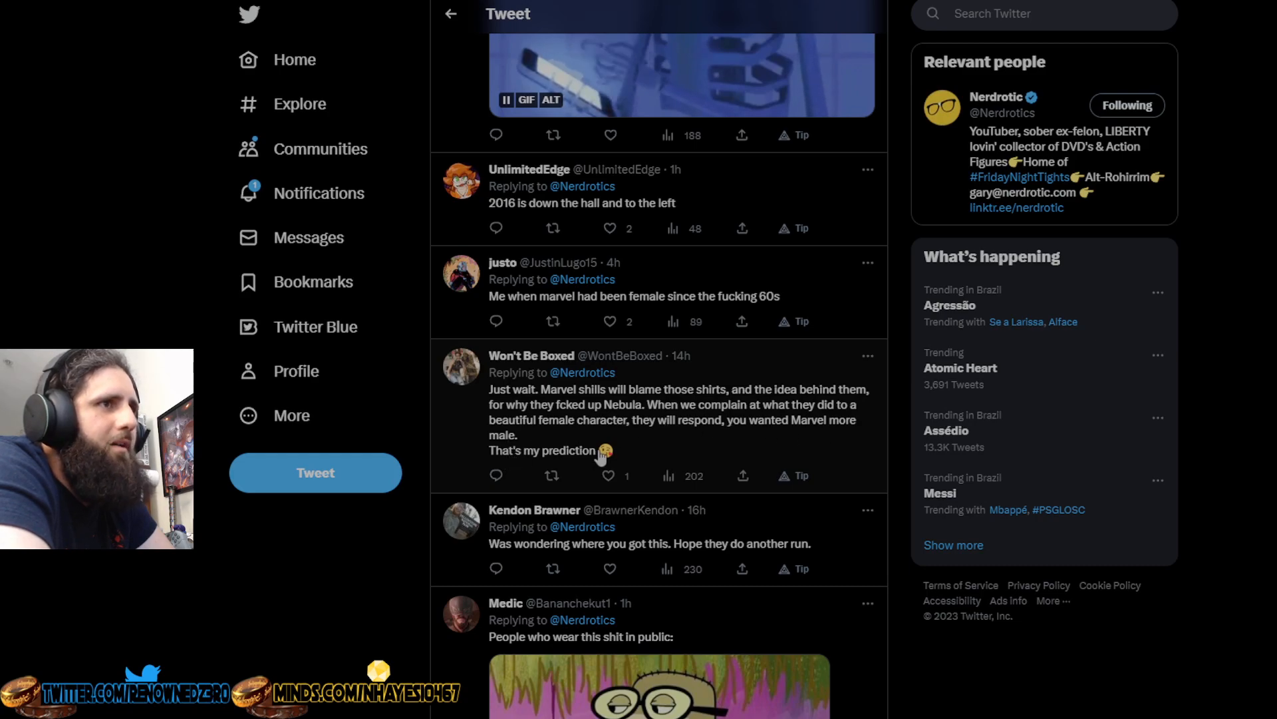
{"action": "scroll", "scroll_direction": "down", "scroll_amount": 3}
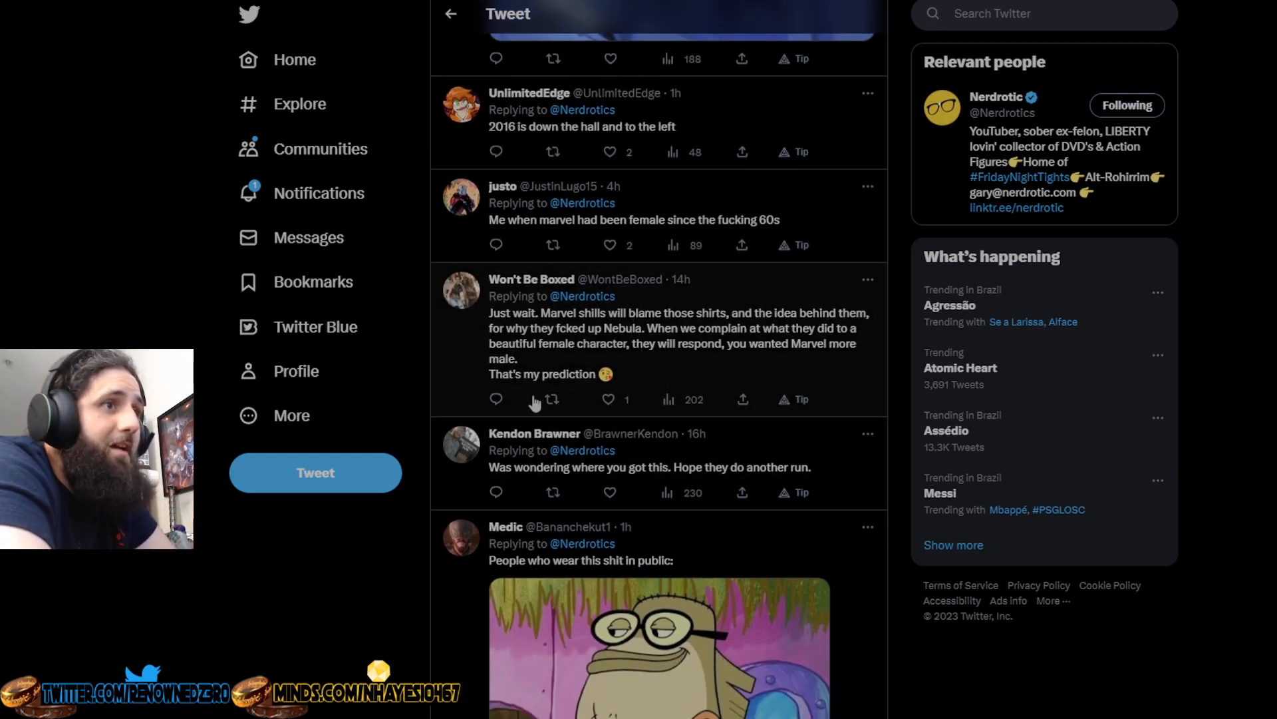
{"action": "scroll", "scroll_direction": "down", "scroll_amount": 3}
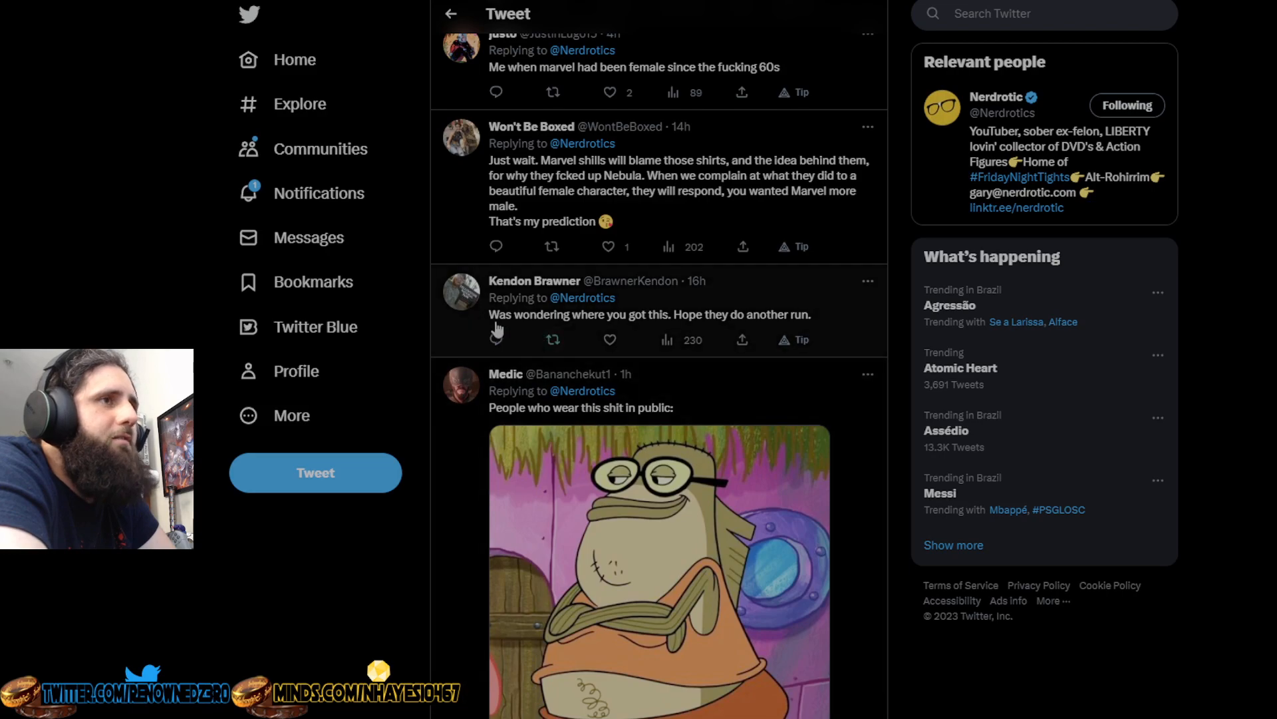
{"action": "mouse_move", "coordinate": [586, 339]}
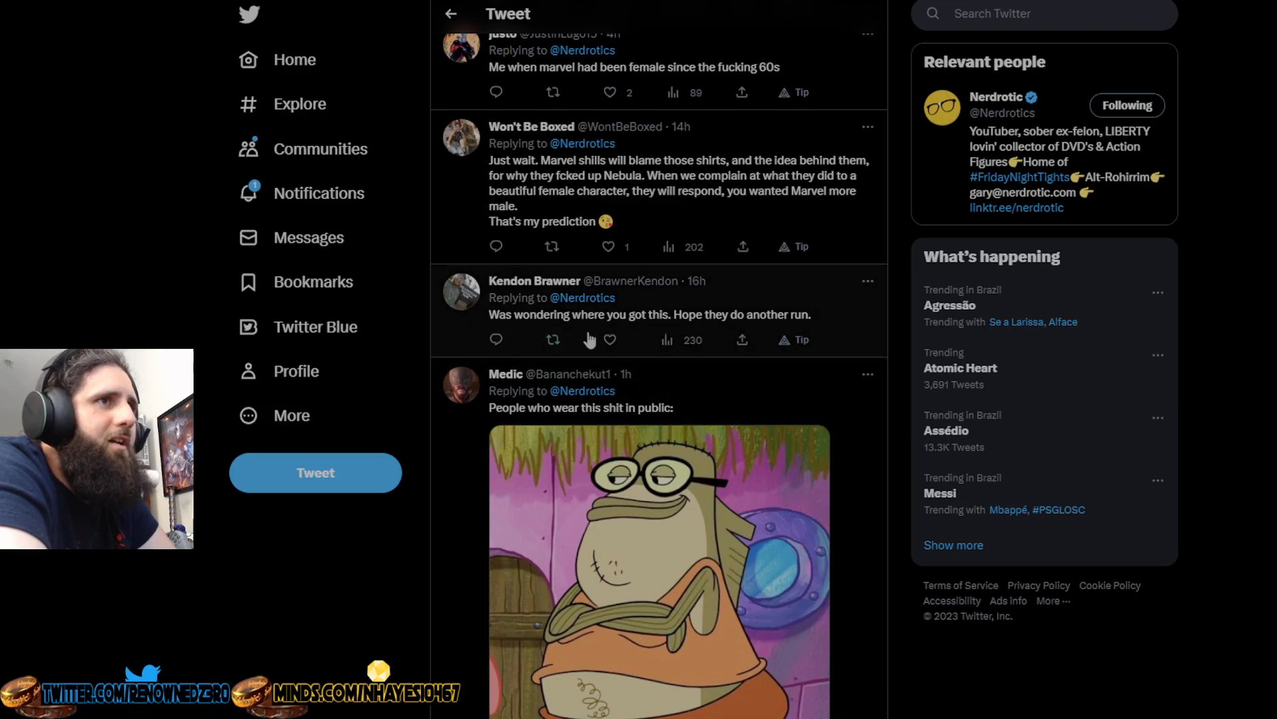
{"action": "scroll", "scroll_direction": "down", "scroll_amount": 3}
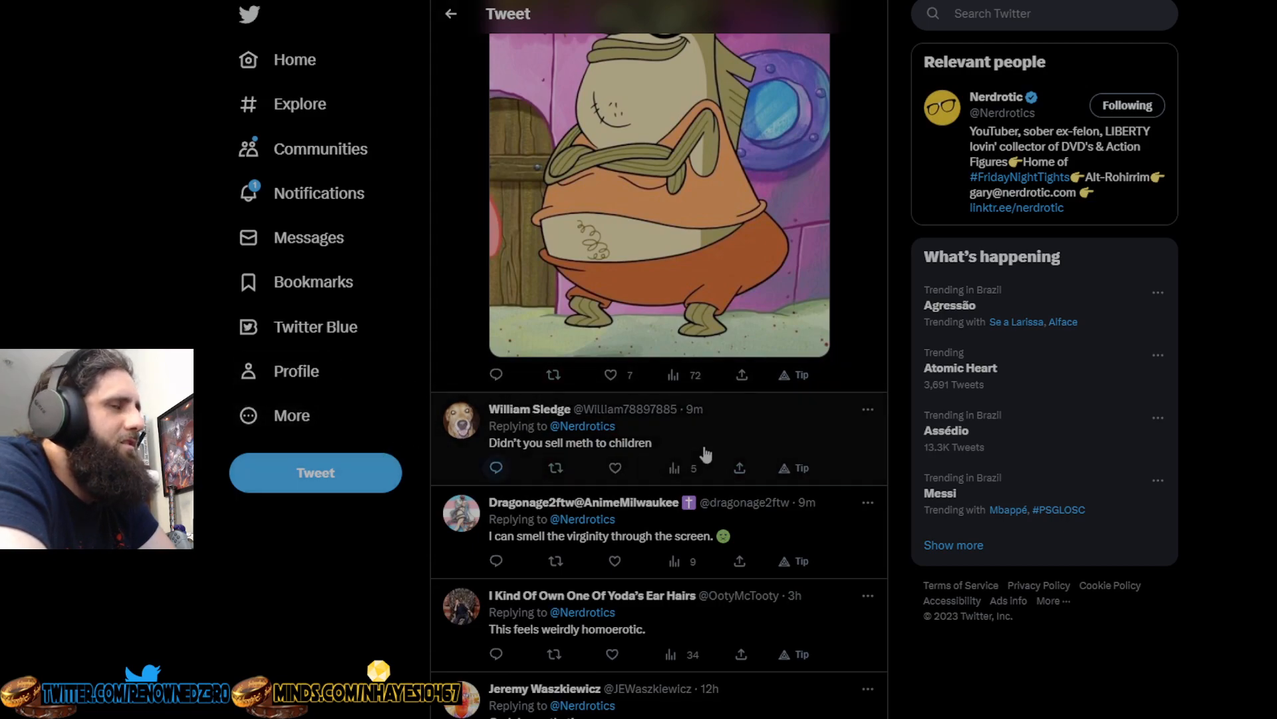
{"action": "mouse_move", "coordinate": [725, 422]}
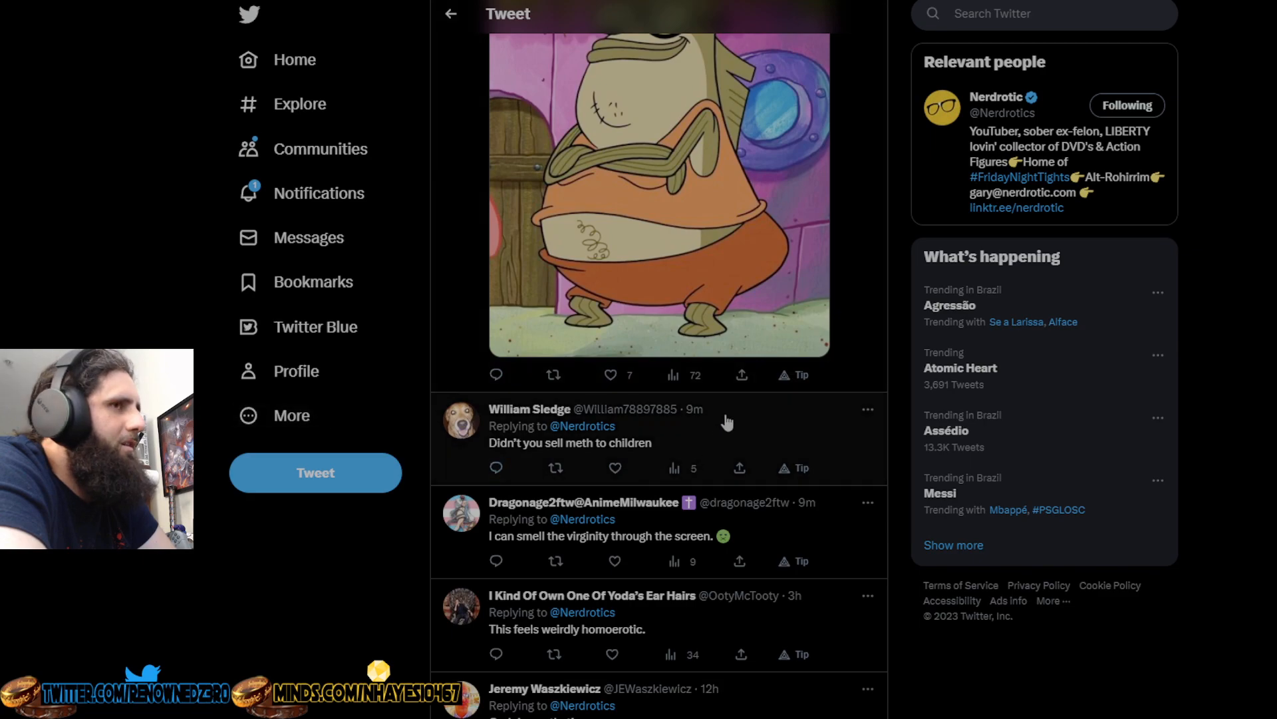
{"action": "mouse_move", "coordinate": [660, 480]}
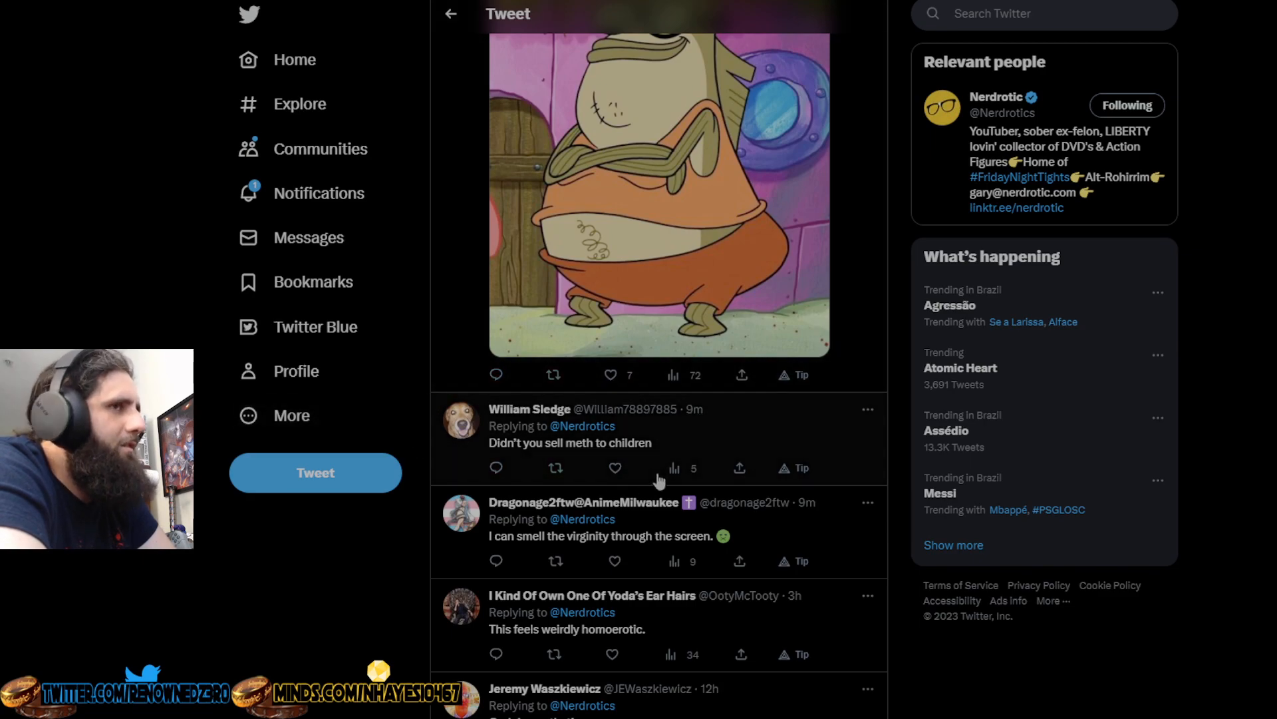
{"action": "mouse_move", "coordinate": [596, 467]}
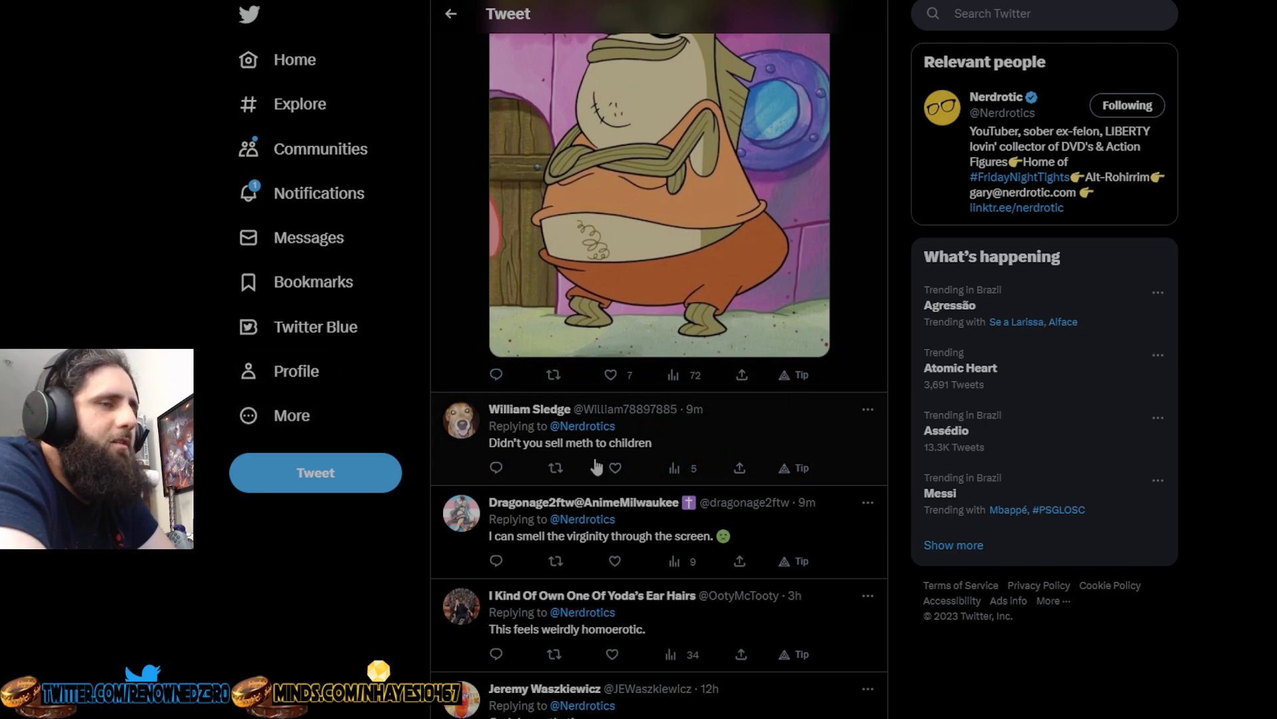
{"action": "scroll", "scroll_direction": "down", "scroll_amount": 3}
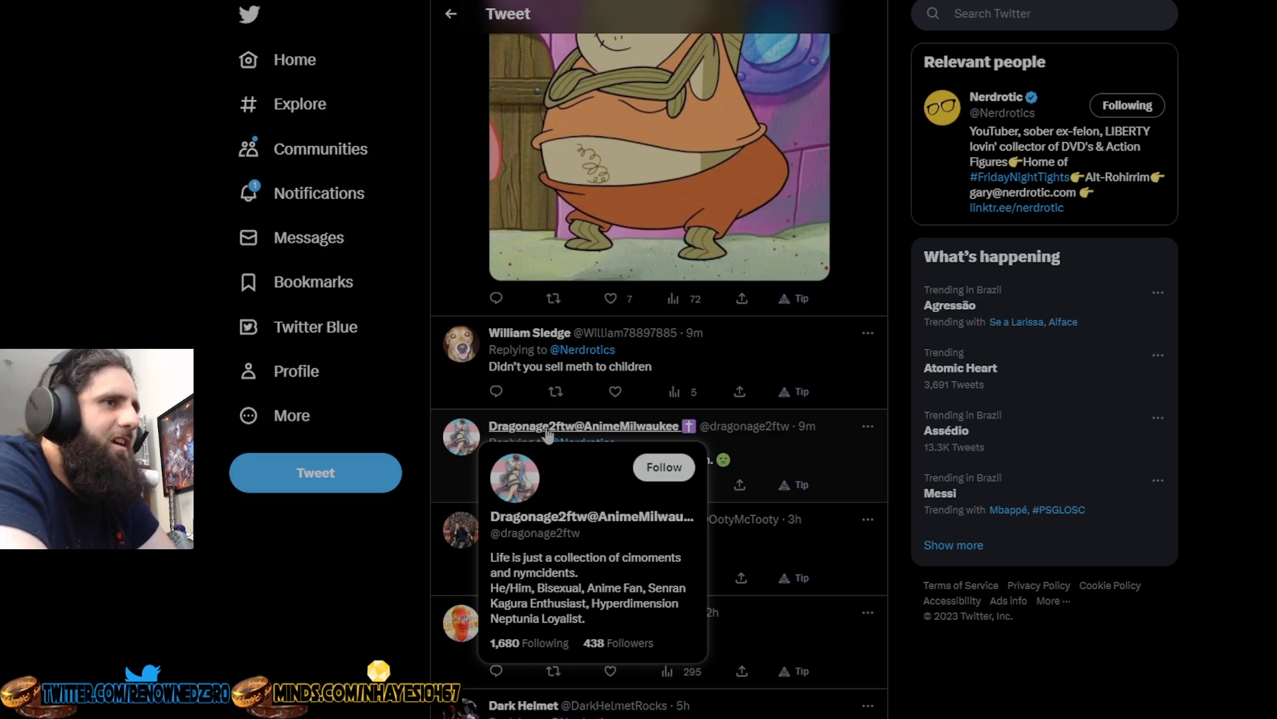
{"action": "mouse_move", "coordinate": [602, 589]}
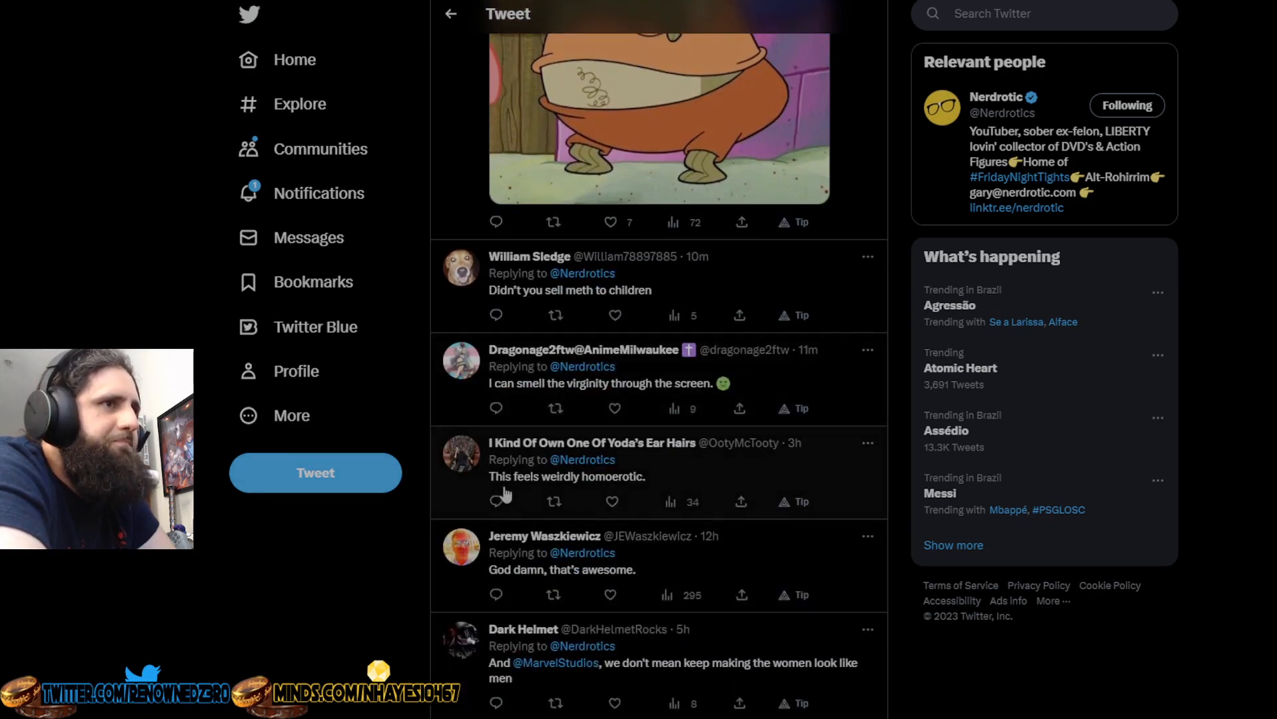
{"action": "mouse_move", "coordinate": [477, 494]}
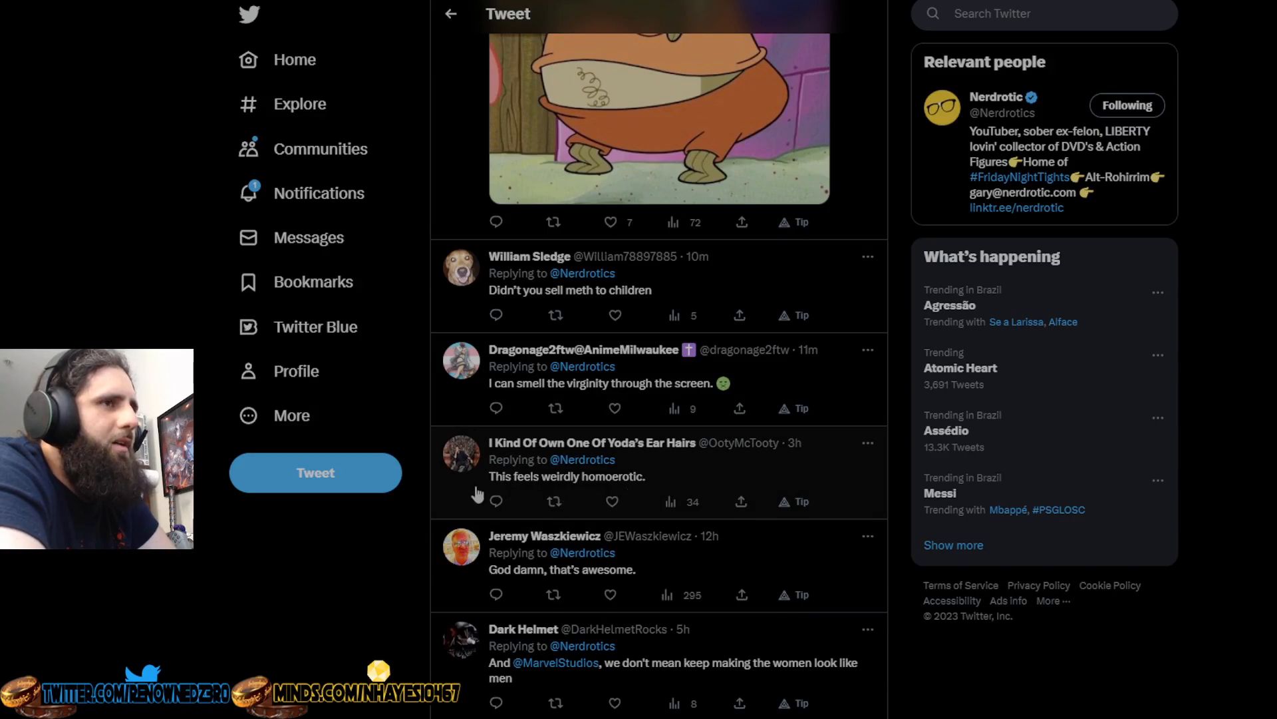
- Scroll down past the 'Impressive, very based' GIF toward the 'You are pathetic.' reply
{"action": "scroll", "scroll_direction": "down", "scroll_amount": 3}
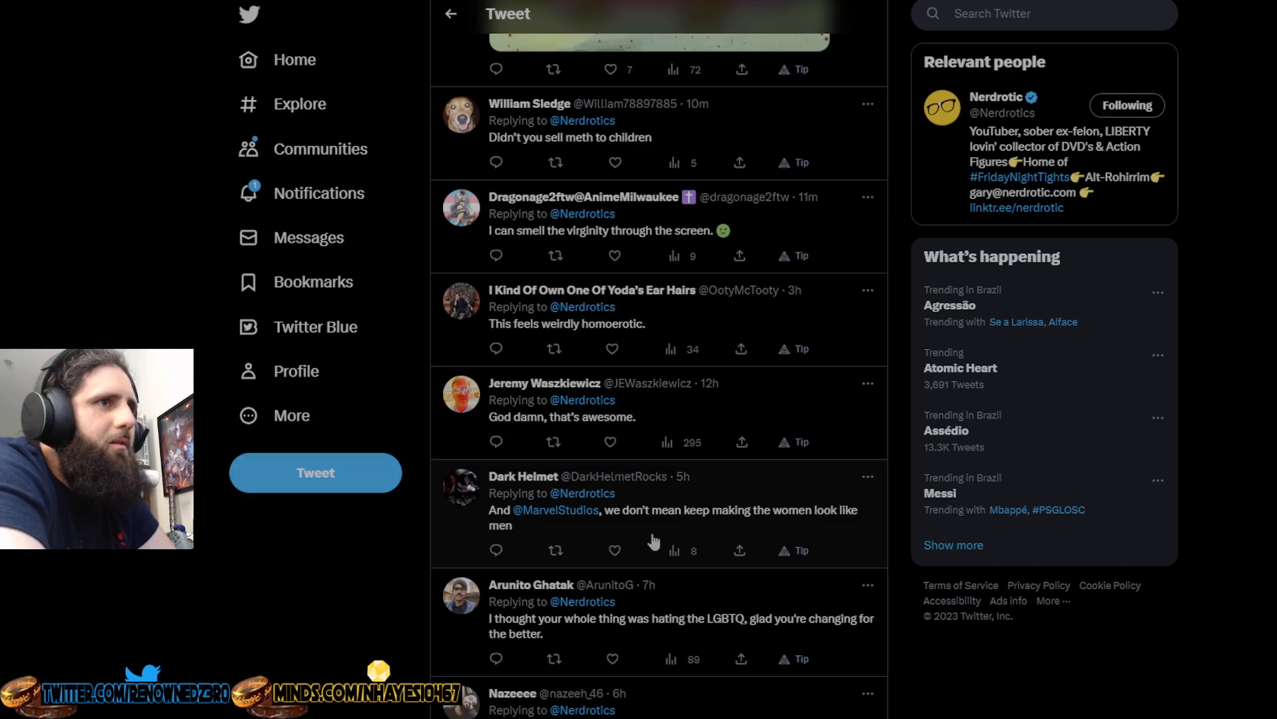
{"action": "mouse_move", "coordinate": [837, 527]}
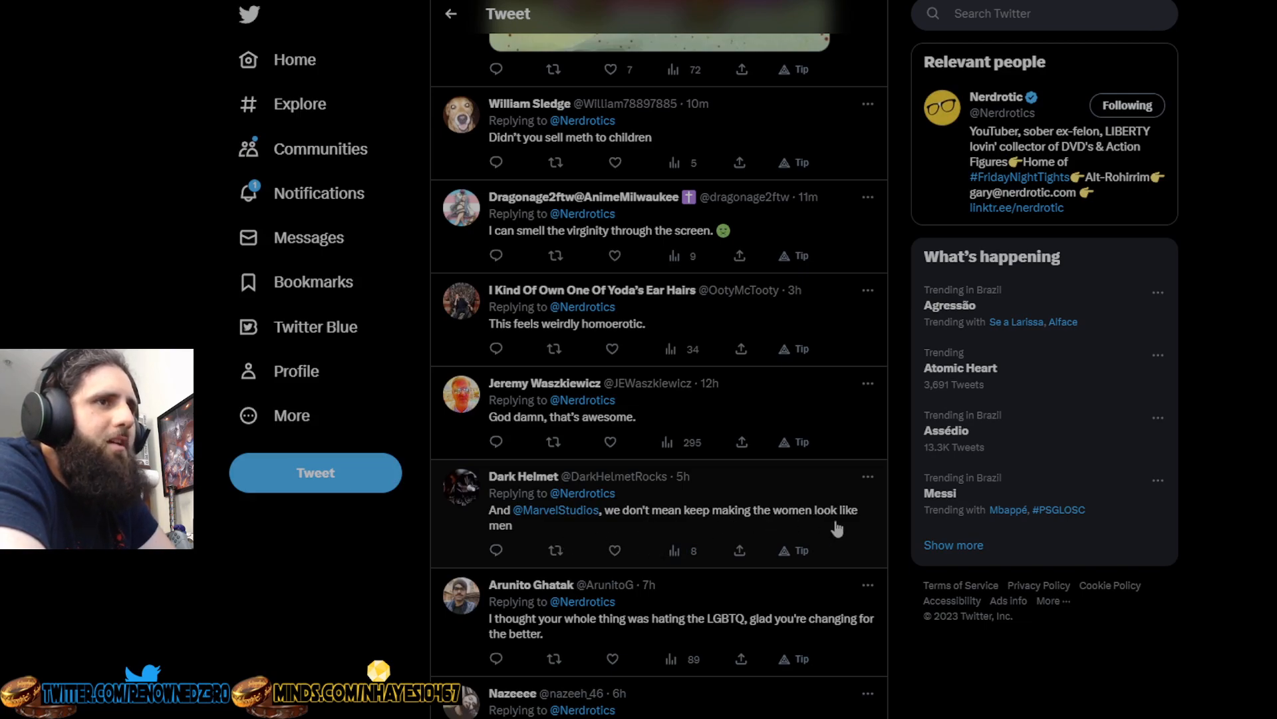
{"action": "scroll", "scroll_direction": "down", "scroll_amount": 3}
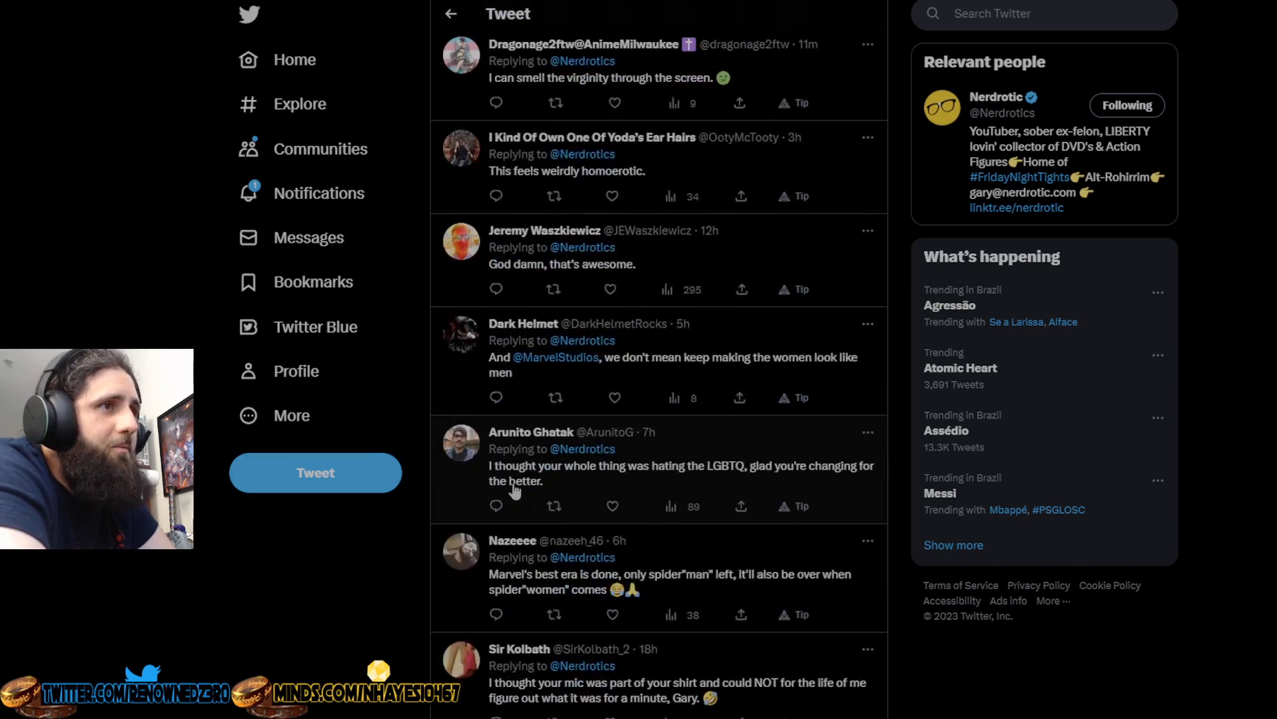
{"action": "mouse_move", "coordinate": [806, 477]}
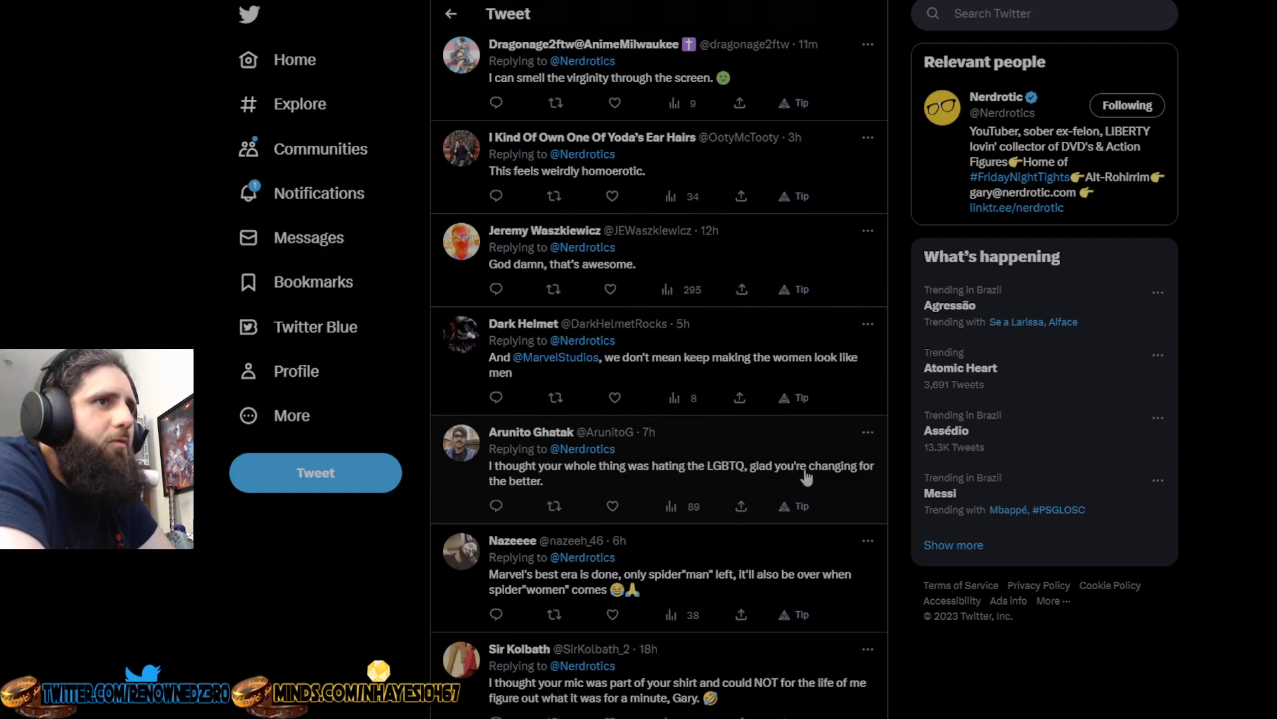
{"action": "scroll", "scroll_direction": "down", "scroll_amount": 3}
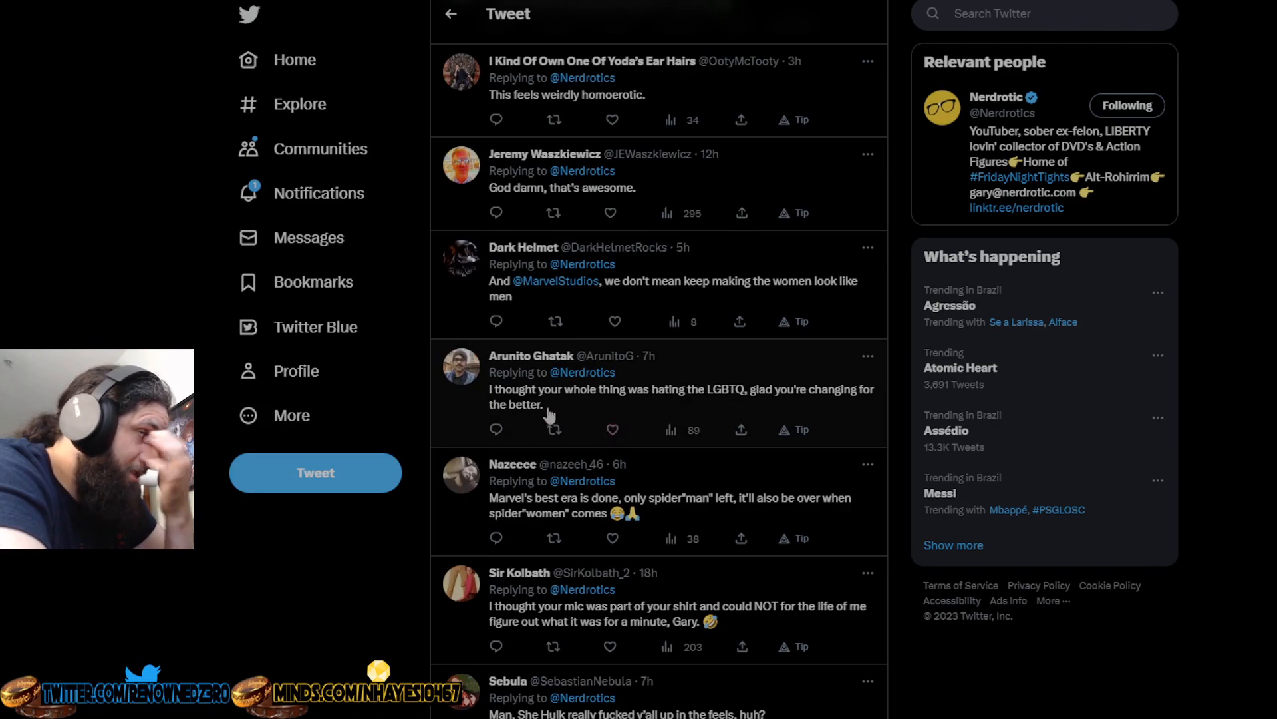
{"action": "scroll", "scroll_direction": "down", "scroll_amount": 3}
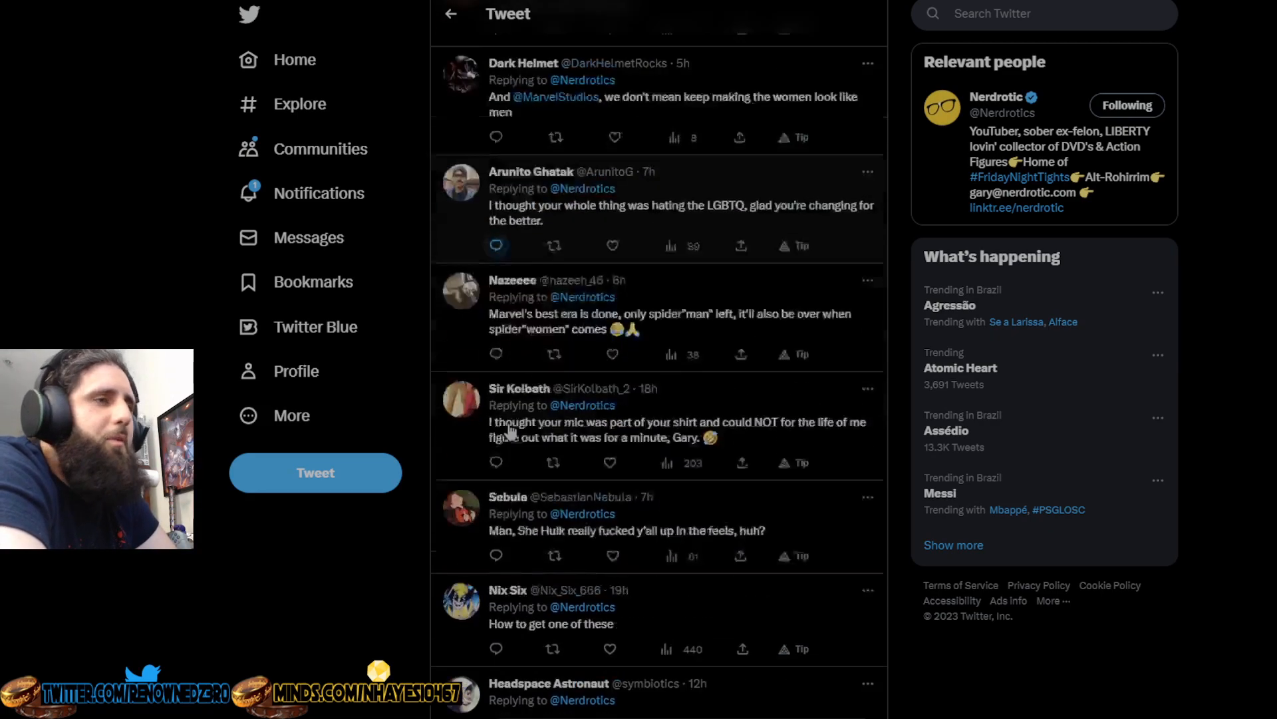
{"action": "scroll", "scroll_direction": "down", "scroll_amount": 3}
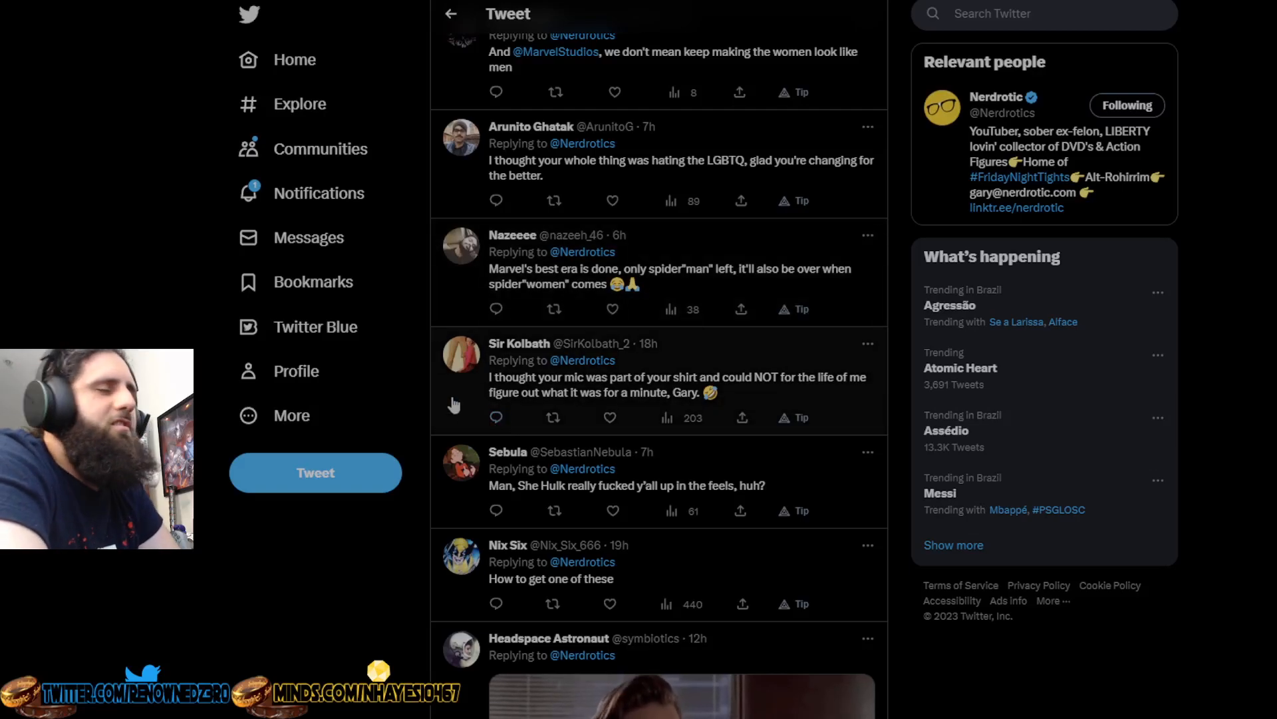
- Continue down to 'You're why you were bullied' and 'that's so gay dude', nudging back up to reread
{"action": "scroll", "scroll_direction": "down", "scroll_amount": 3}
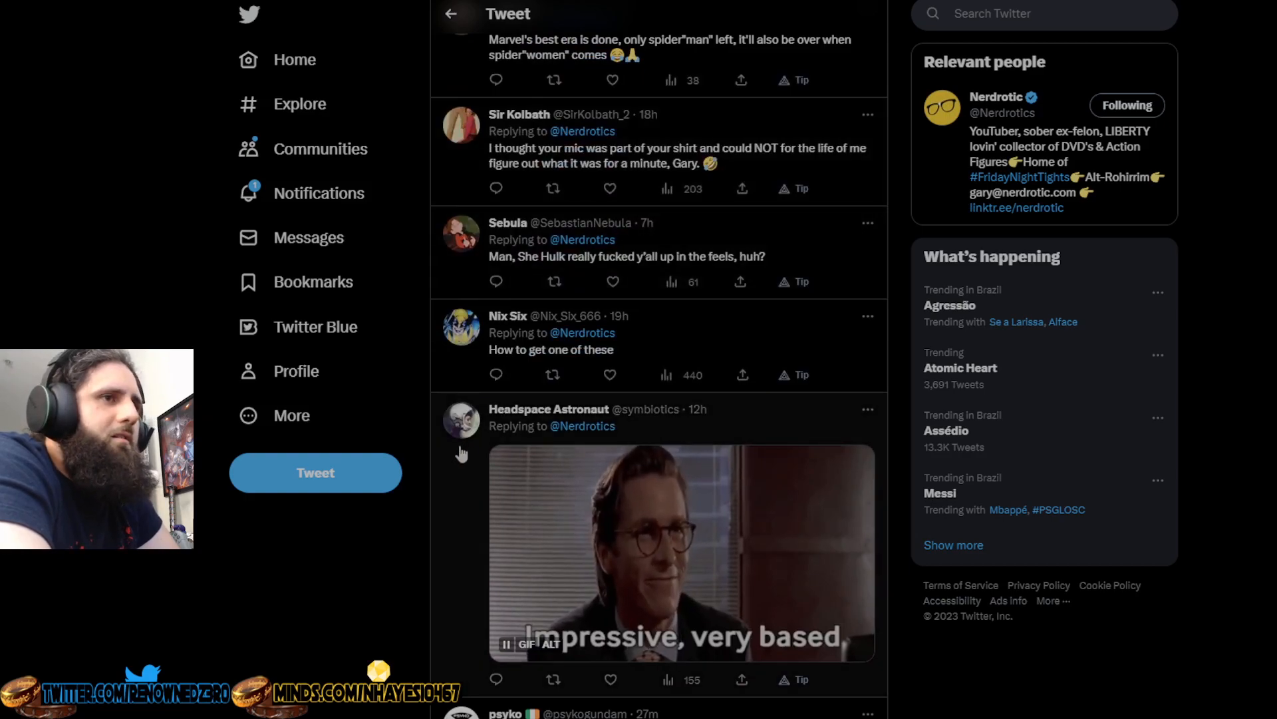
{"action": "scroll", "scroll_direction": "down", "scroll_amount": 3}
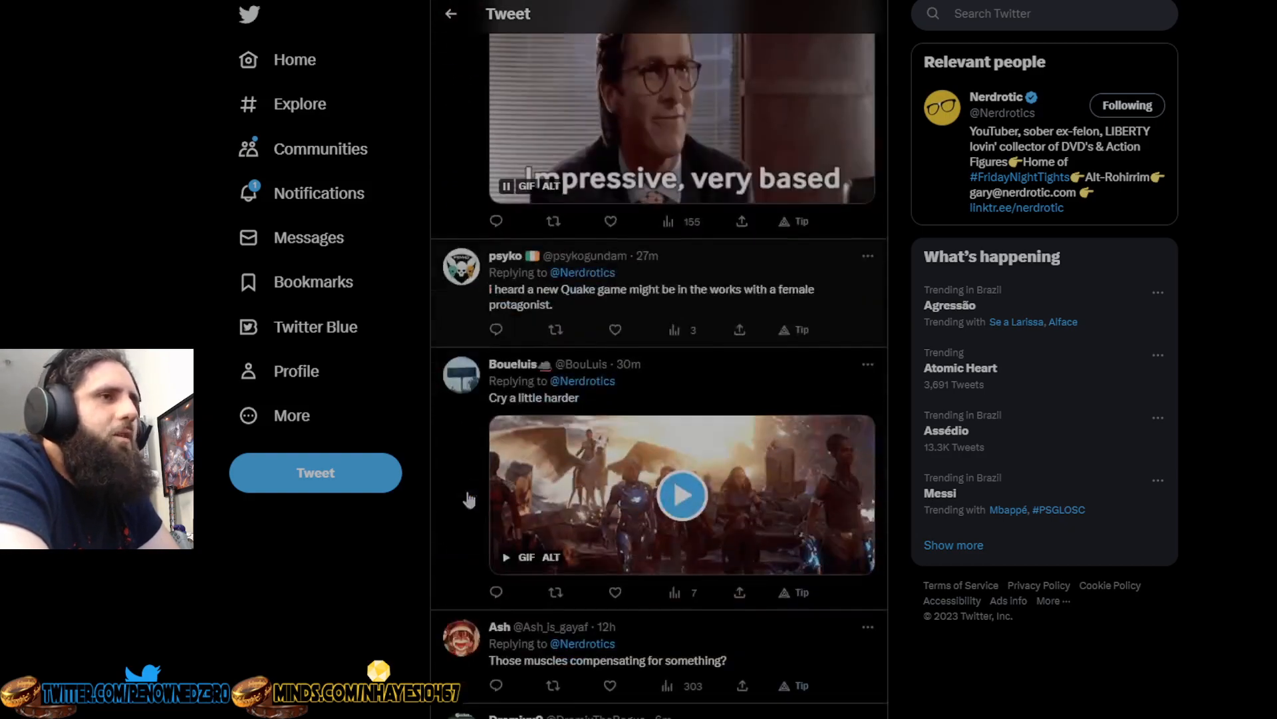
{"action": "scroll", "scroll_direction": "down", "scroll_amount": 3}
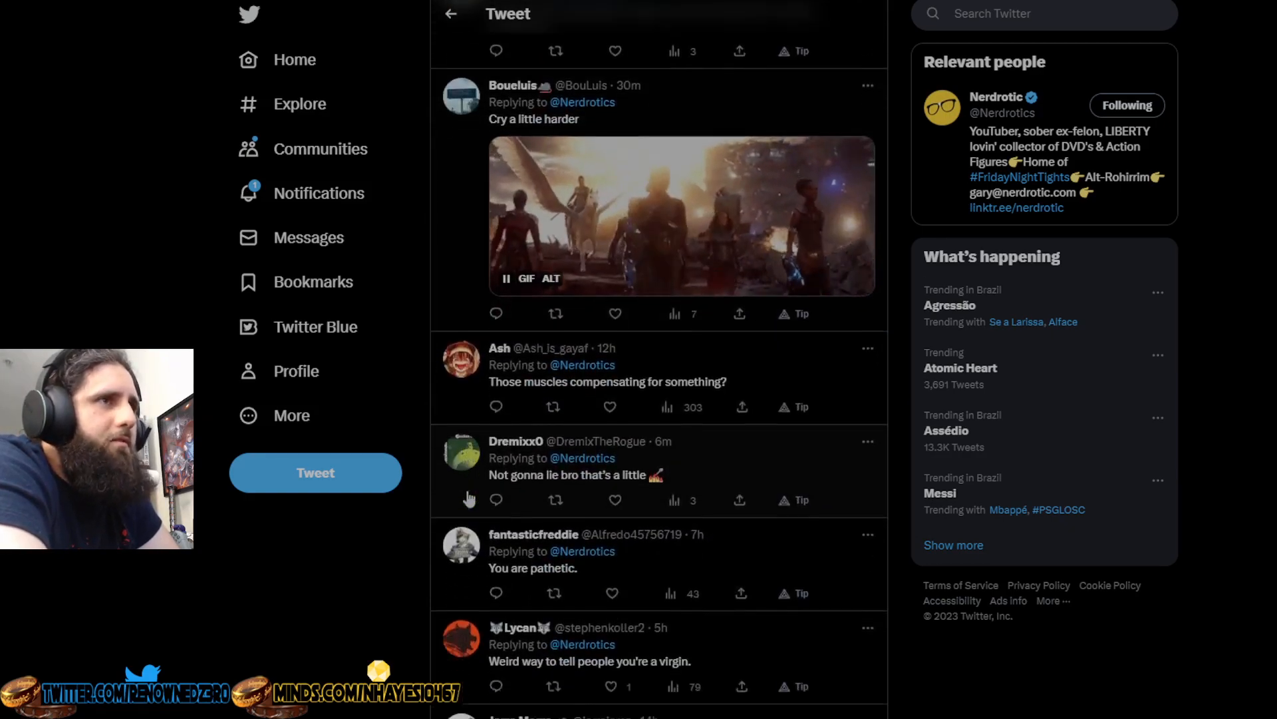
{"action": "scroll", "scroll_direction": "up", "scroll_amount": 3}
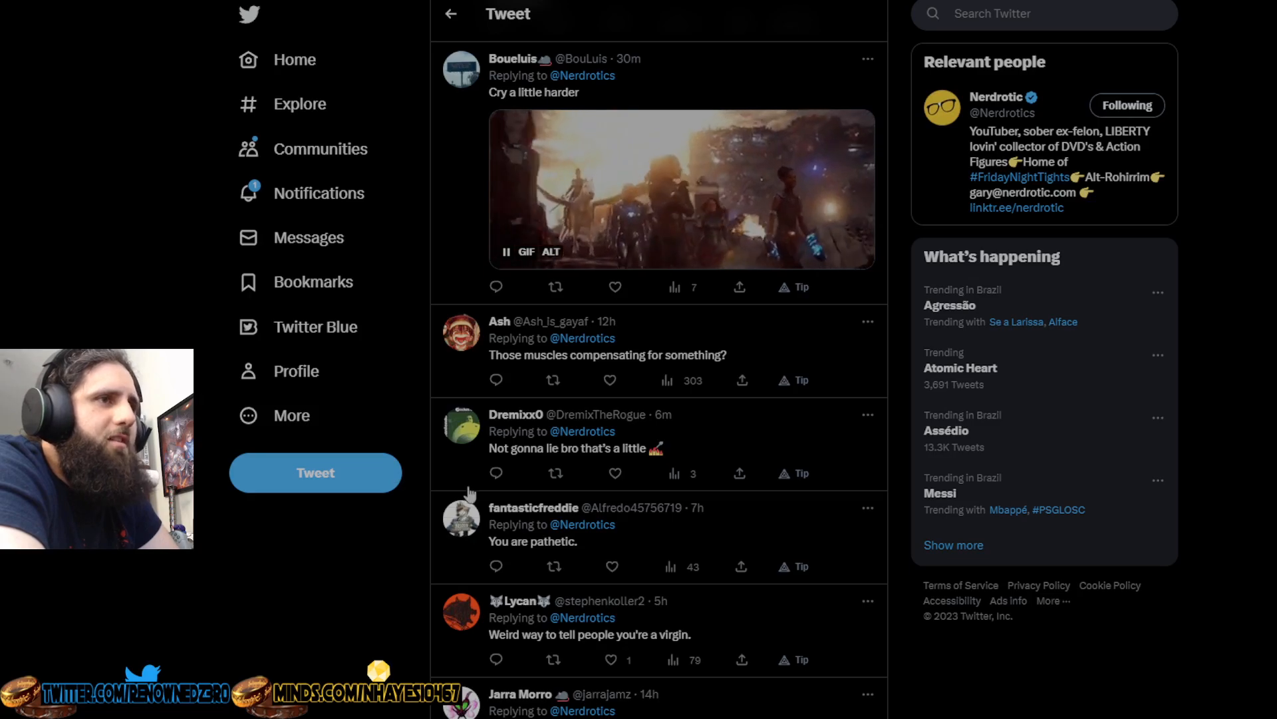
{"action": "scroll", "scroll_direction": "down", "scroll_amount": 3}
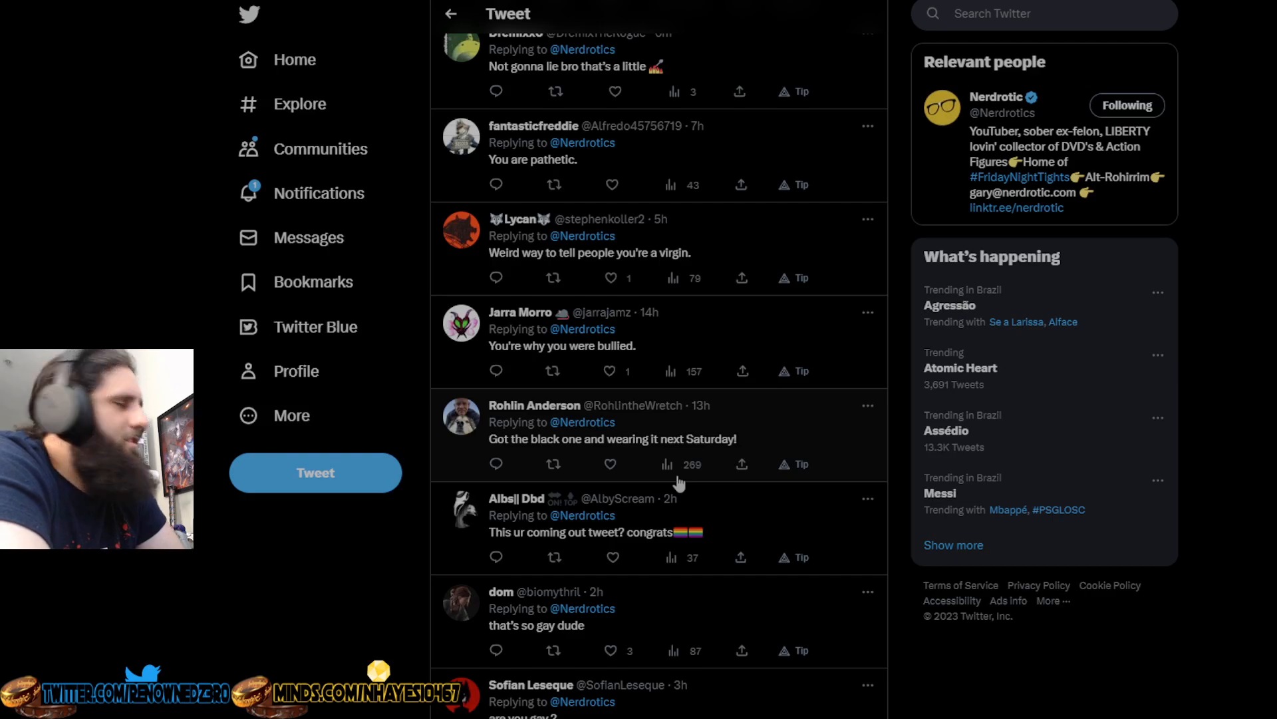
{"action": "scroll", "scroll_direction": "down", "scroll_amount": 3}
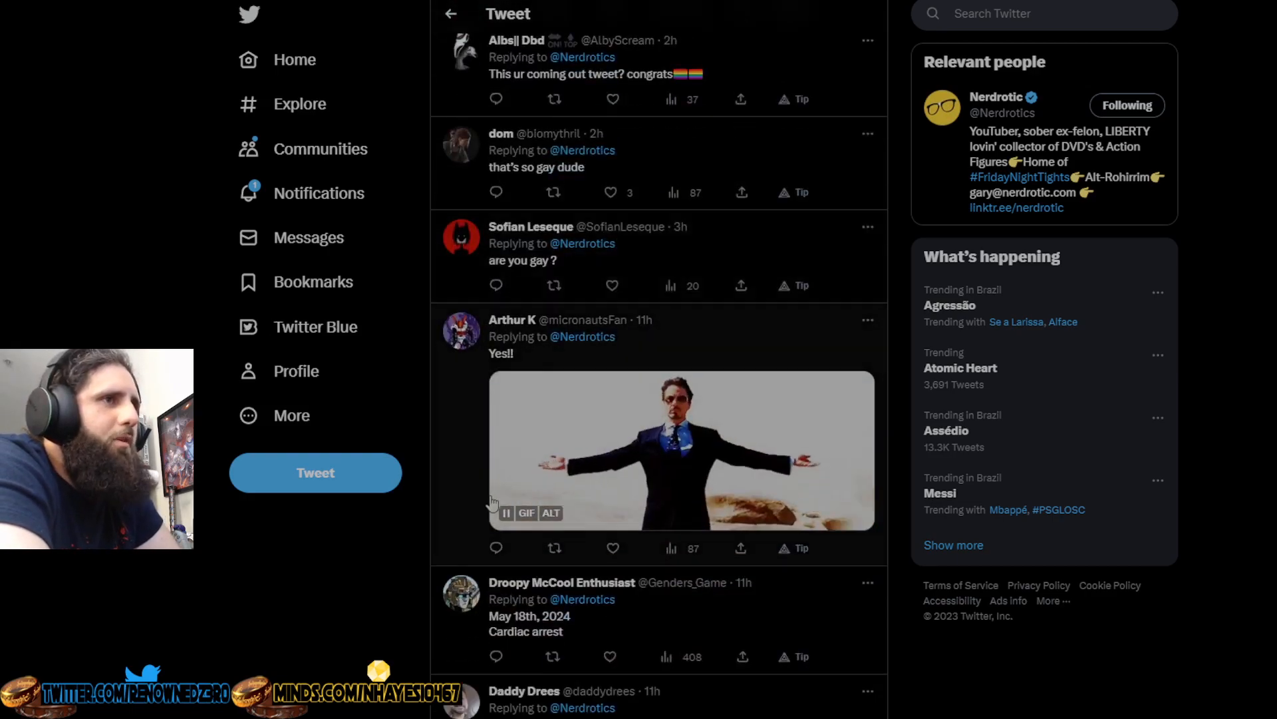
{"action": "scroll", "scroll_direction": "down", "scroll_amount": 3}
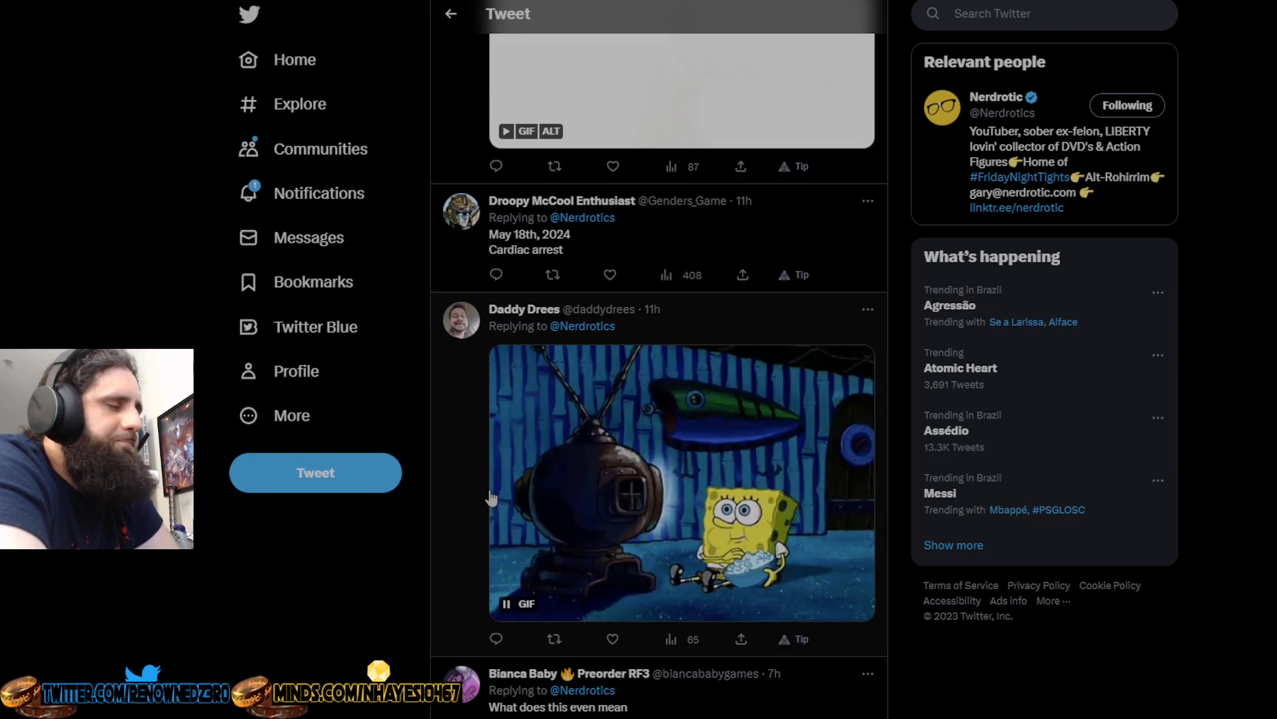
{"action": "scroll", "scroll_direction": "down", "scroll_amount": 3}
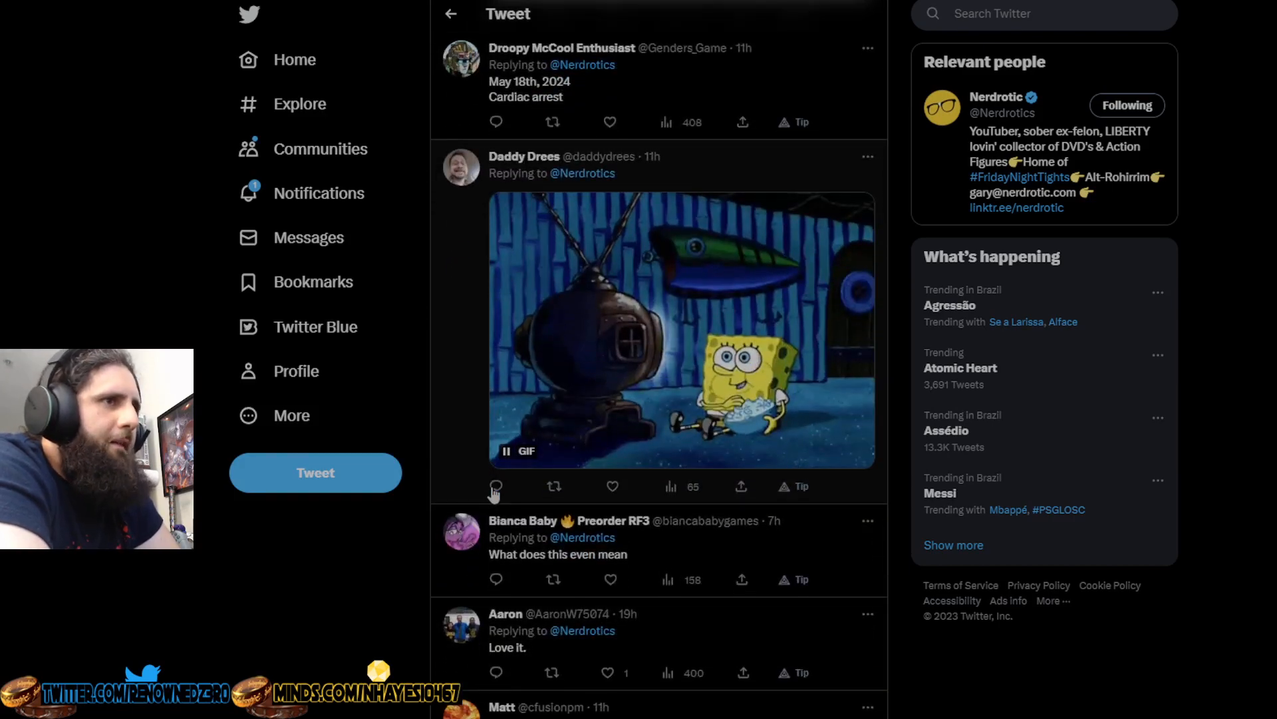
{"action": "mouse_move", "coordinate": [495, 487]}
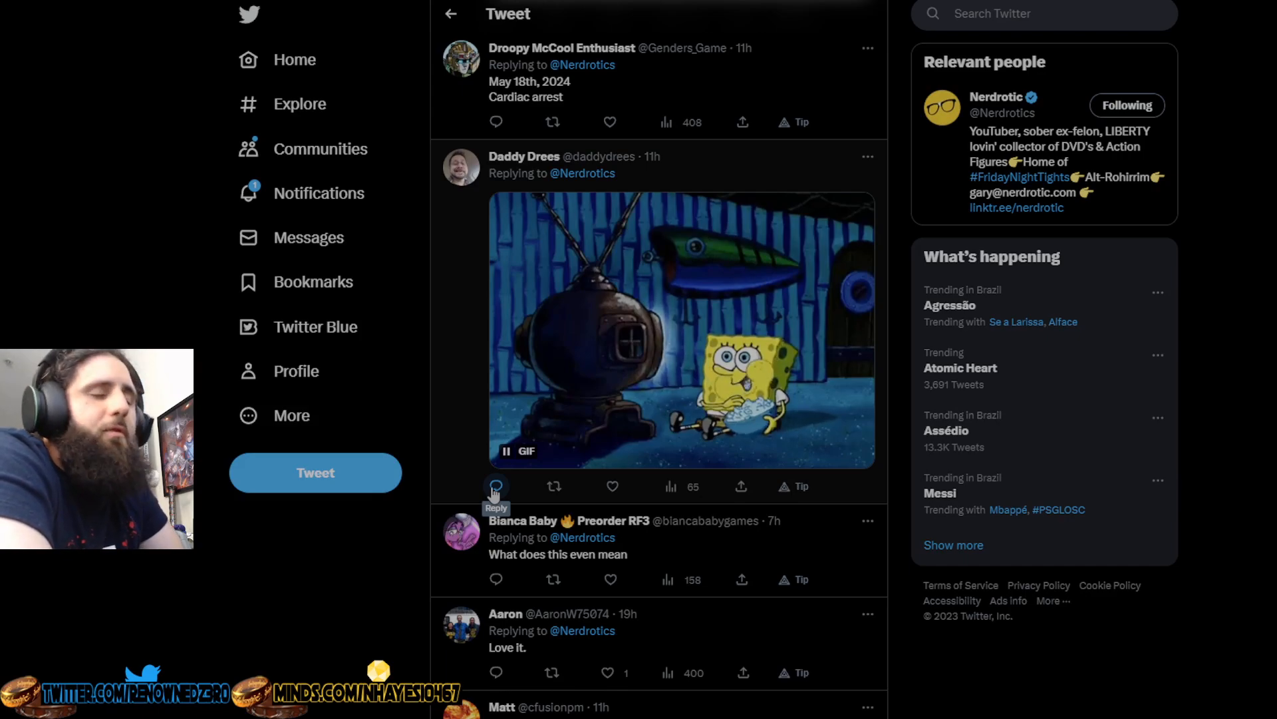
{"action": "scroll", "scroll_direction": "down", "scroll_amount": 3}
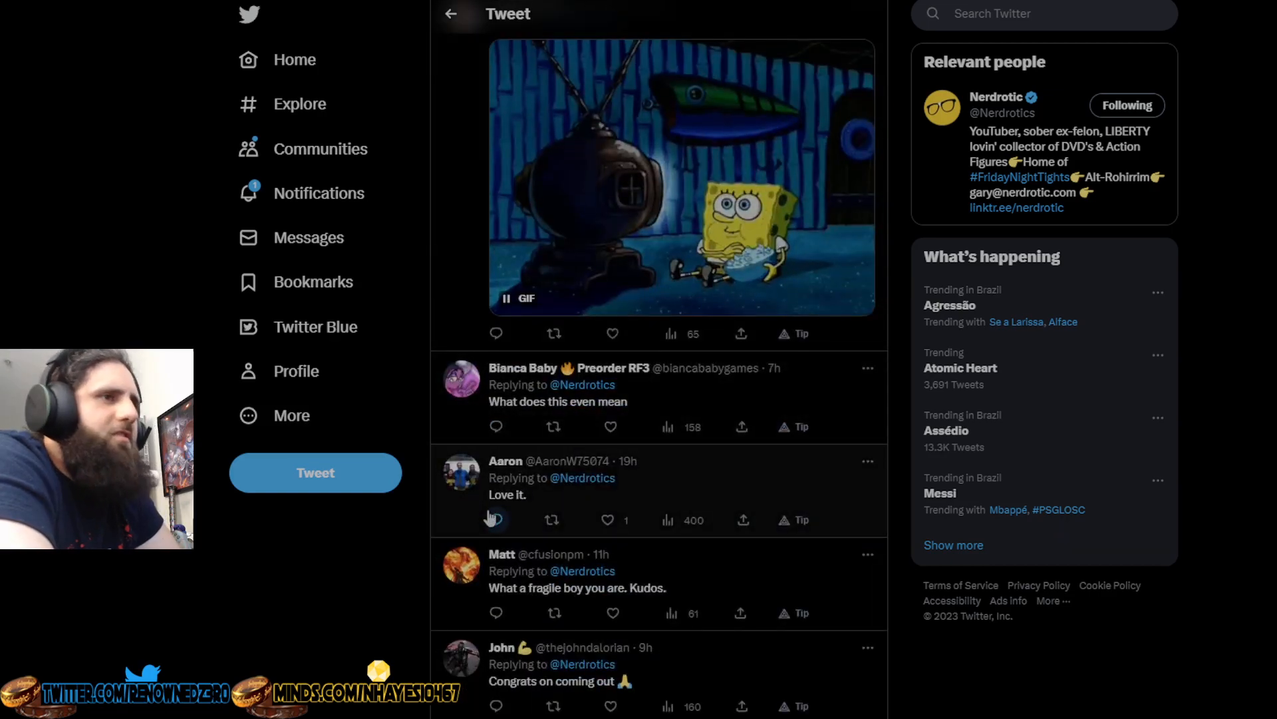
{"action": "scroll", "scroll_direction": "down", "scroll_amount": 3}
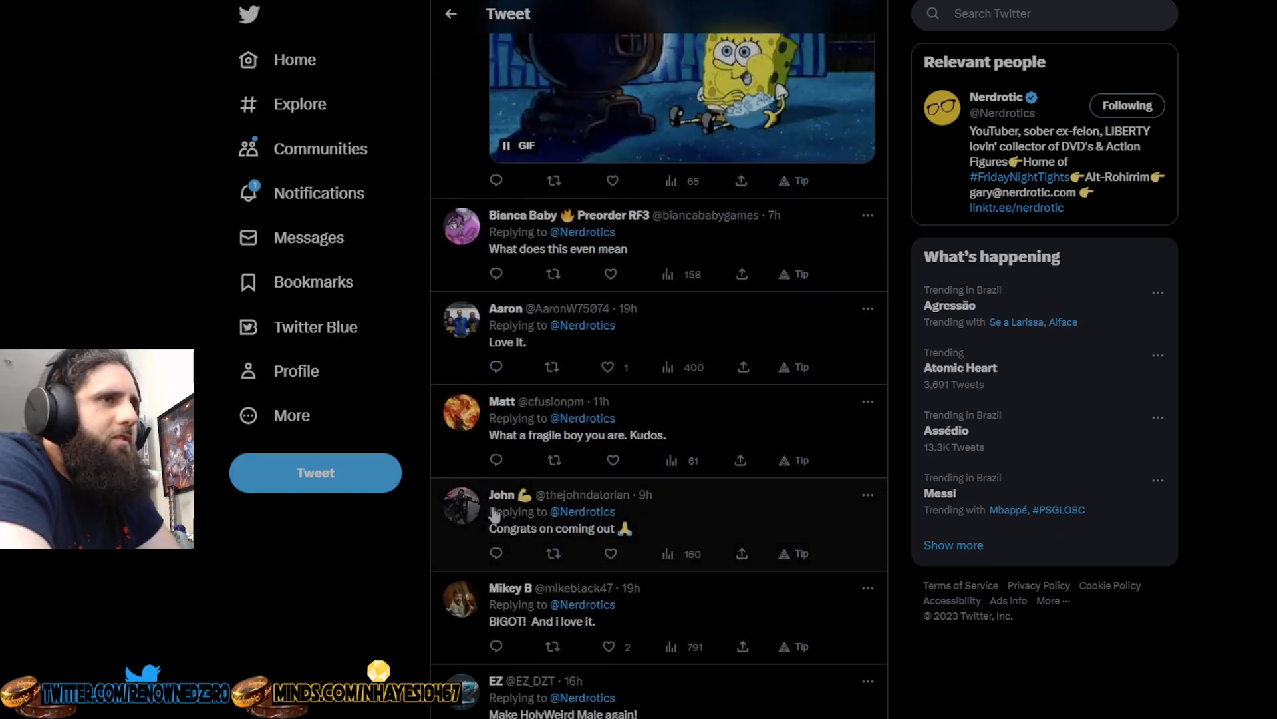
{"action": "scroll", "scroll_direction": "down", "scroll_amount": 3}
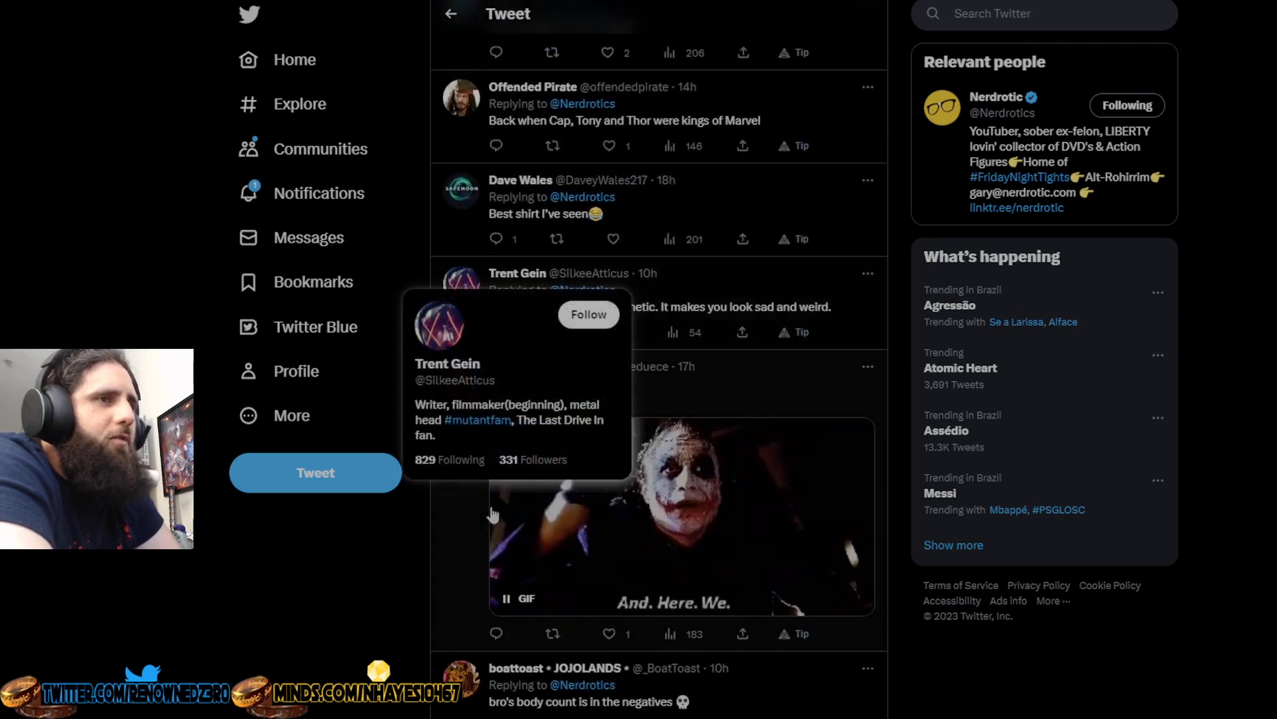
- Scroll down past the Joker 'And. Here. We.' GIF to the MCU titles list image and 'big buff men' comment
{"action": "scroll", "scroll_direction": "down", "scroll_amount": 3}
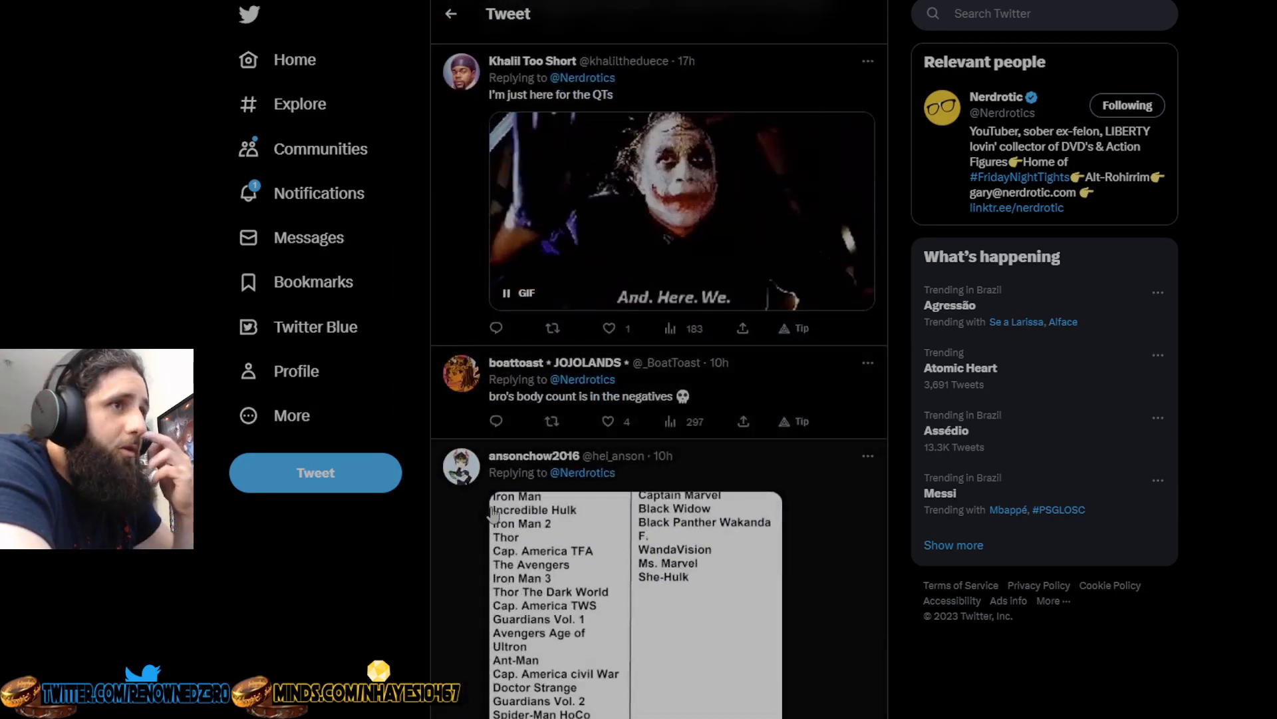
{"action": "scroll", "scroll_direction": "down", "scroll_amount": 3}
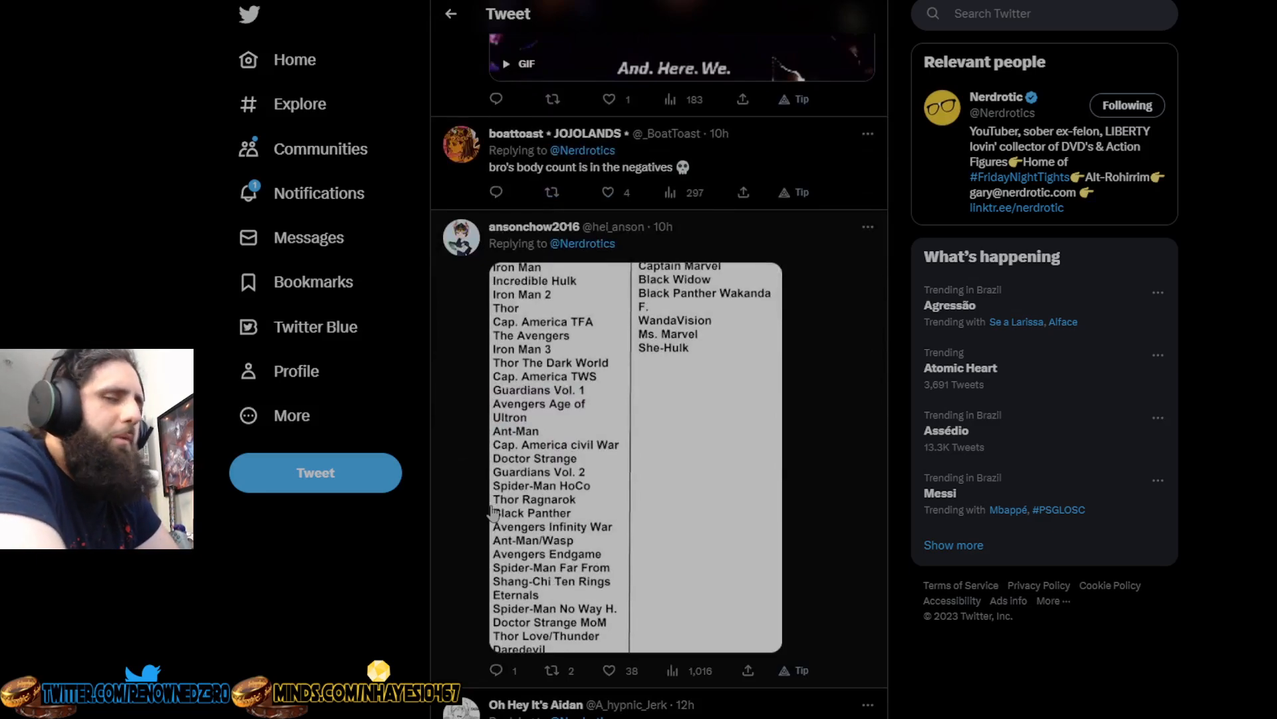
{"action": "scroll", "scroll_direction": "down", "scroll_amount": 3}
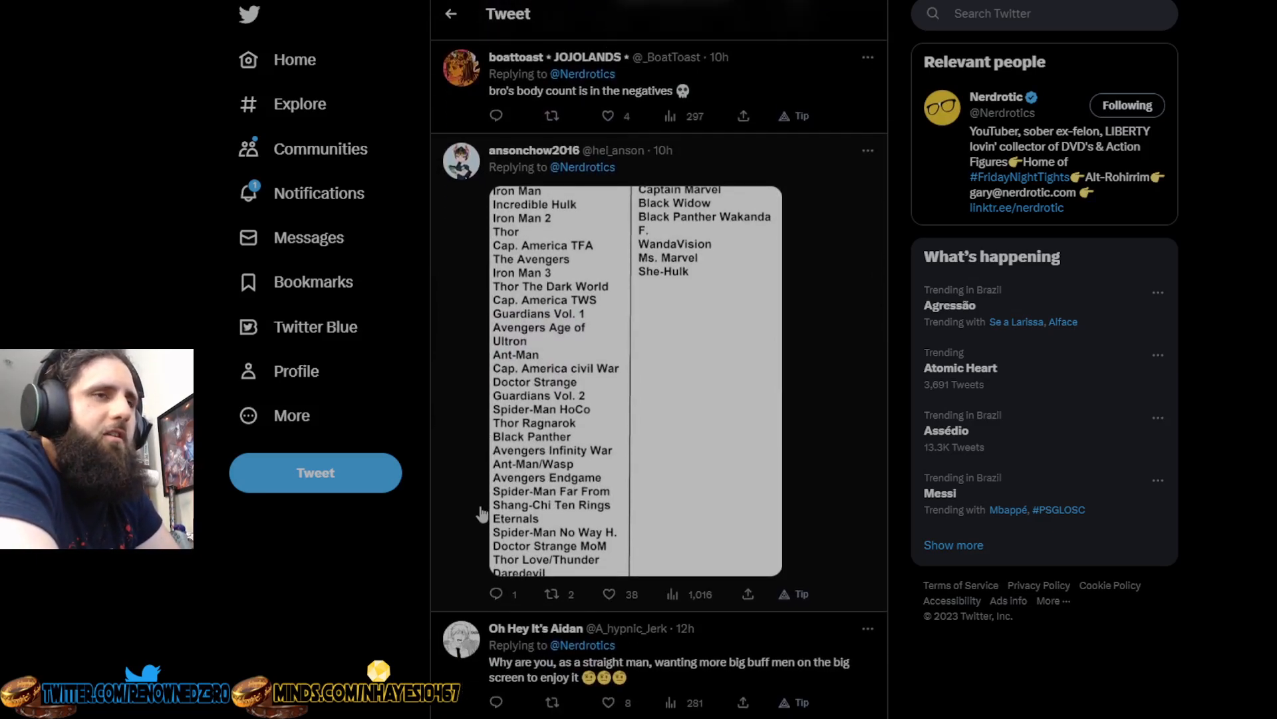
{"action": "scroll", "scroll_direction": "down", "scroll_amount": 3}
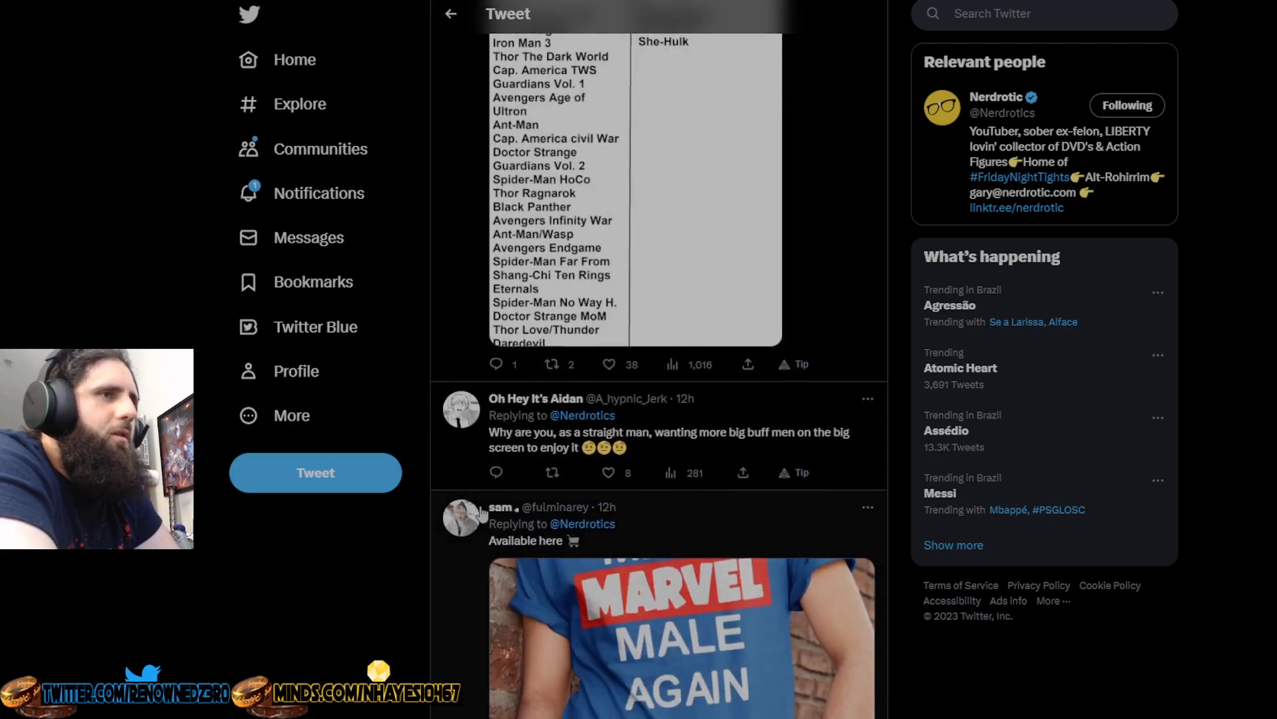
{"action": "scroll", "scroll_direction": "down", "scroll_amount": 3}
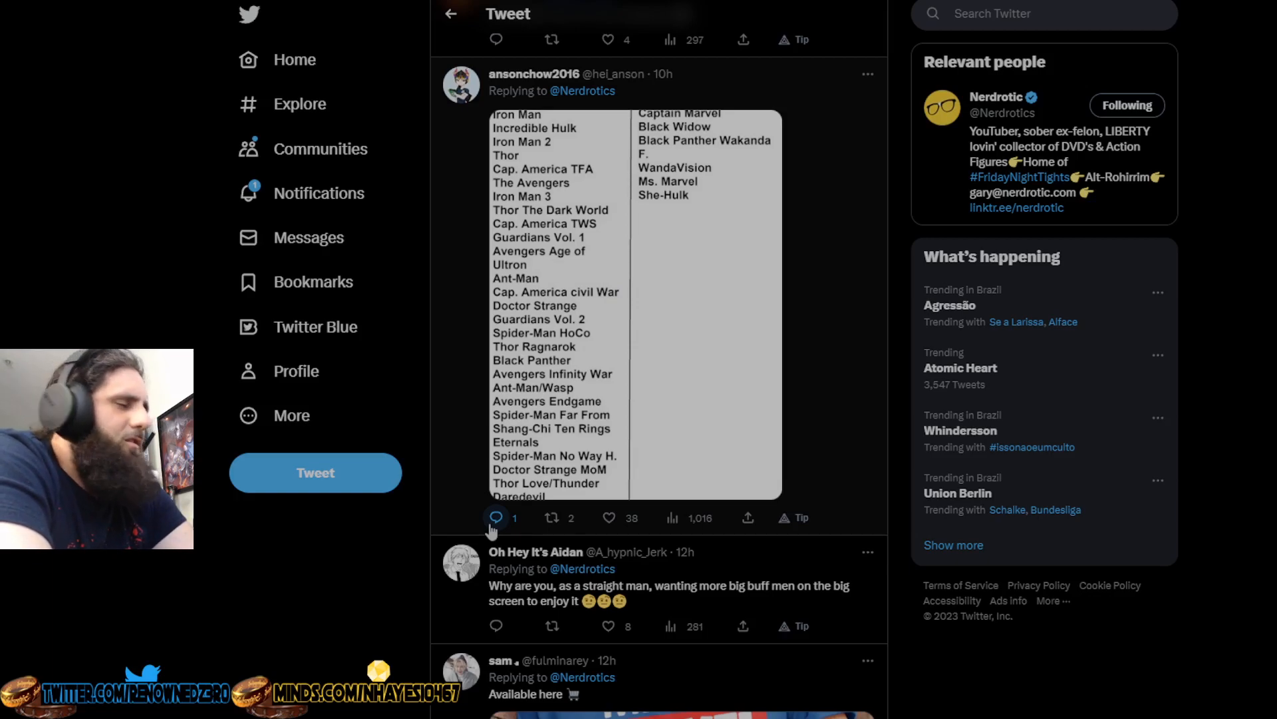
{"action": "mouse_move", "coordinate": [497, 472]}
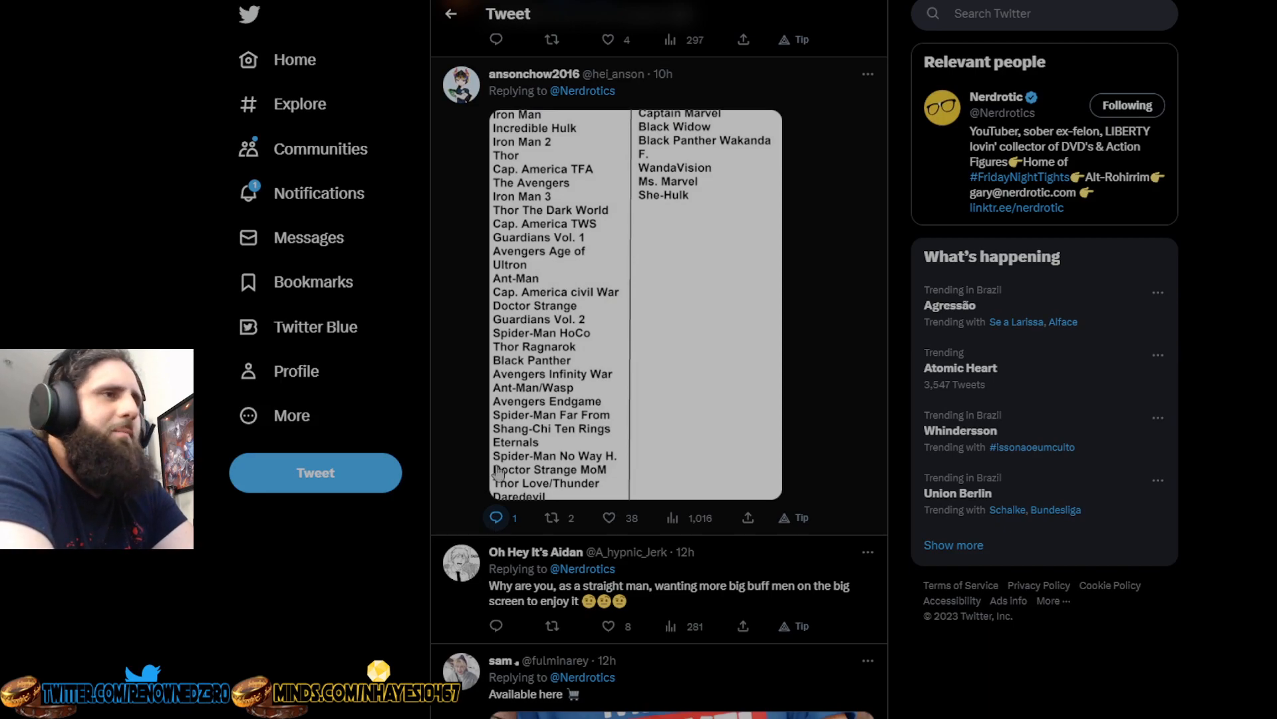